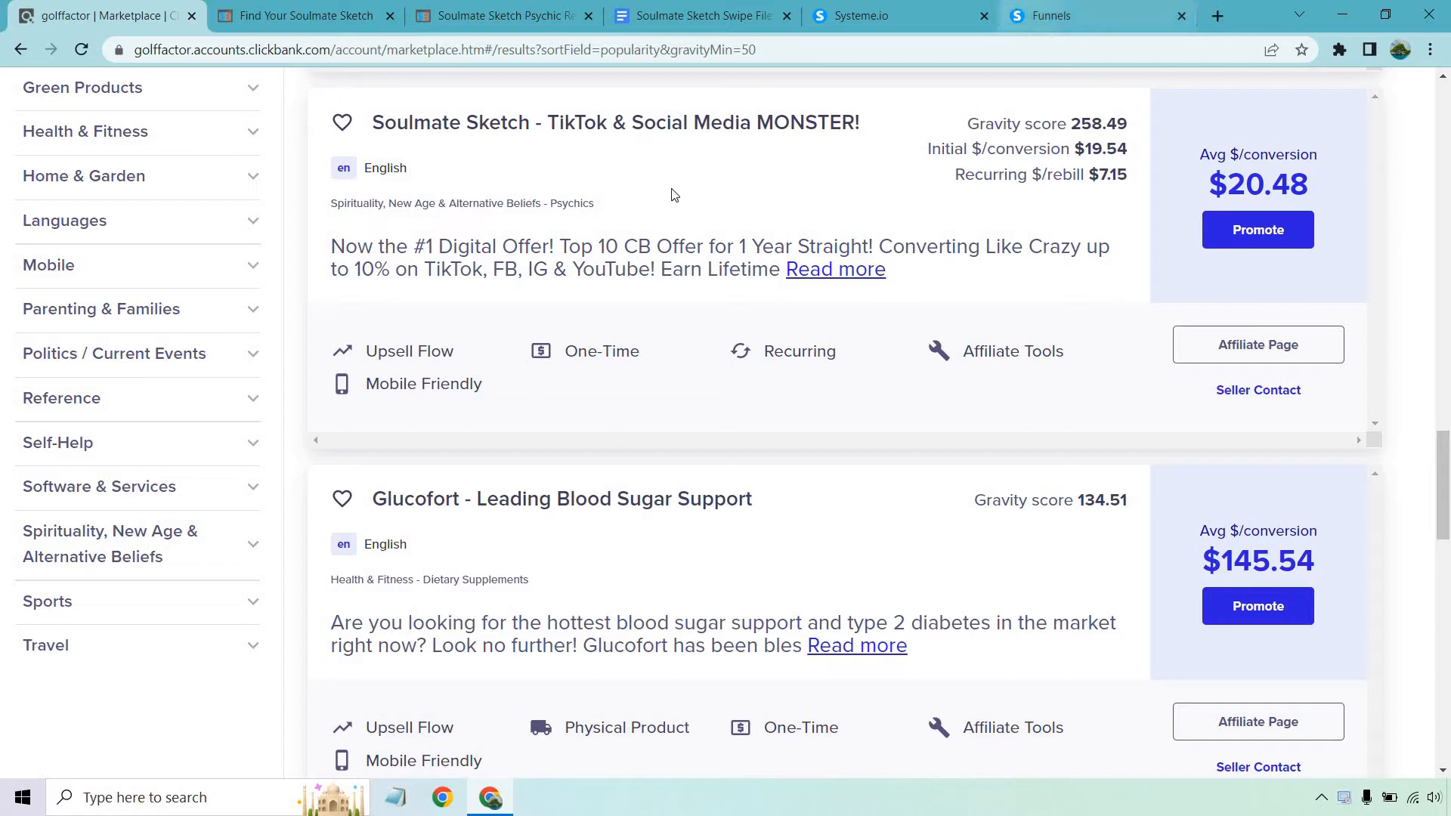
# Review the Soulmate Sketch affiliate page, then view the Swipe Files document's email templates.
pyautogui.click(296, 16)
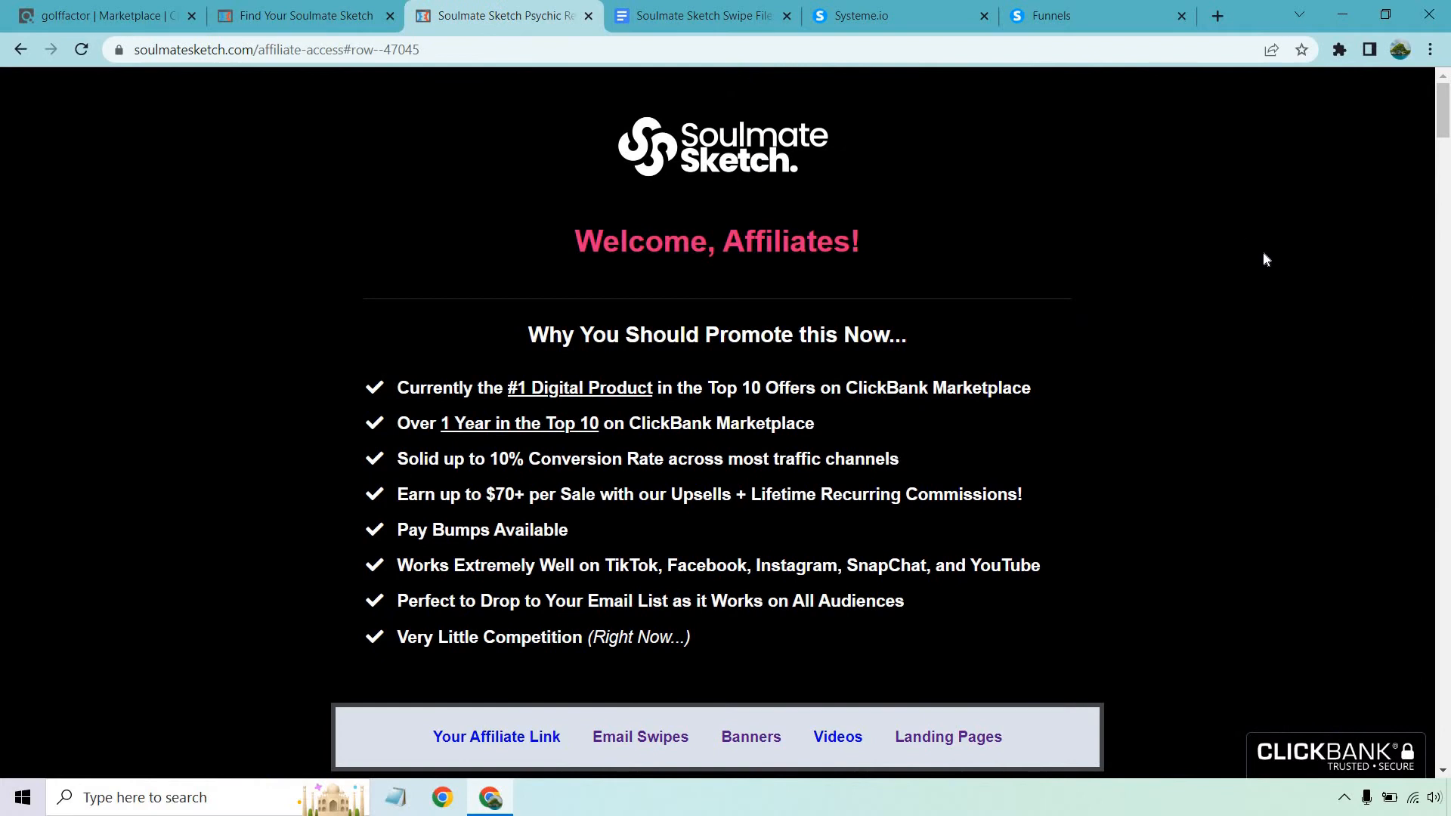
pyautogui.moveTo(741, 713)
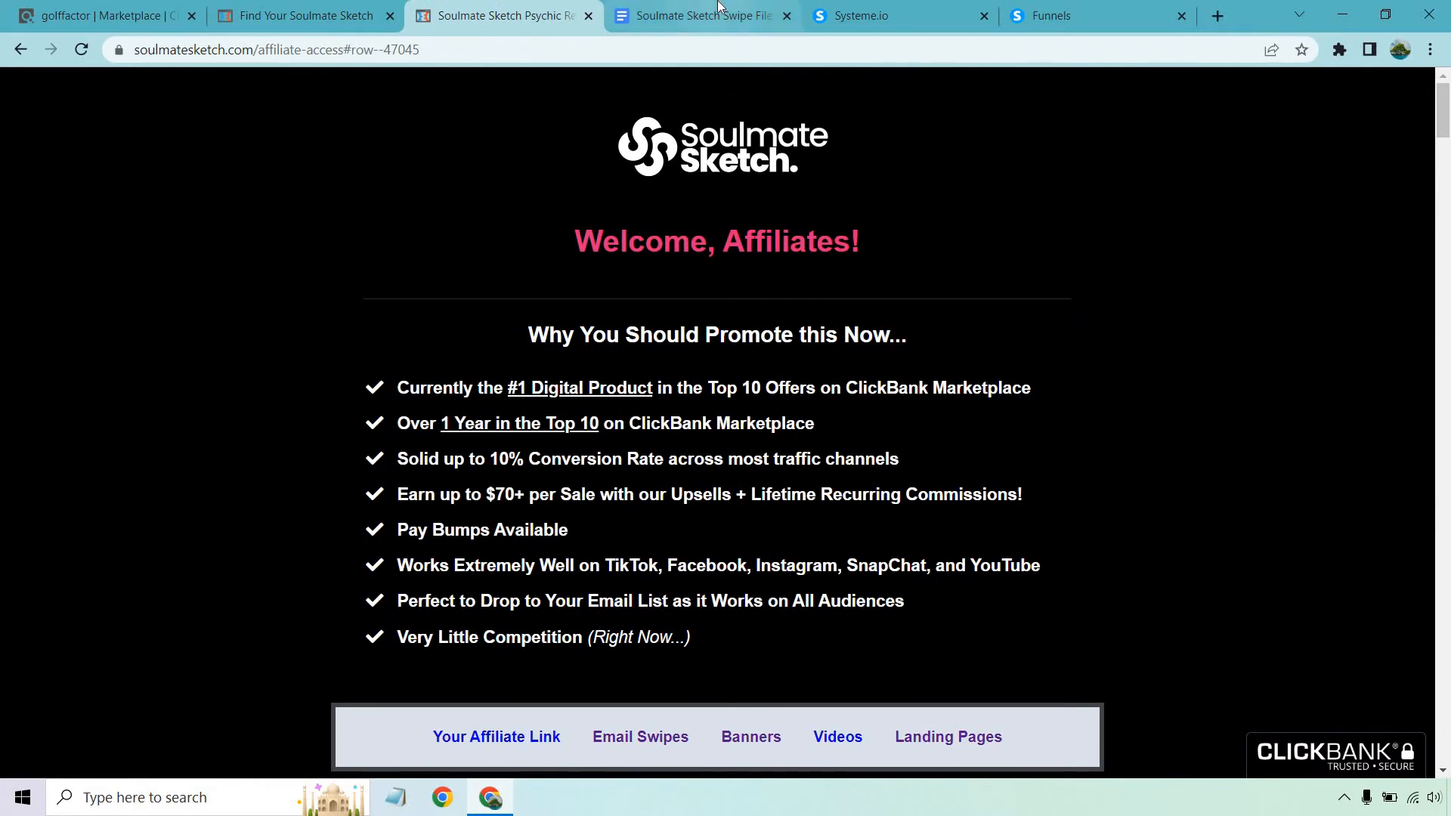
pyautogui.click(700, 16)
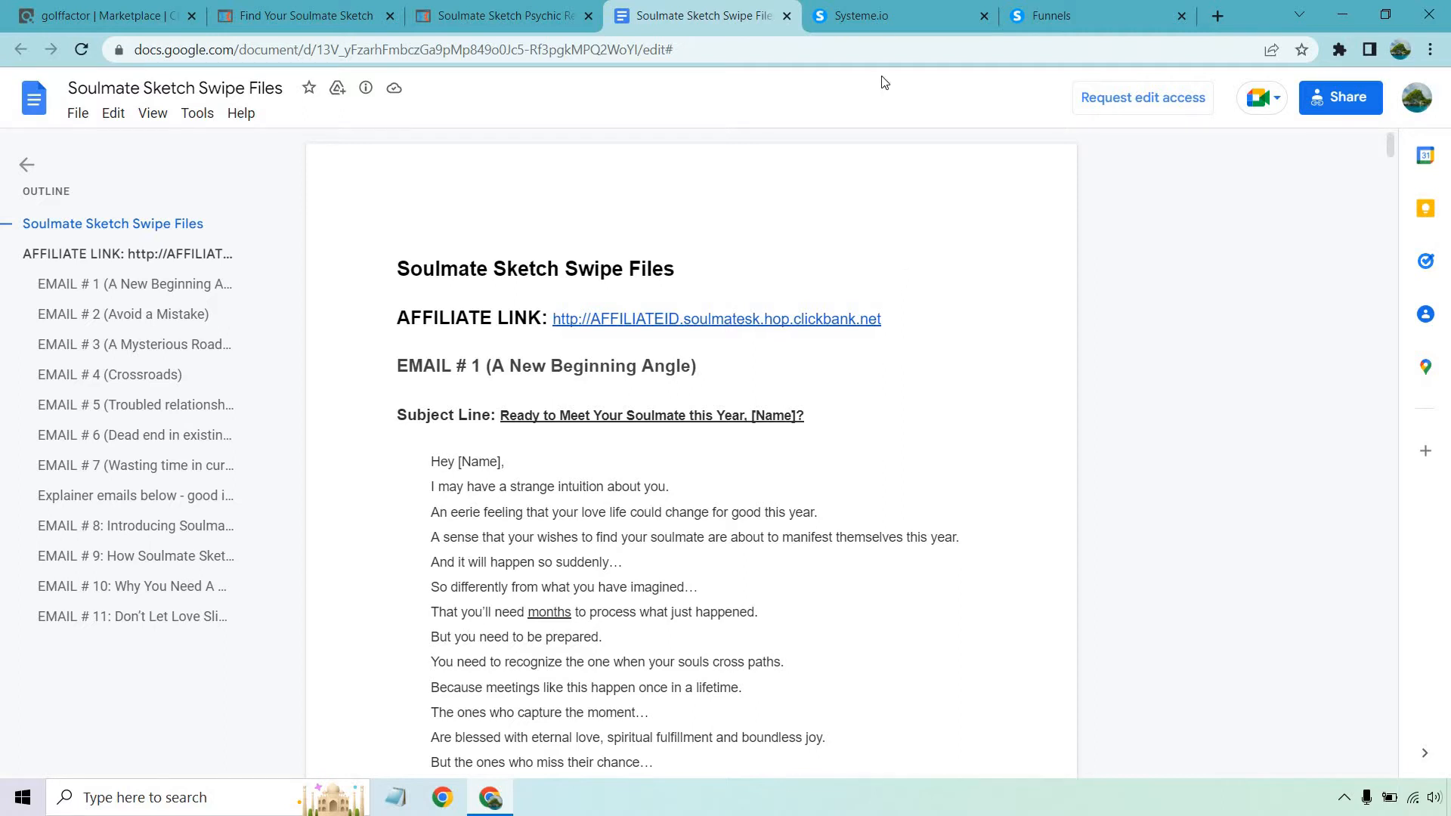
# Save the Clickbank campaign described as Soulmate Offer and open its empty email list.
pyautogui.click(898, 16)
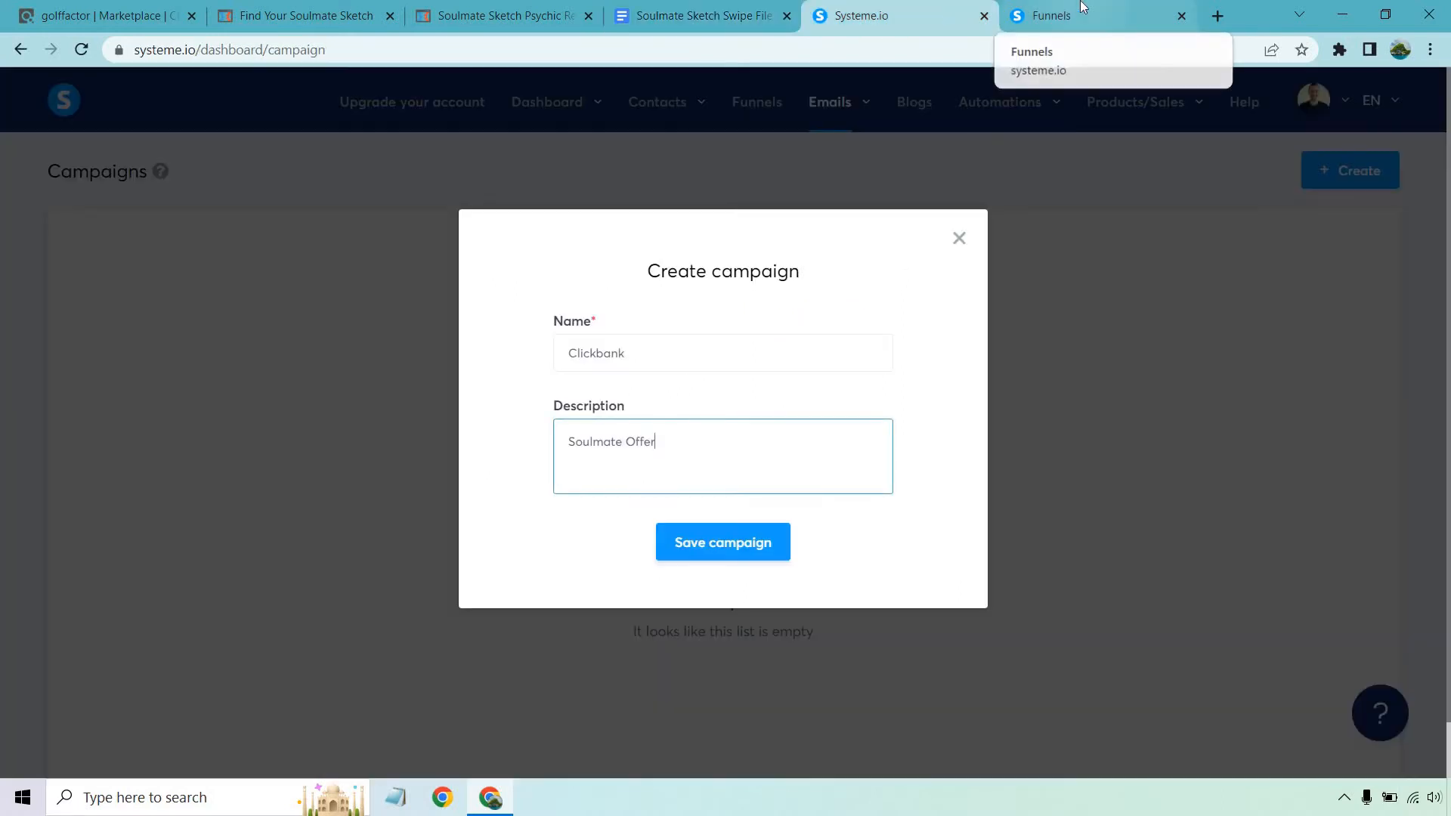
pyautogui.moveTo(911, 8)
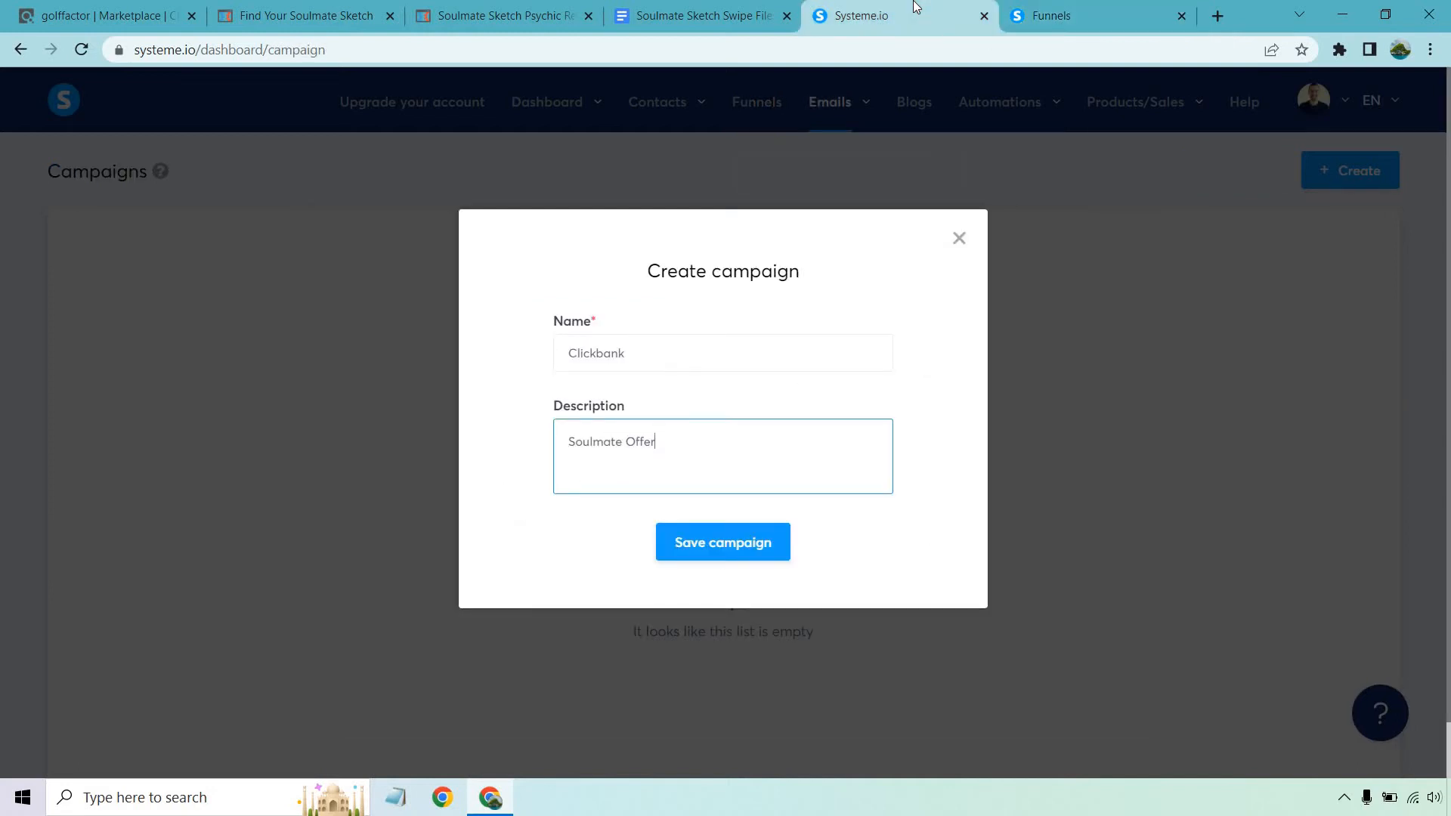
pyautogui.moveTo(830, 109)
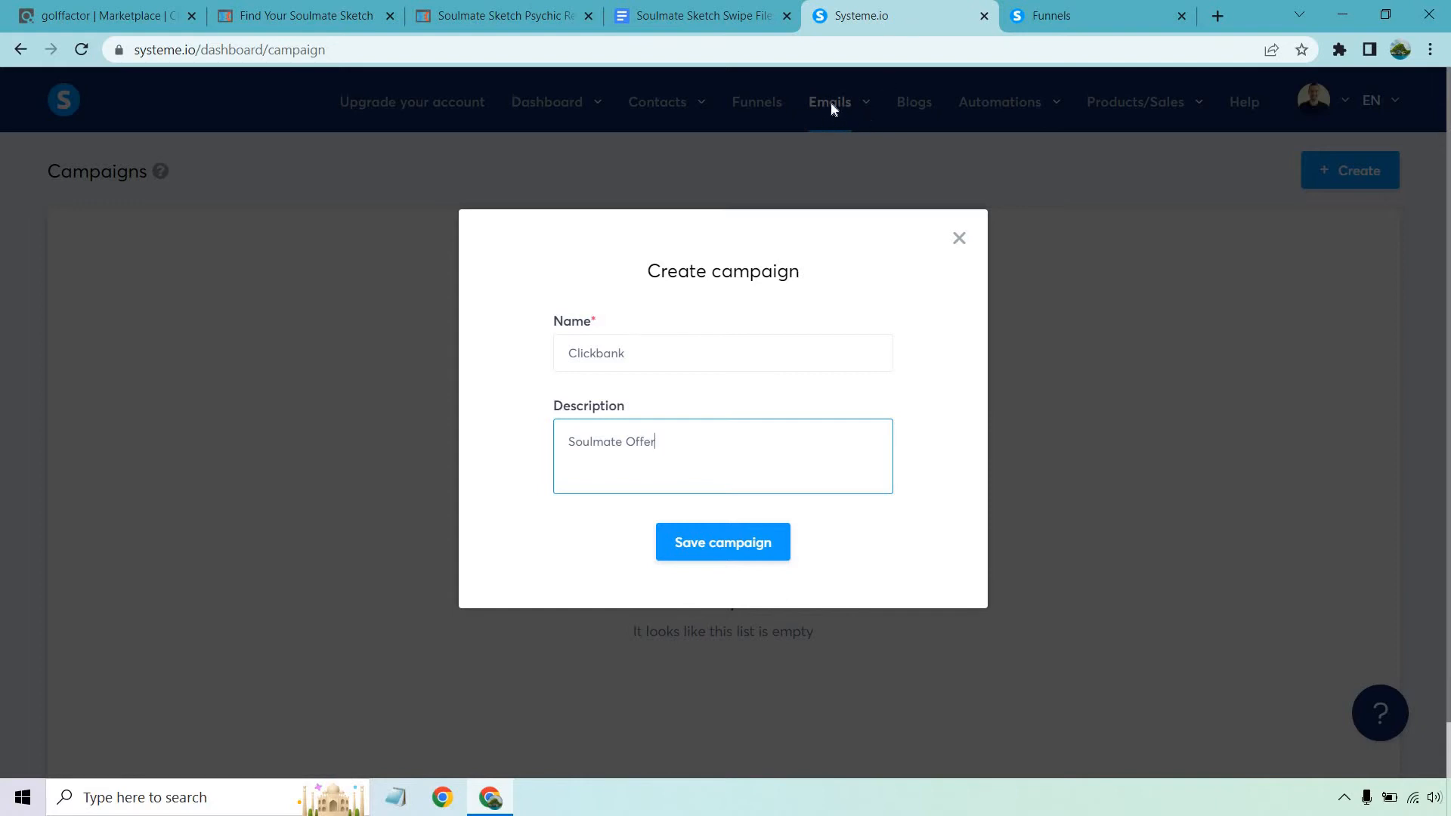
pyautogui.moveTo(826, 159)
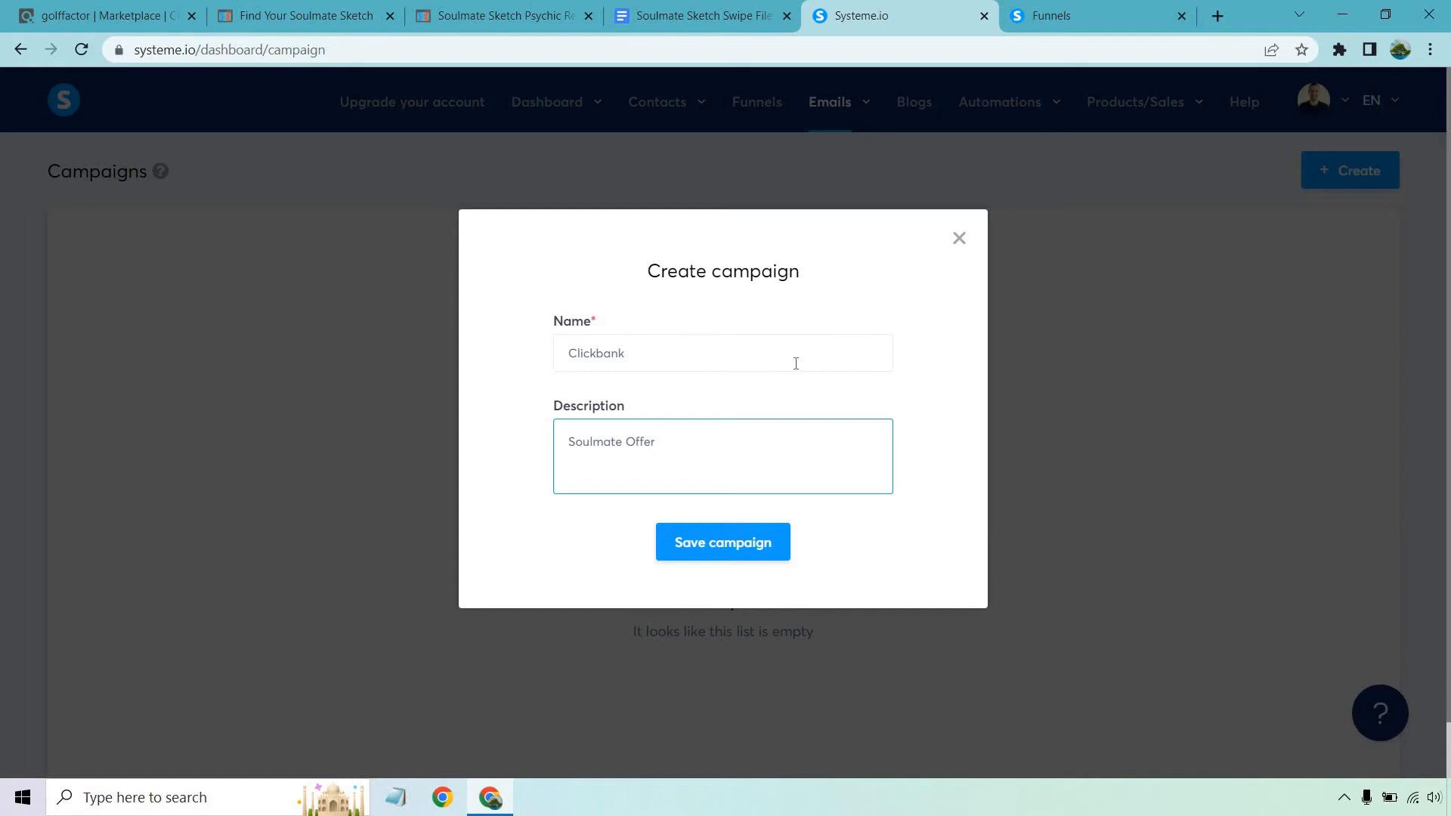
pyautogui.moveTo(723, 541)
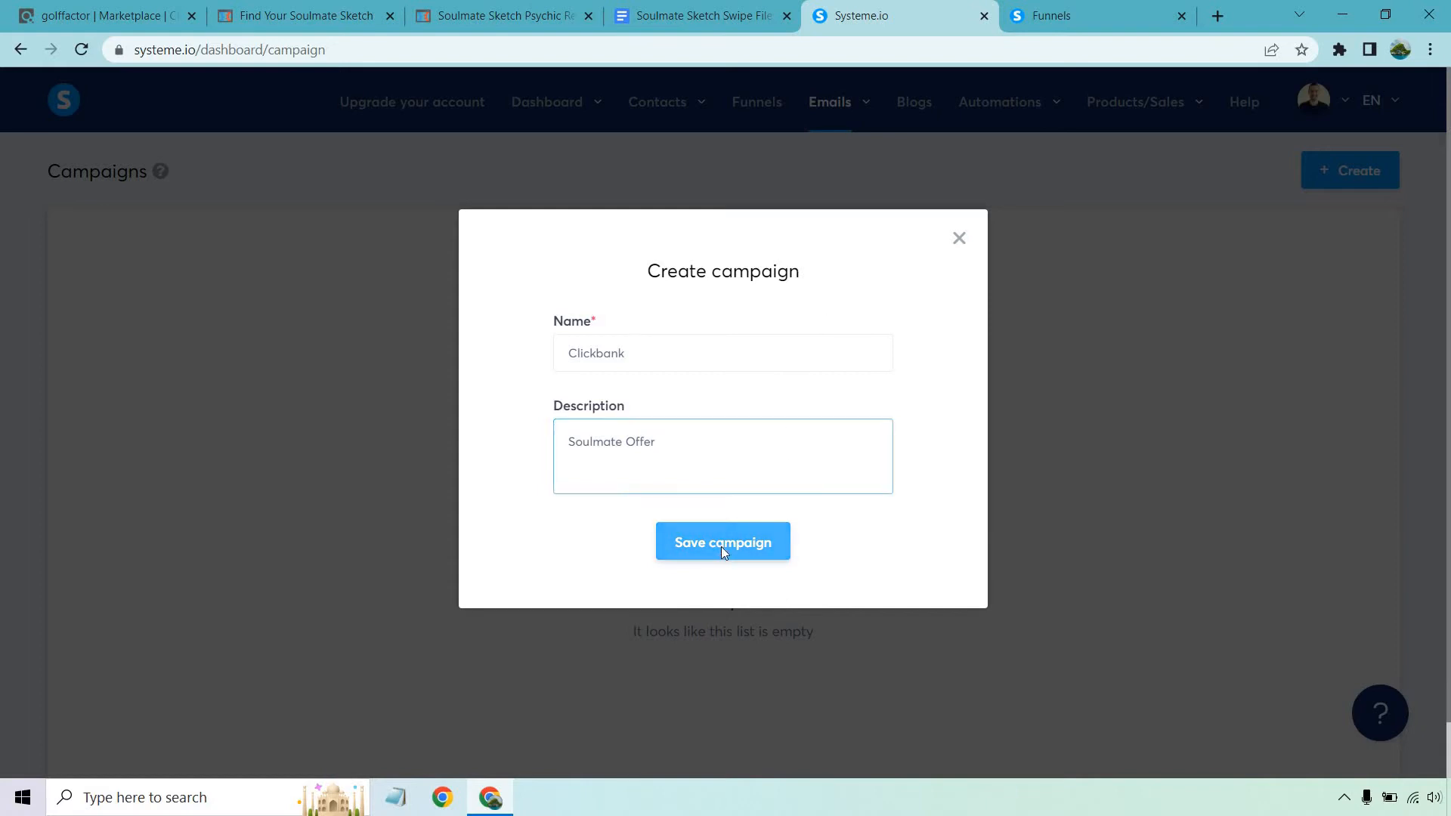
pyautogui.click(723, 541)
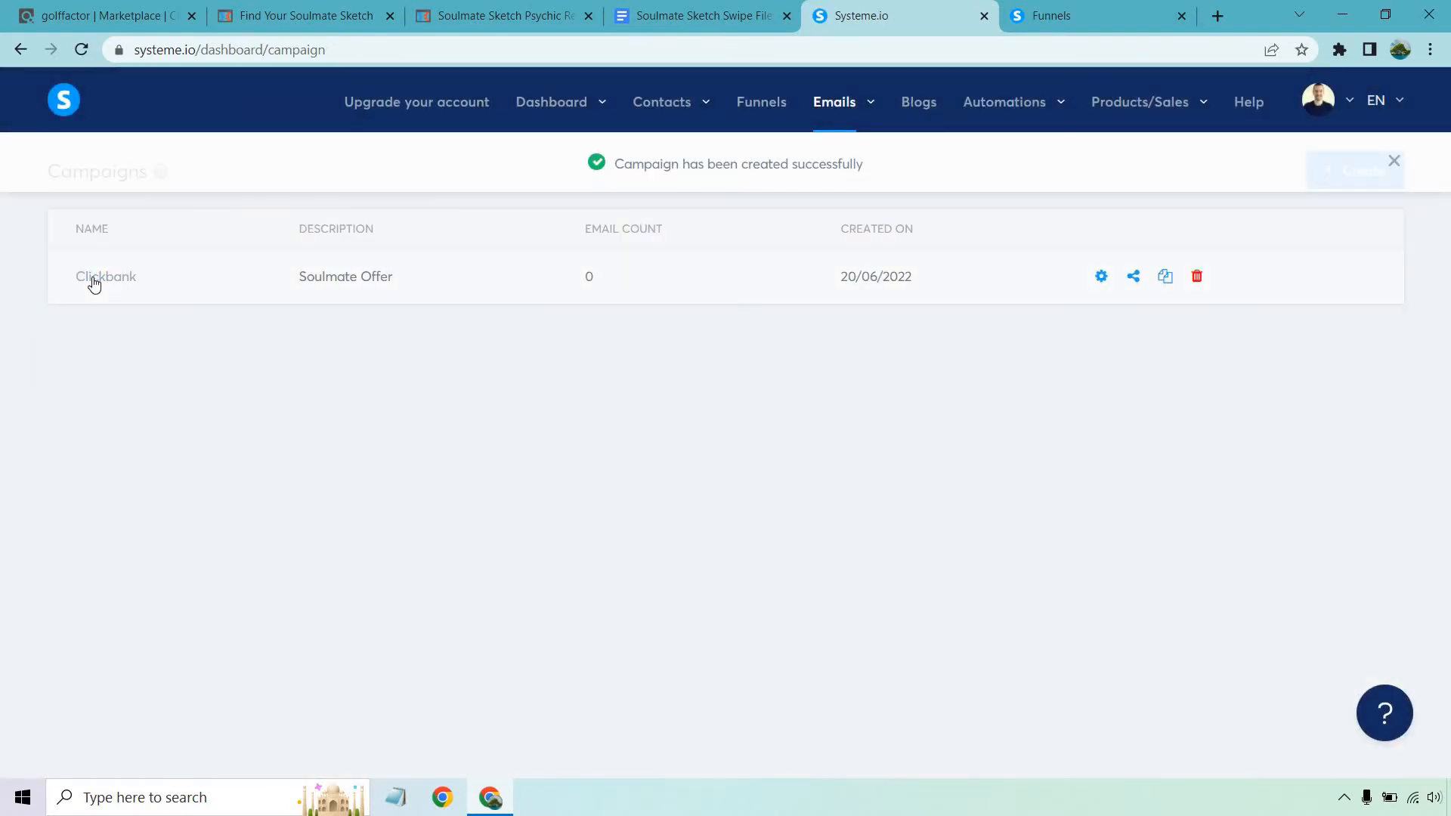
pyautogui.click(106, 276)
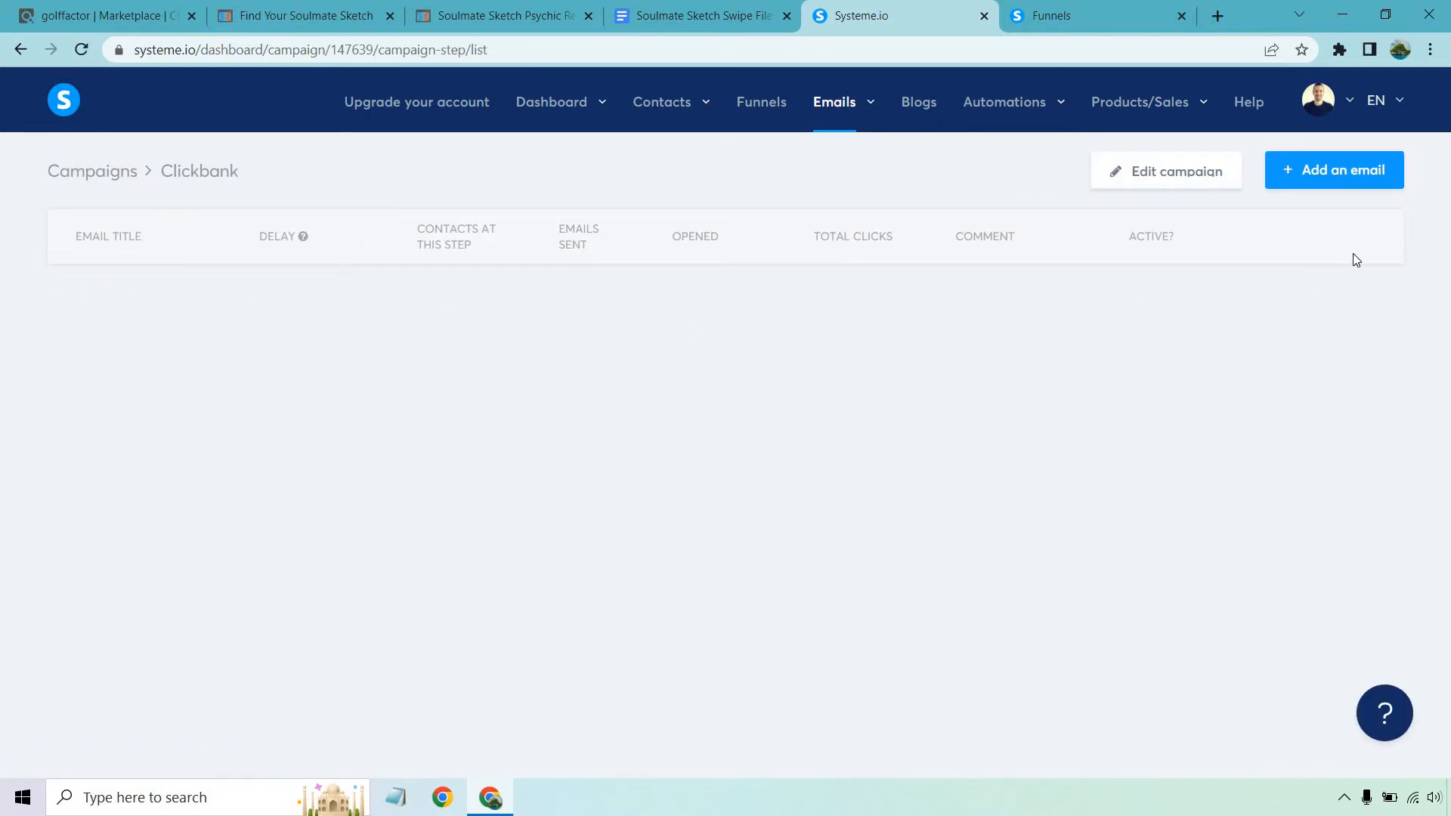
# Create a Classic-editor campaign email with swipe email #11's subject 'Don't Let Love Slip You By'.
pyautogui.click(1332, 170)
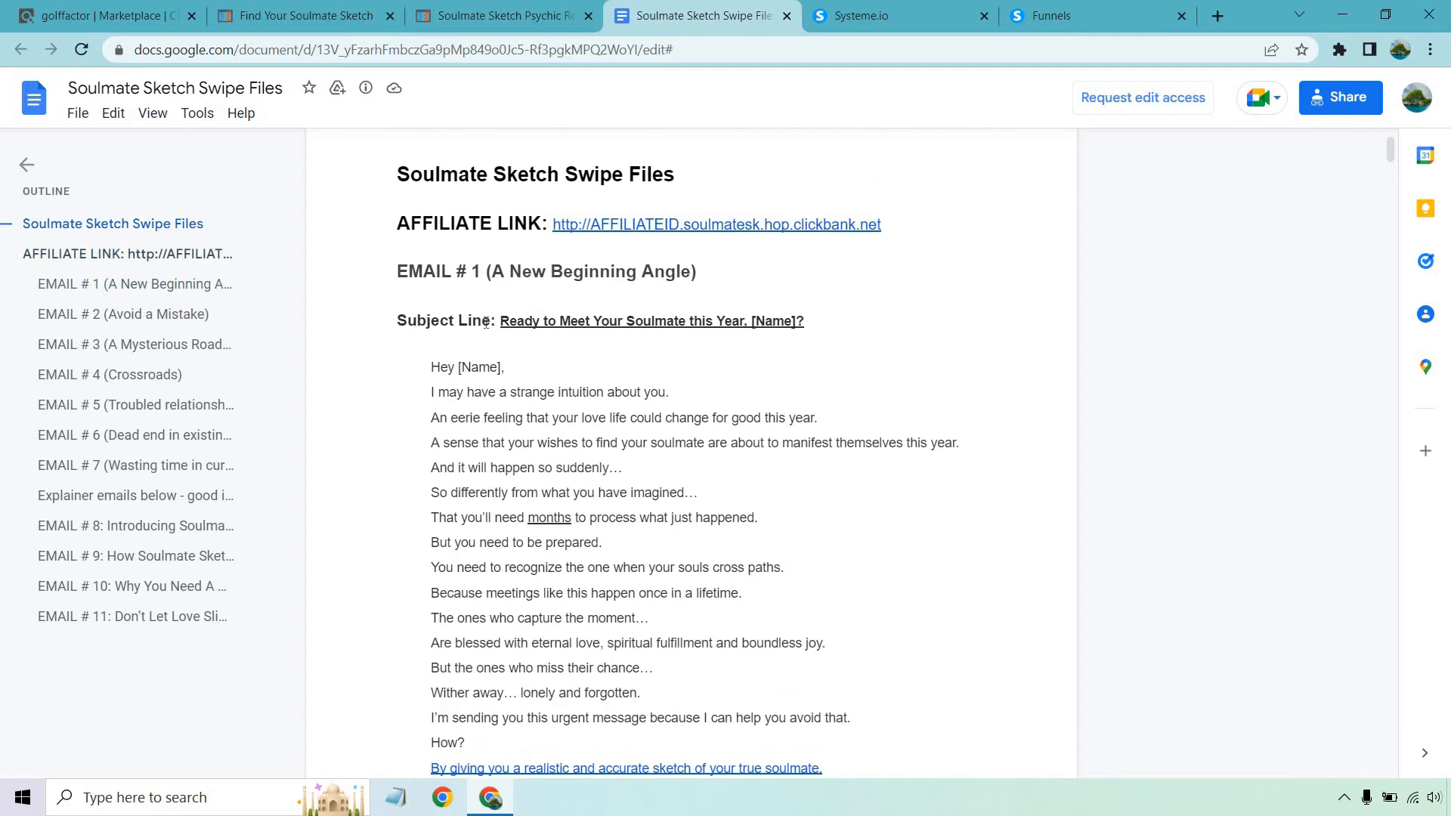
pyautogui.moveTo(763, 319)
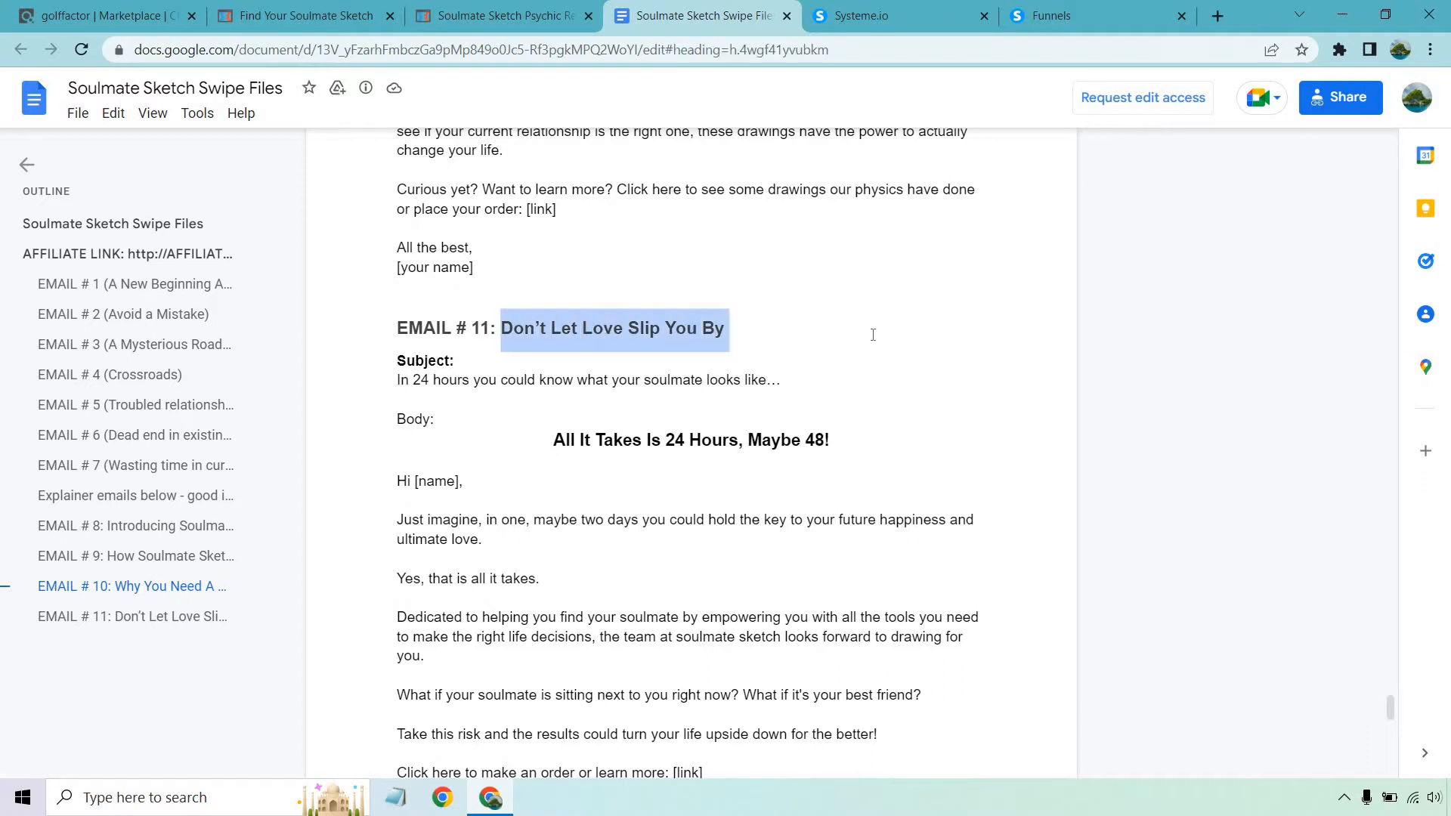
pyautogui.click(869, 16)
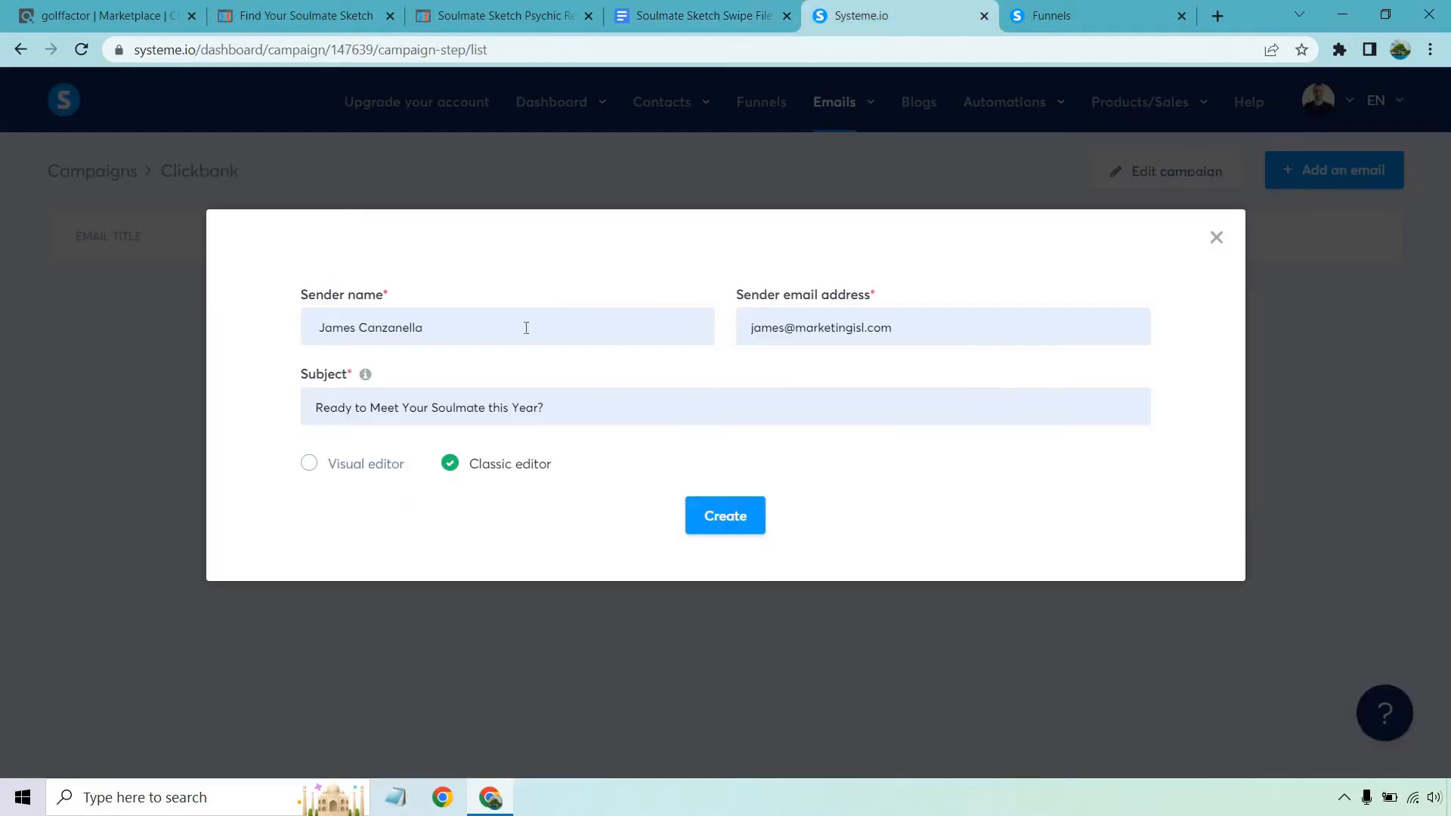
pyautogui.write("Don't Let Love Slip You By")
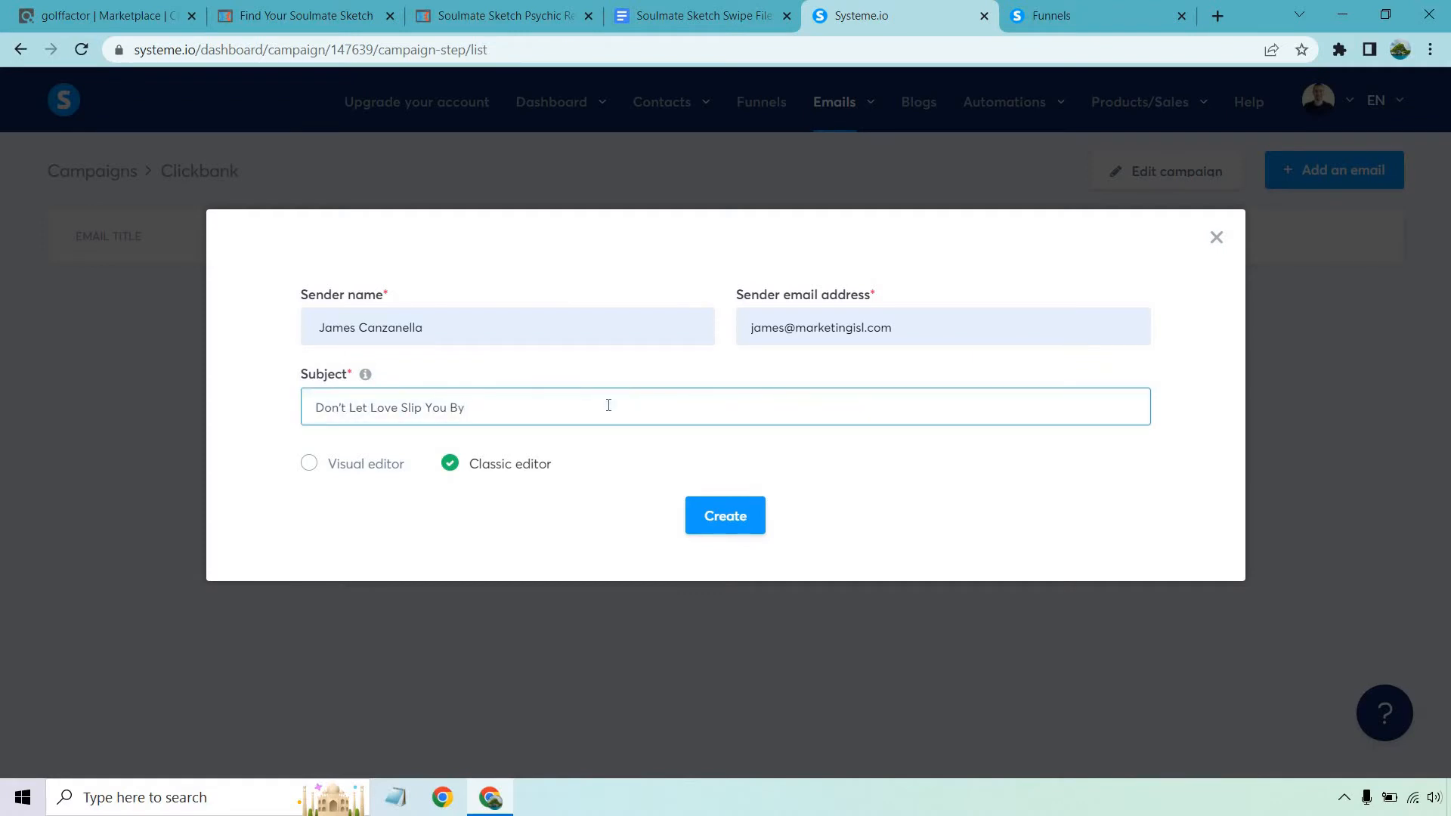
pyautogui.click(725, 515)
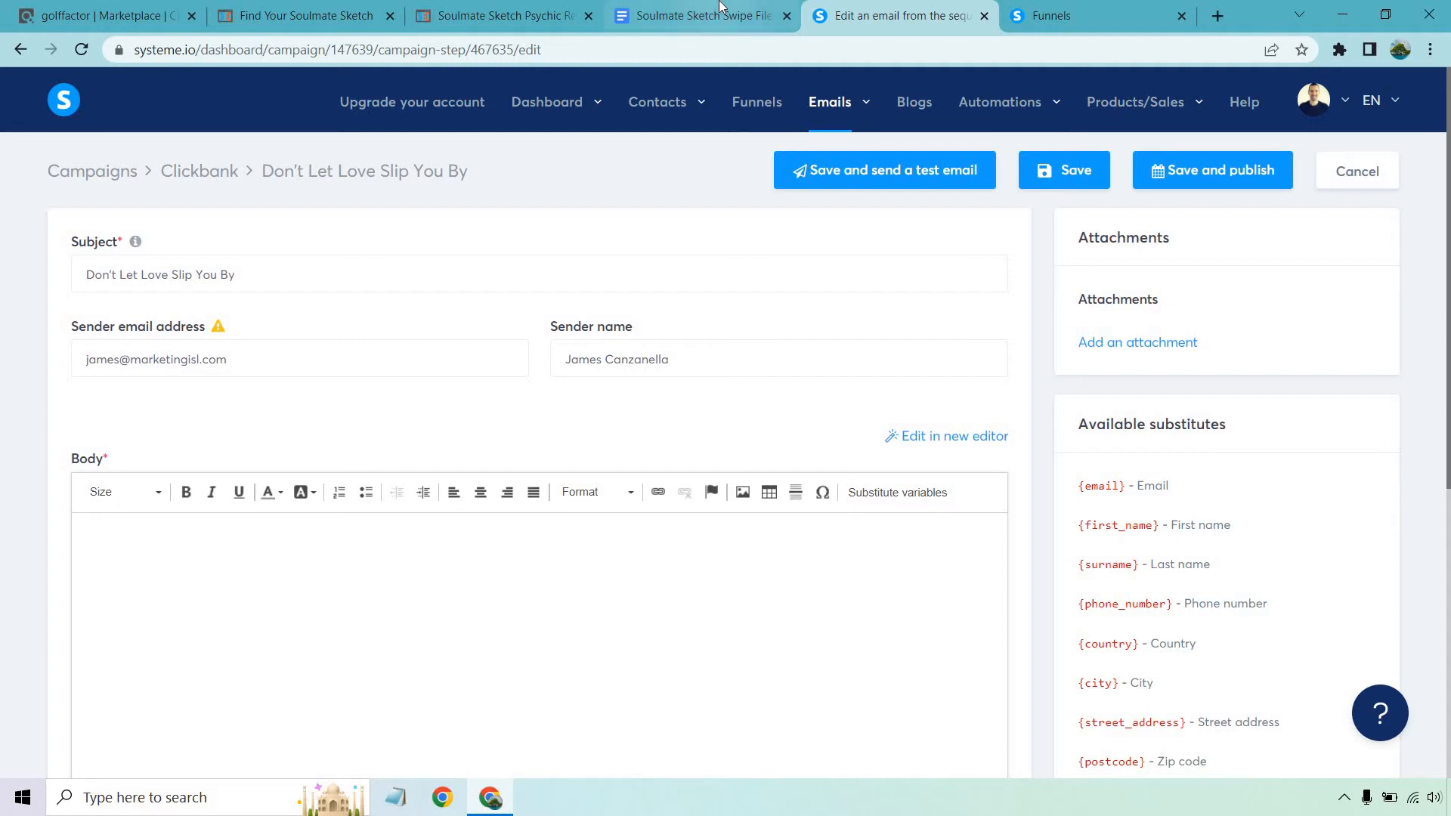
# Paste the swipe email body, sign it James, and delete the greeting and [link] placeholder.
pyautogui.click(698, 16)
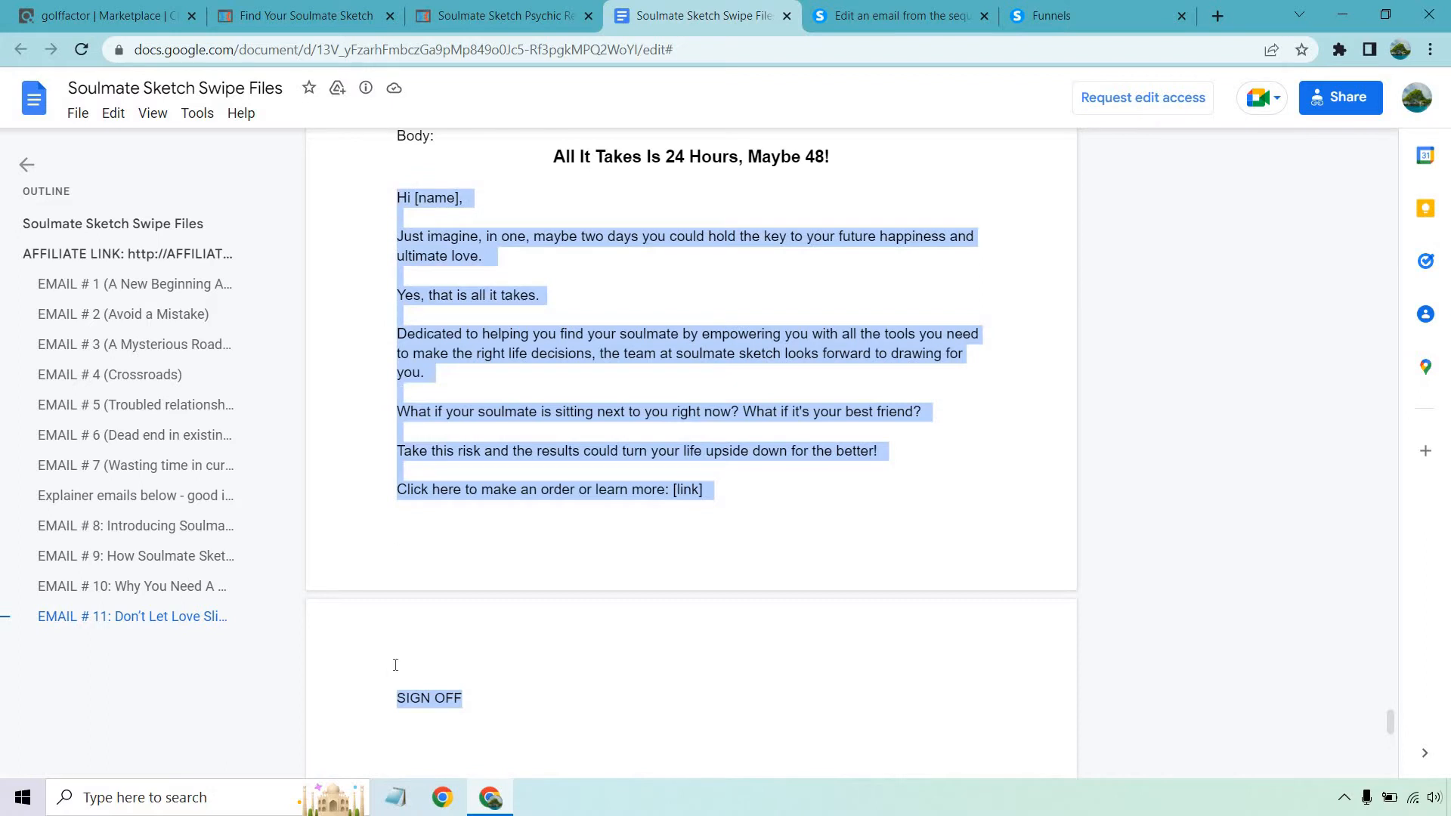
pyautogui.click(896, 16)
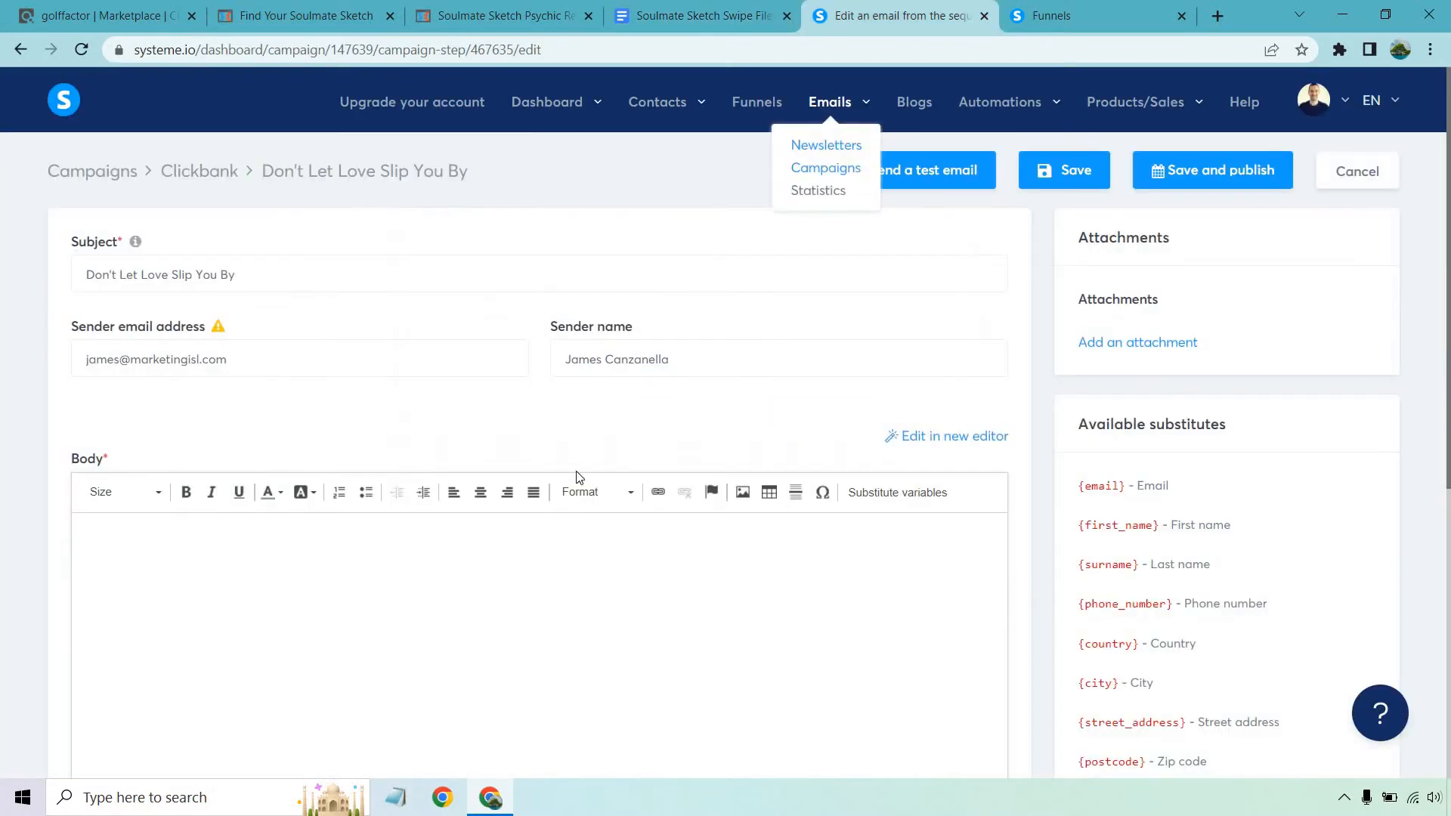
pyautogui.scroll(-3)
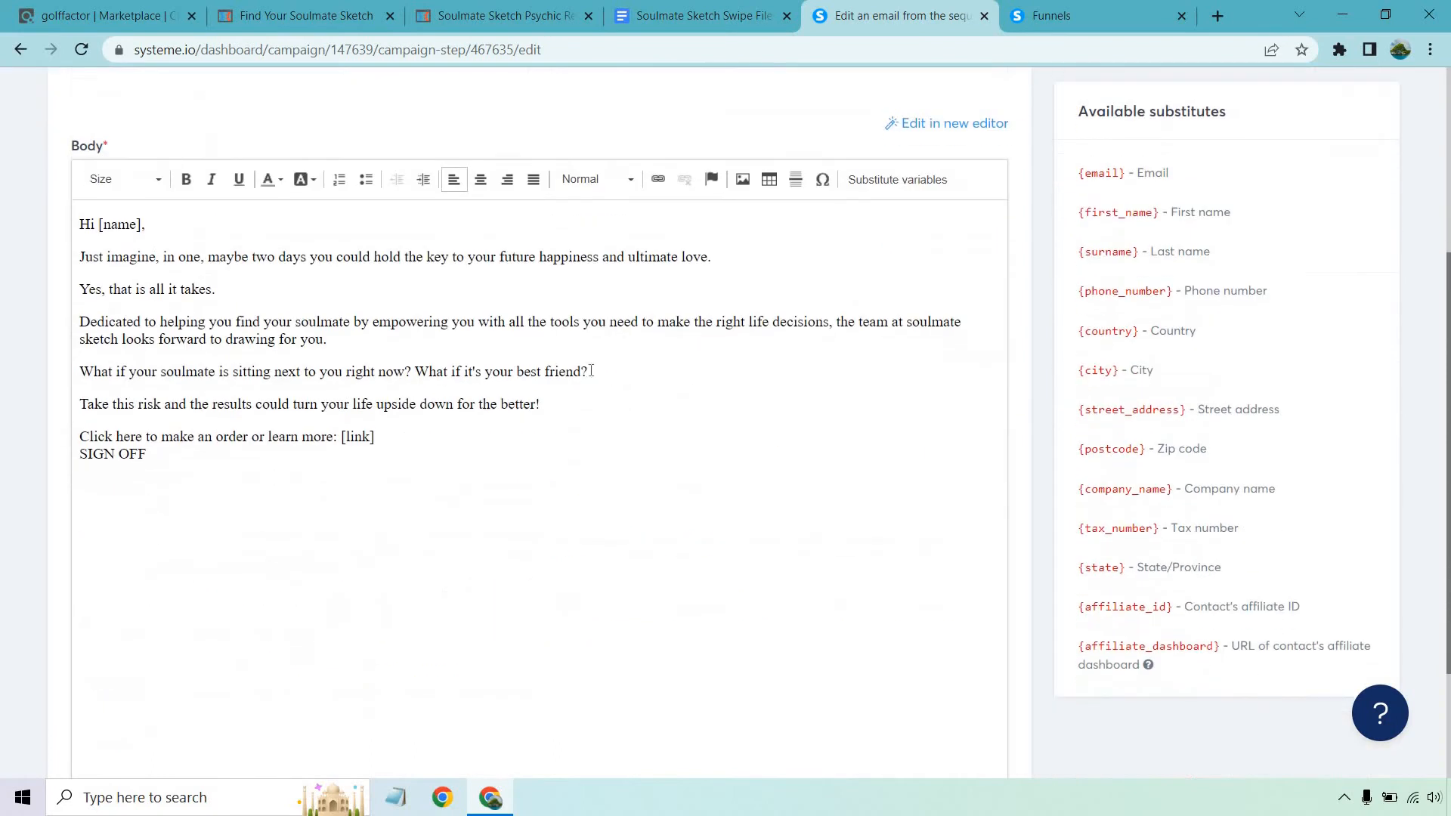
pyautogui.doubleClick(112, 453)
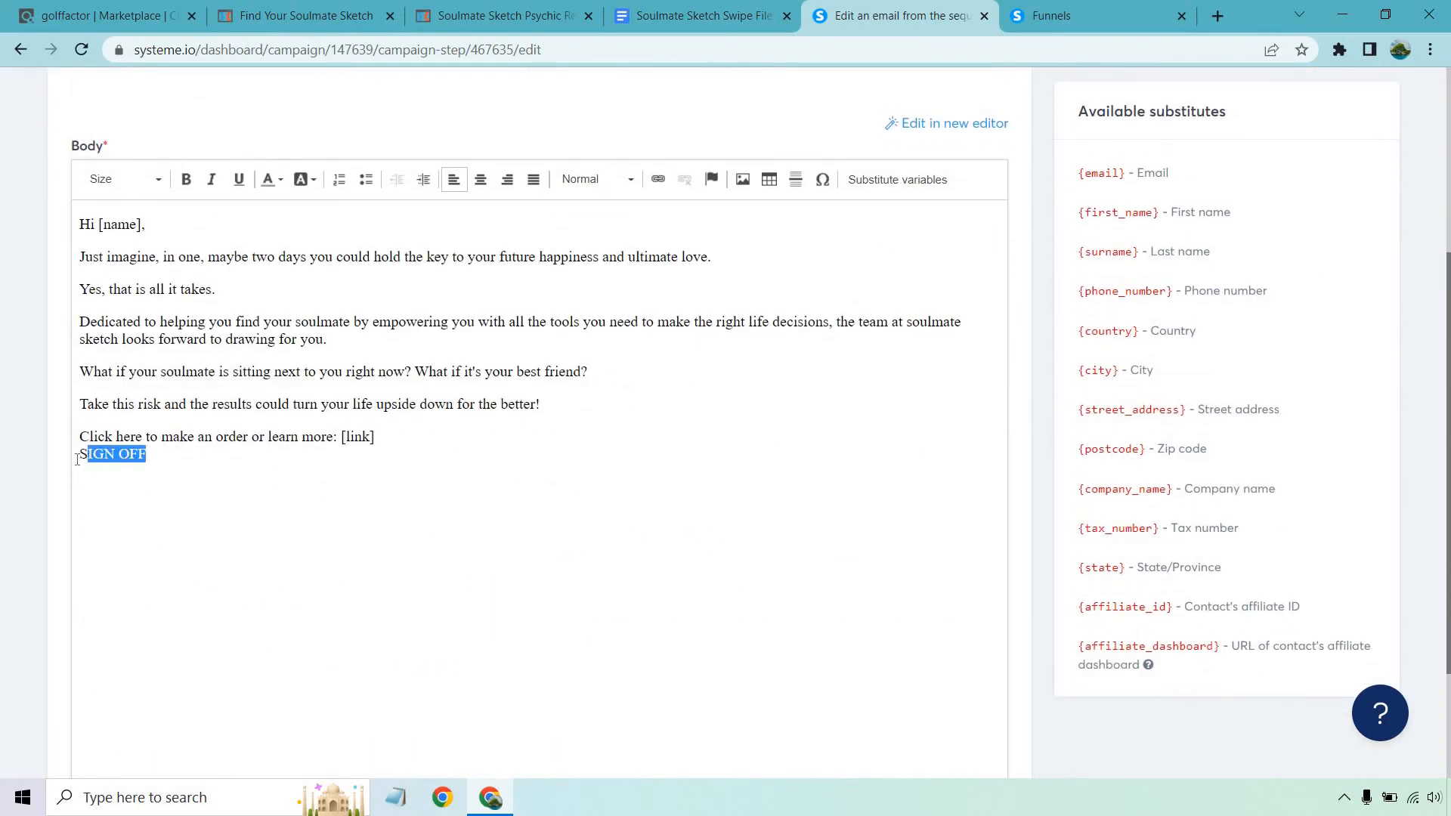
pyautogui.press('Delete')
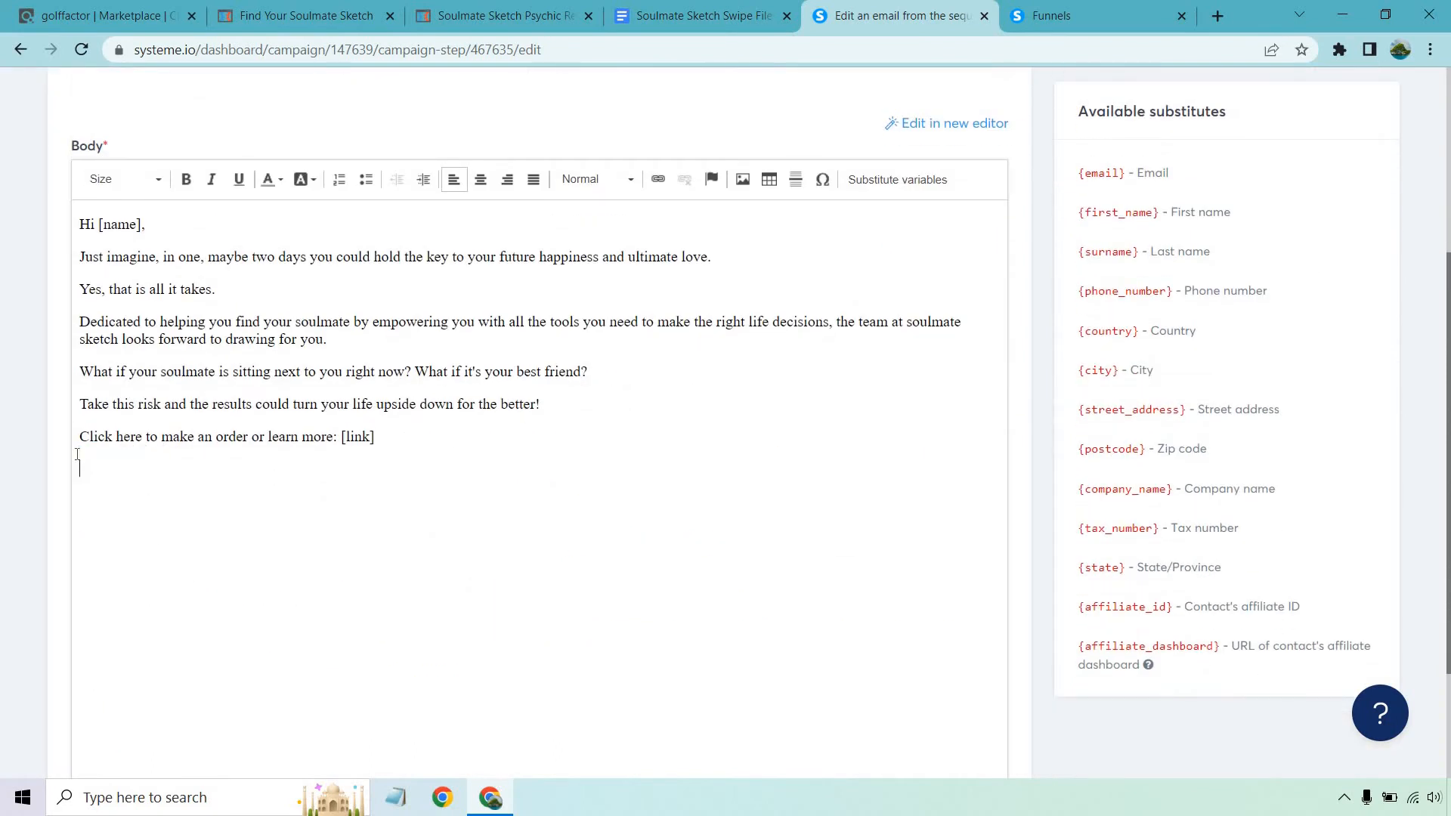
pyautogui.write('James')
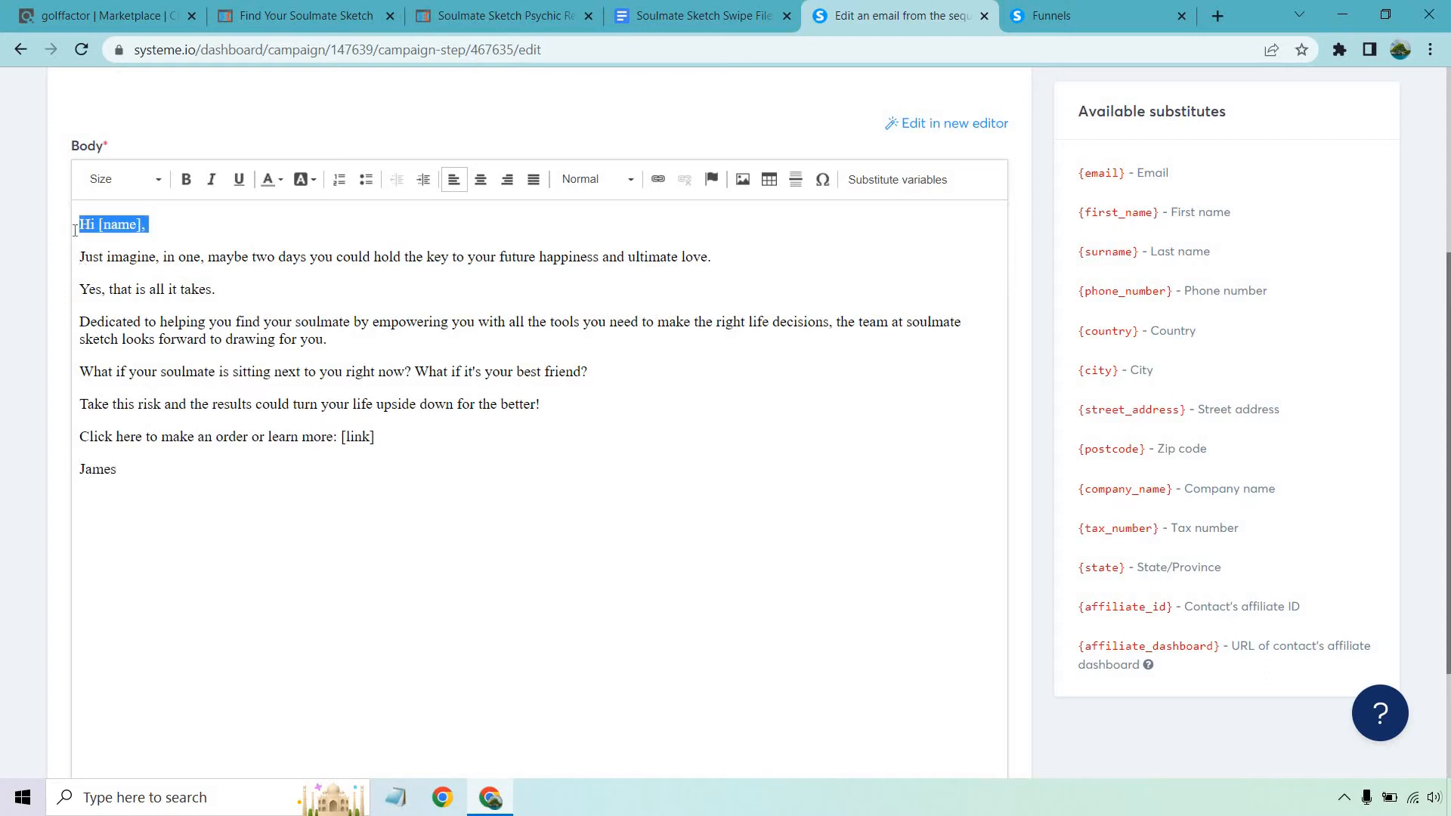
pyautogui.press('Delete')
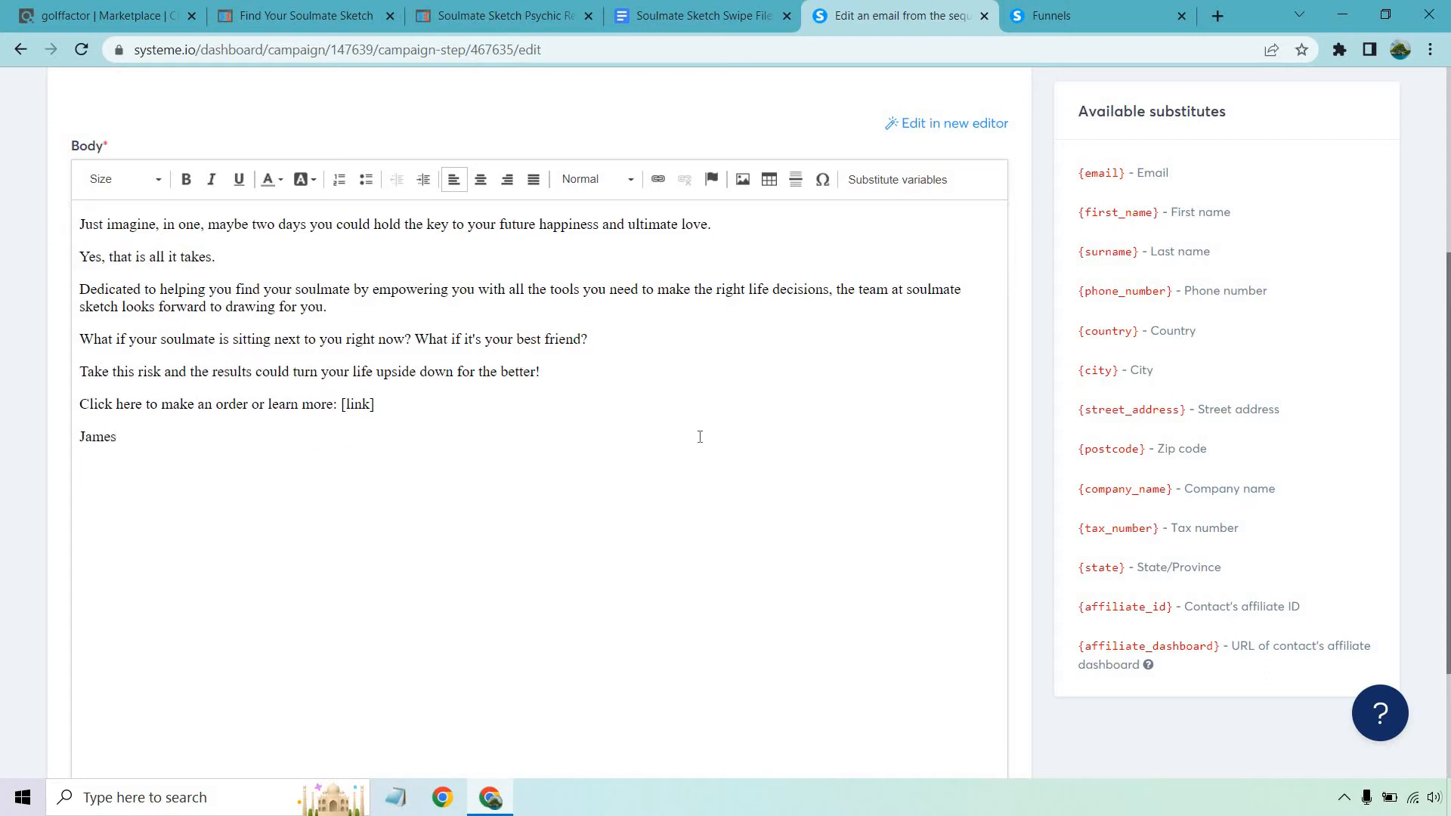
pyautogui.click(81, 223)
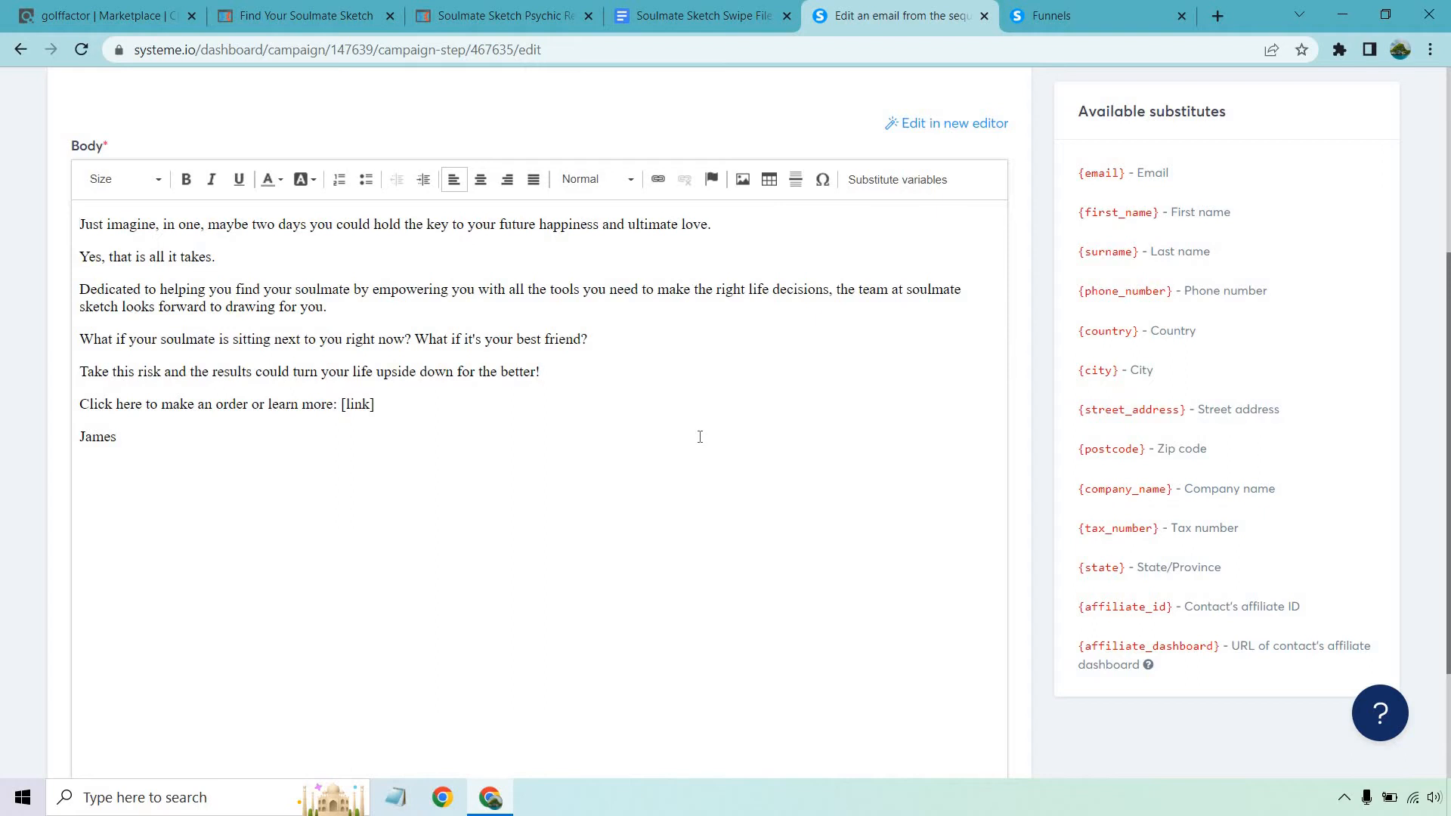
pyautogui.moveTo(458, 404)
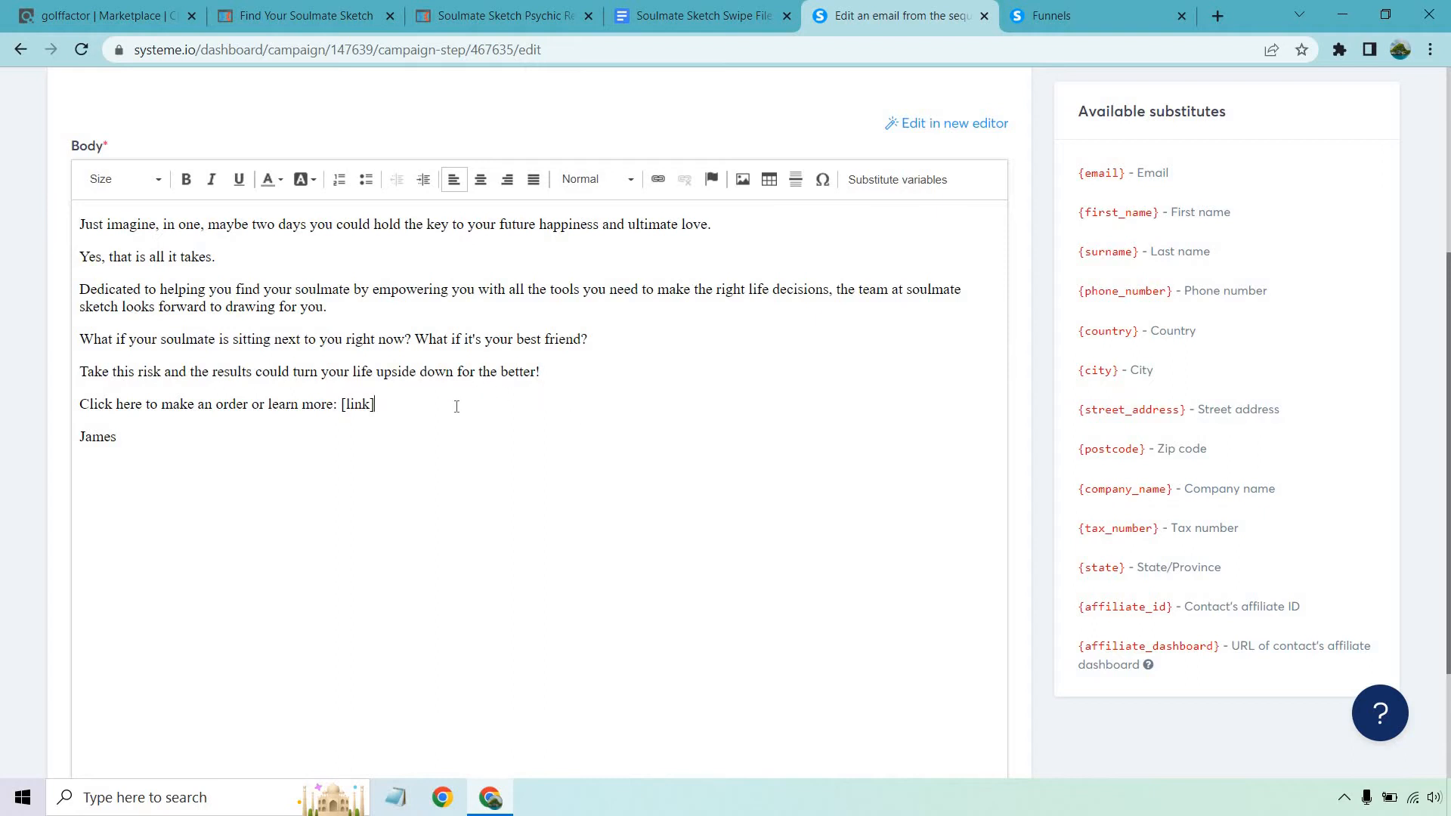
pyautogui.press('Backspace')
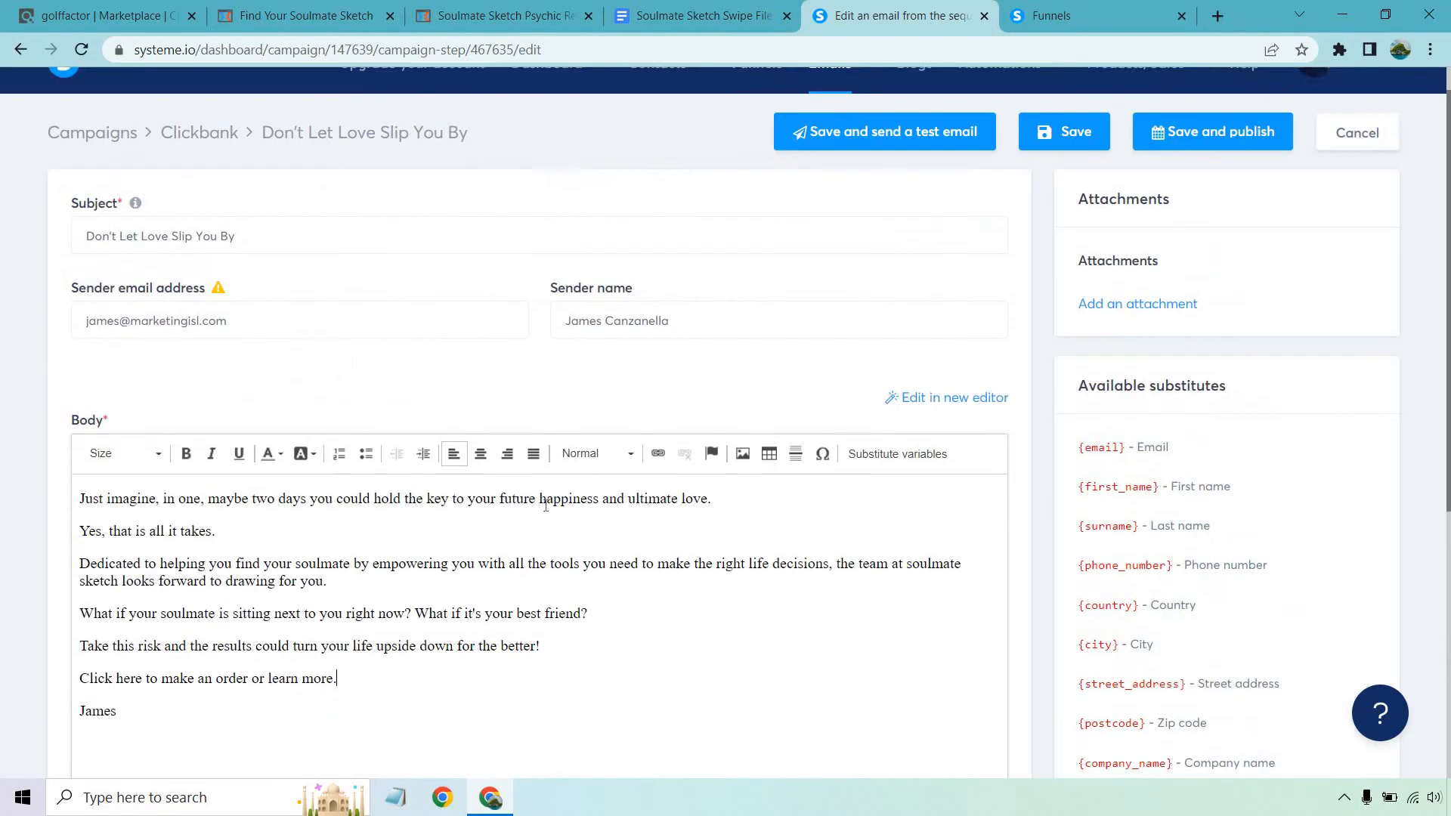
# Generate the Soulmate Sketch affiliate HopLink from the ClickBank marketplace listing.
pyautogui.click(106, 16)
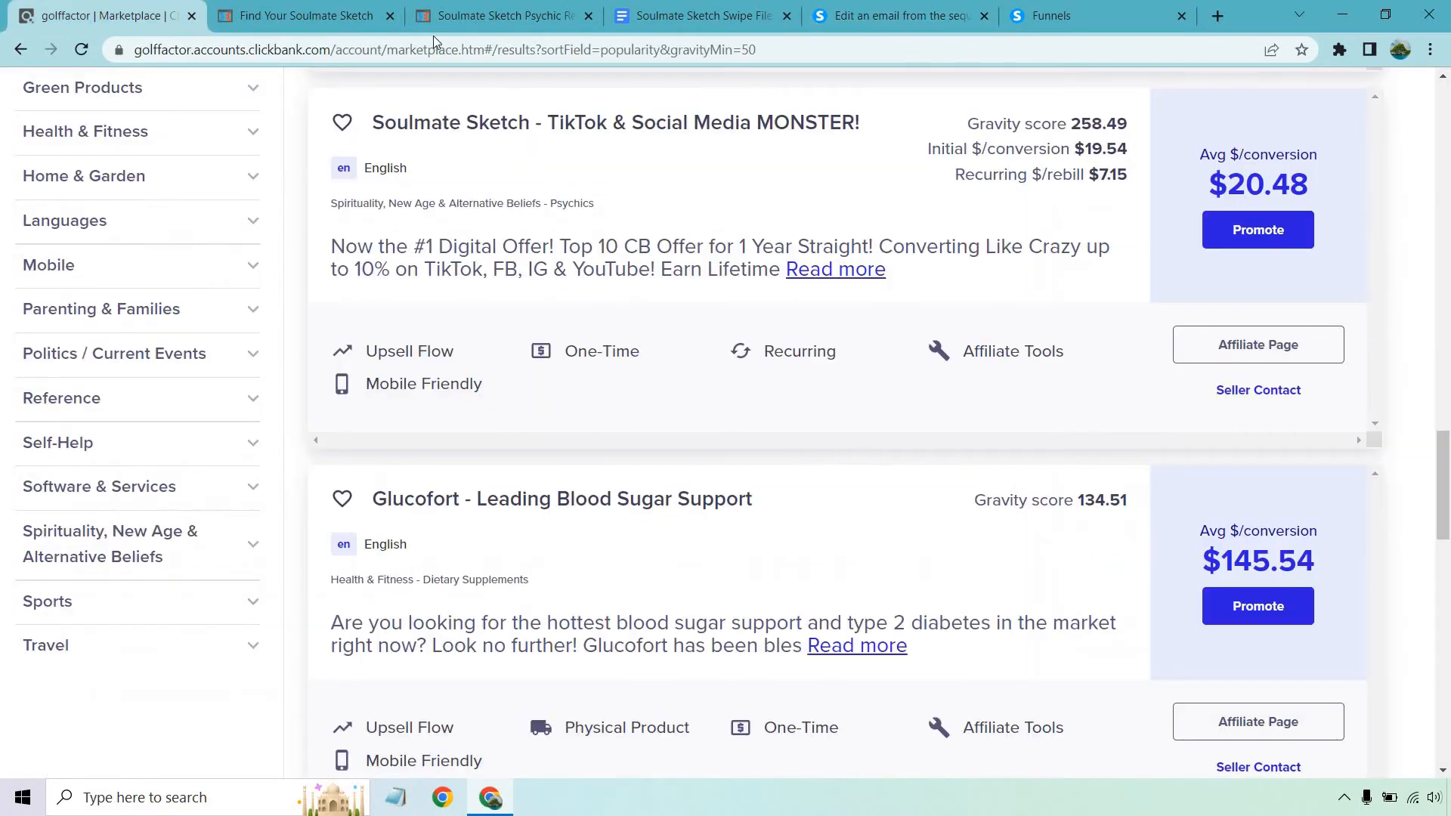
pyautogui.moveTo(1257, 230)
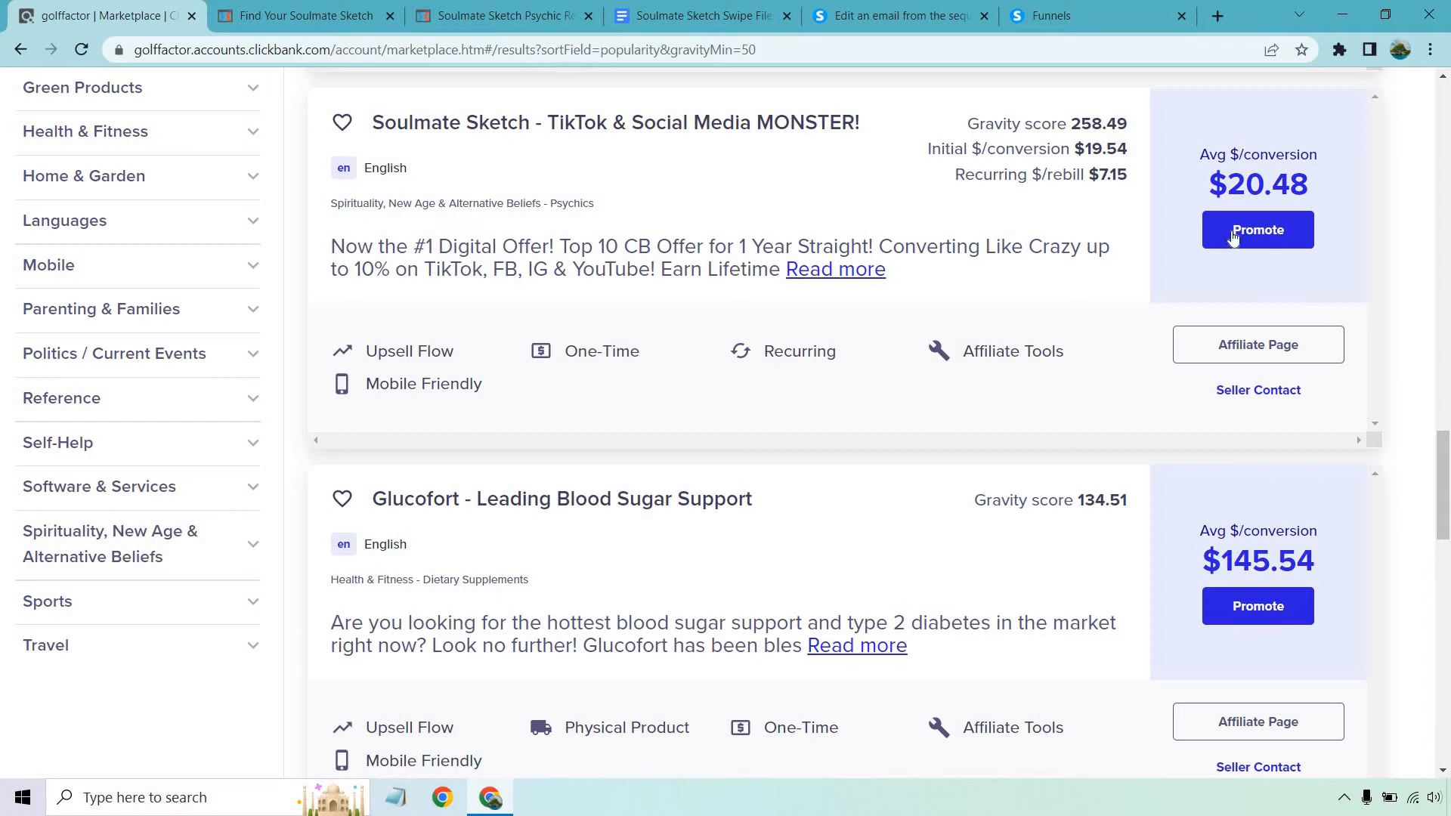
pyautogui.click(1257, 229)
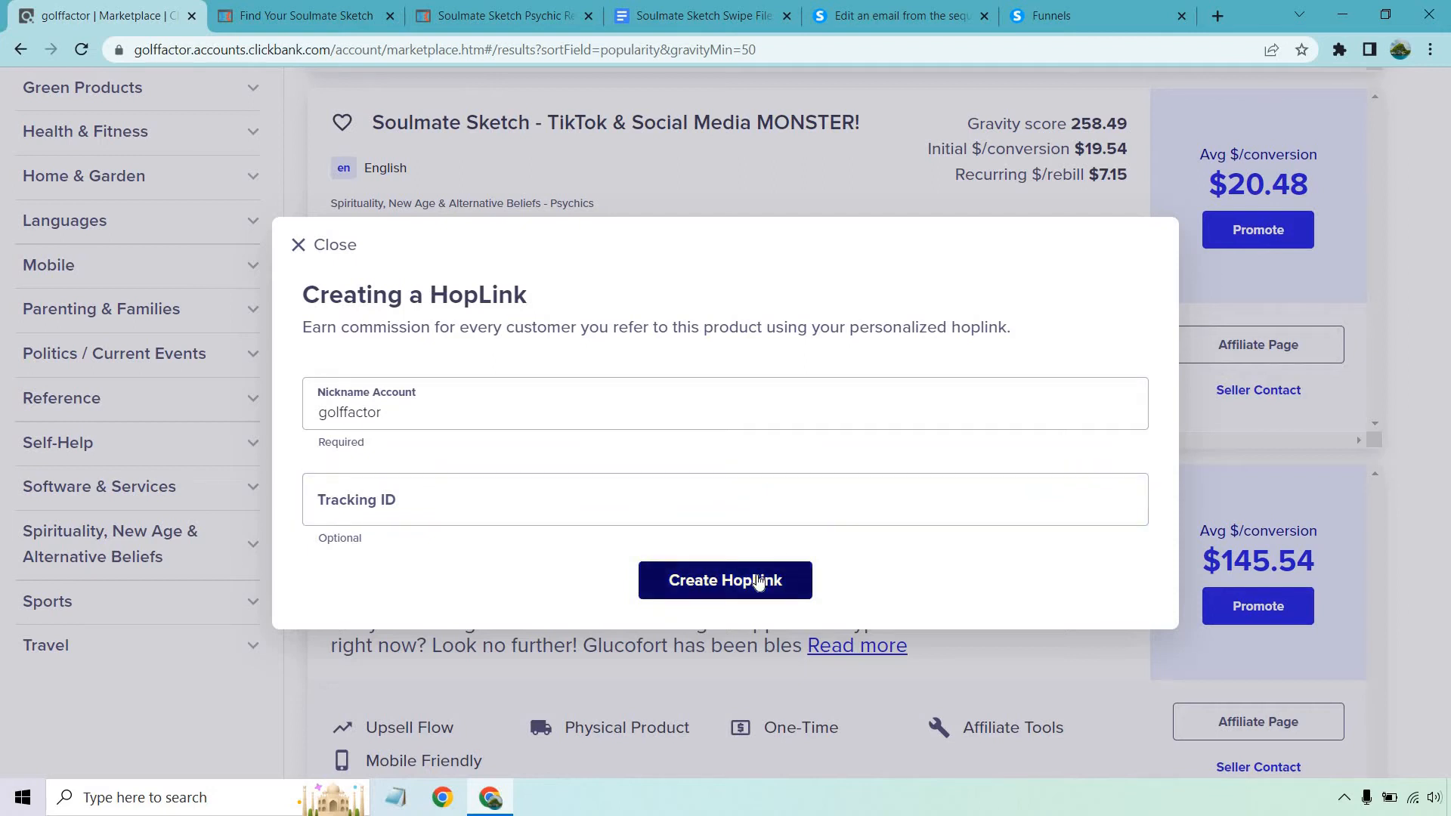
pyautogui.click(725, 580)
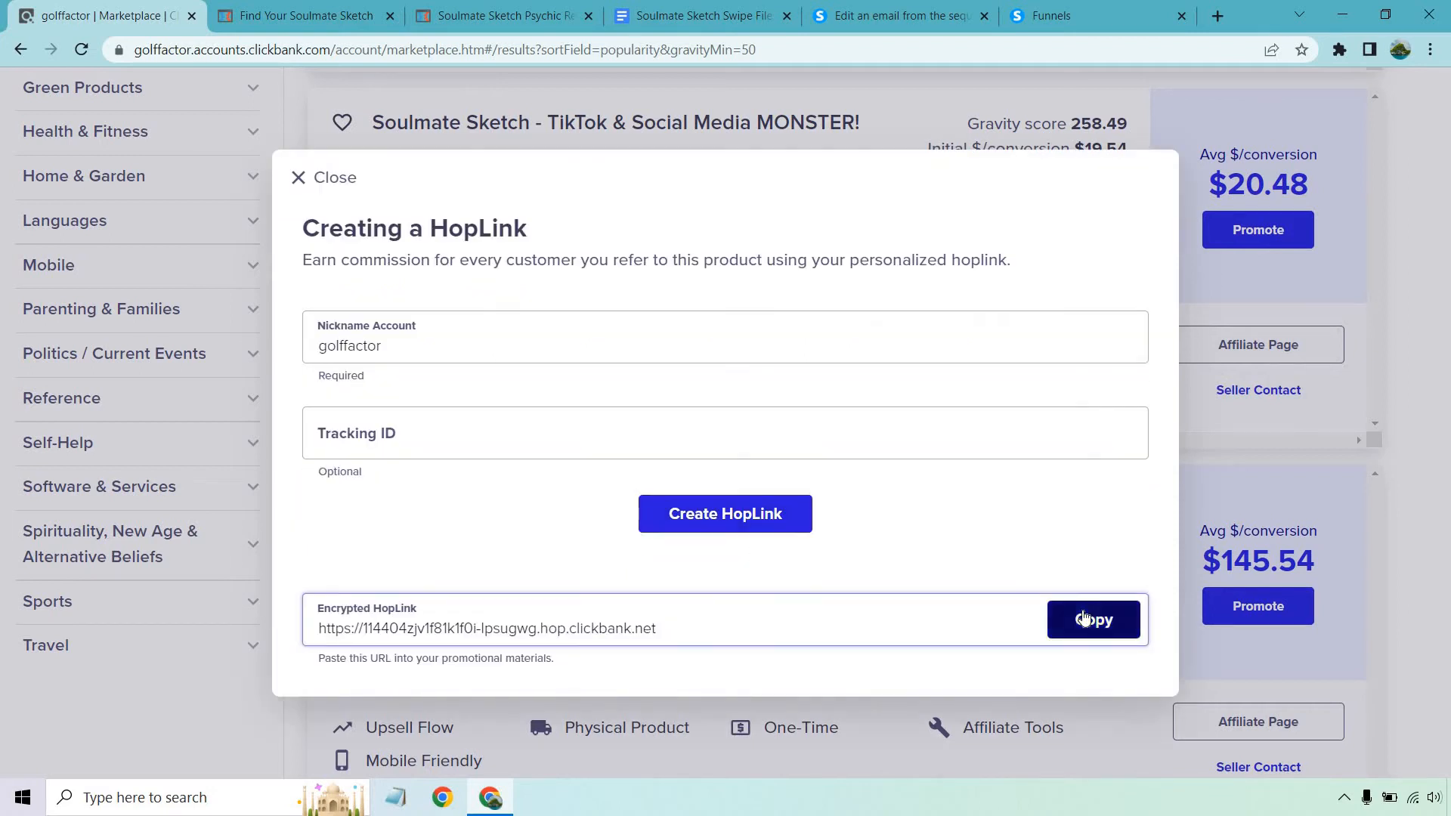
# Link the 'Click here to make an order' sentence to the ClickBank HopLink.
pyautogui.click(898, 16)
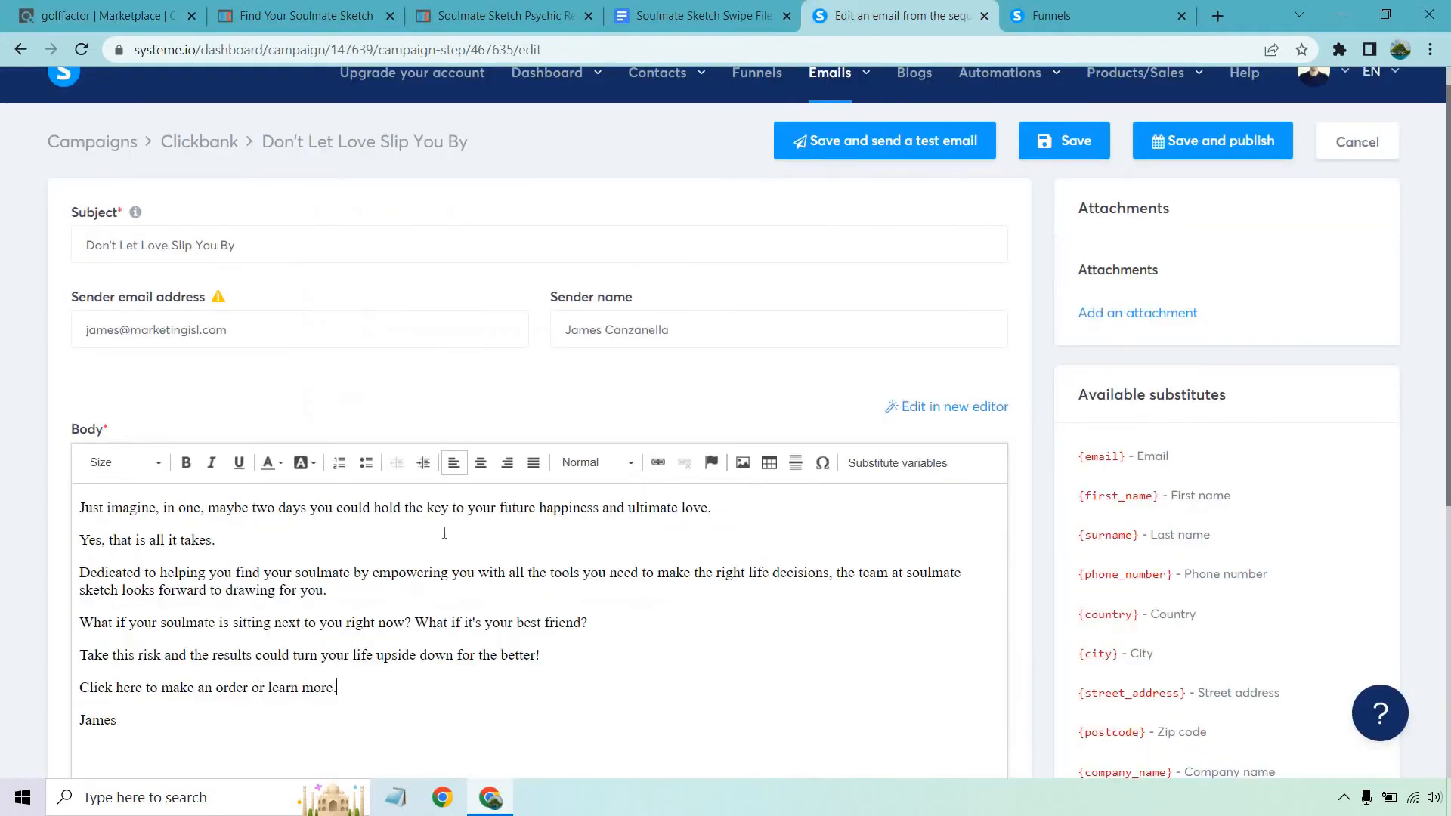
pyautogui.scroll(-3)
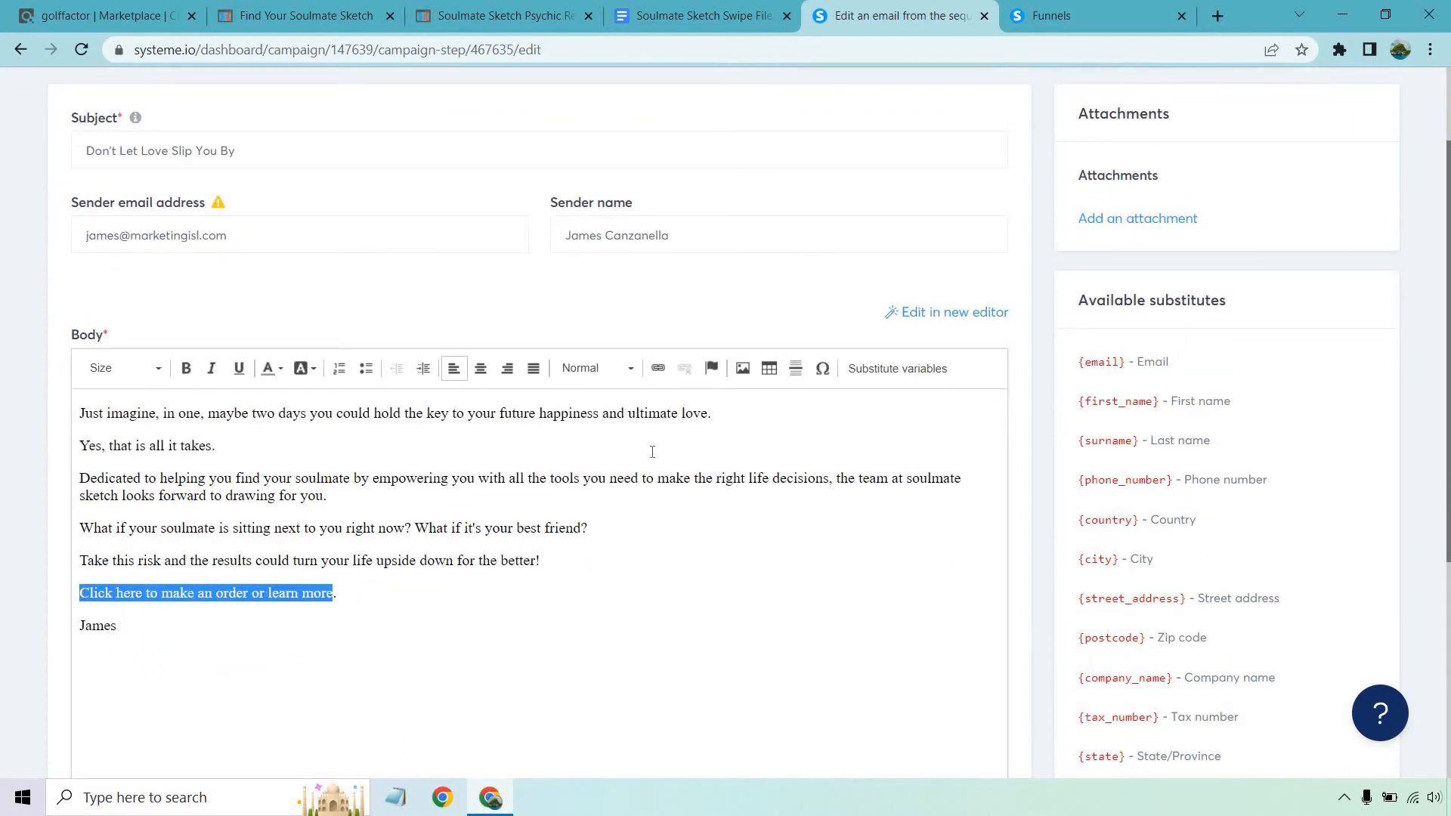
pyautogui.click(657, 368)
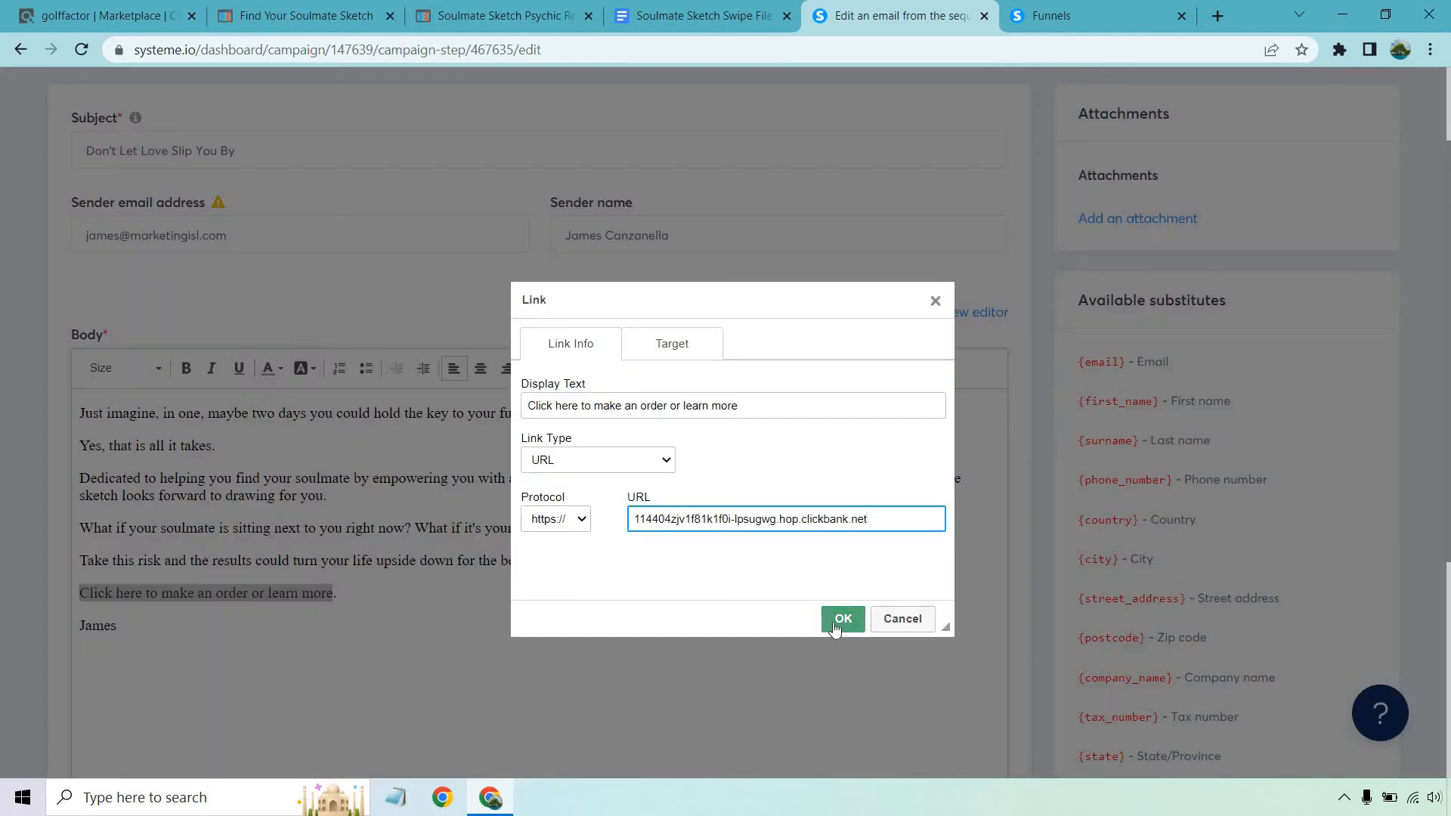
pyautogui.click(841, 618)
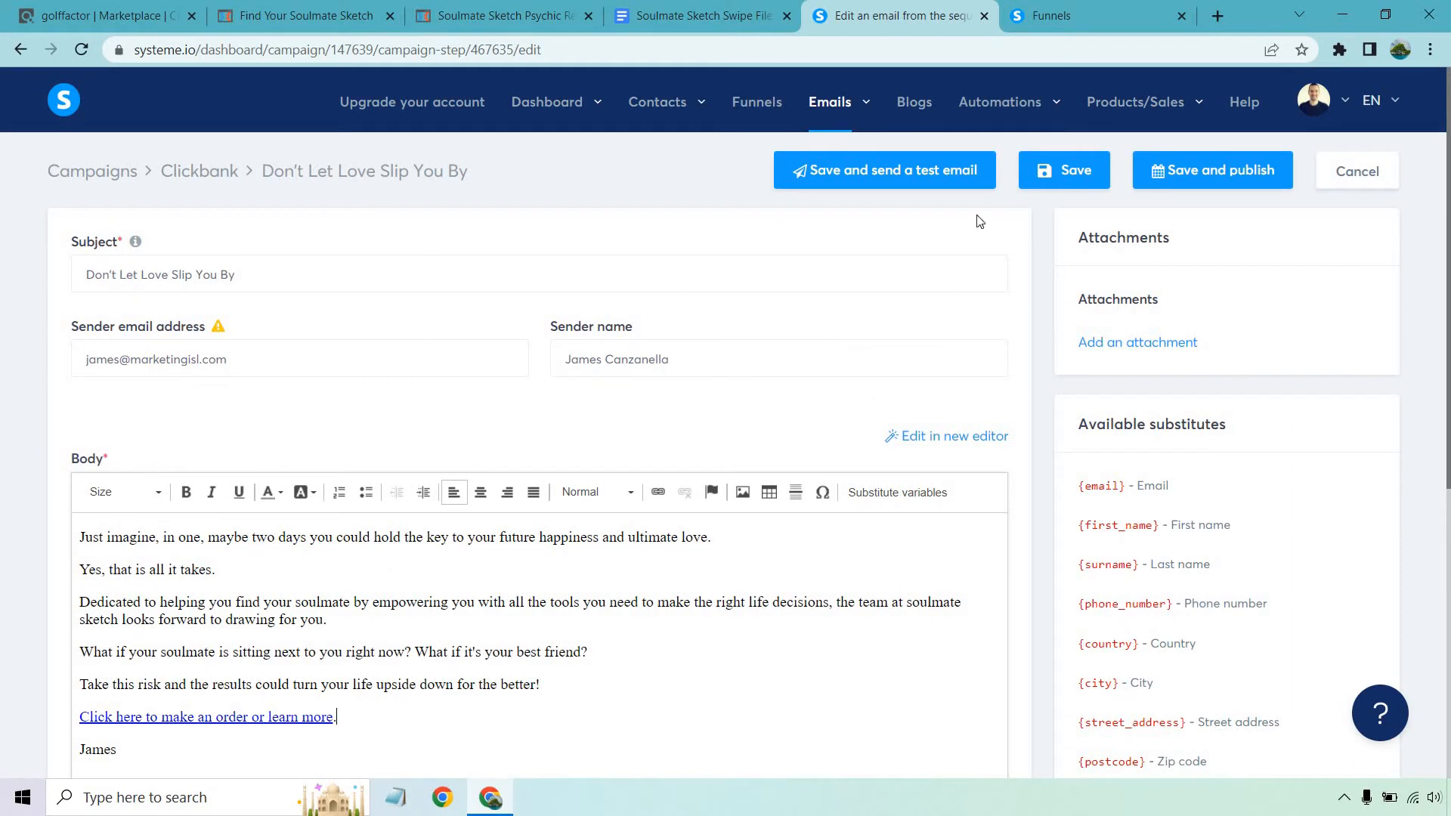
# Publish the 'Don't Let Love Slip You By' email with a 0-minute delay.
pyautogui.scroll(-3)
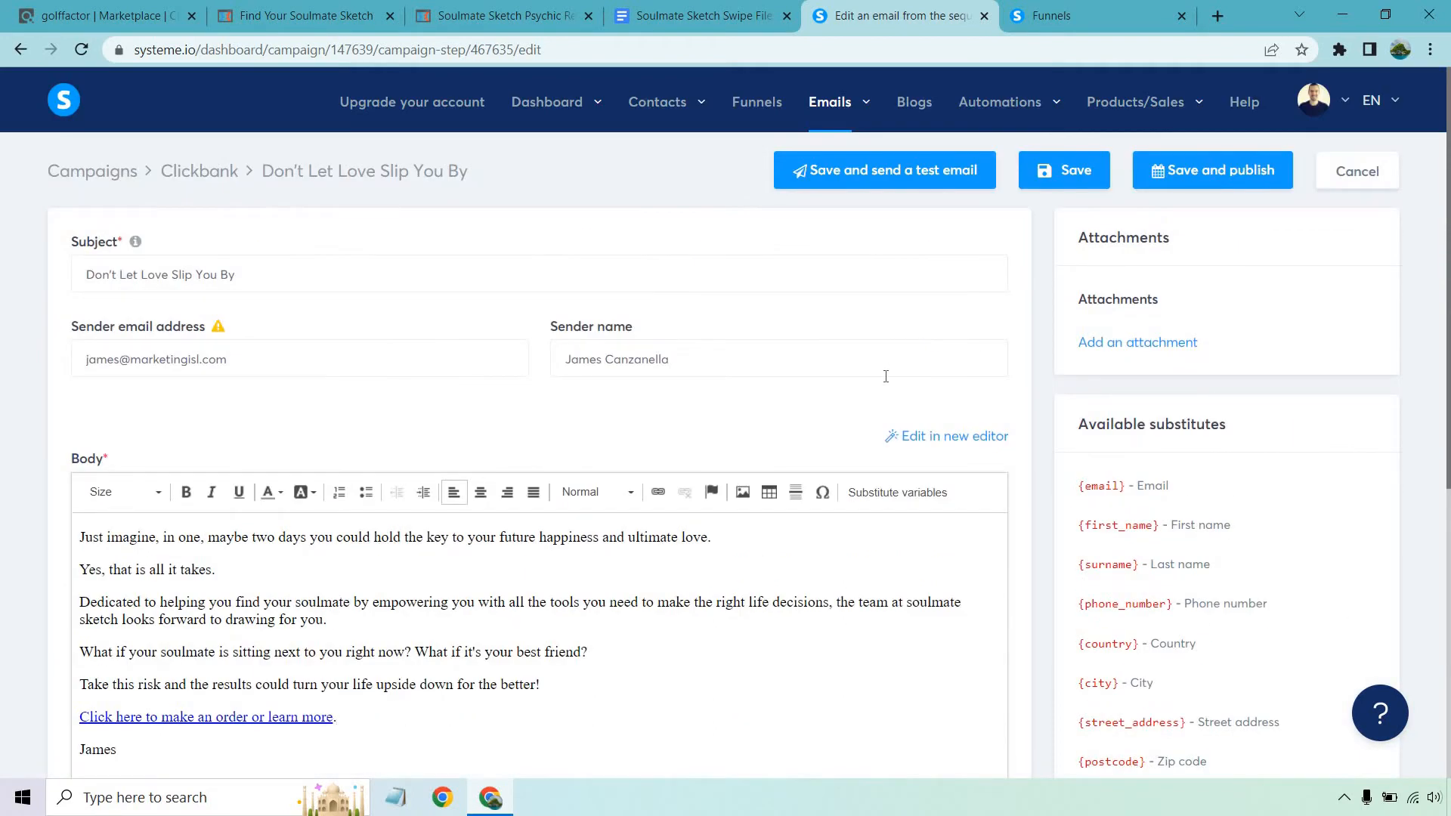
pyautogui.click(698, 16)
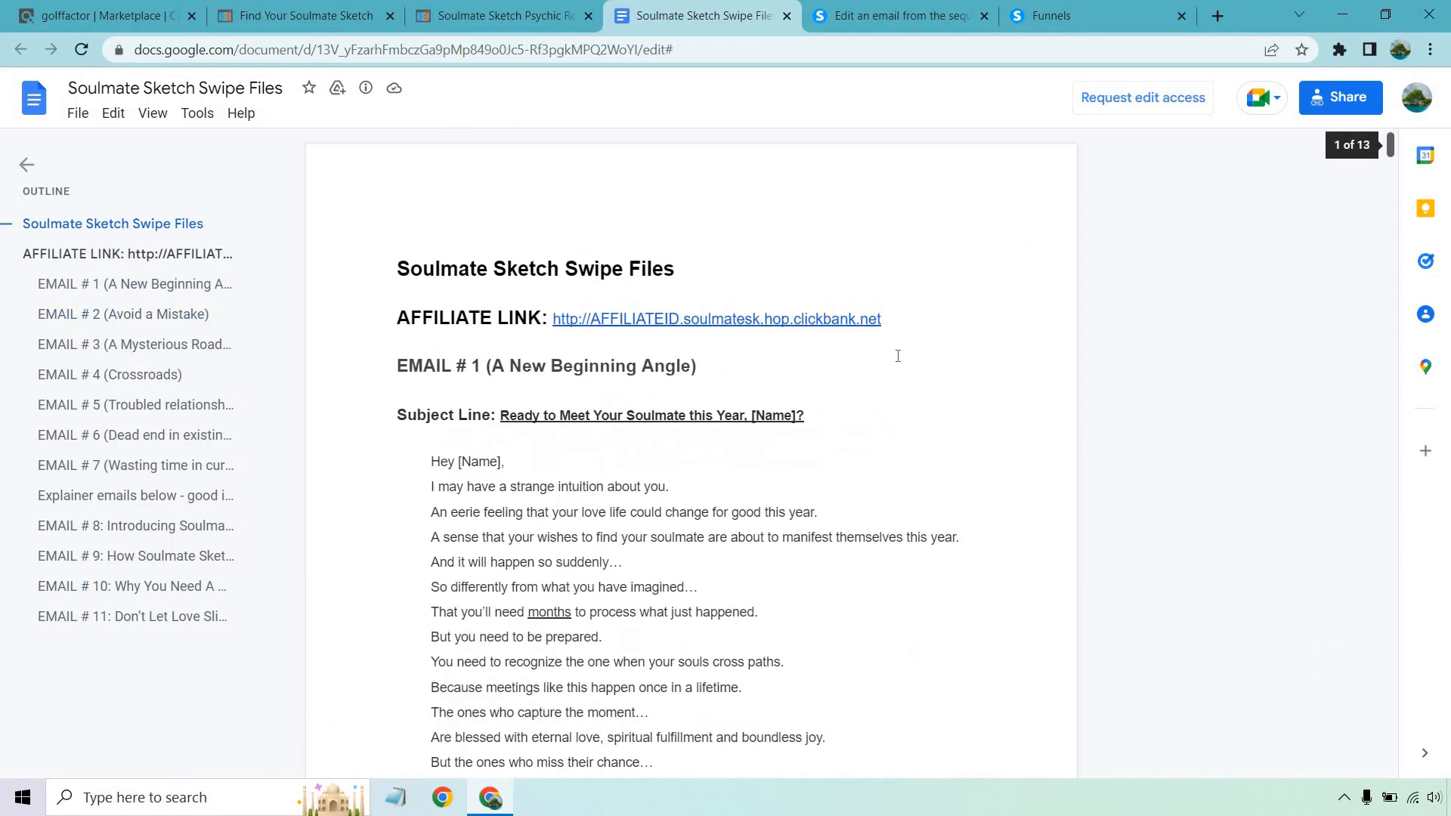
pyautogui.scroll(-3)
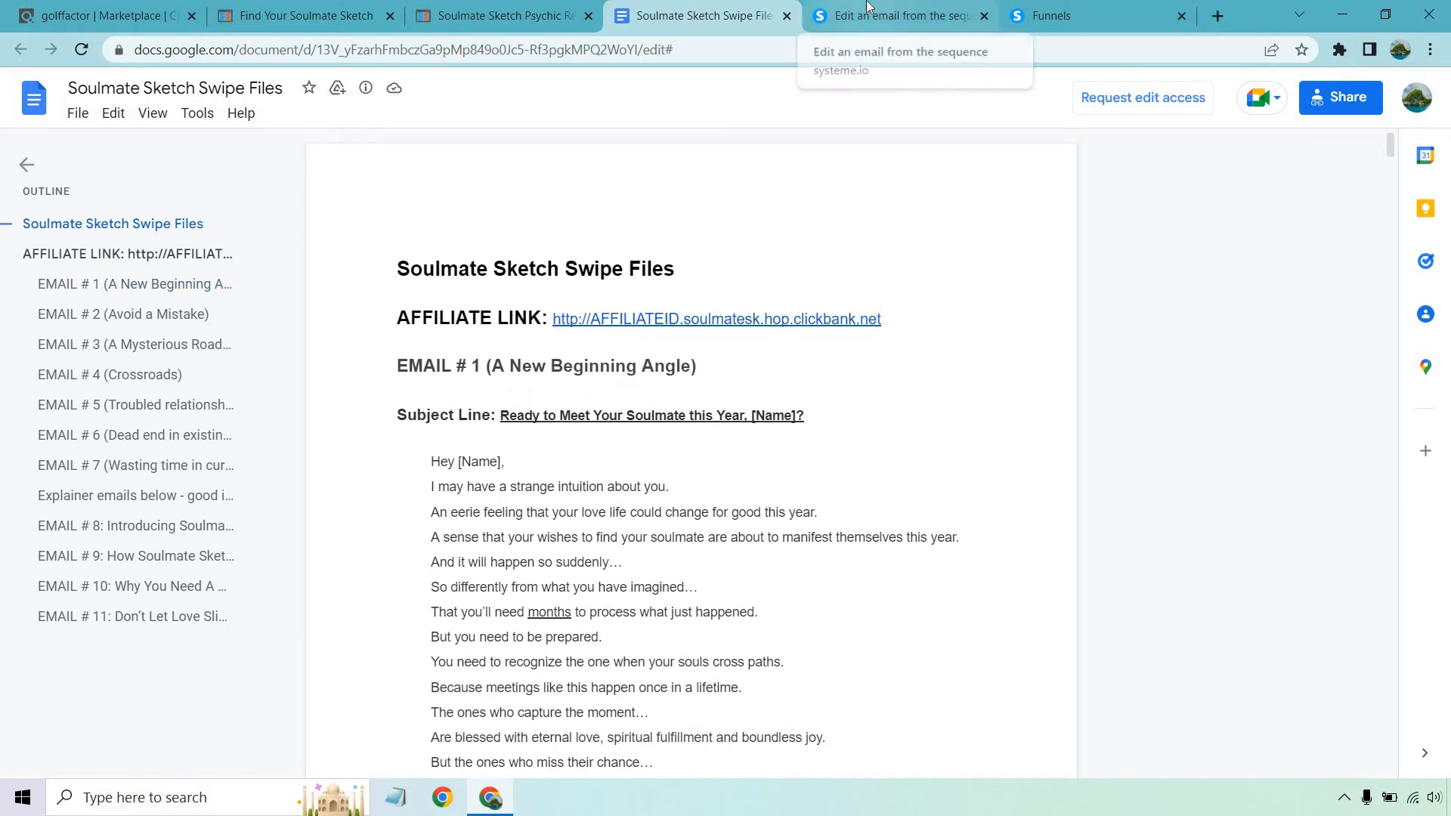
pyautogui.click(893, 16)
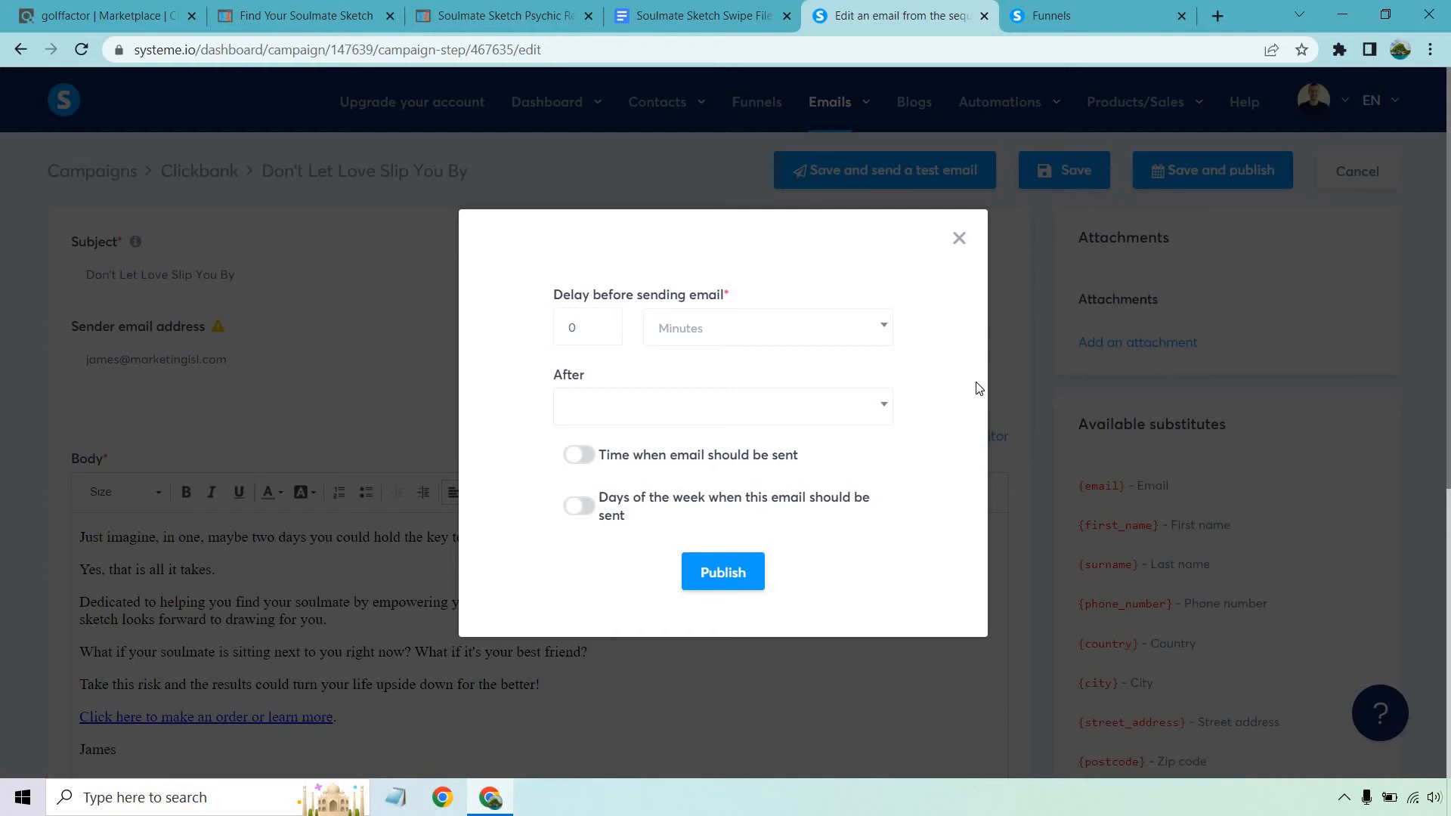
pyautogui.moveTo(966, 429)
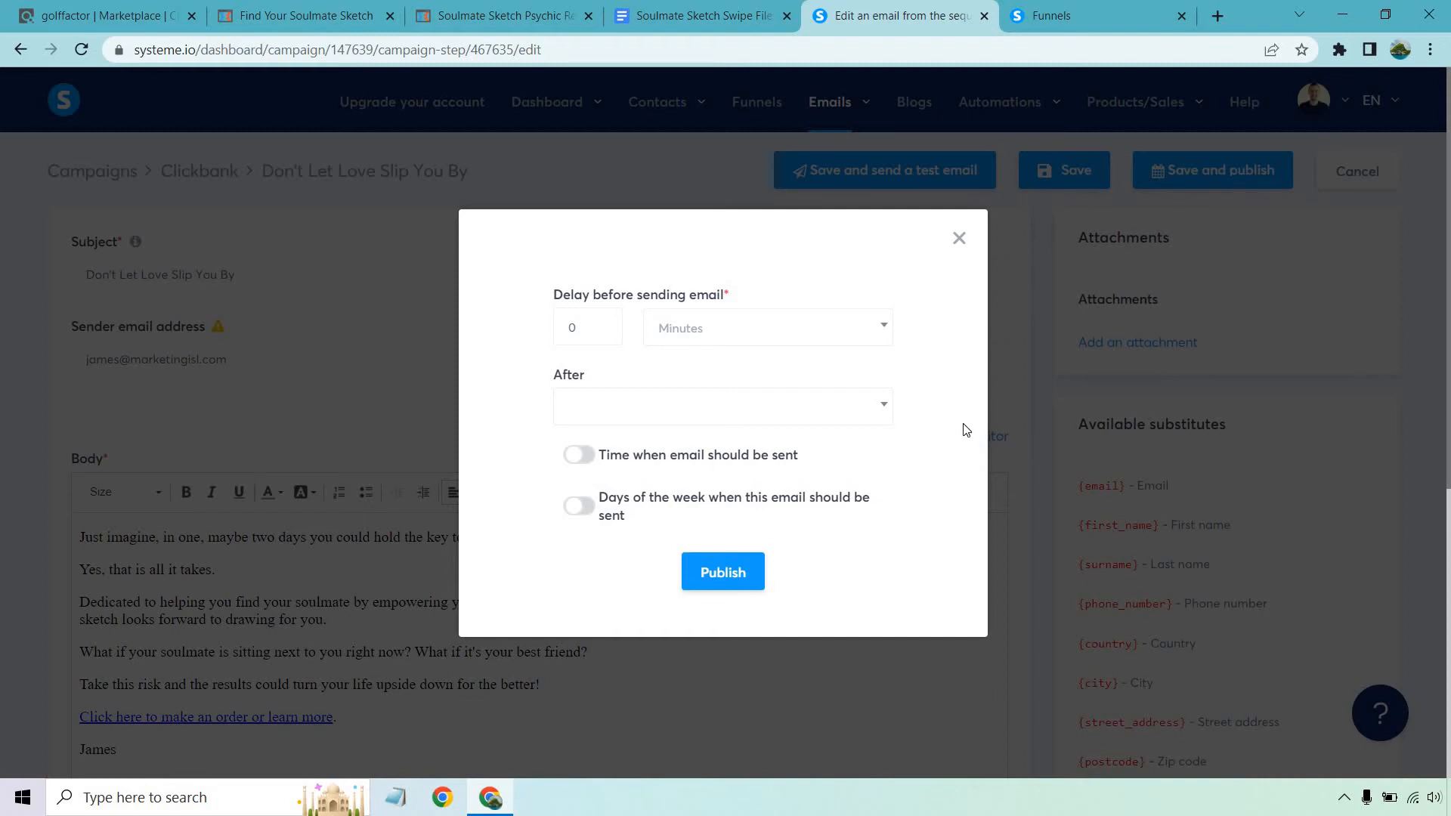
pyautogui.click(722, 571)
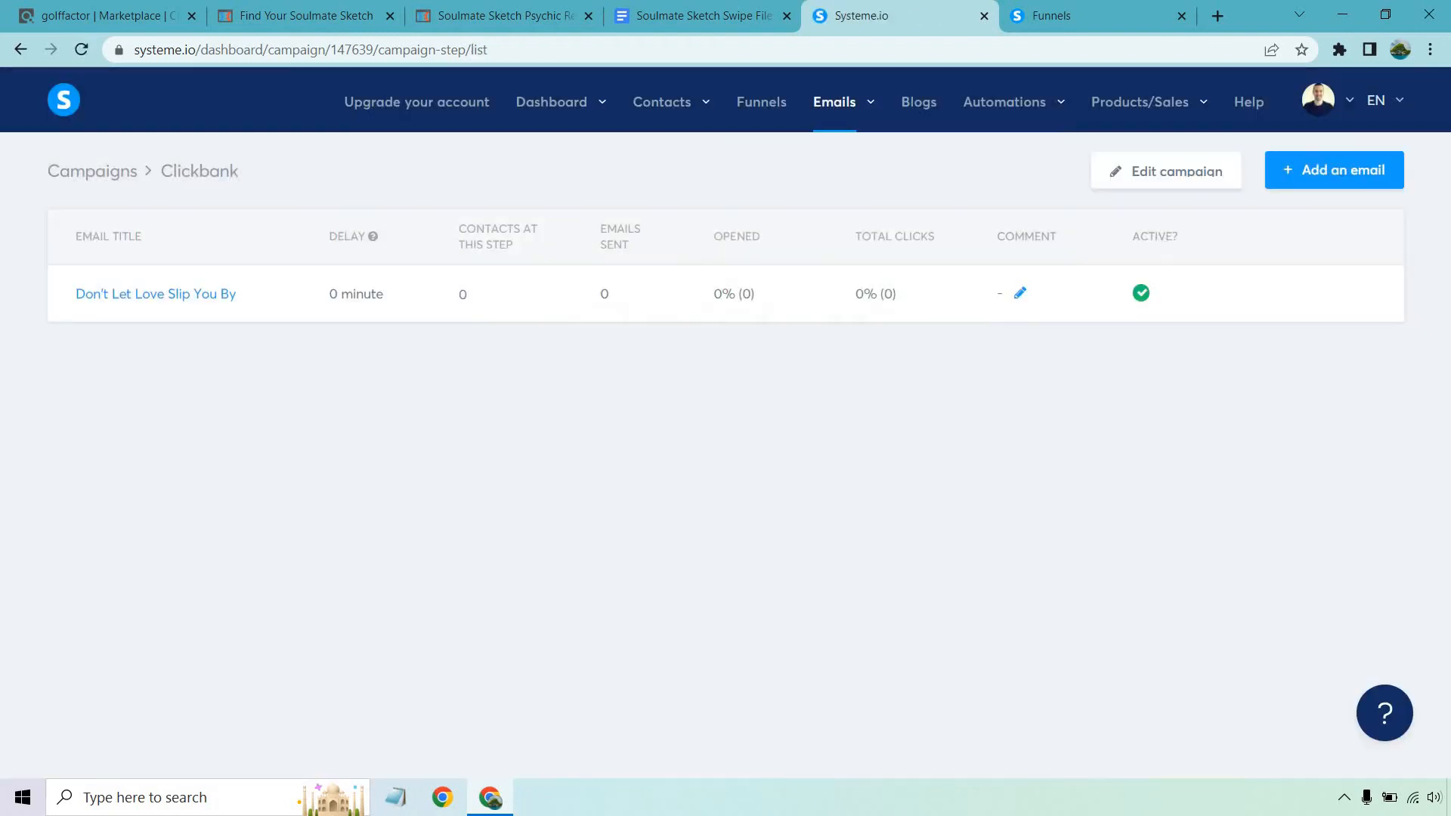
pyautogui.moveTo(721, 581)
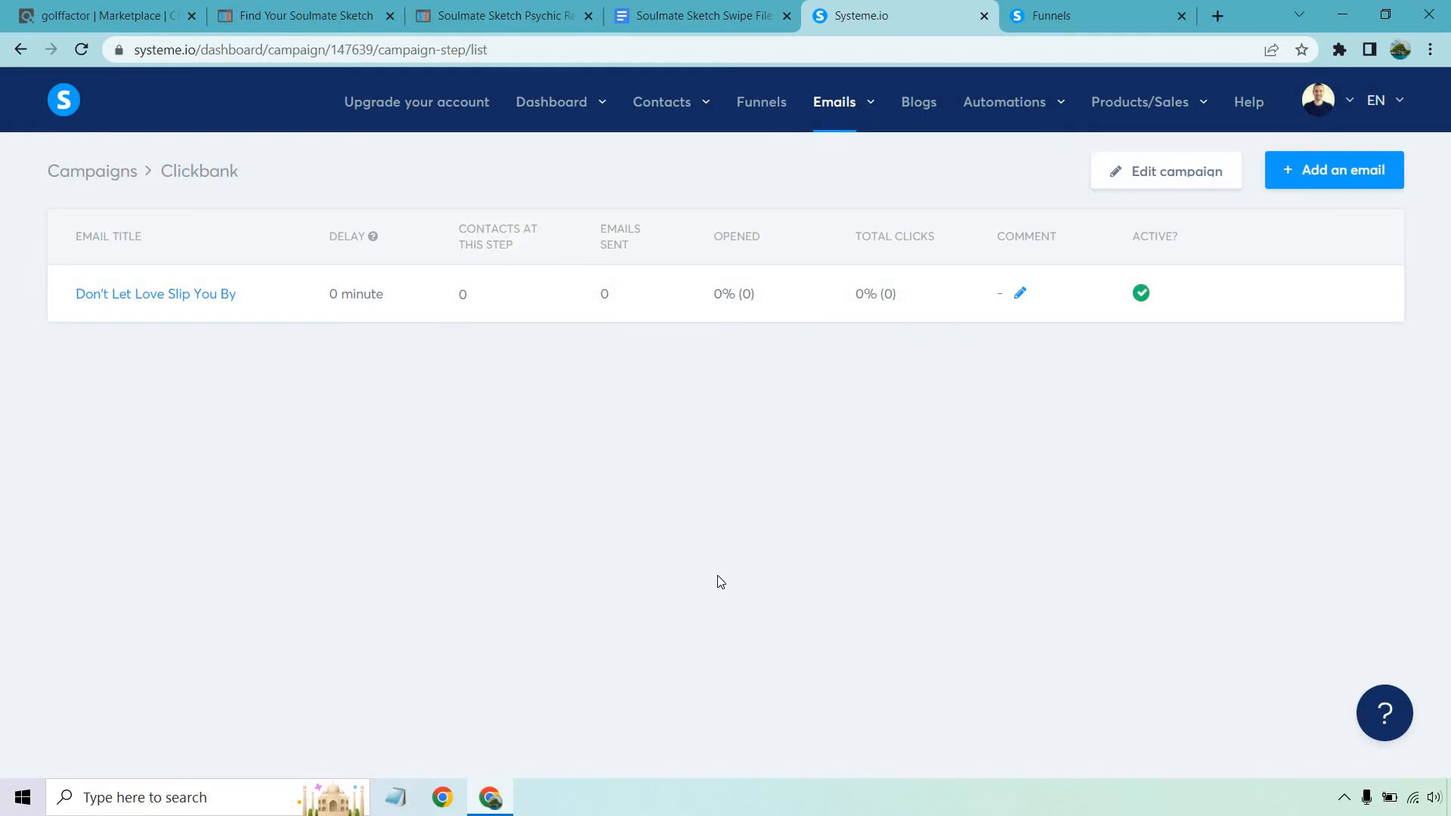
# Read through swipe EMAIL # 2 (Avoid a Mistake), then return to the Systeme.io funnels page.
pyautogui.click(700, 15)
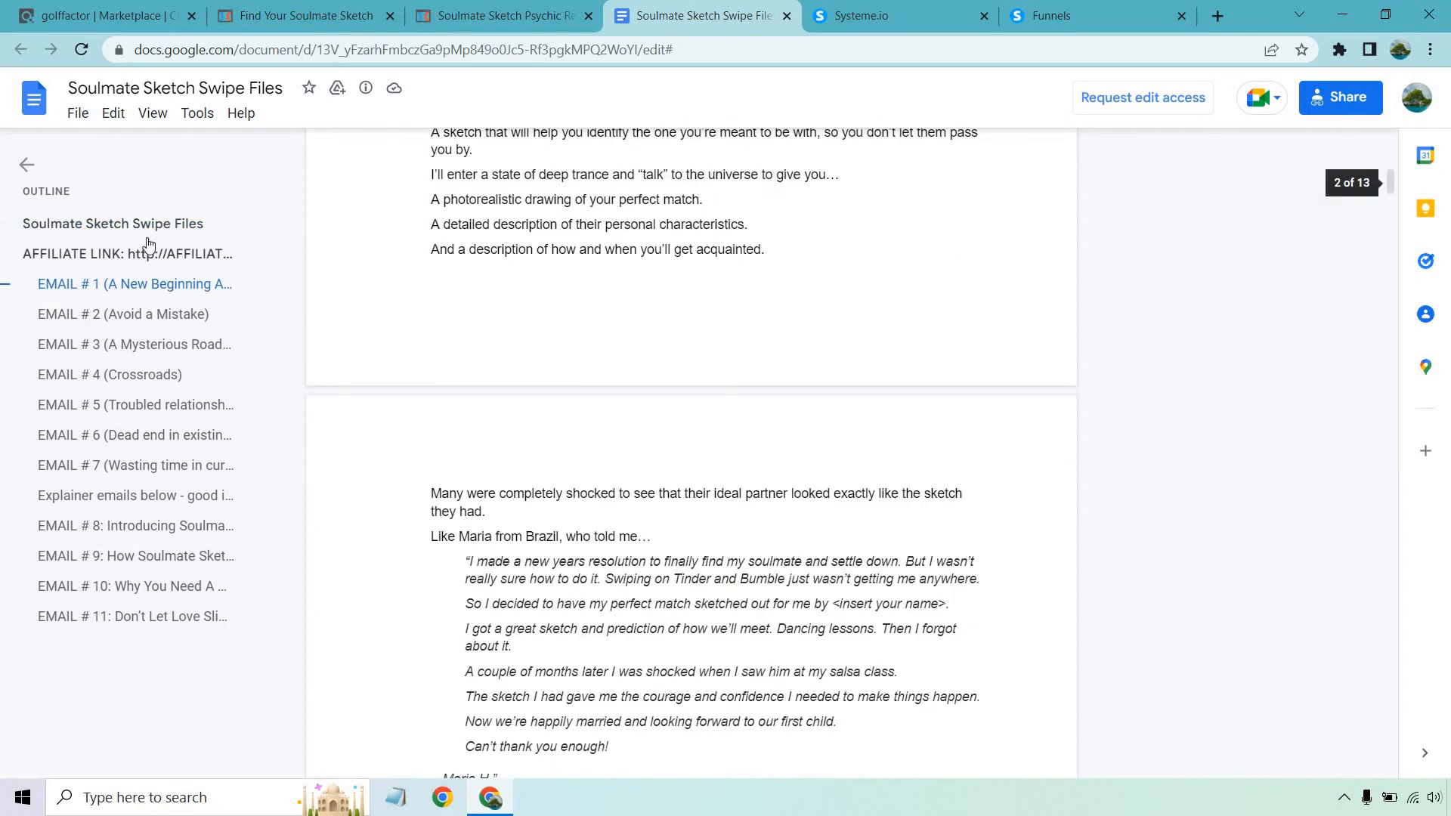
pyautogui.click(123, 314)
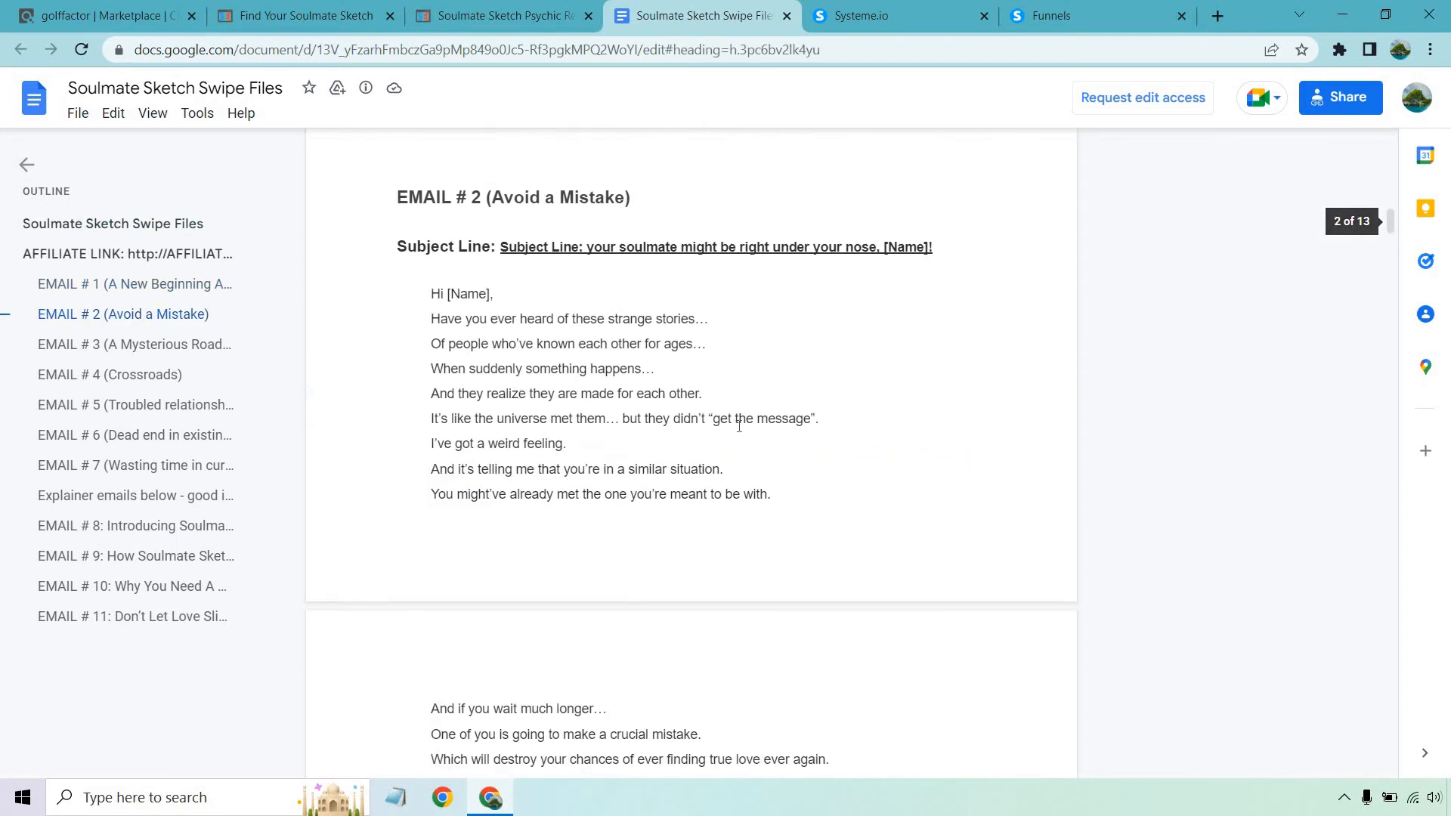
pyautogui.scroll(-3)
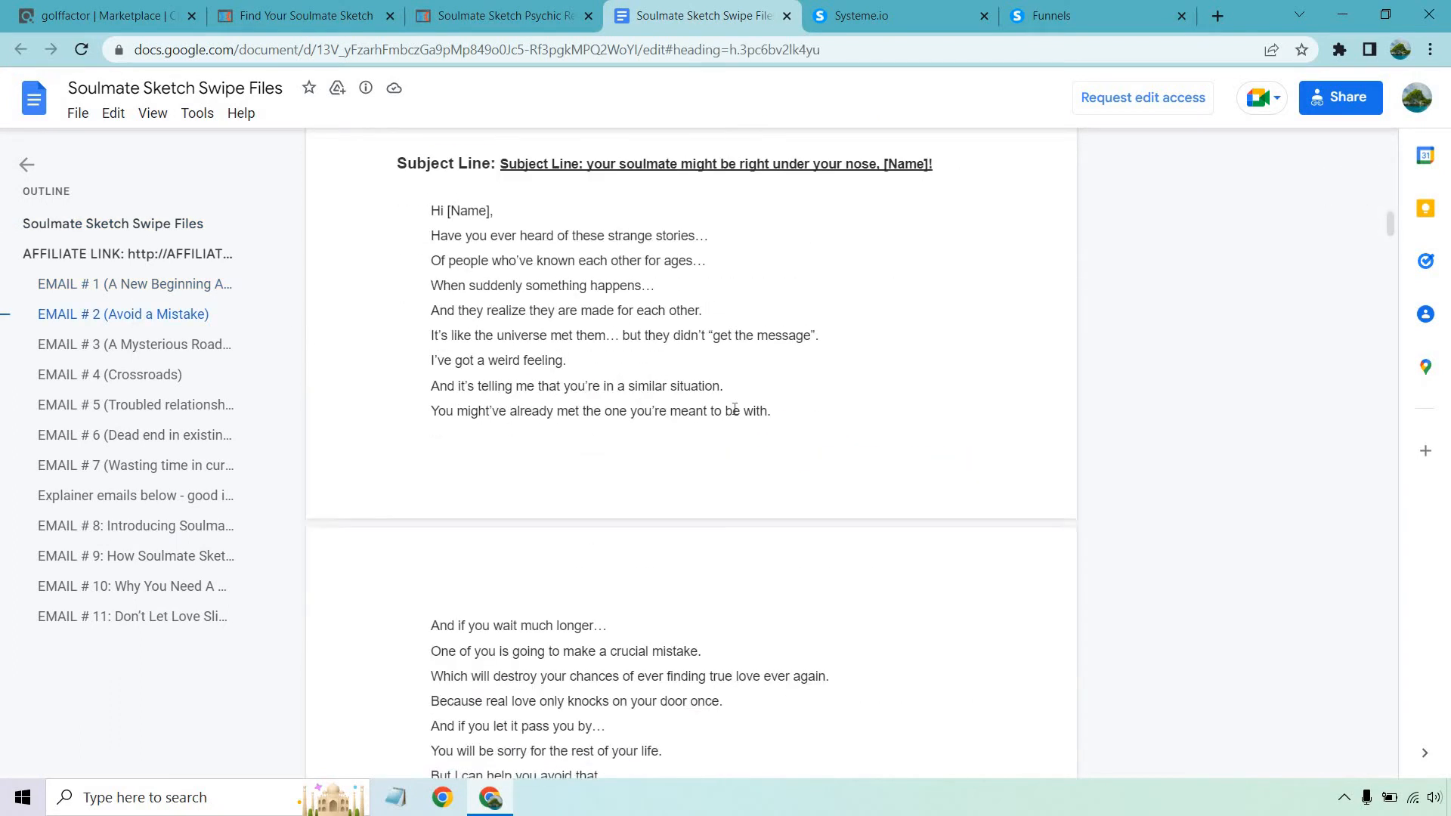
pyautogui.scroll(-3)
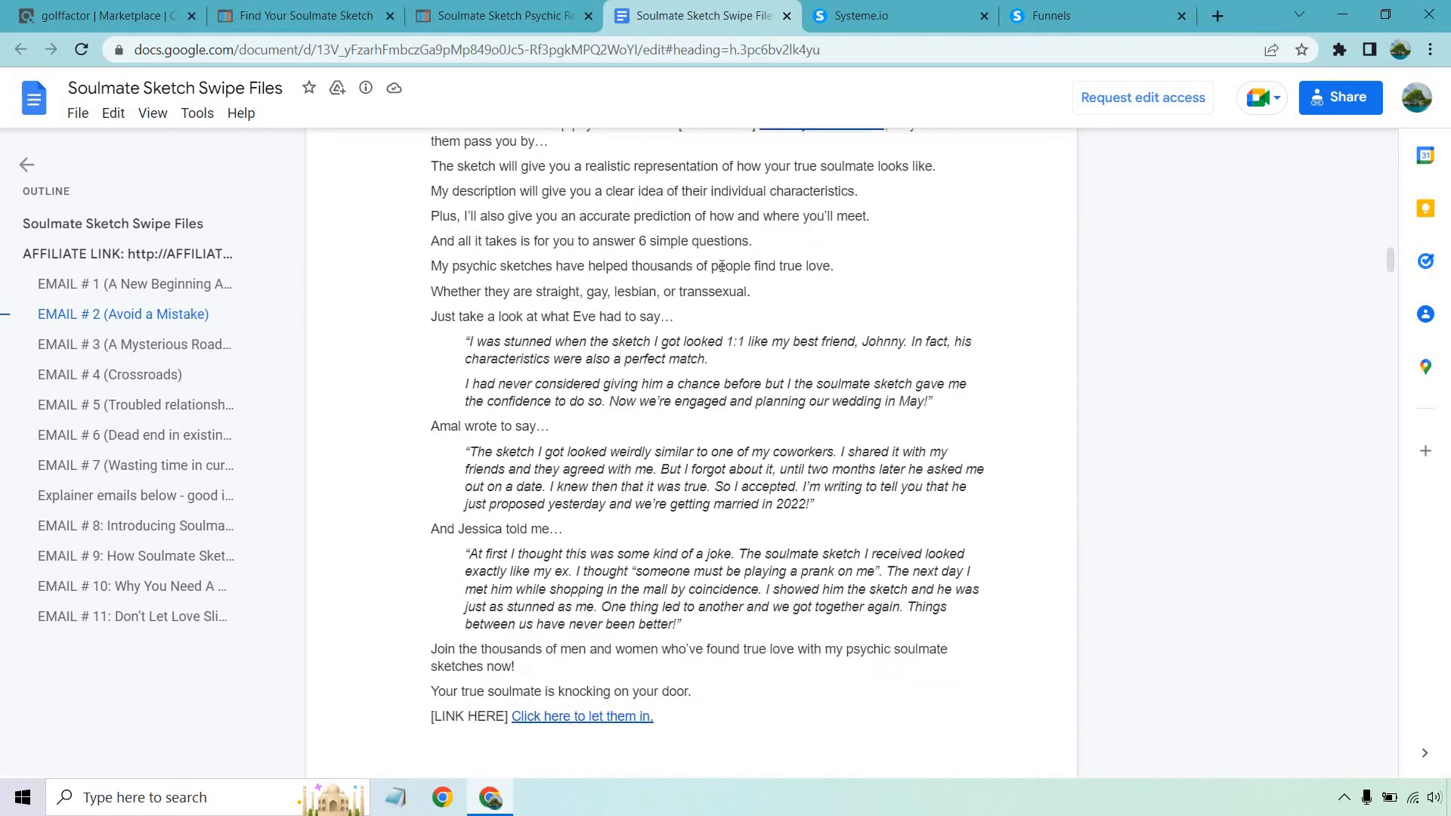
pyautogui.scroll(-3)
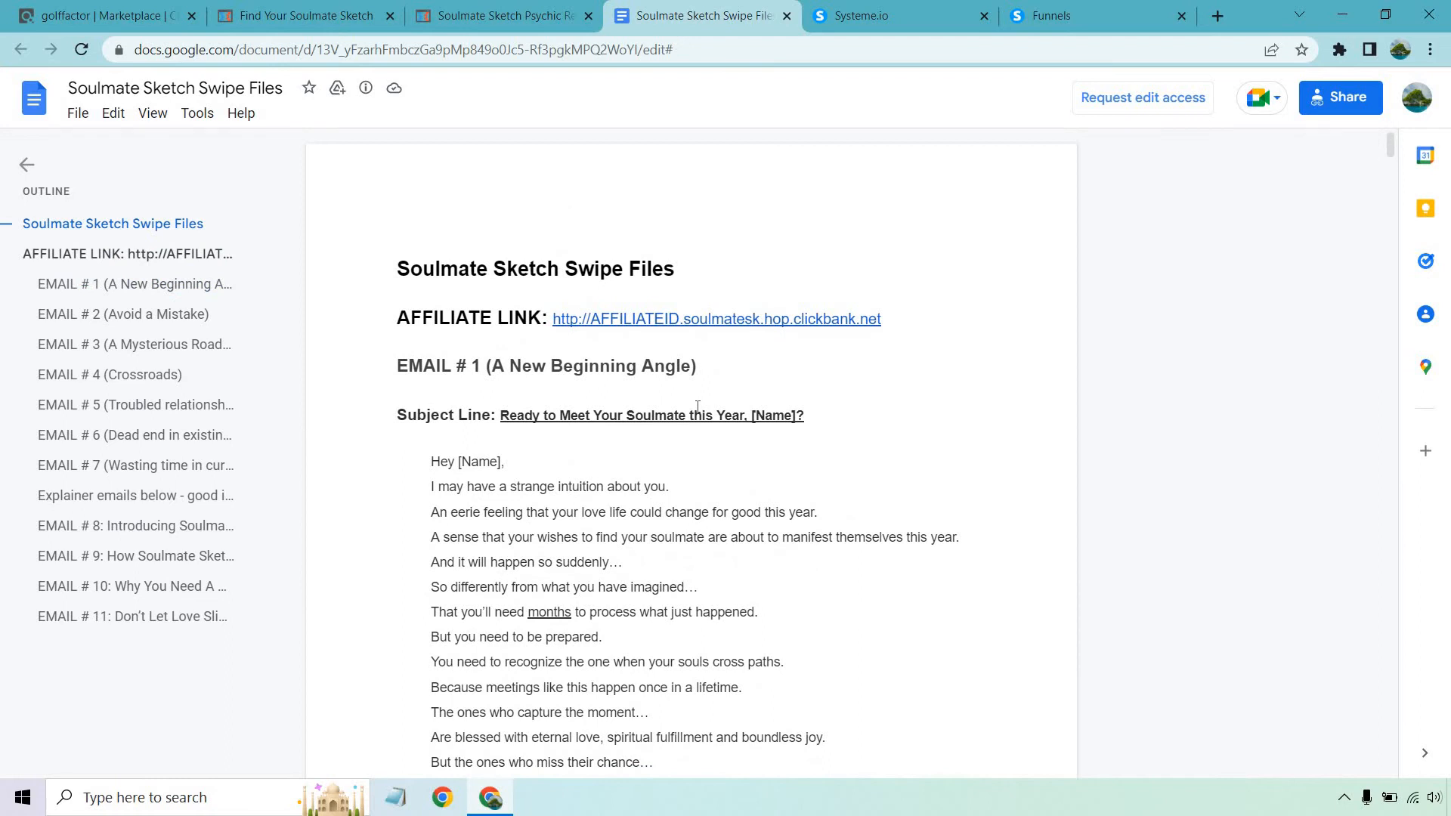
pyautogui.click(895, 16)
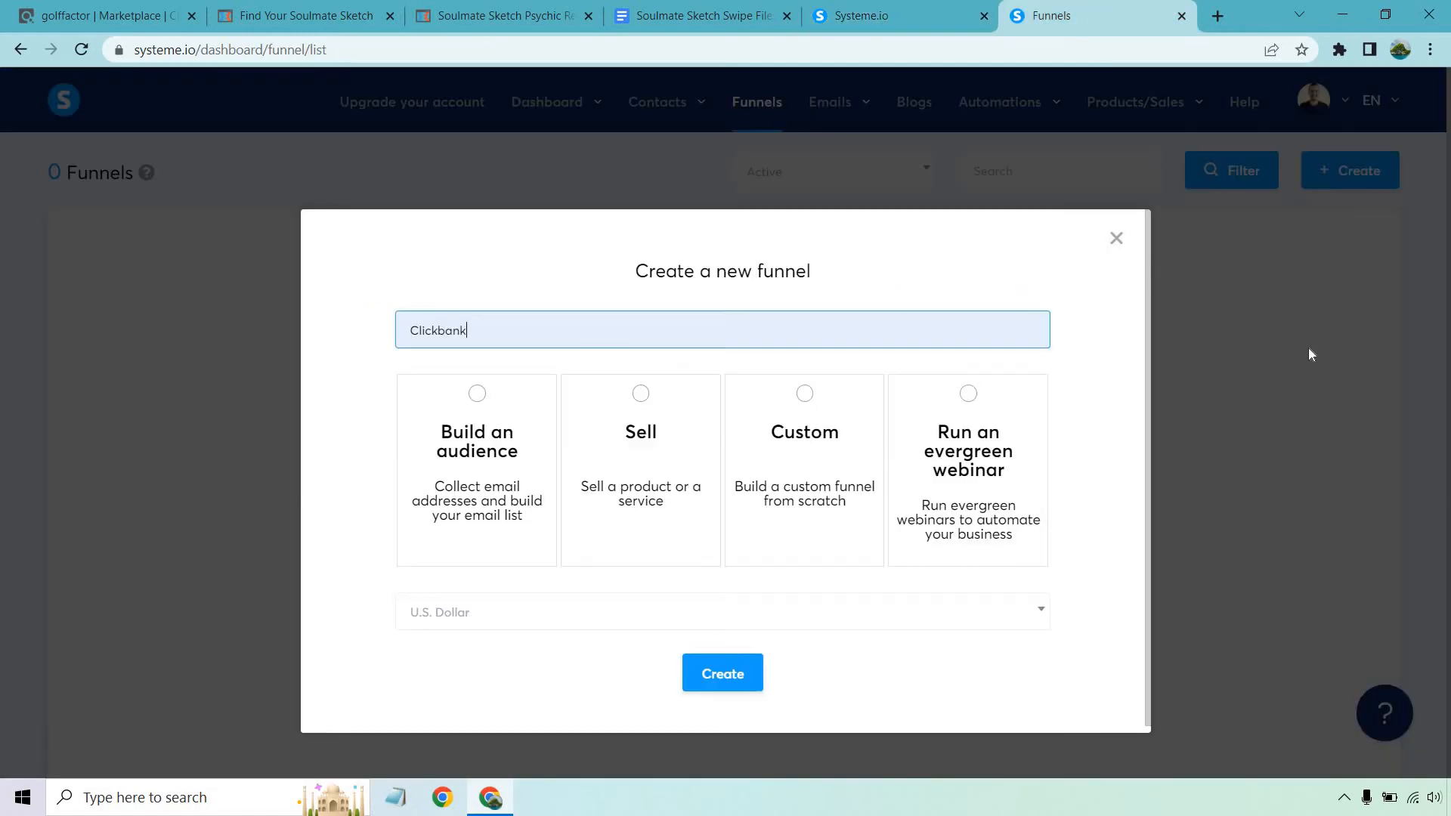
# Create the Clickbank funnel with the Build an audience type.
pyautogui.click(475, 469)
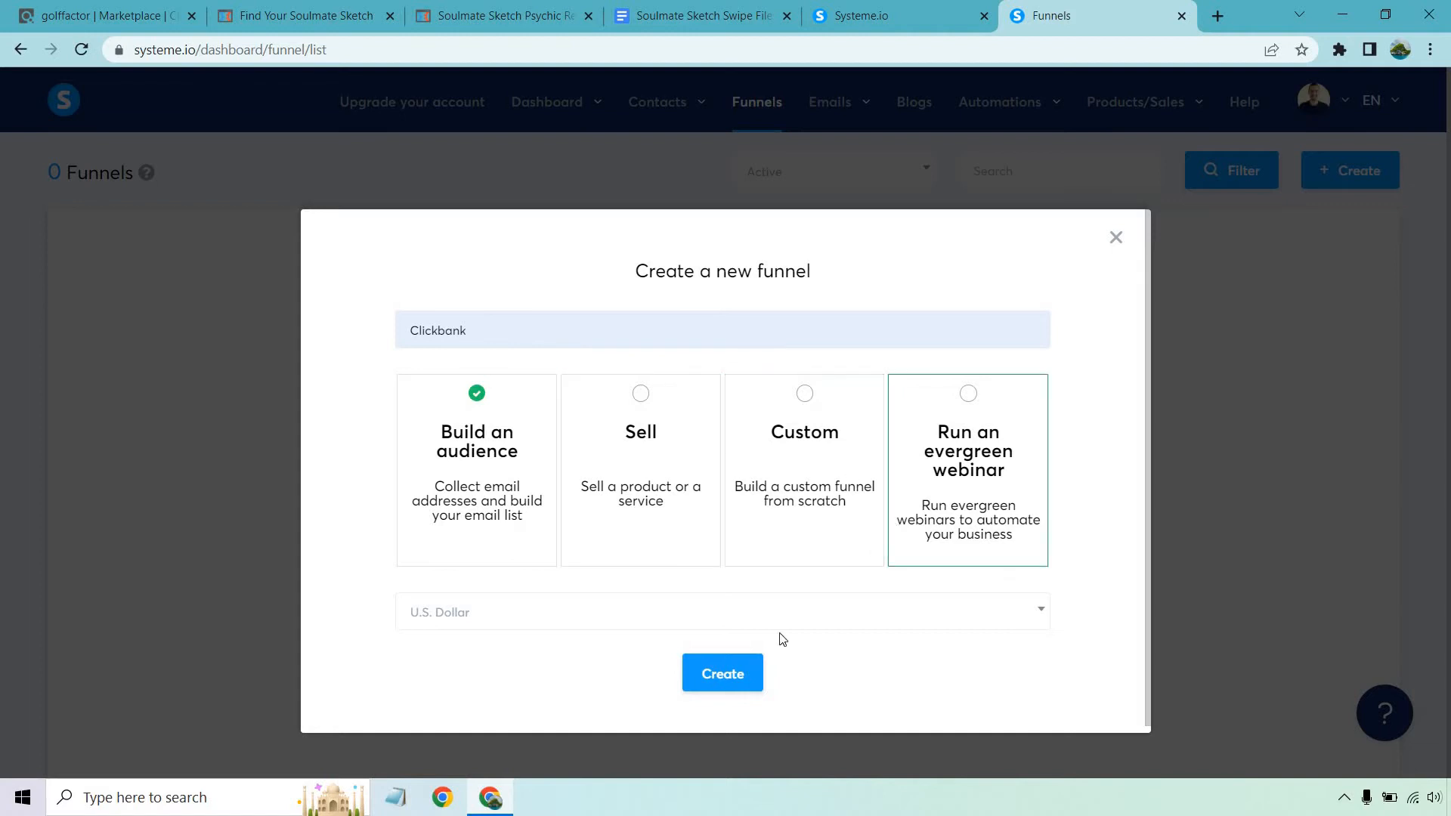
pyautogui.click(721, 672)
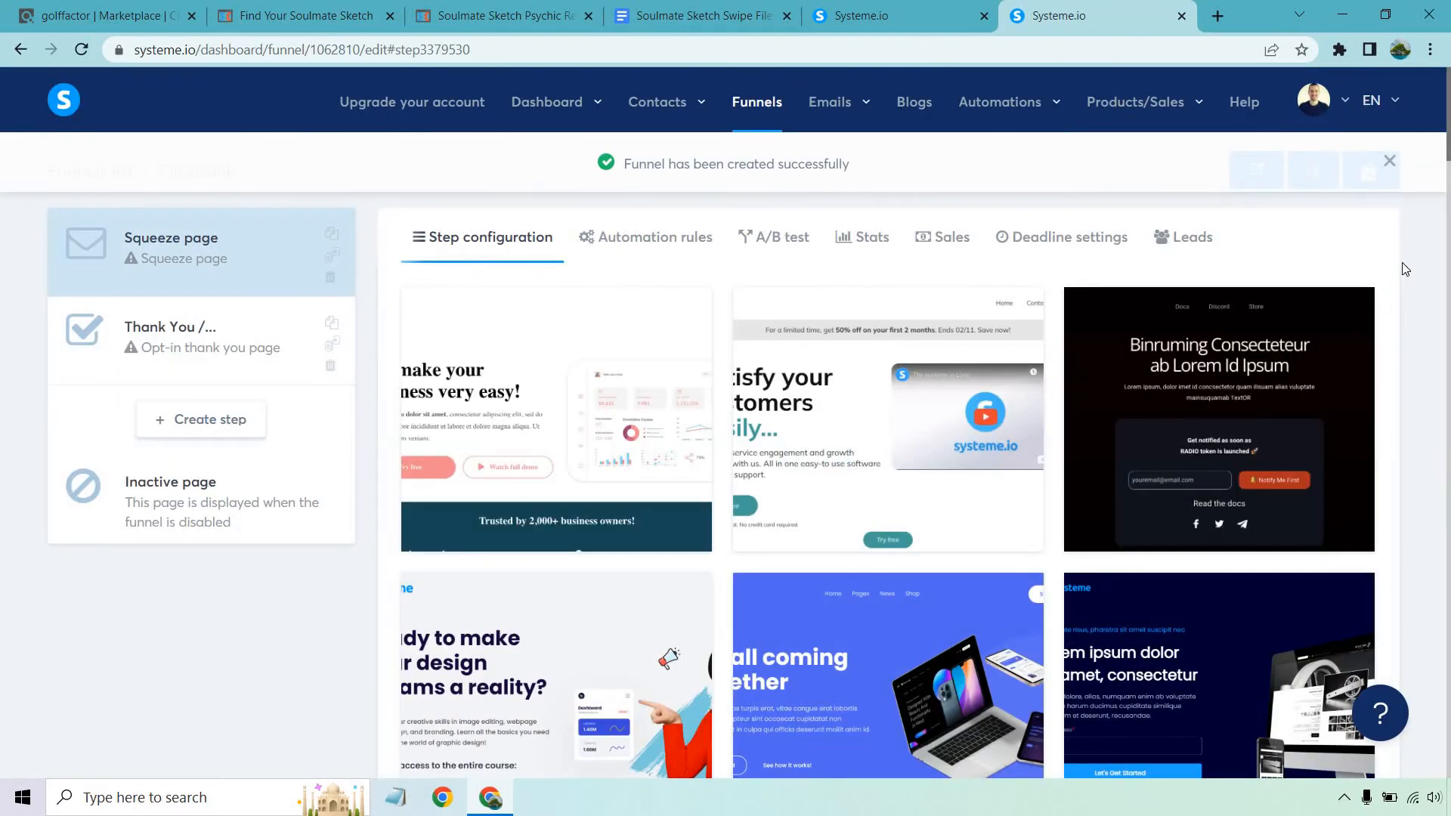
# Apply the mountain template, set the squeeze page URL path to 'sketch', and open it for editing.
pyautogui.scroll(-3)
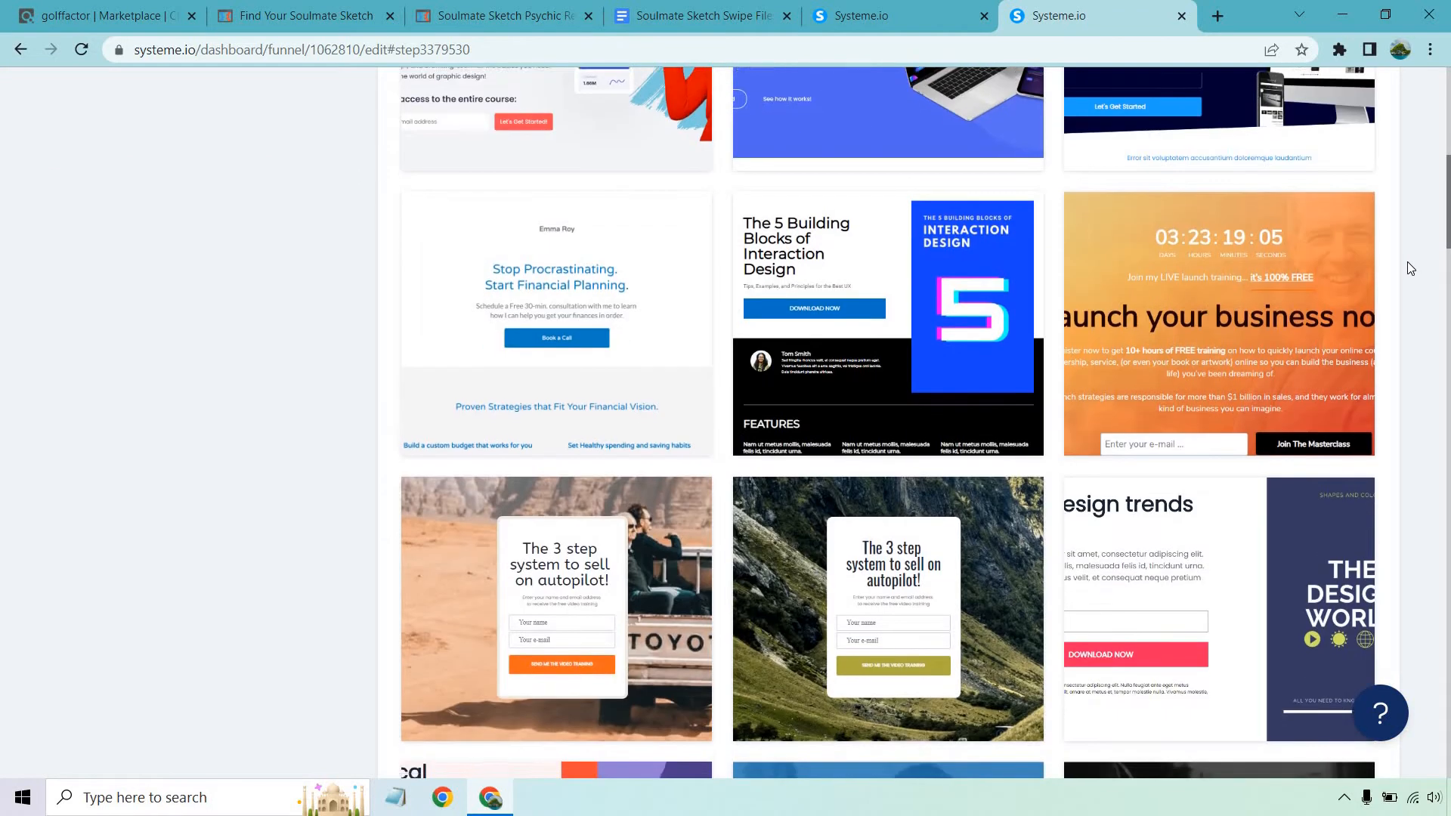
pyautogui.scroll(-3)
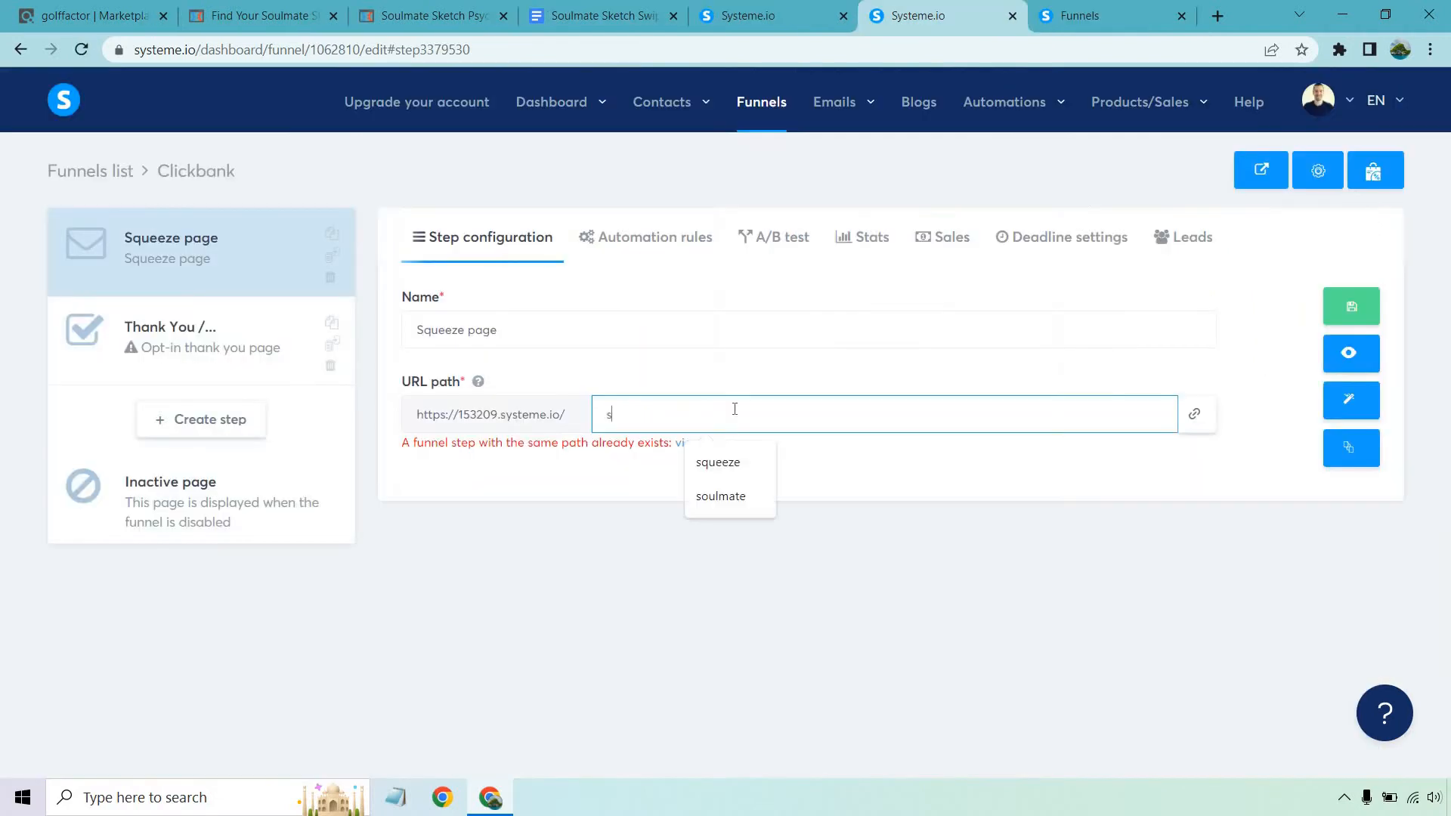
pyautogui.write('ketch')
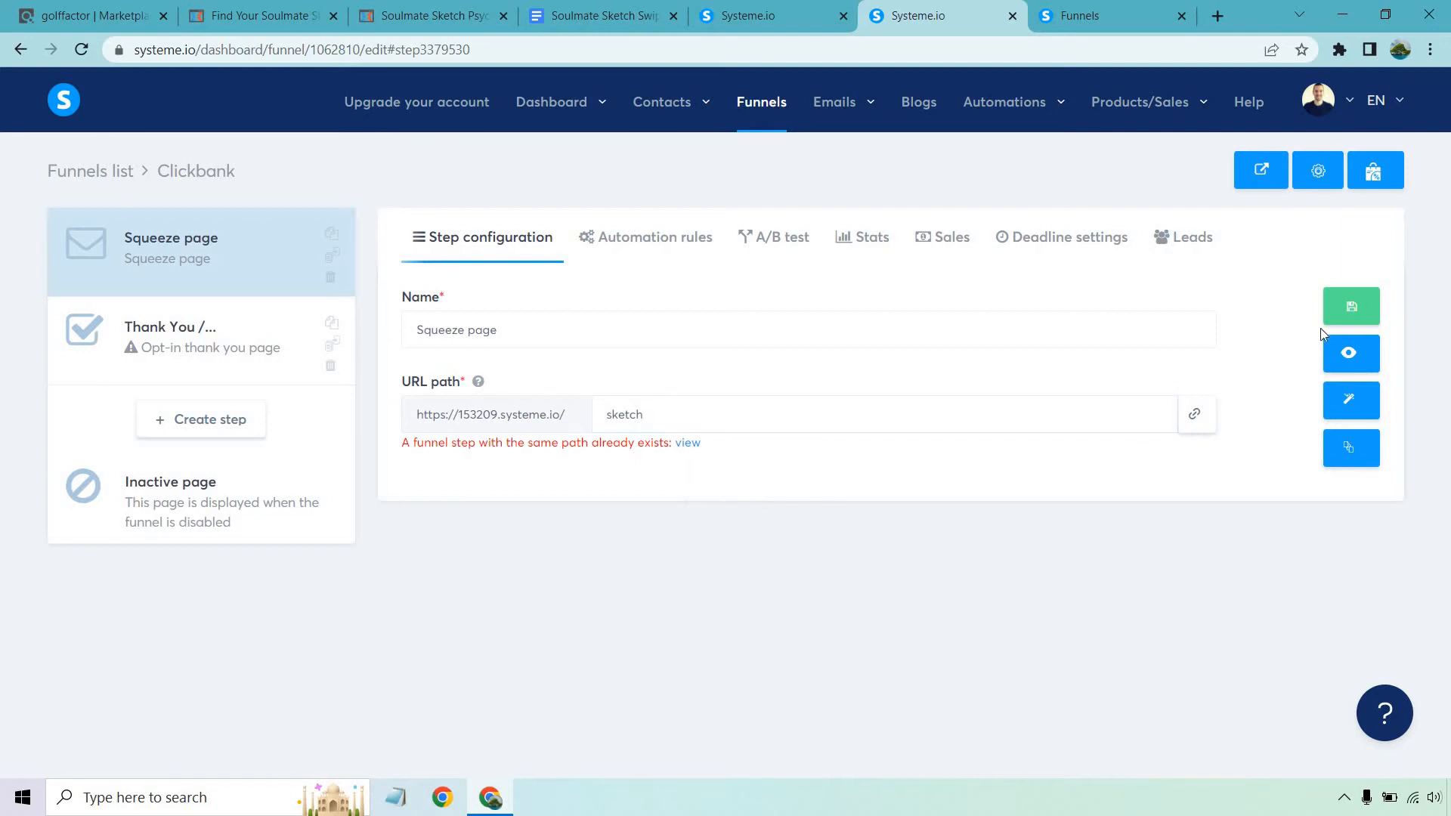
pyautogui.click(1350, 306)
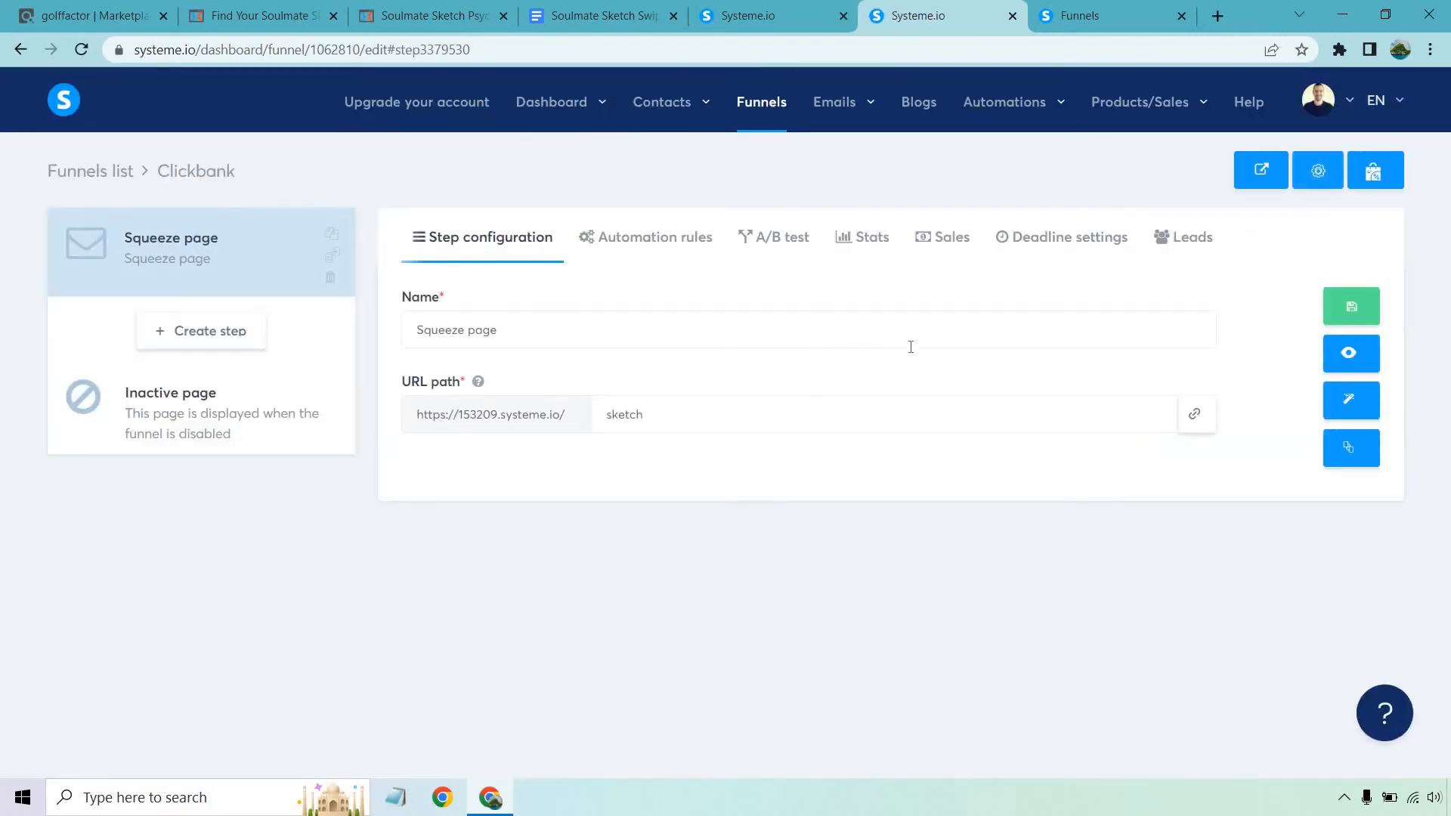
pyautogui.click(1350, 399)
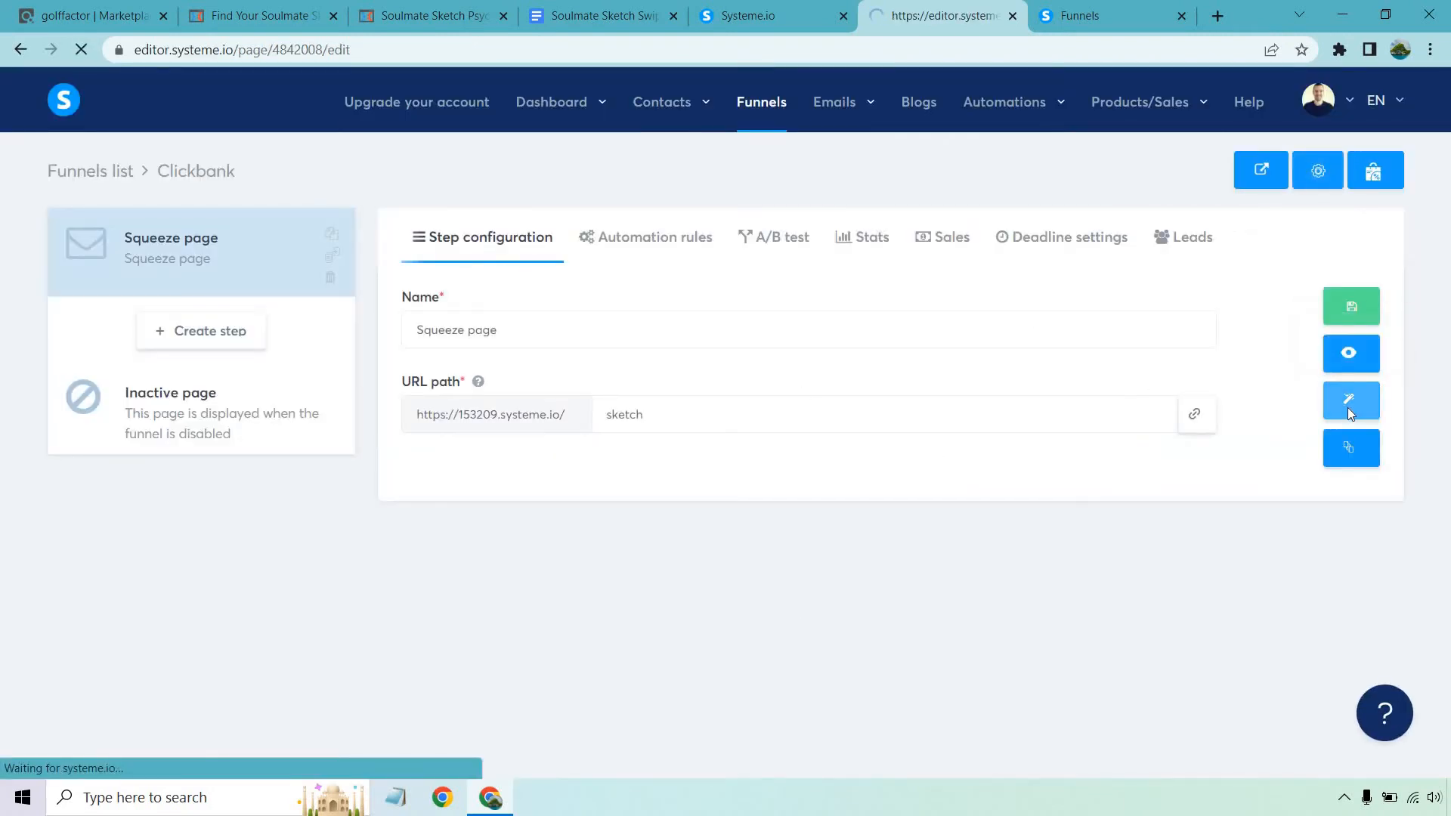
# Click the headline of the mountain-background opt-in template once the page editor loads.
pyautogui.click(1350, 400)
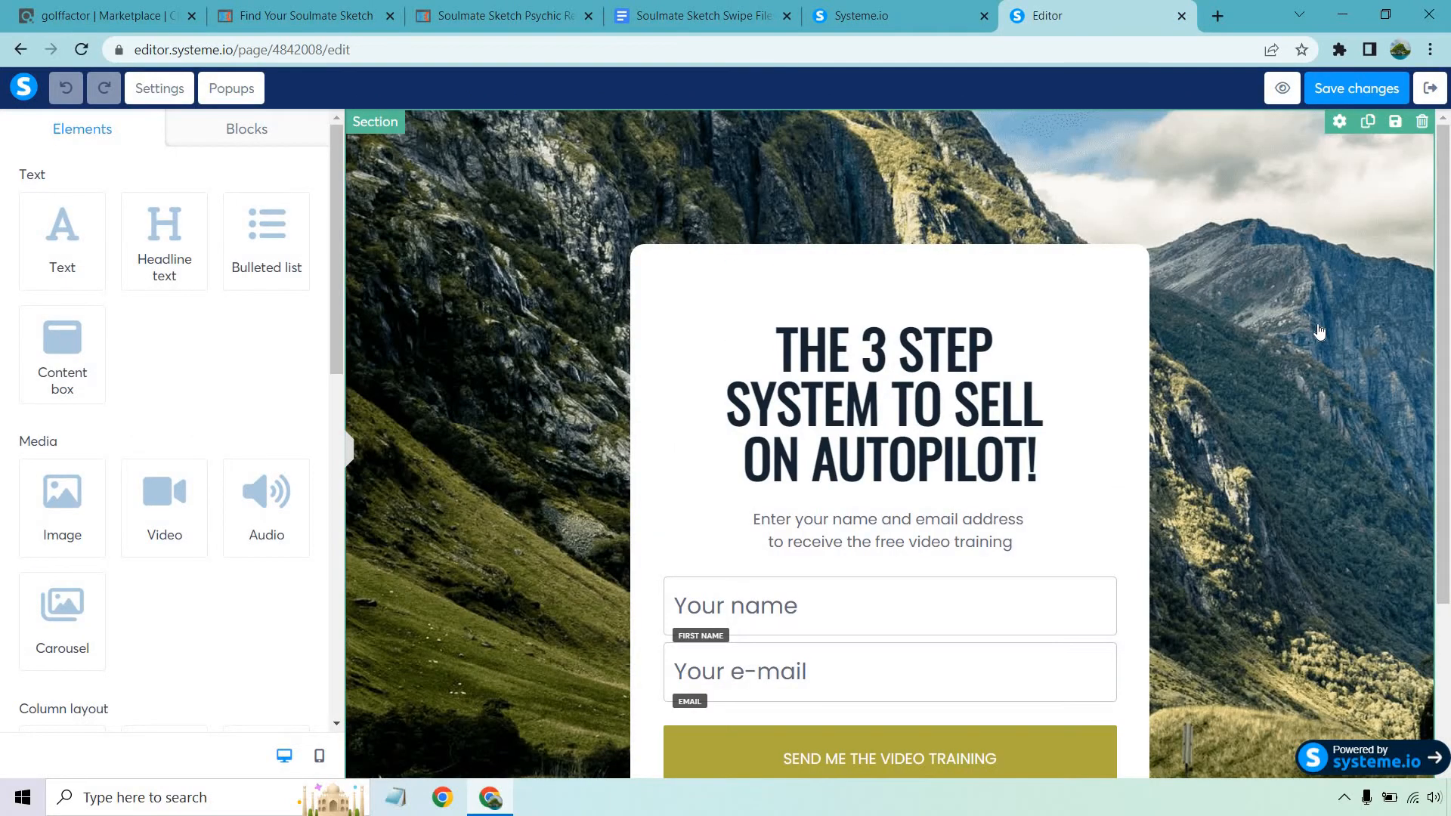
pyautogui.moveTo(944, 411)
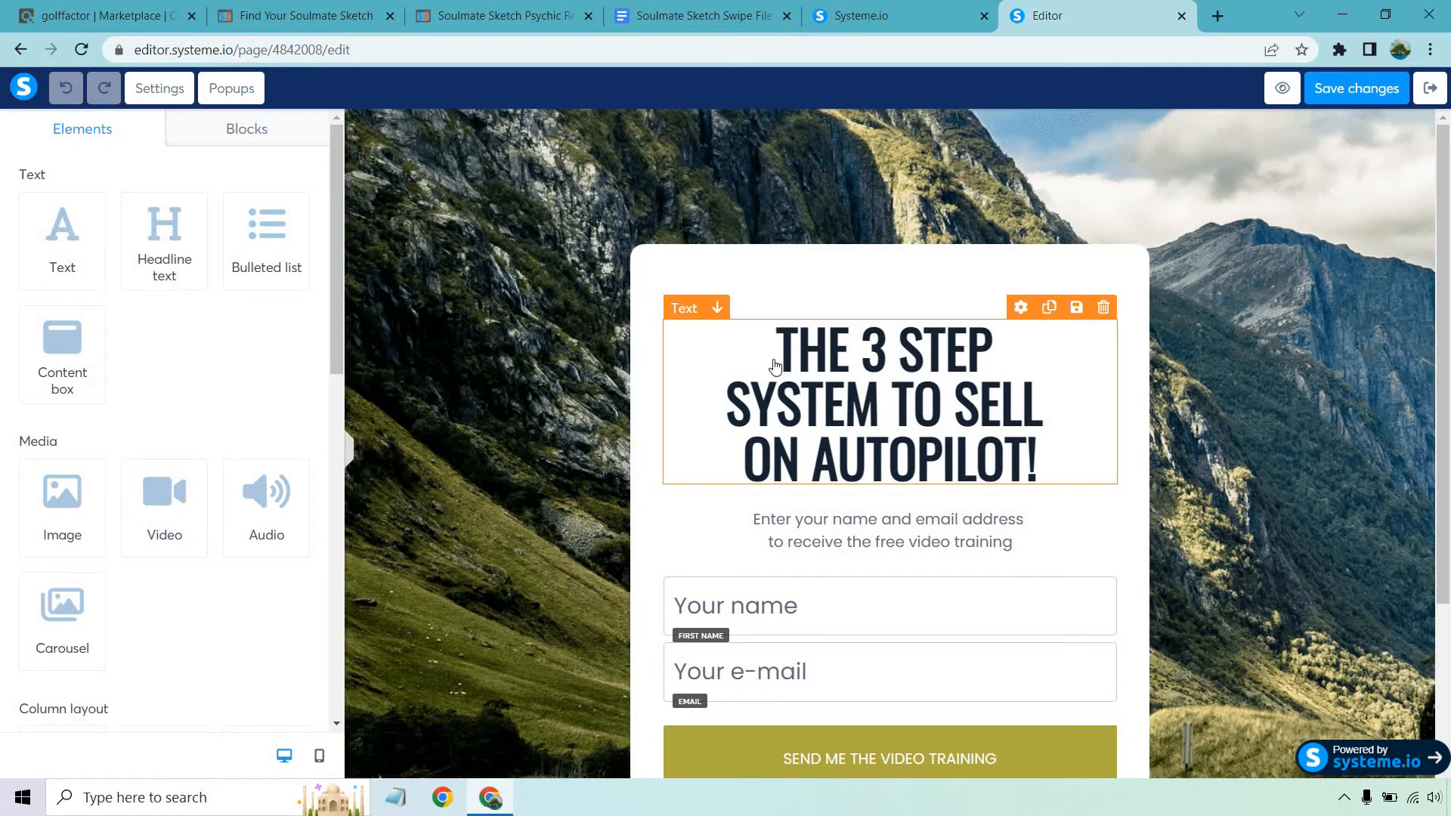
# Browse the Soulmate Sketch 'Banners Available' section, then return to the Systeme.io editor.
pyautogui.click(502, 16)
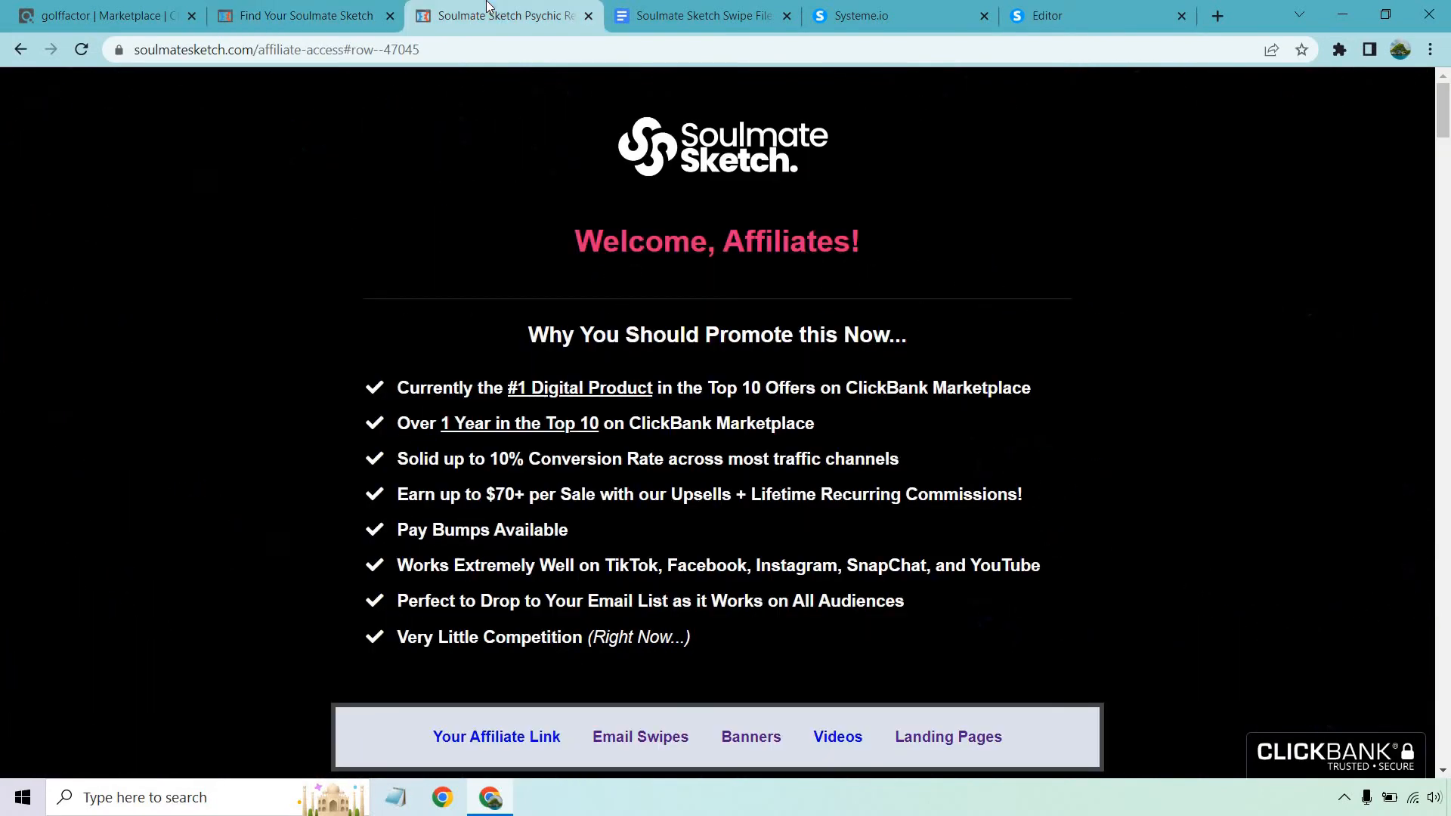
pyautogui.moveTo(996, 218)
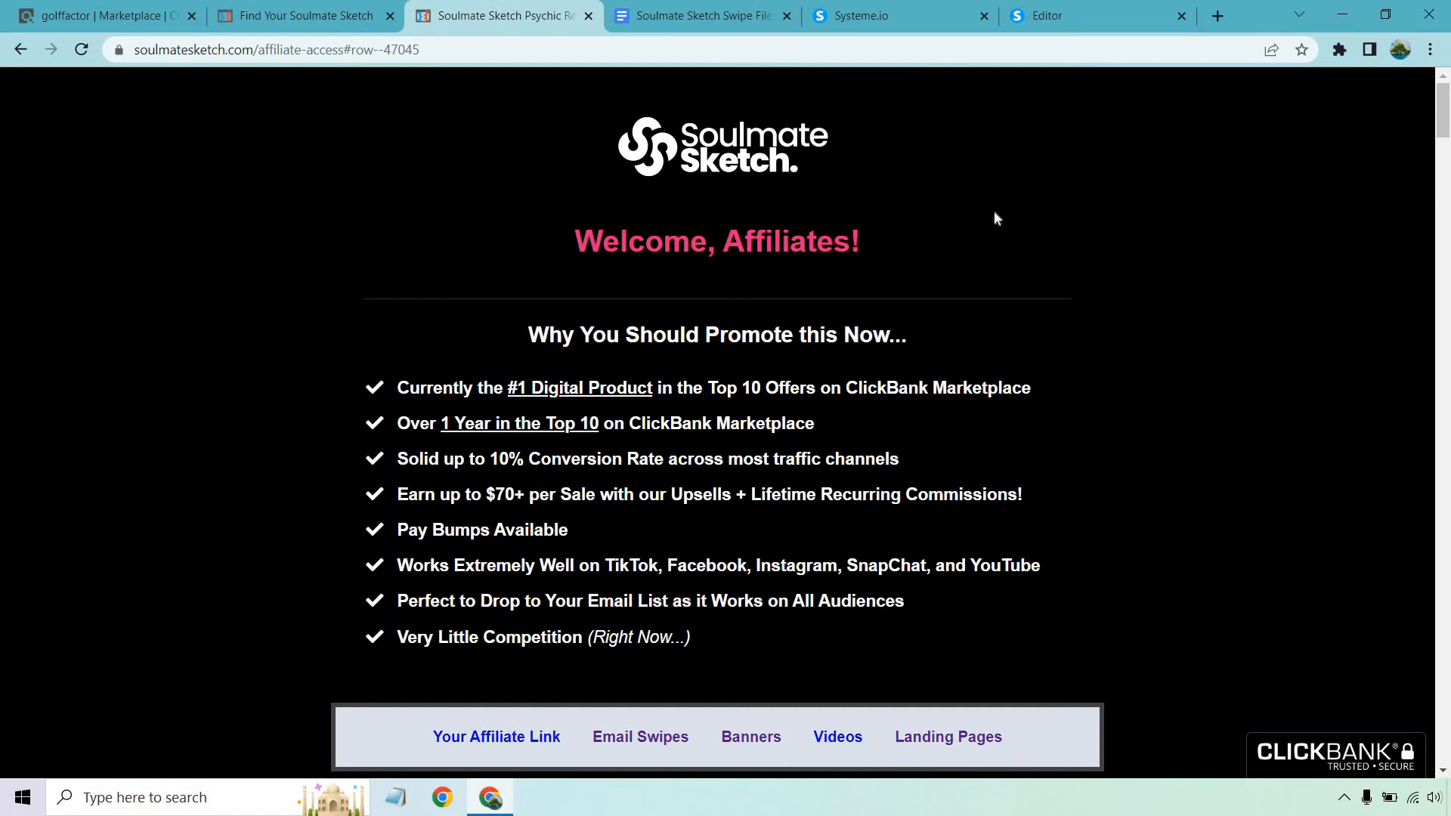
pyautogui.scroll(-3)
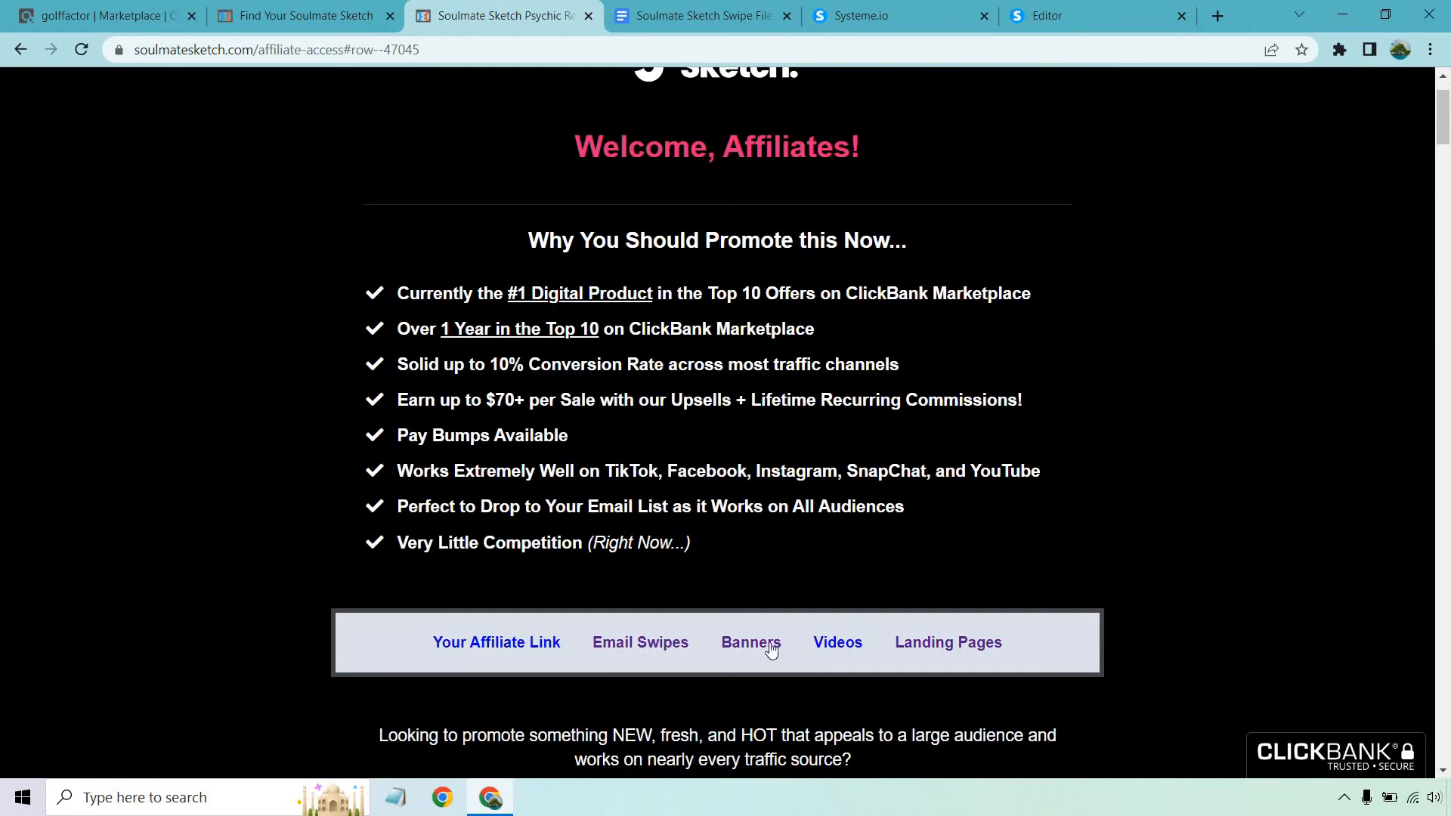
pyautogui.click(750, 642)
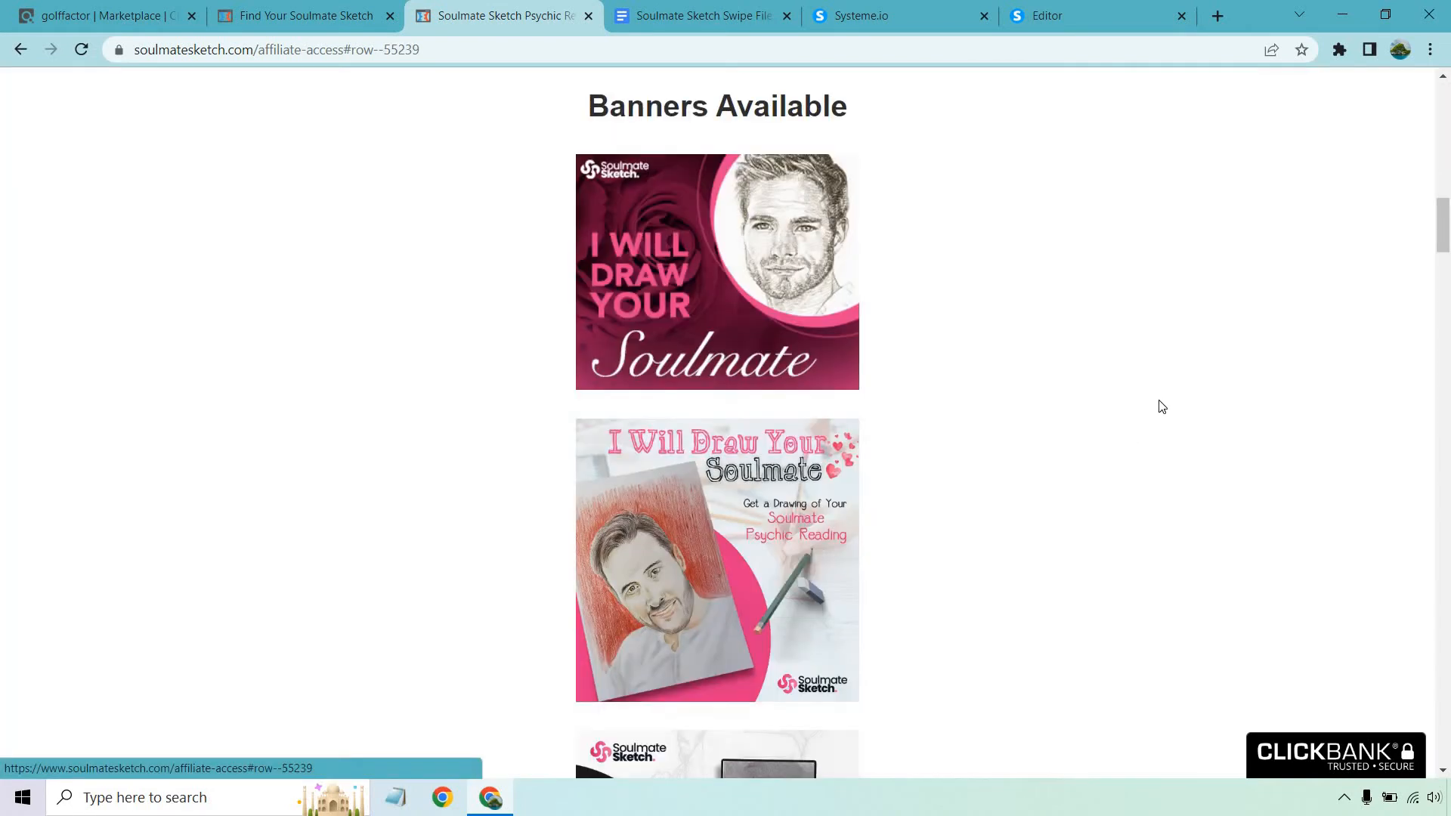
pyautogui.moveTo(1171, 386)
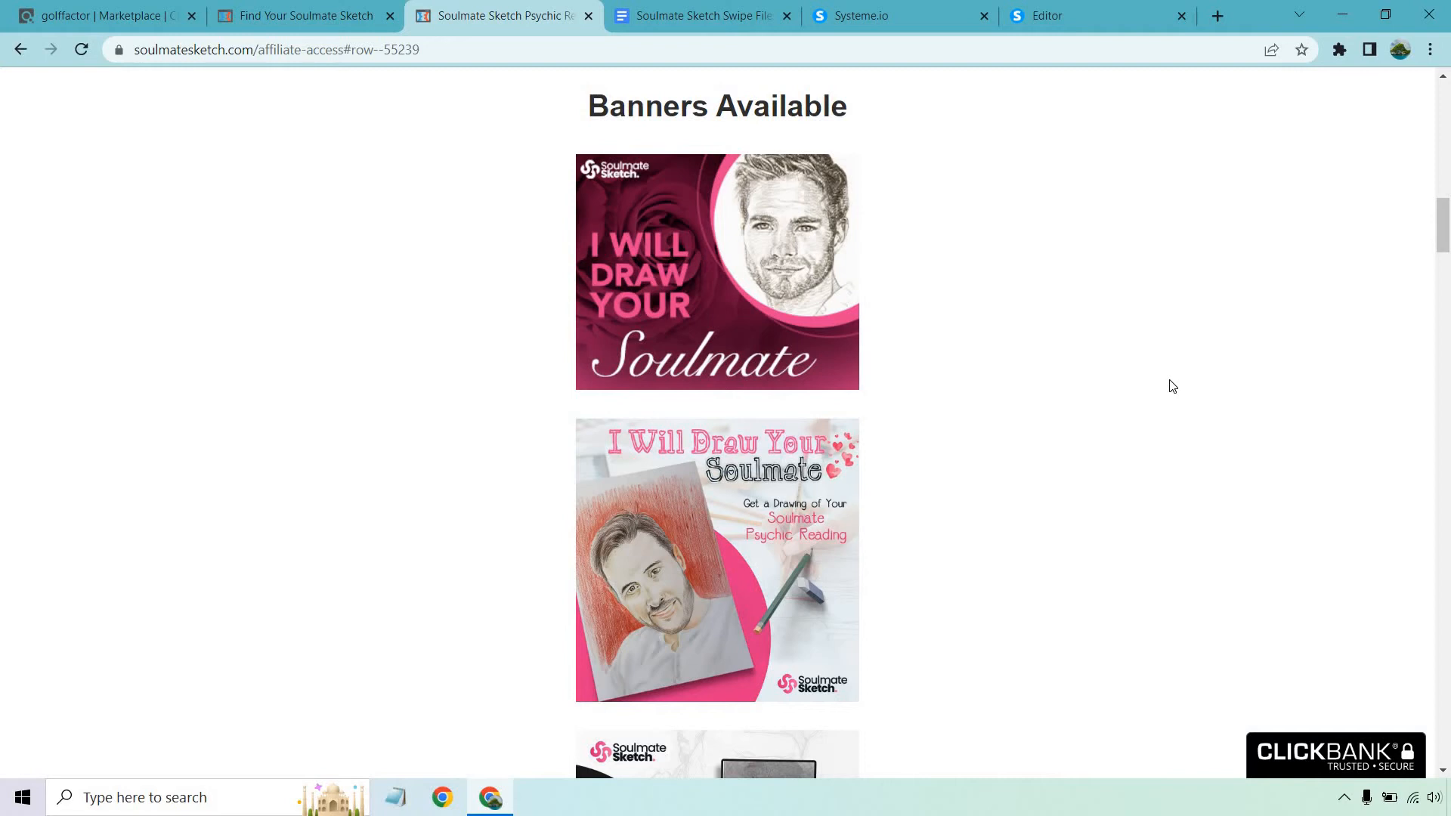
pyautogui.moveTo(964, 309)
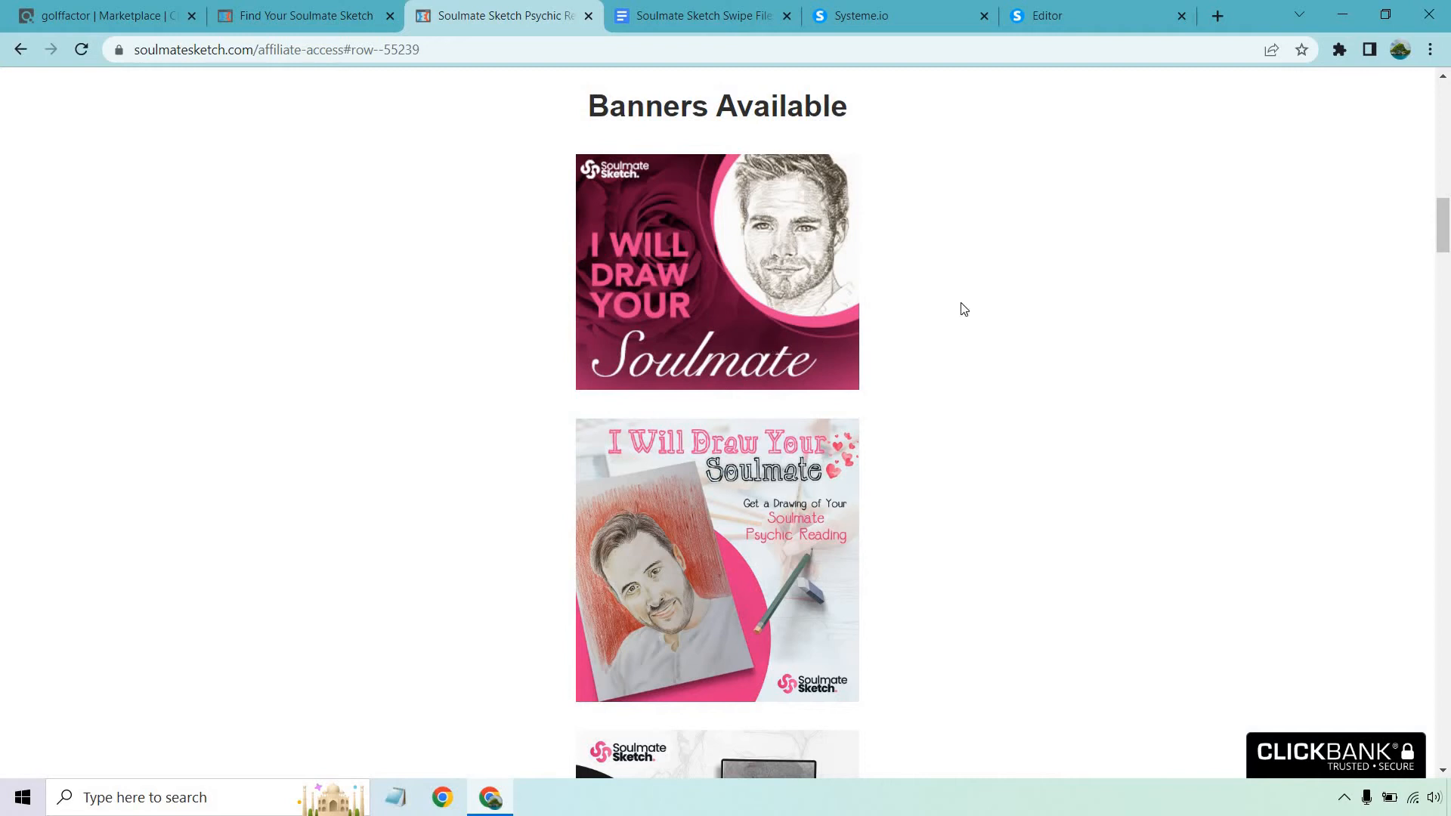
pyautogui.scroll(-3)
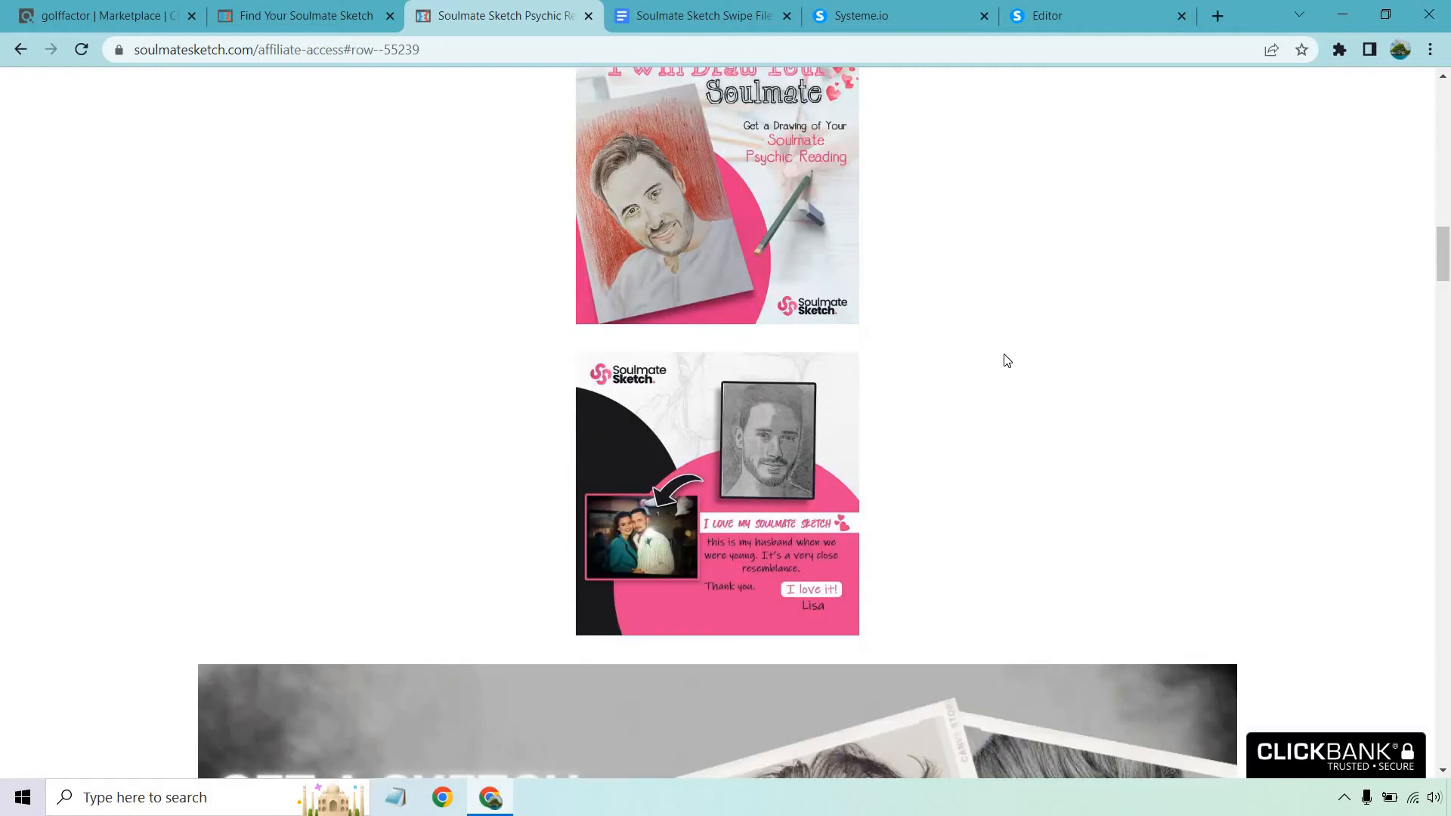
pyautogui.moveTo(927, 503)
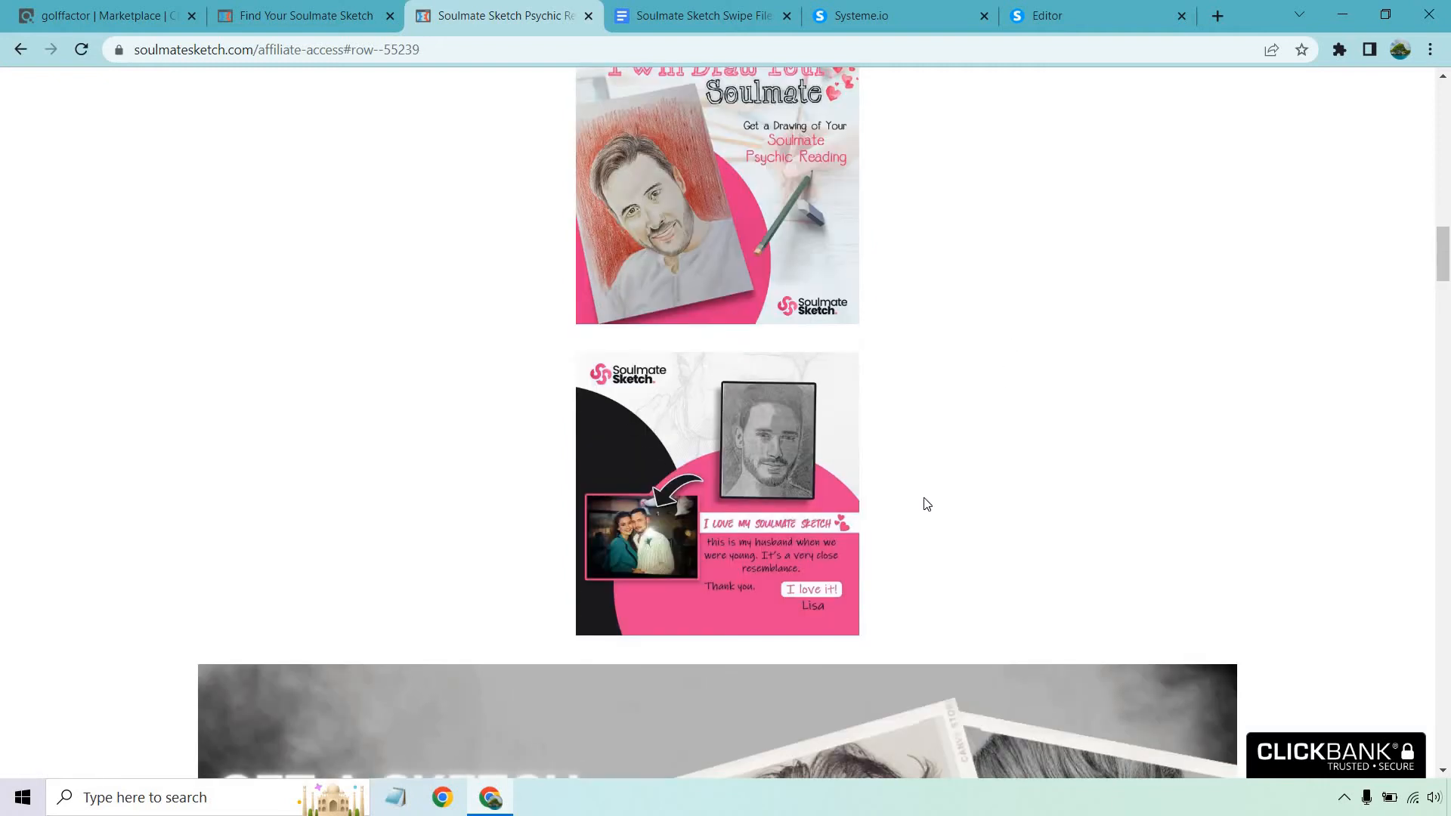
pyautogui.moveTo(1063, 417)
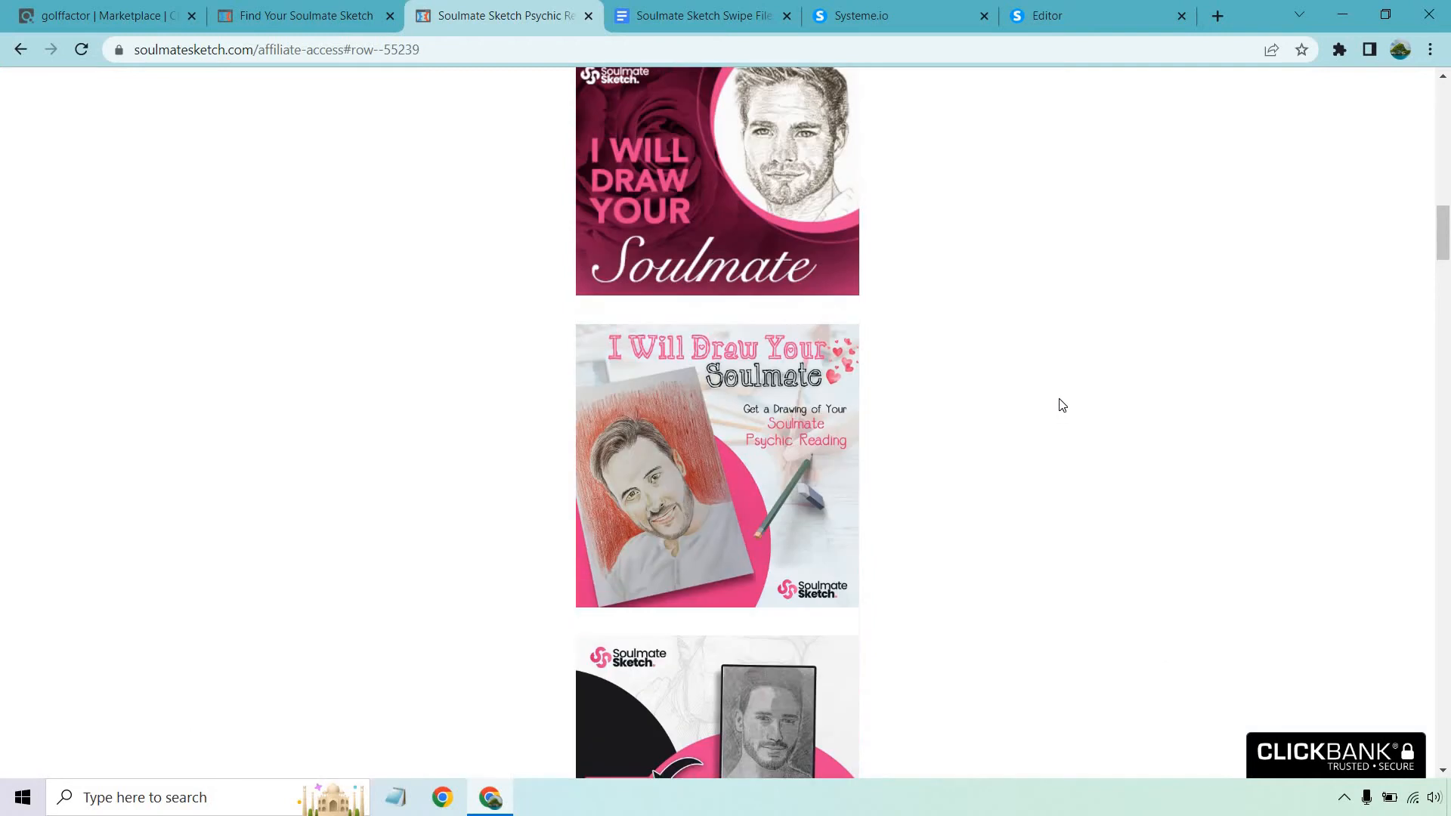
pyautogui.scroll(3)
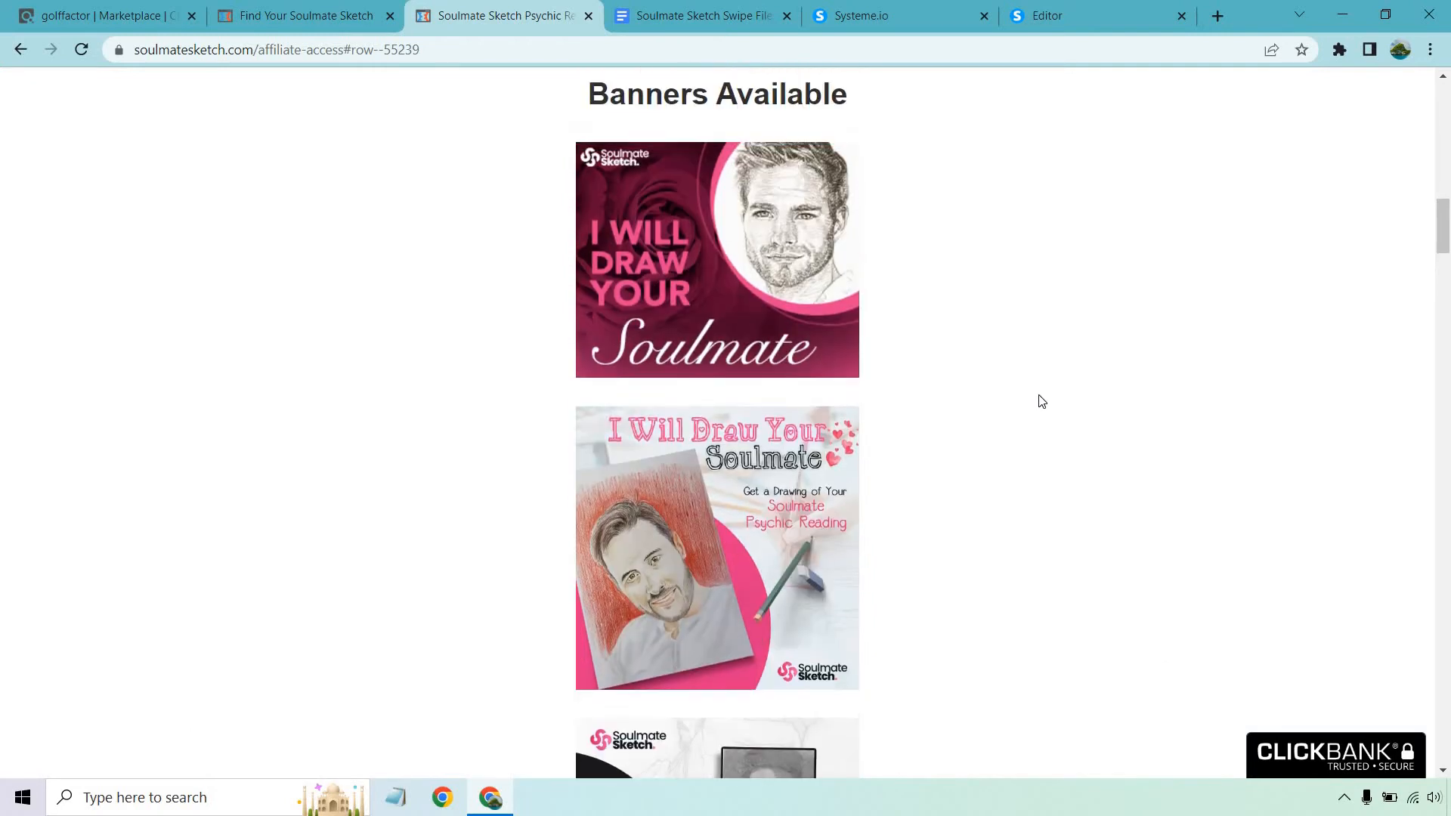
pyautogui.click(1097, 16)
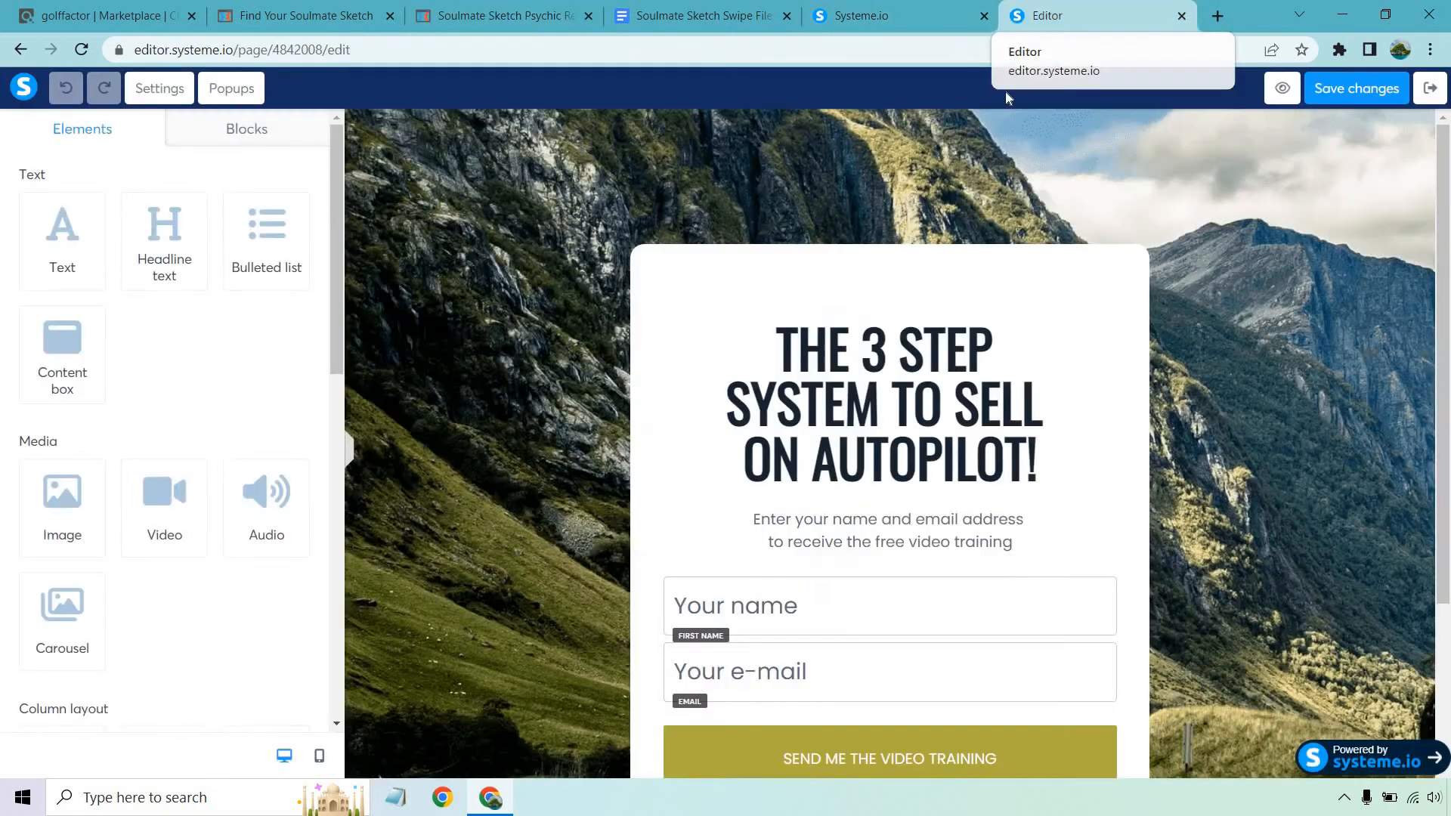
# Change the squeeze page headline to 'I Will Draw Your Soulmate'.
pyautogui.click(883, 403)
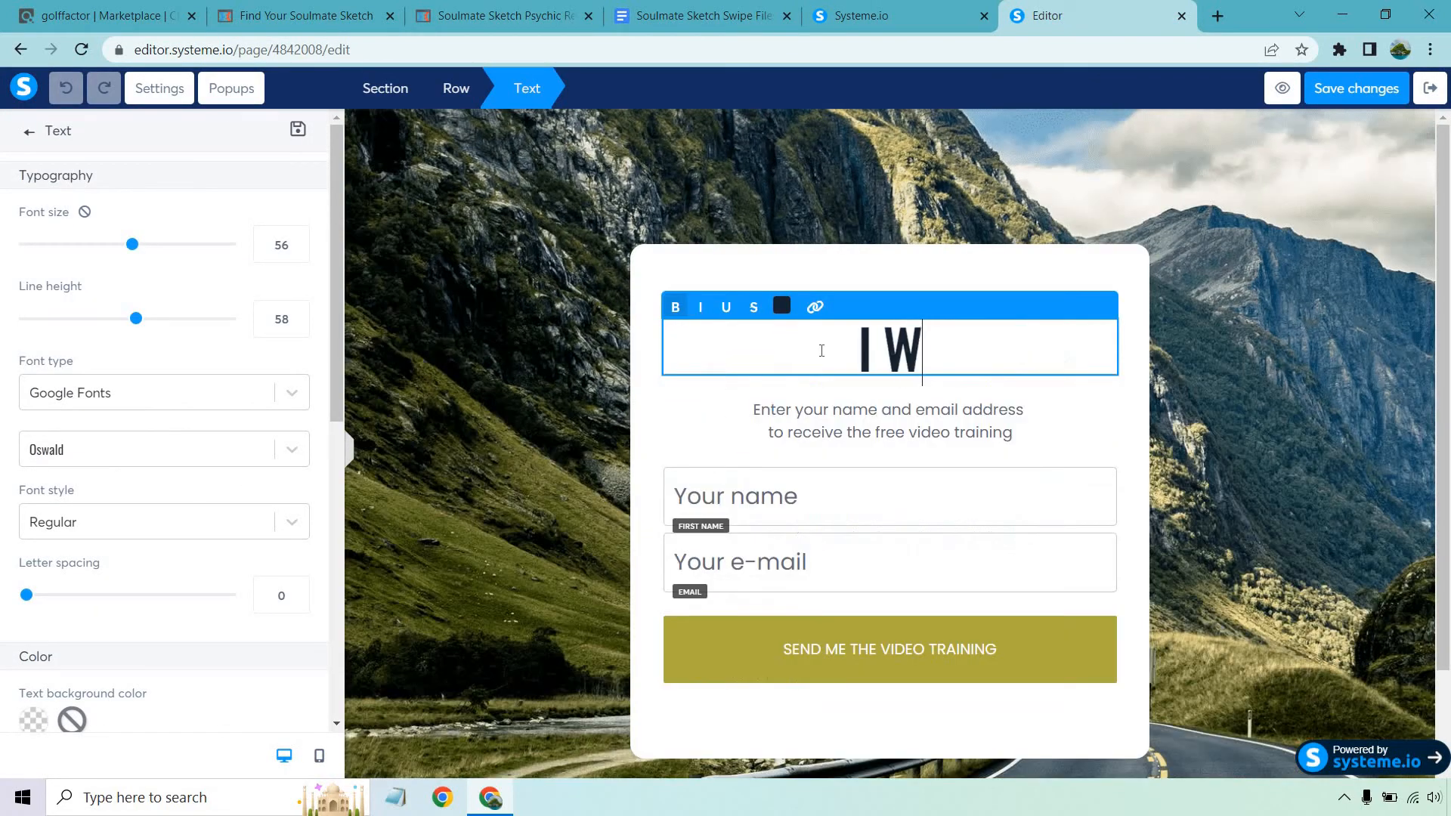
pyautogui.write('ill Draw Your')
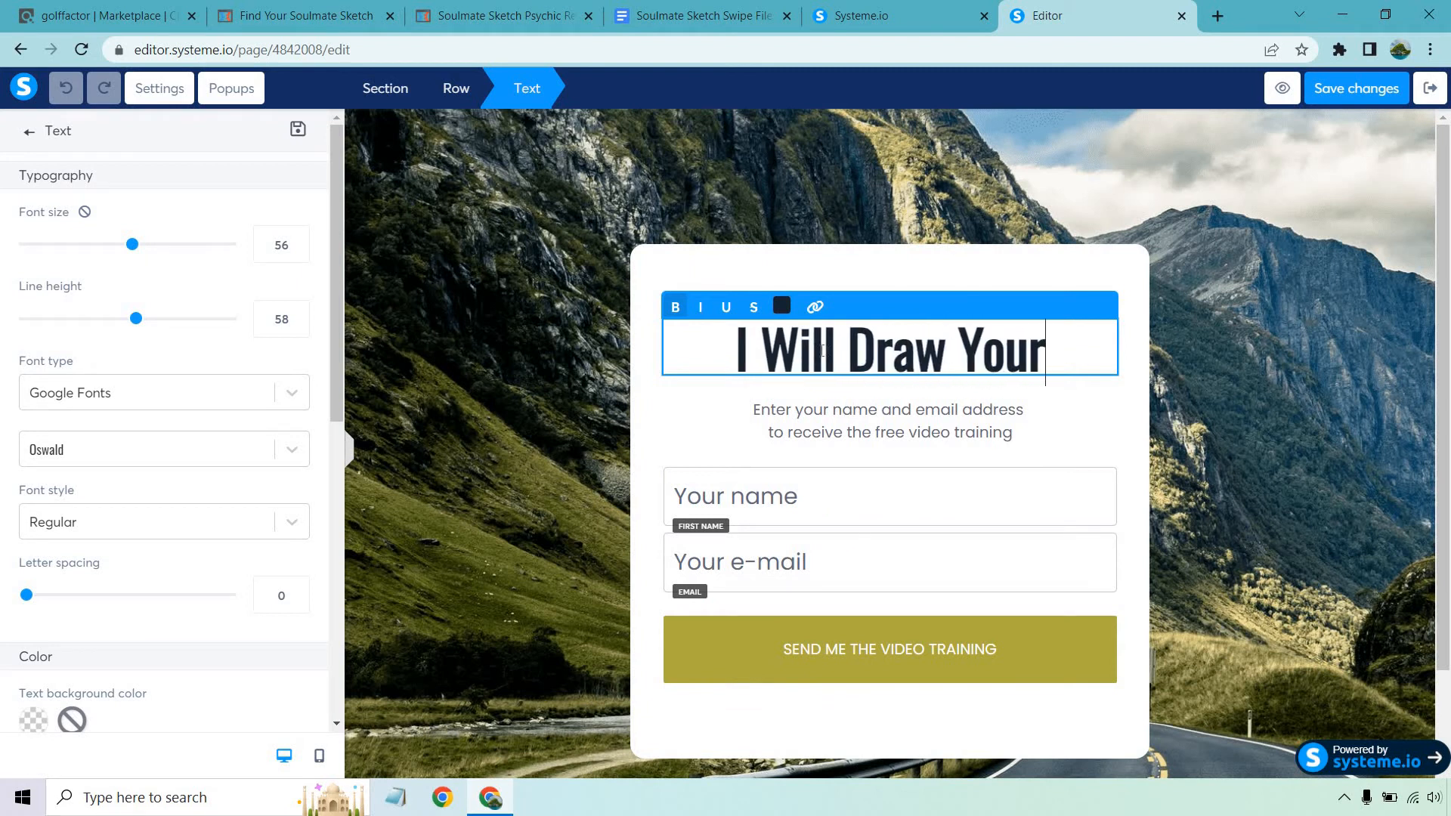
pyautogui.write('Soulmate')
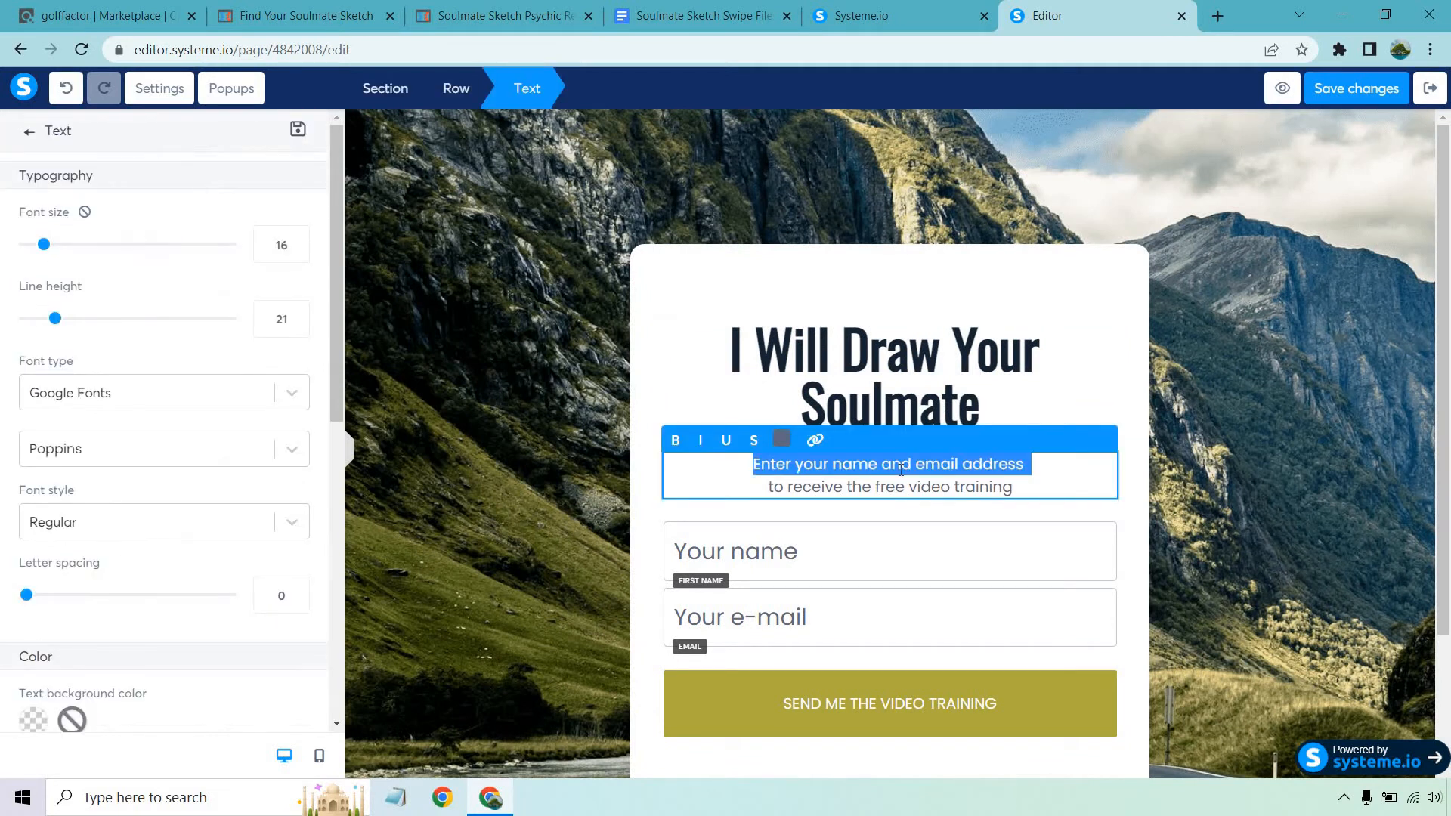
# Rewrite the subheading to ask for the visitor's best email to see their soulmate drawn.
pyautogui.write('Et')
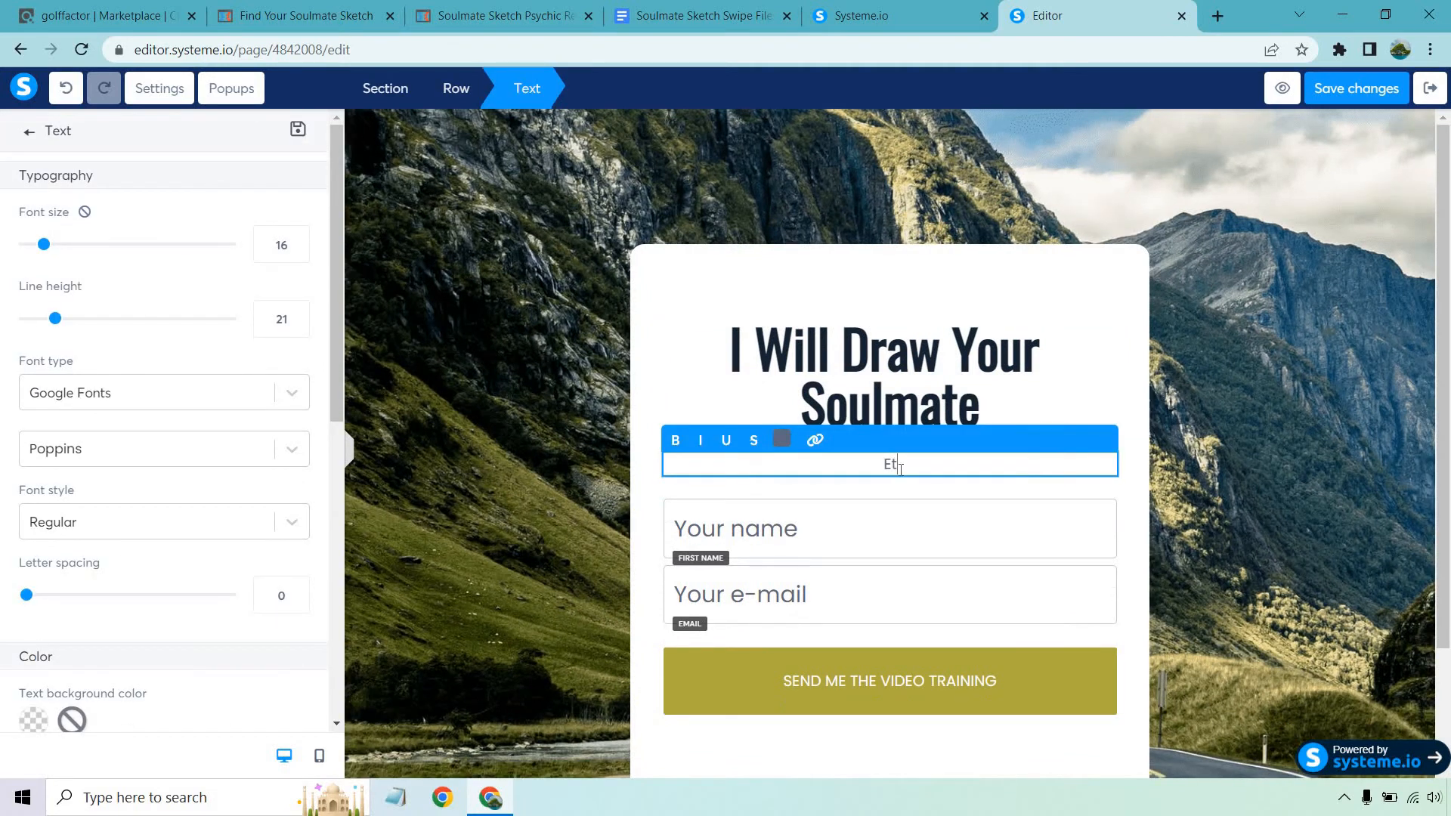
pyautogui.write('Enter your')
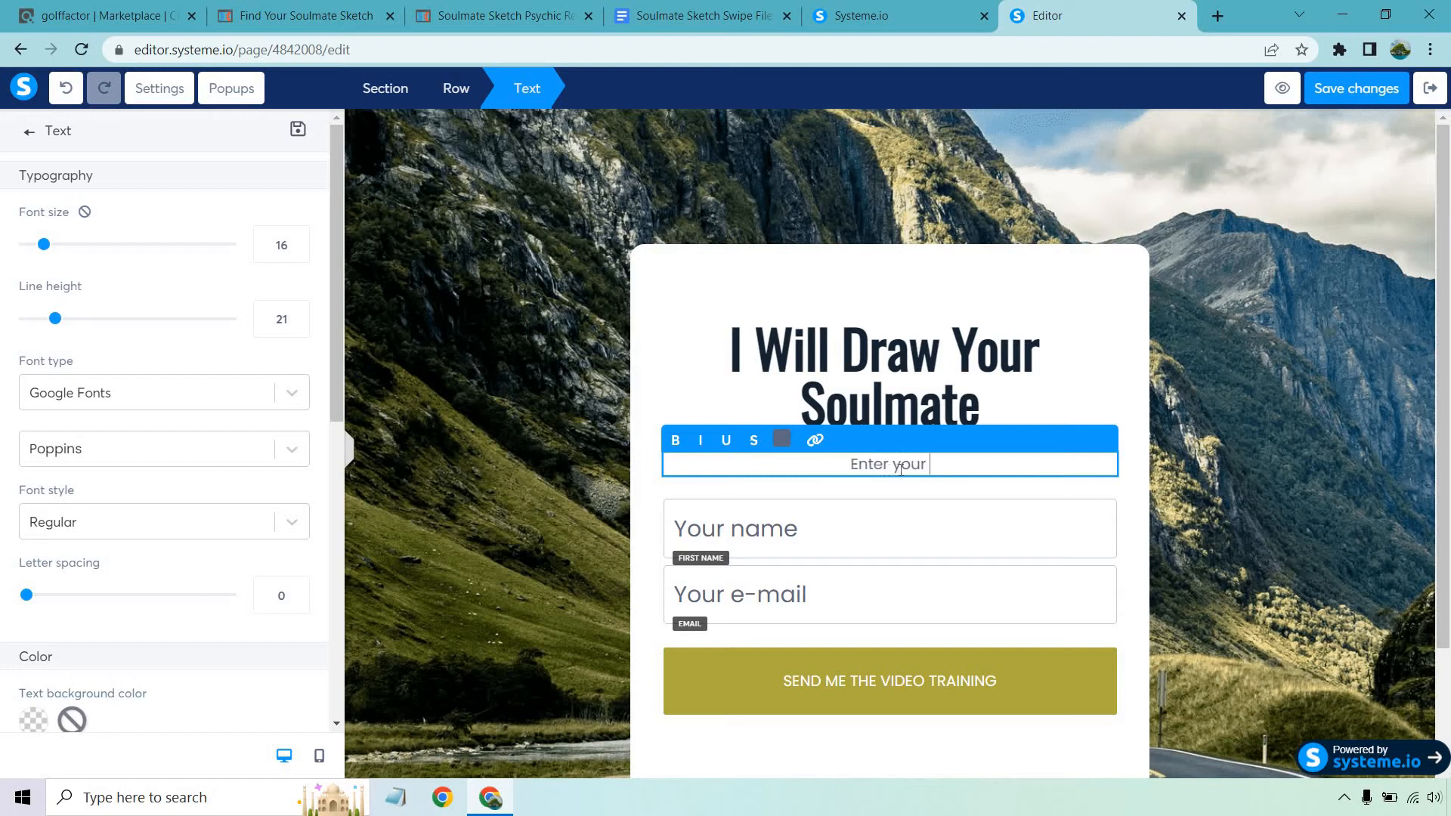
pyautogui.write('best email below to')
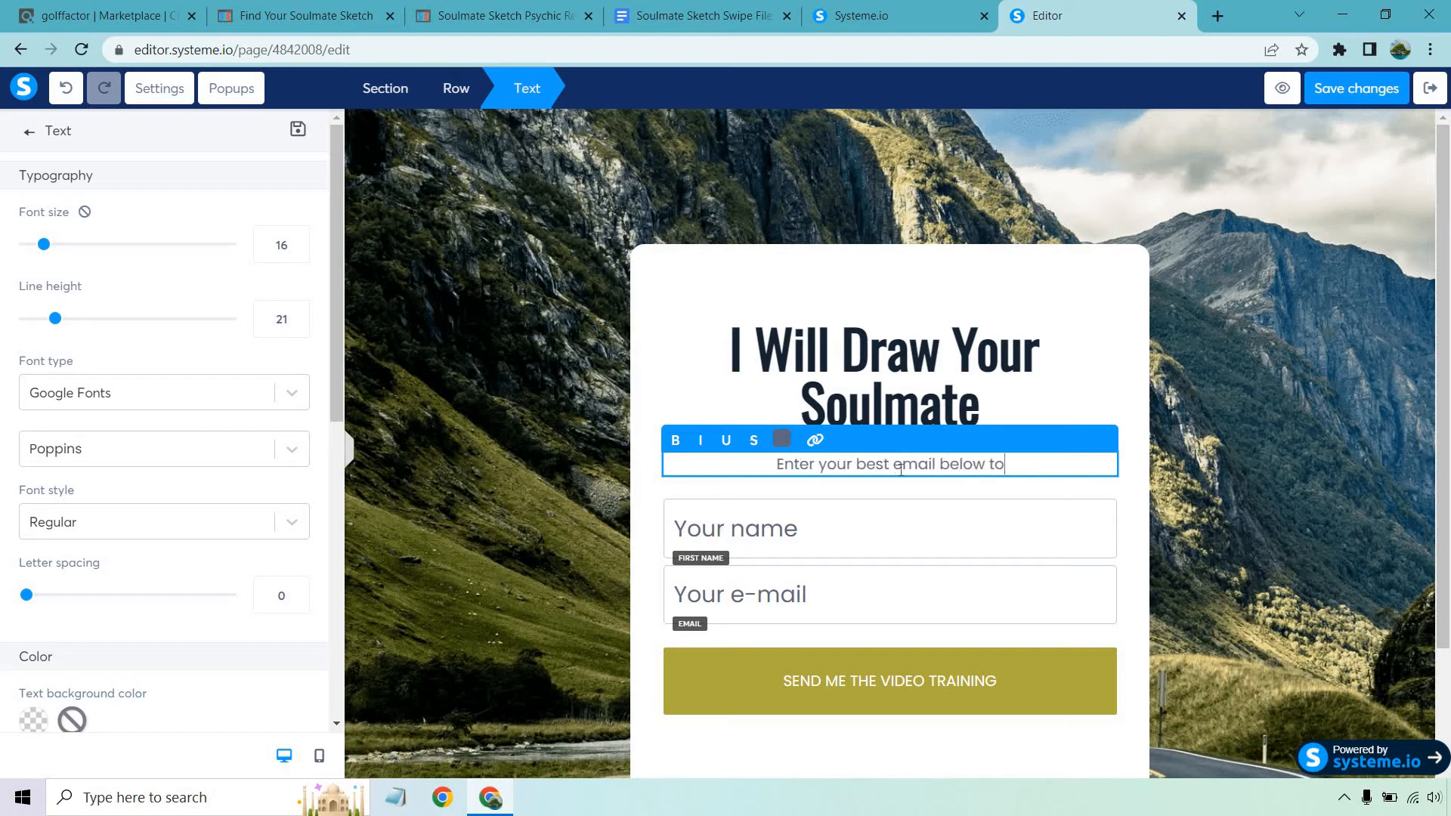
pyautogui.write('see how you can get your soulmate d')
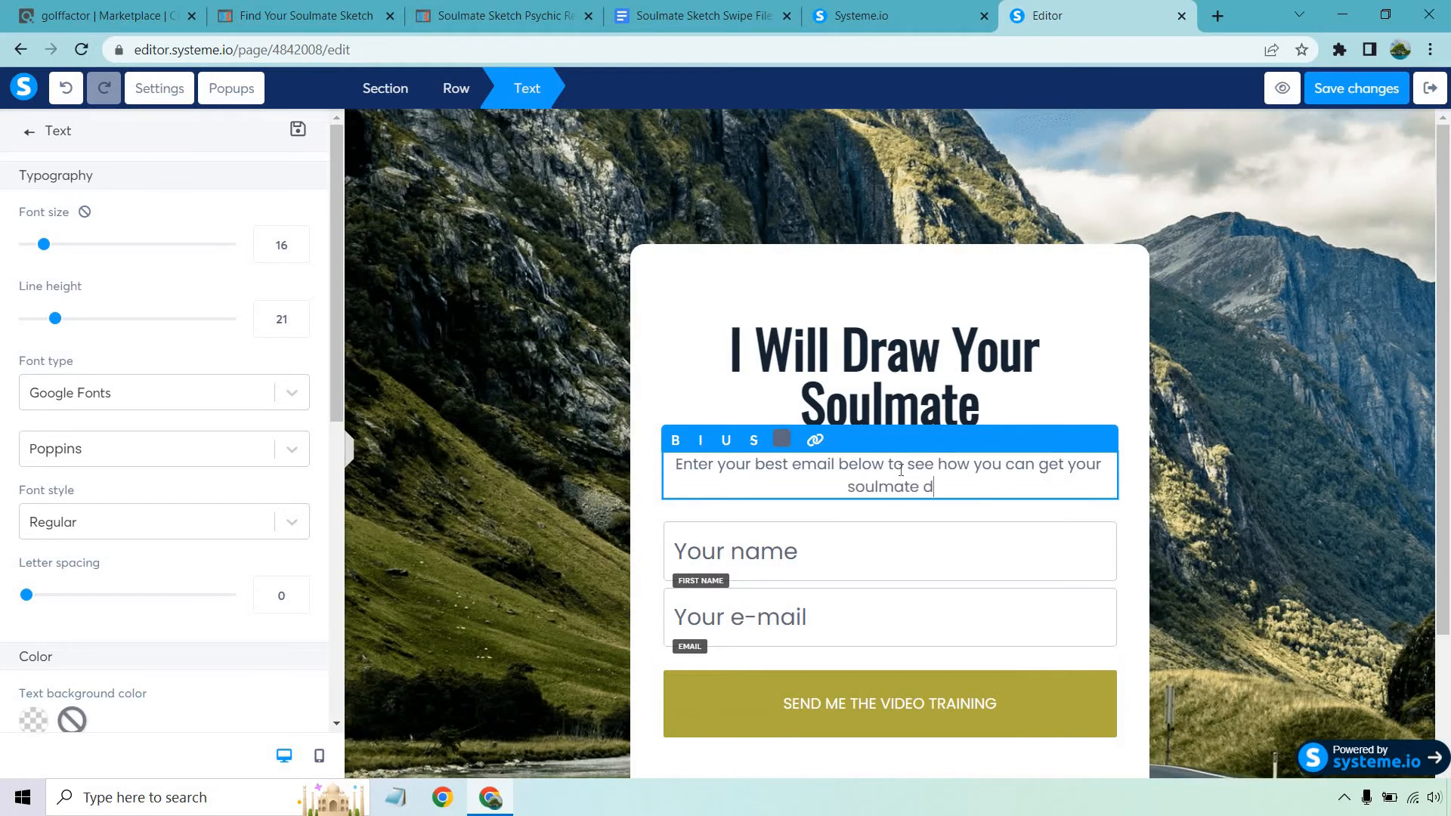
pyautogui.write('rawn.')
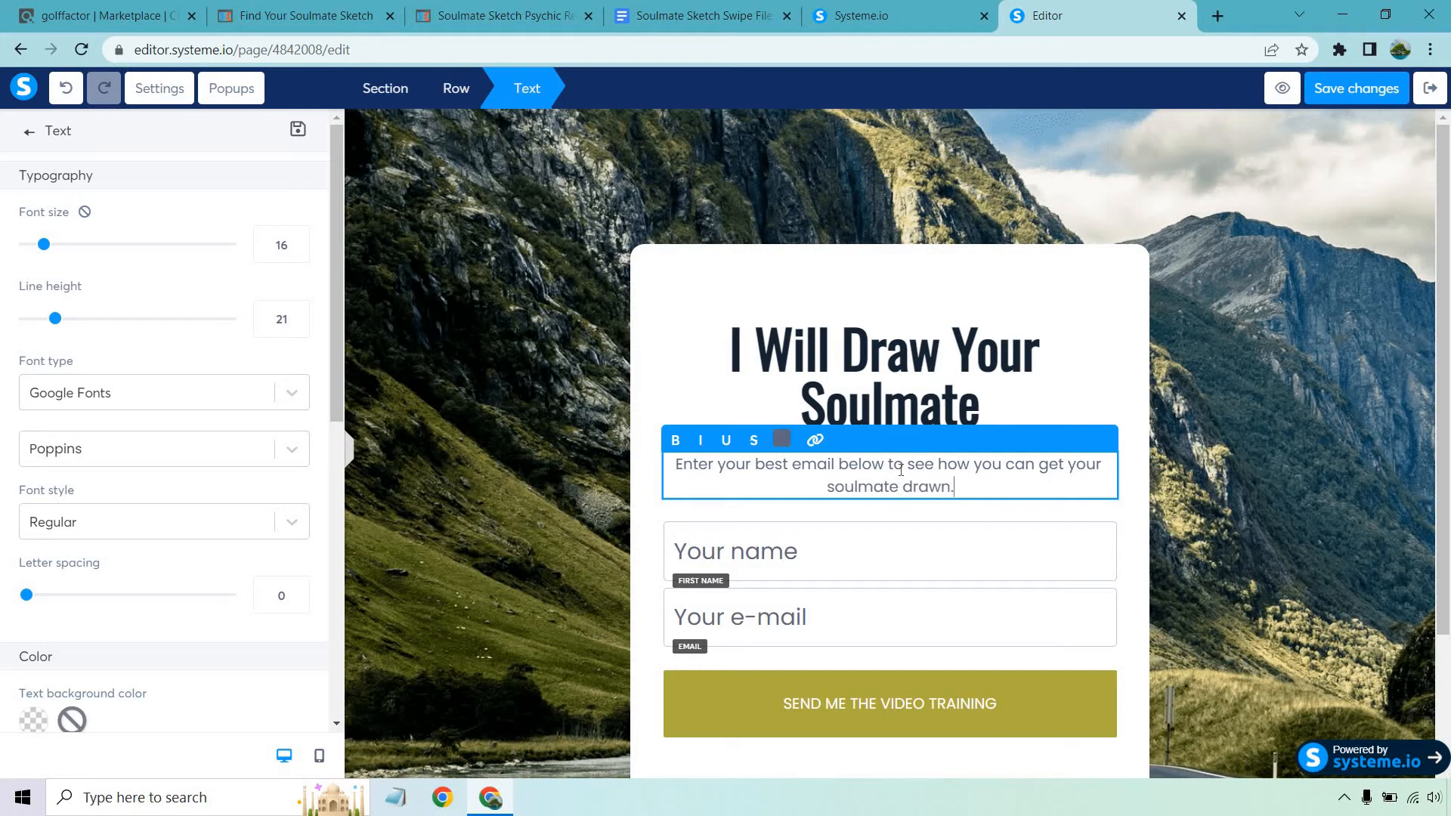
pyautogui.click(1311, 427)
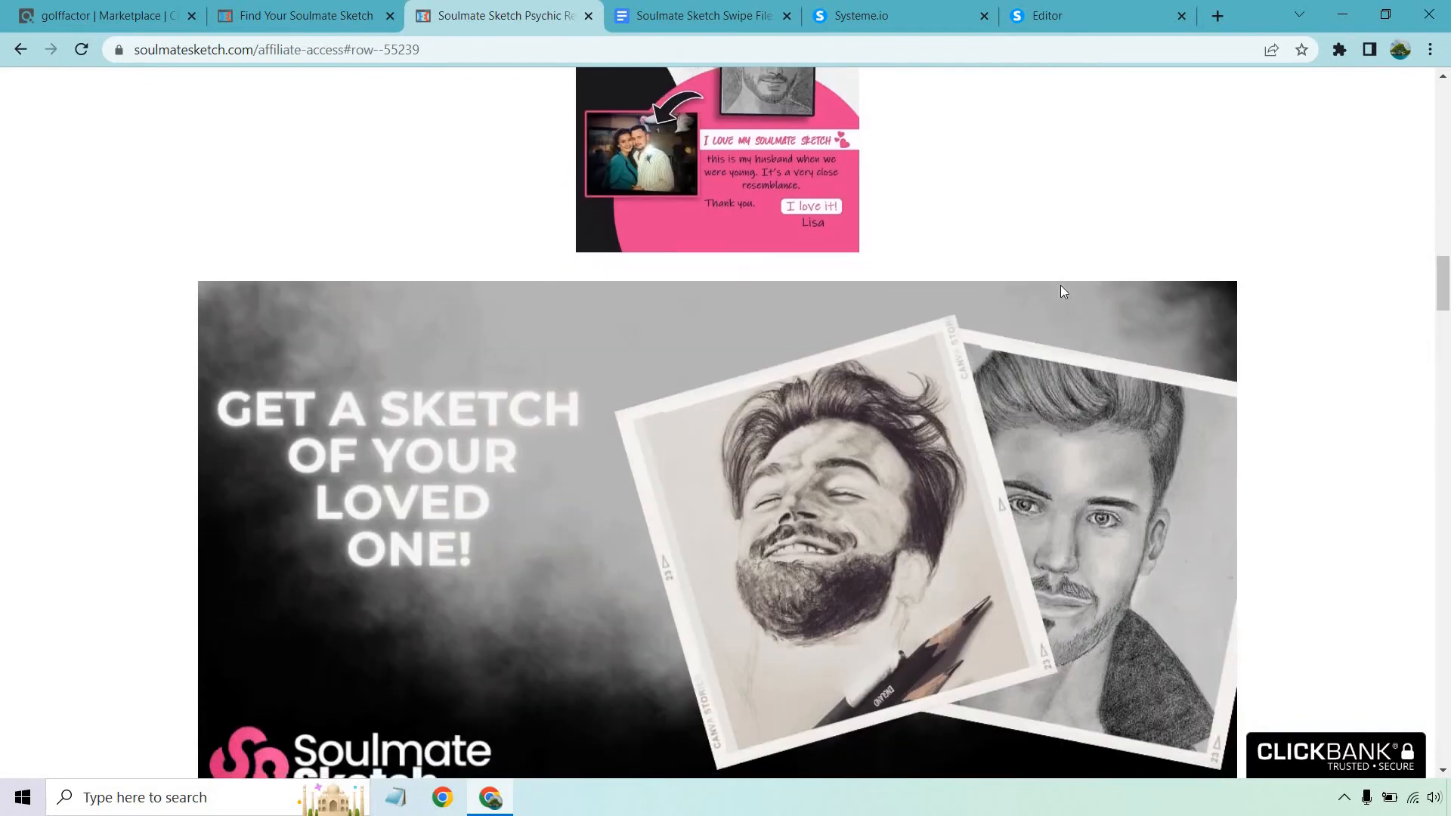
pyautogui.scroll(-3)
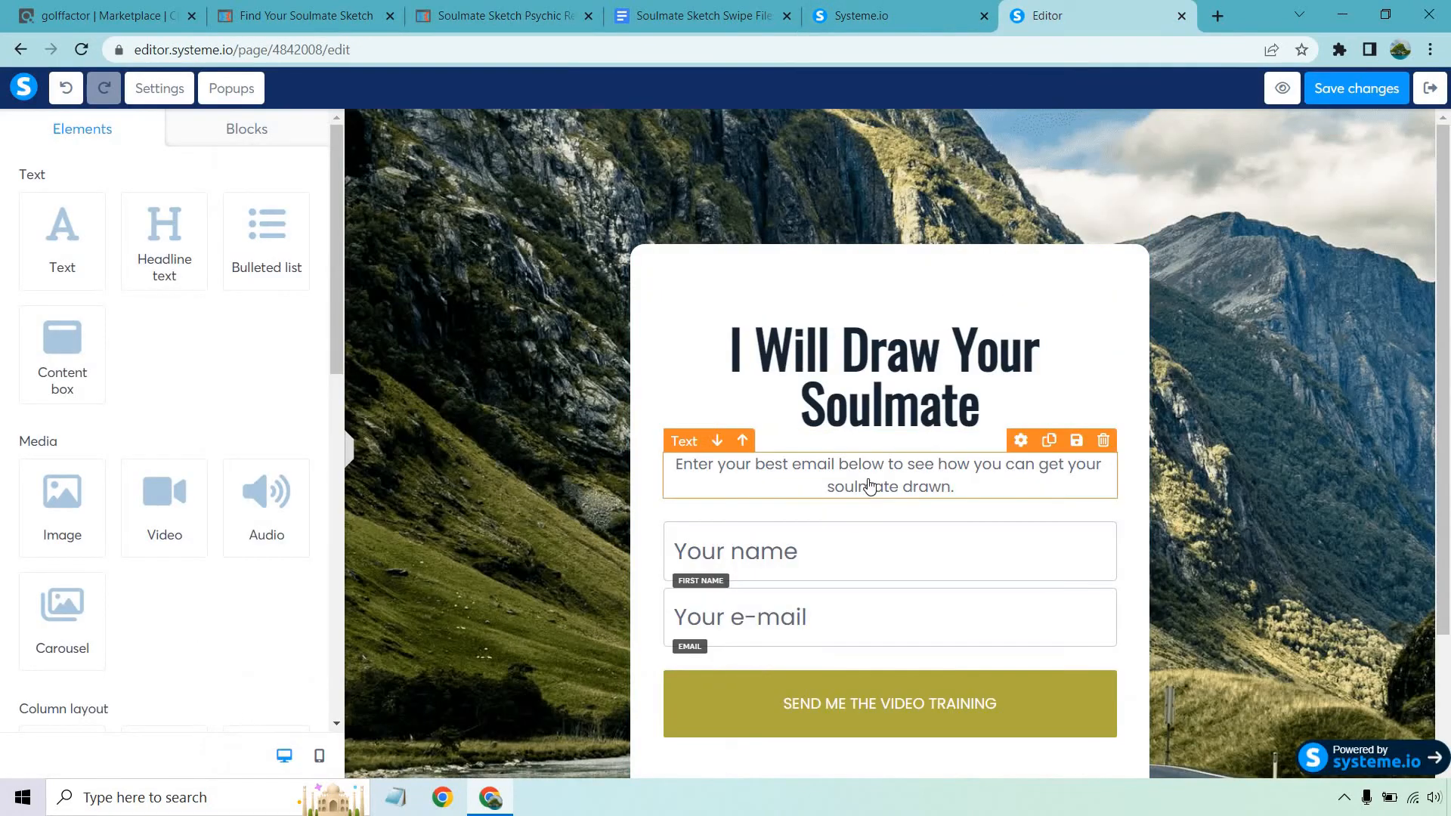
# Replace 'your soulmate drawn.' in the subheading with 'a sketch of your loved one.'.
pyautogui.click(888, 474)
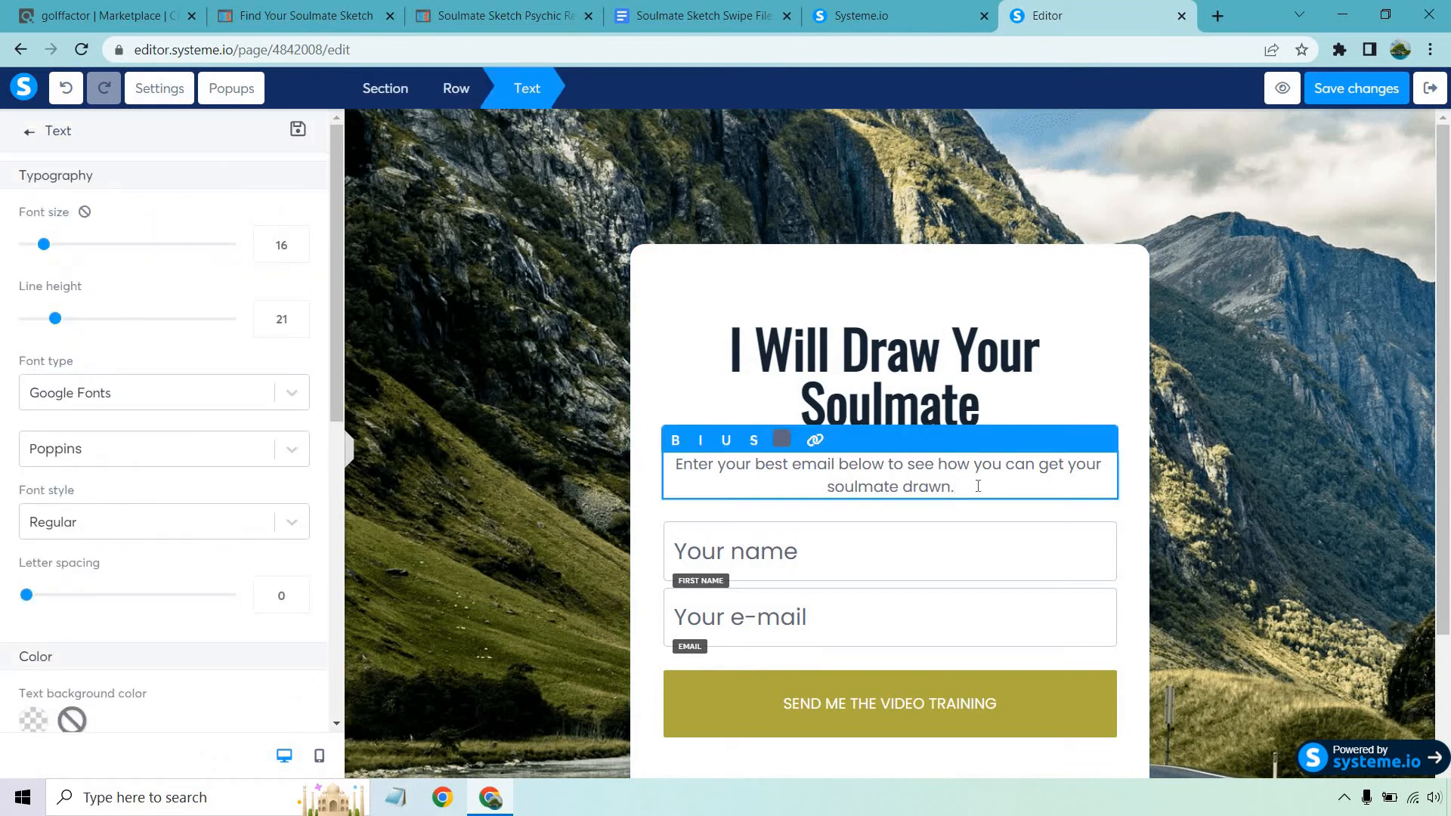
pyautogui.moveTo(1063, 463); pyautogui.dragTo(952, 486)
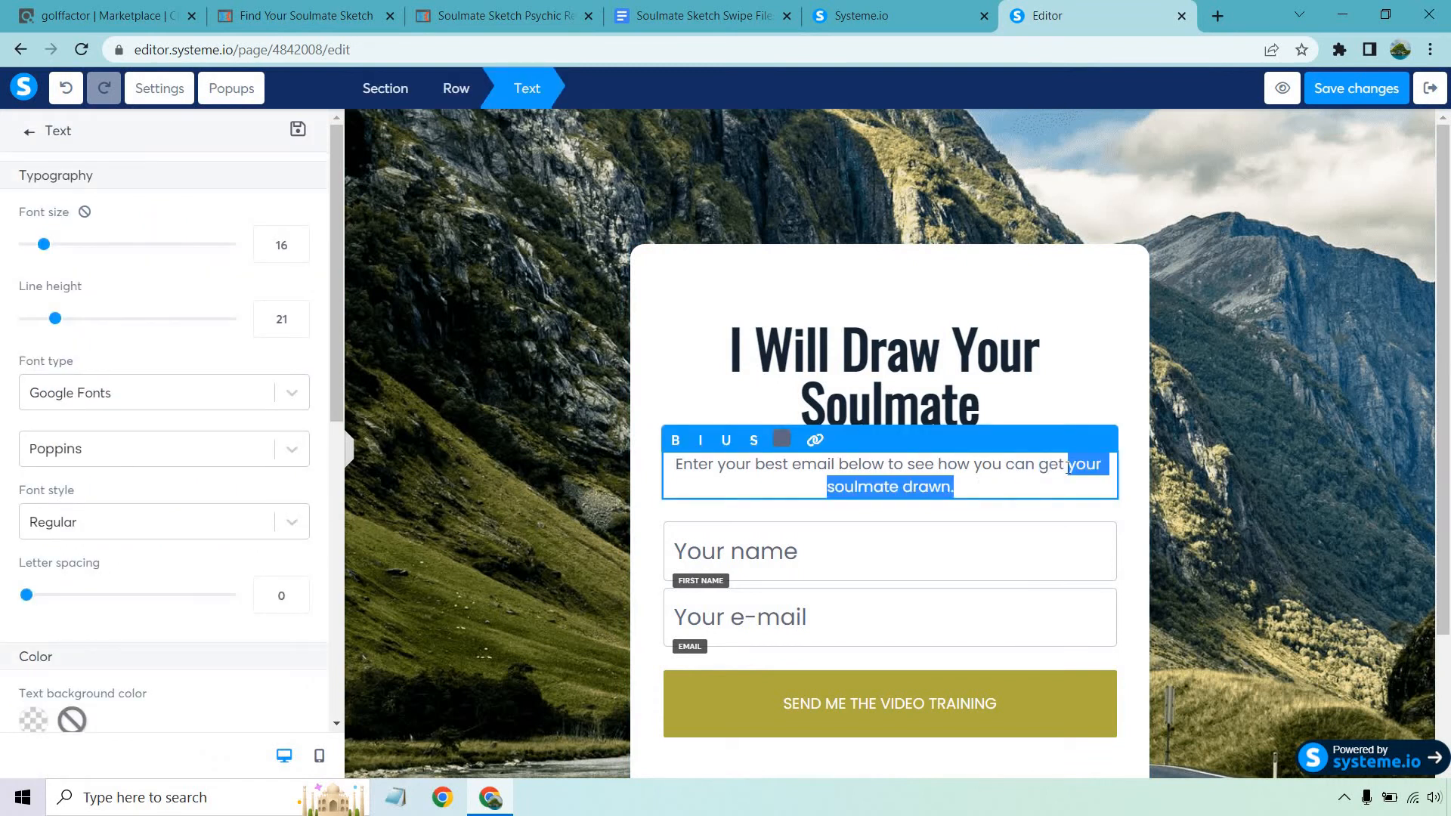
pyautogui.write('a sketch of y')
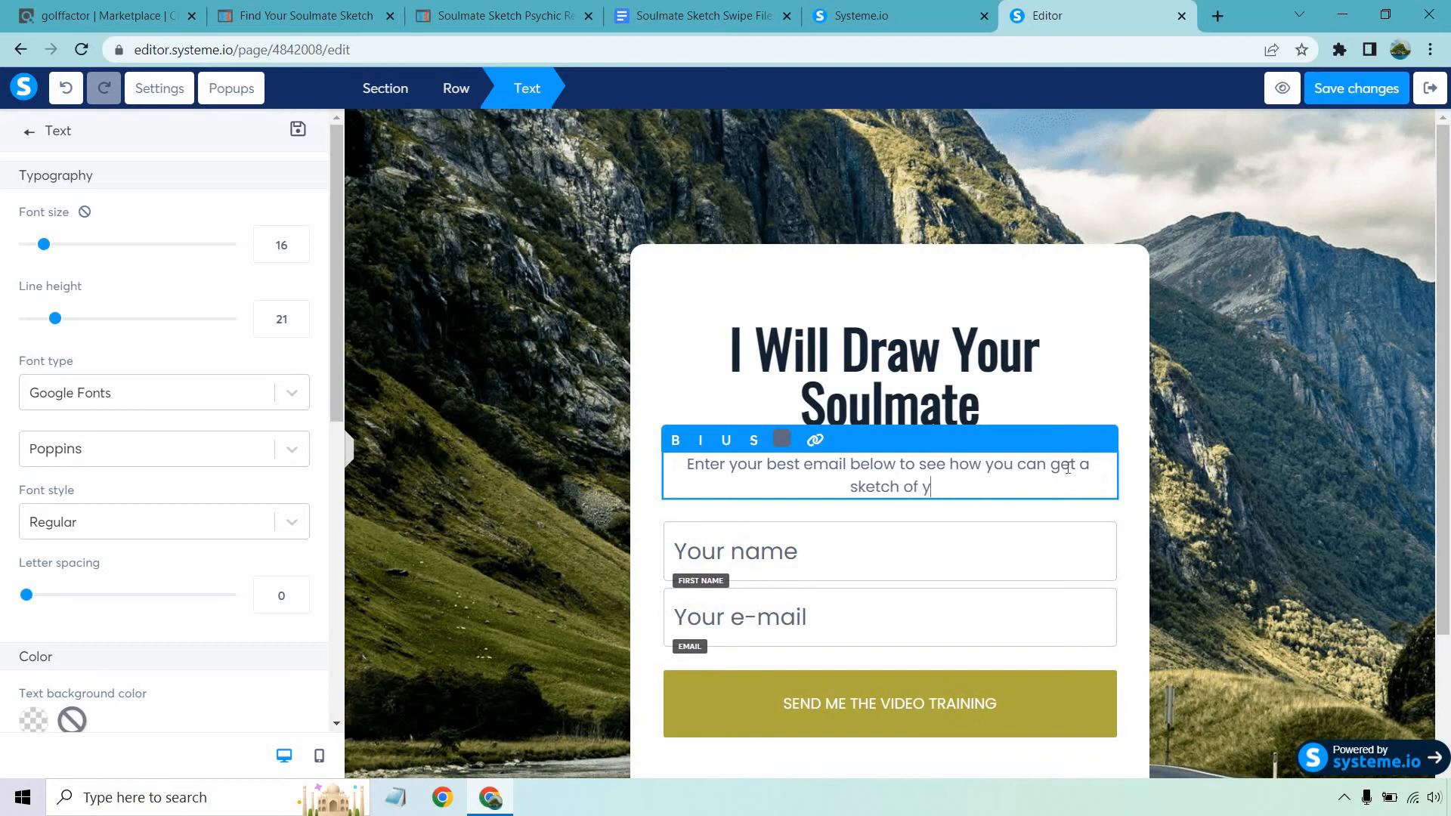
pyautogui.write('our loved one.')
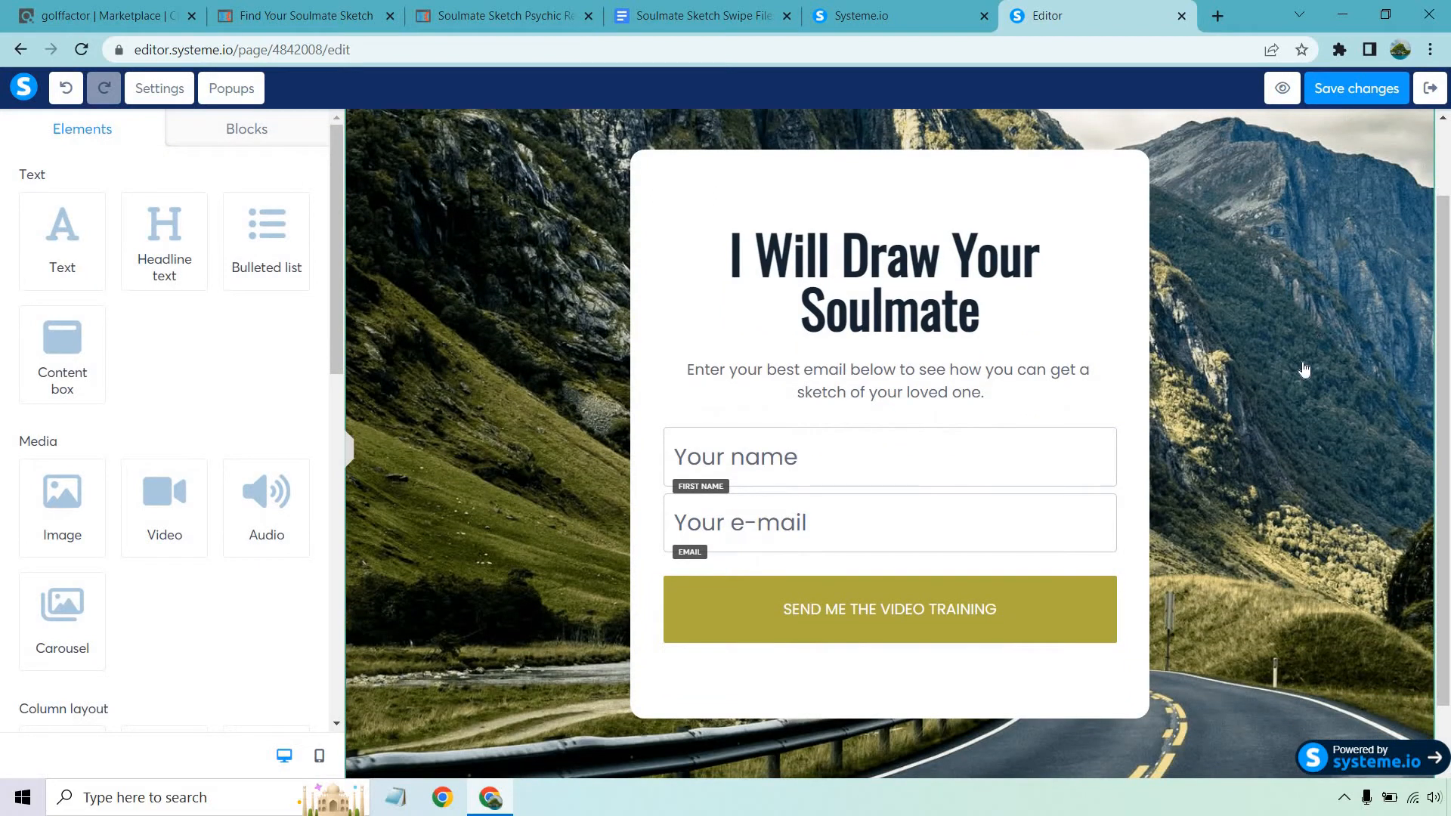
# Delete the 'Your name' input from the opt-in form.
pyautogui.click(889, 457)
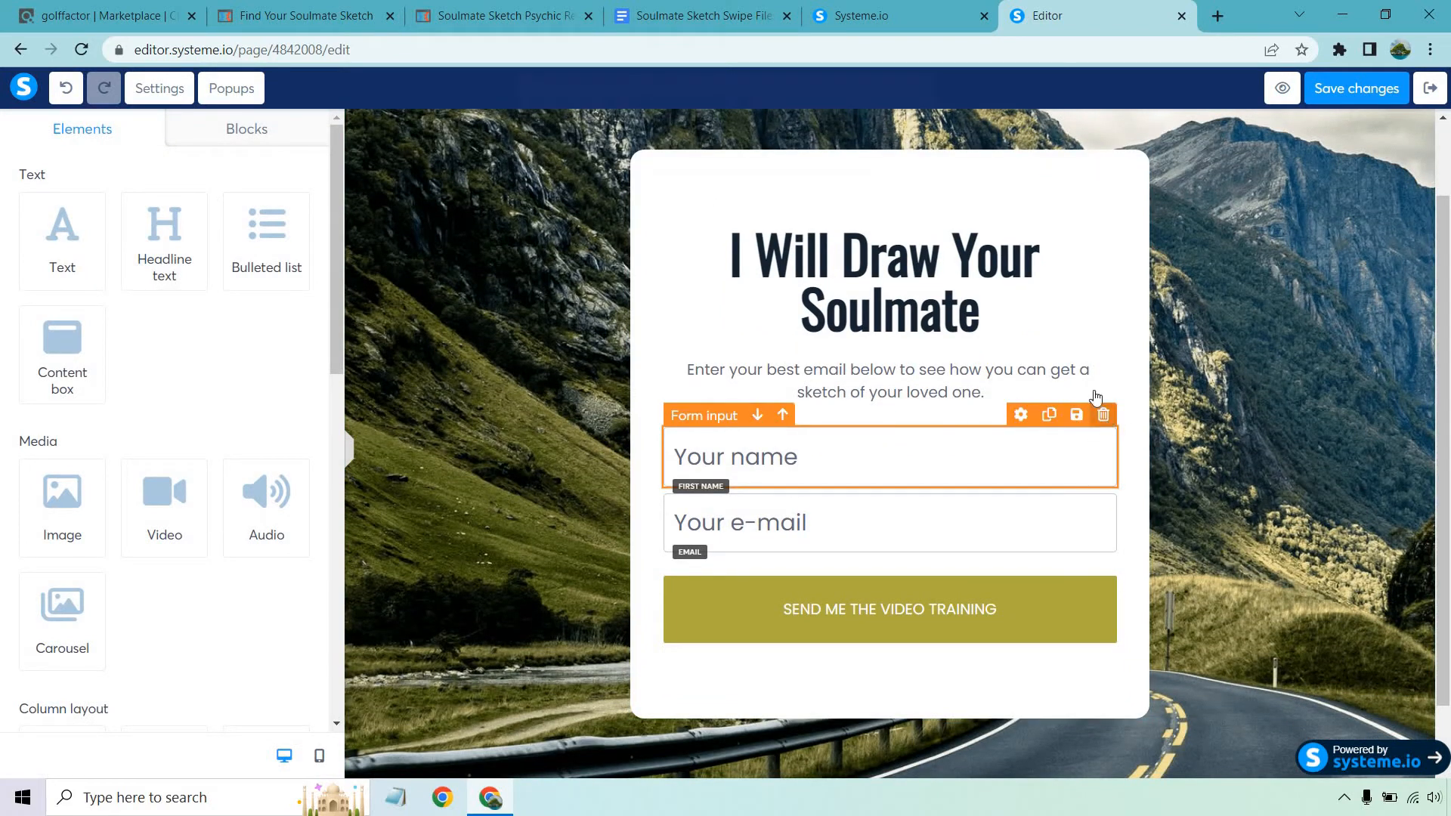
pyautogui.click(1102, 413)
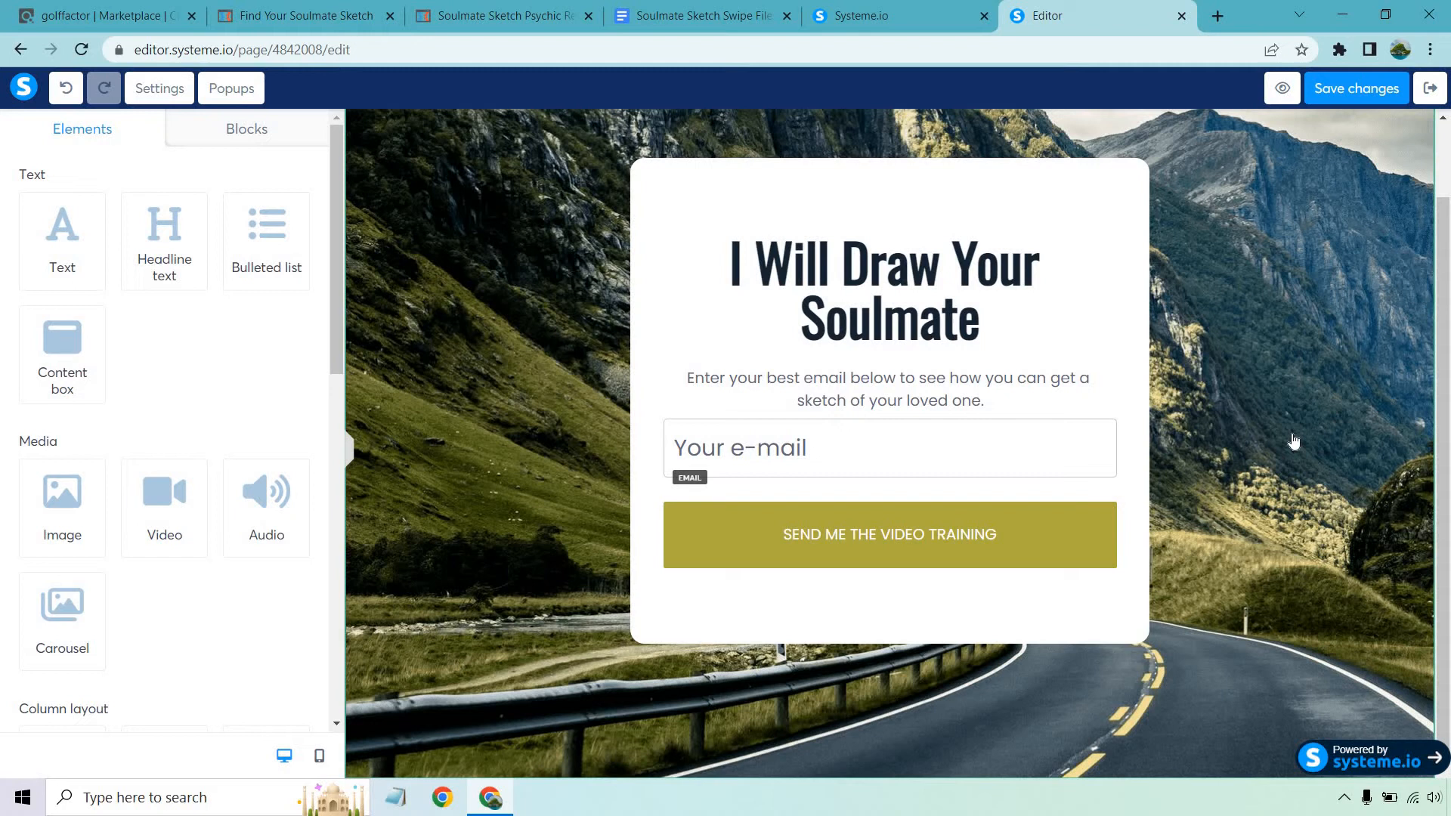
# Reword the form's submit button as 'Click Here To Continue'.
pyautogui.click(889, 534)
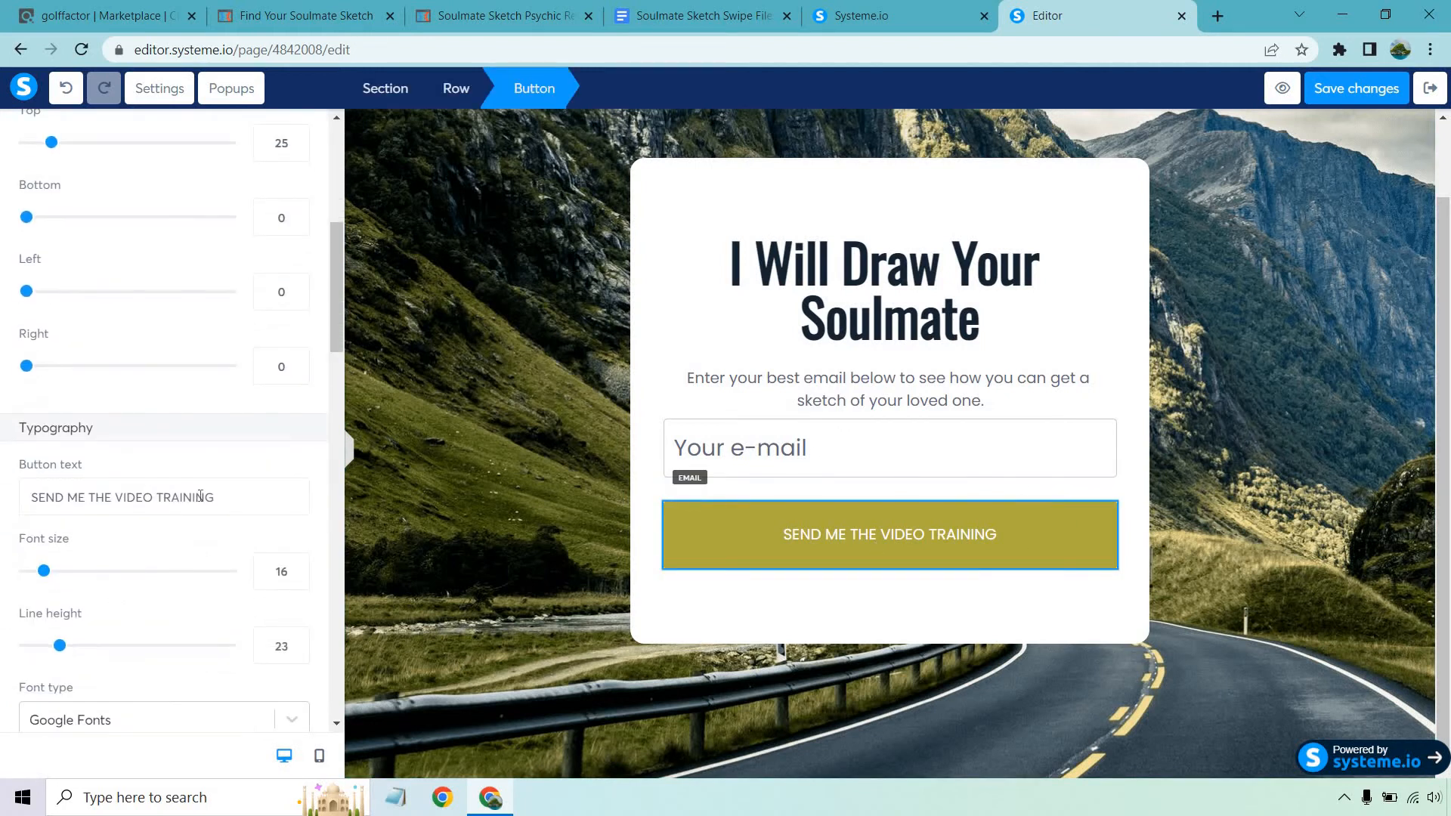
pyautogui.tripleClick(163, 497)
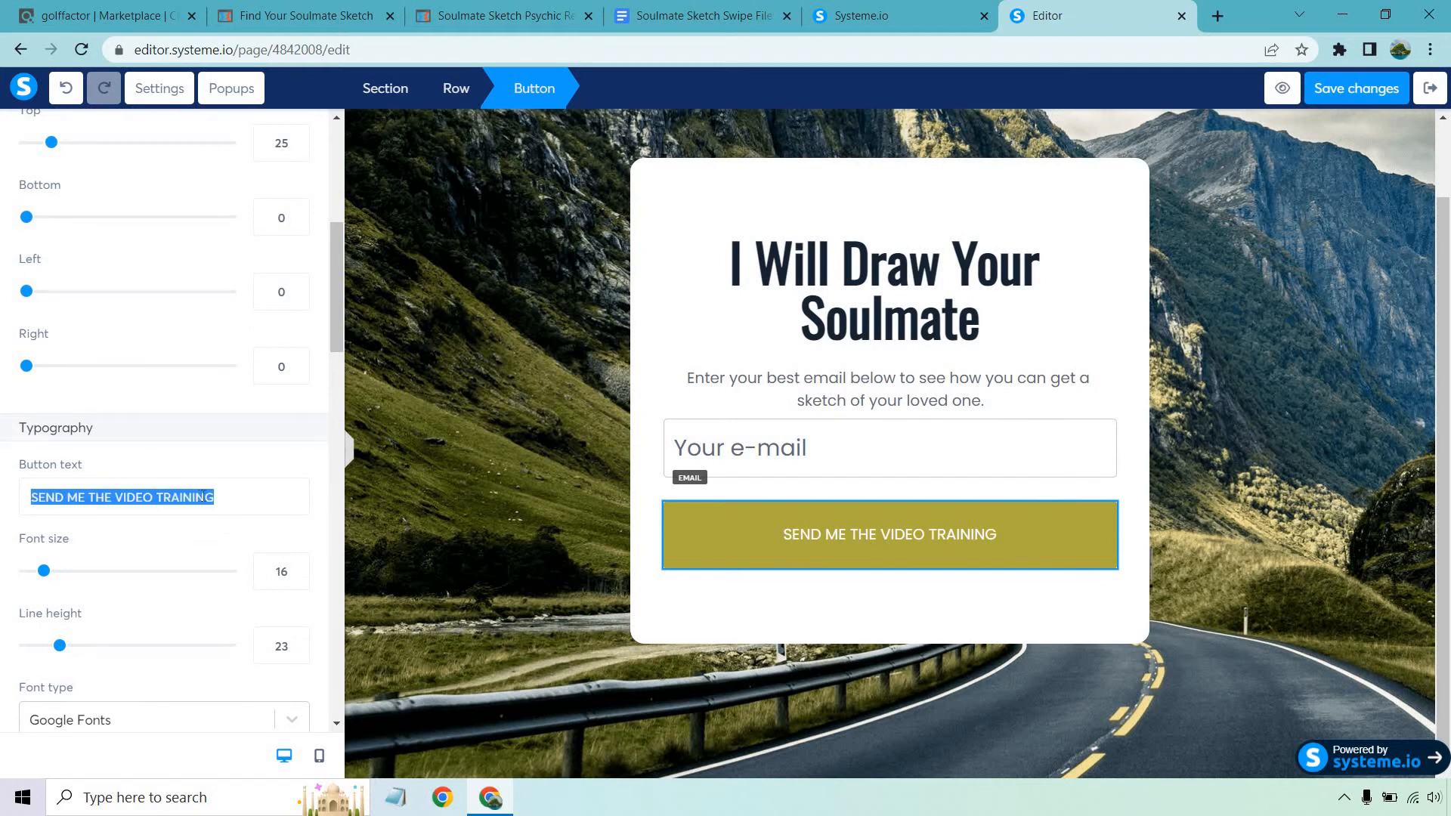
pyautogui.write('Click Here')
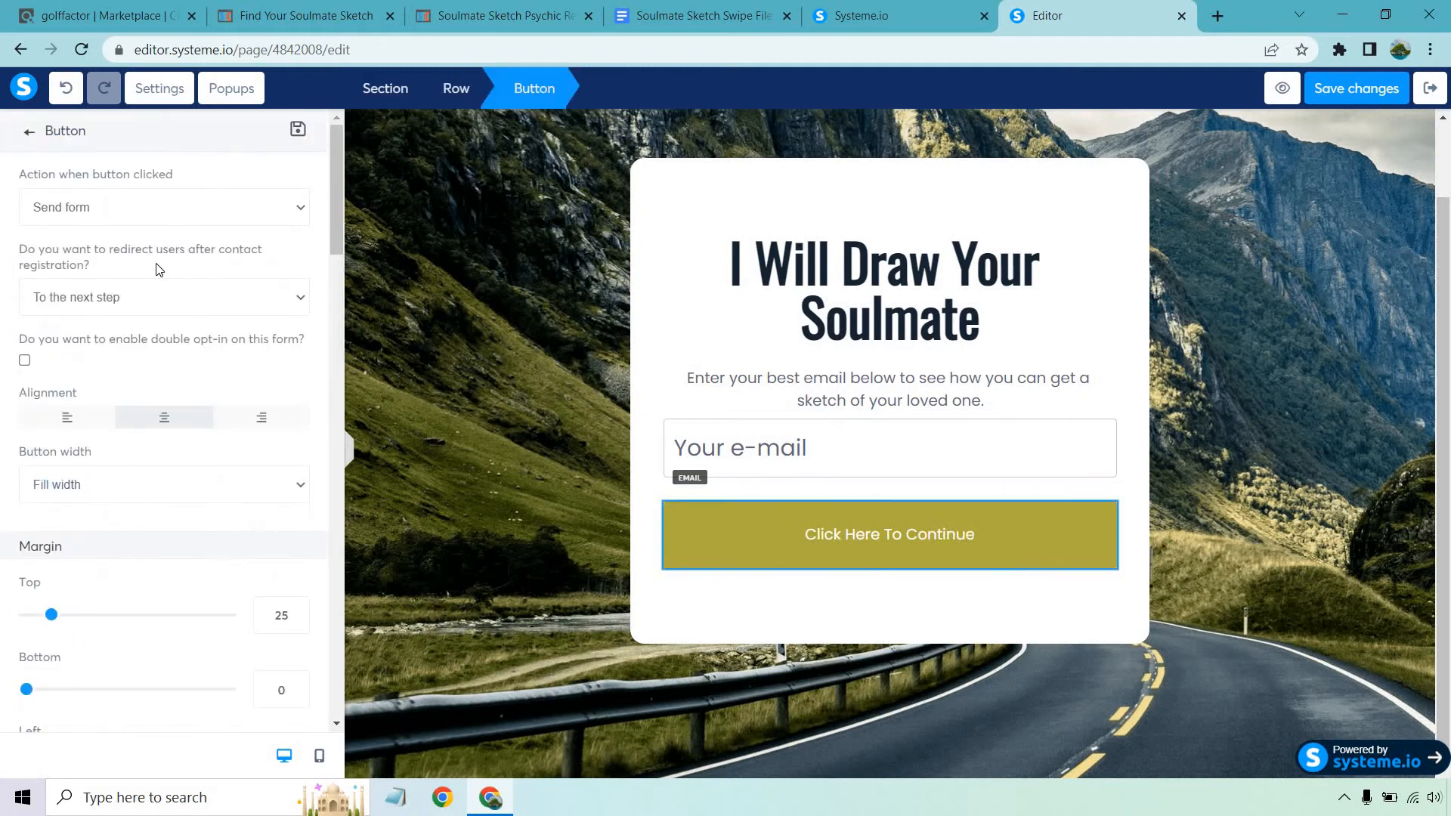
# Keep the button submitting the form and redirect to the ClickBank hoplink as a custom URL.
pyautogui.click(164, 207)
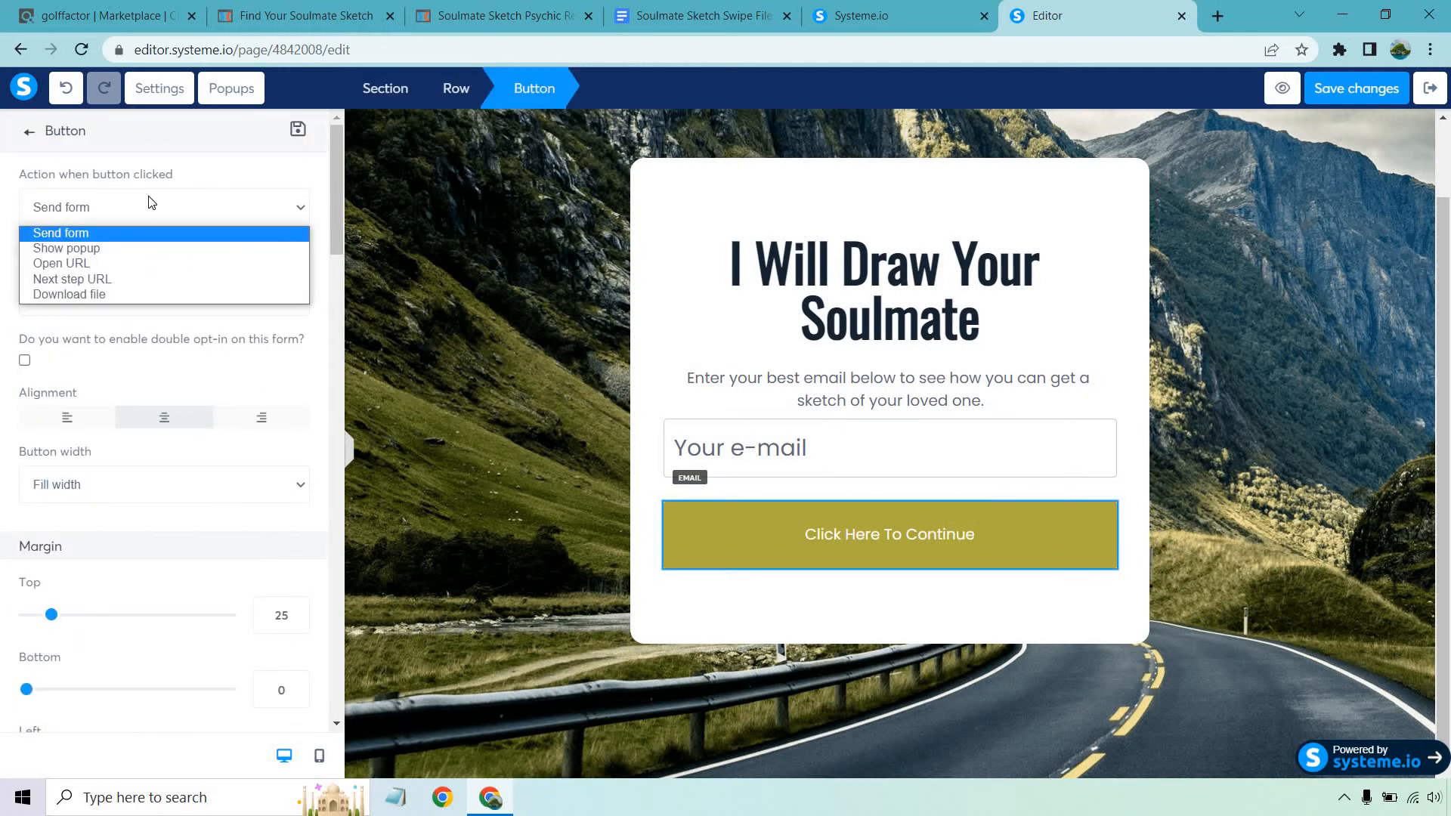
pyautogui.click(61, 233)
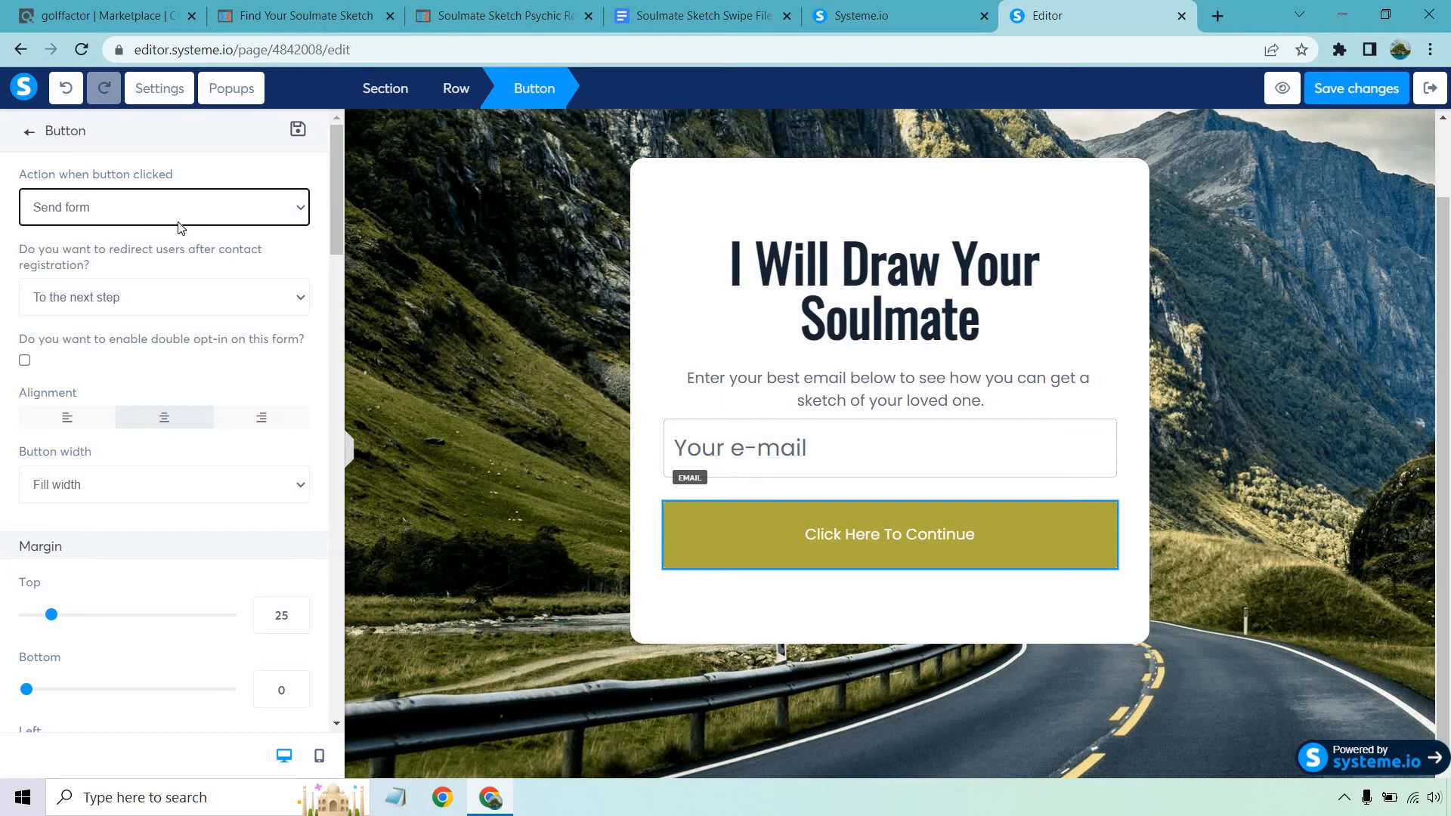
pyautogui.click(164, 297)
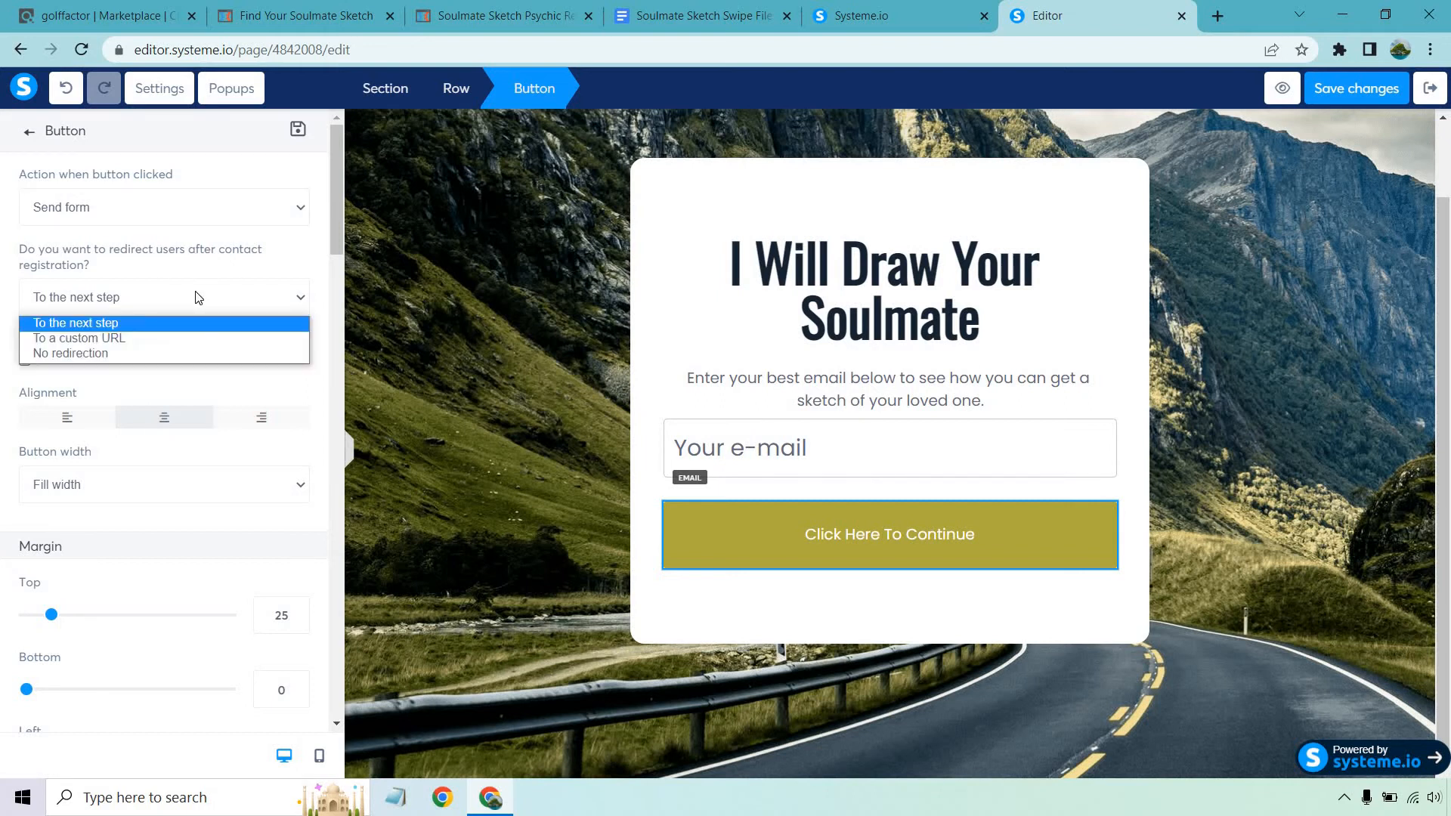
pyautogui.moveTo(164, 338)
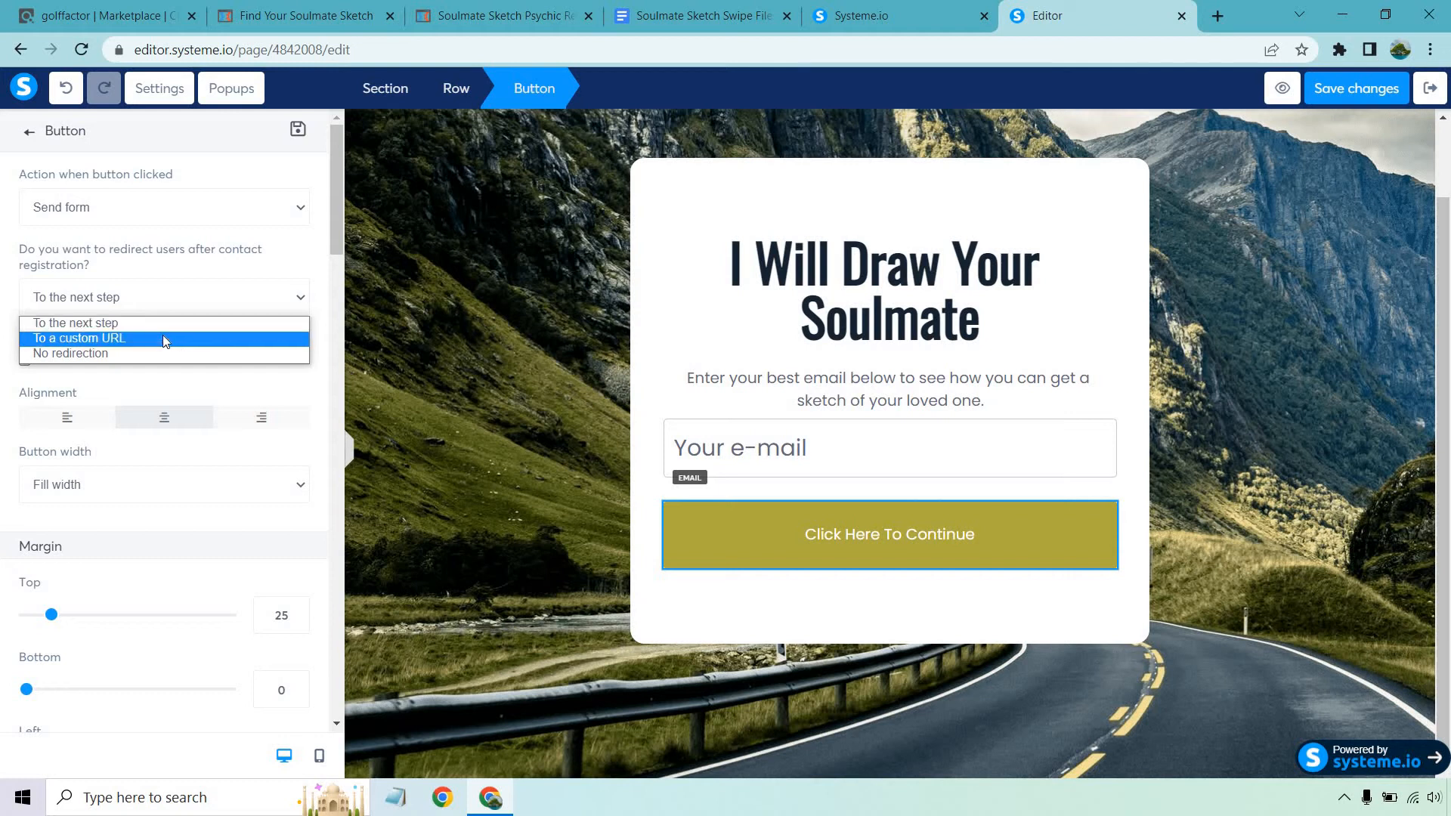
pyautogui.click(79, 337)
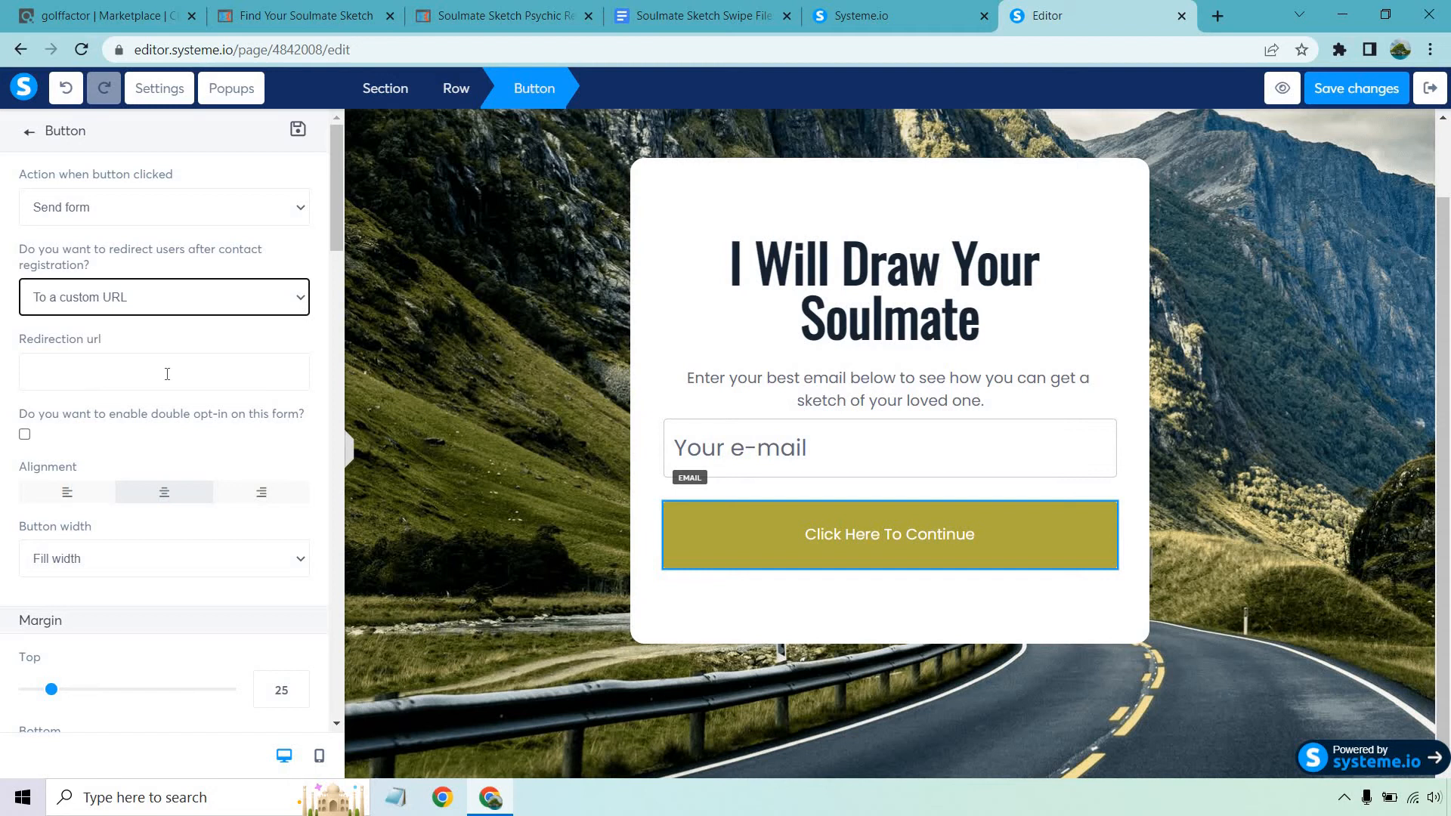
pyautogui.click(300, 16)
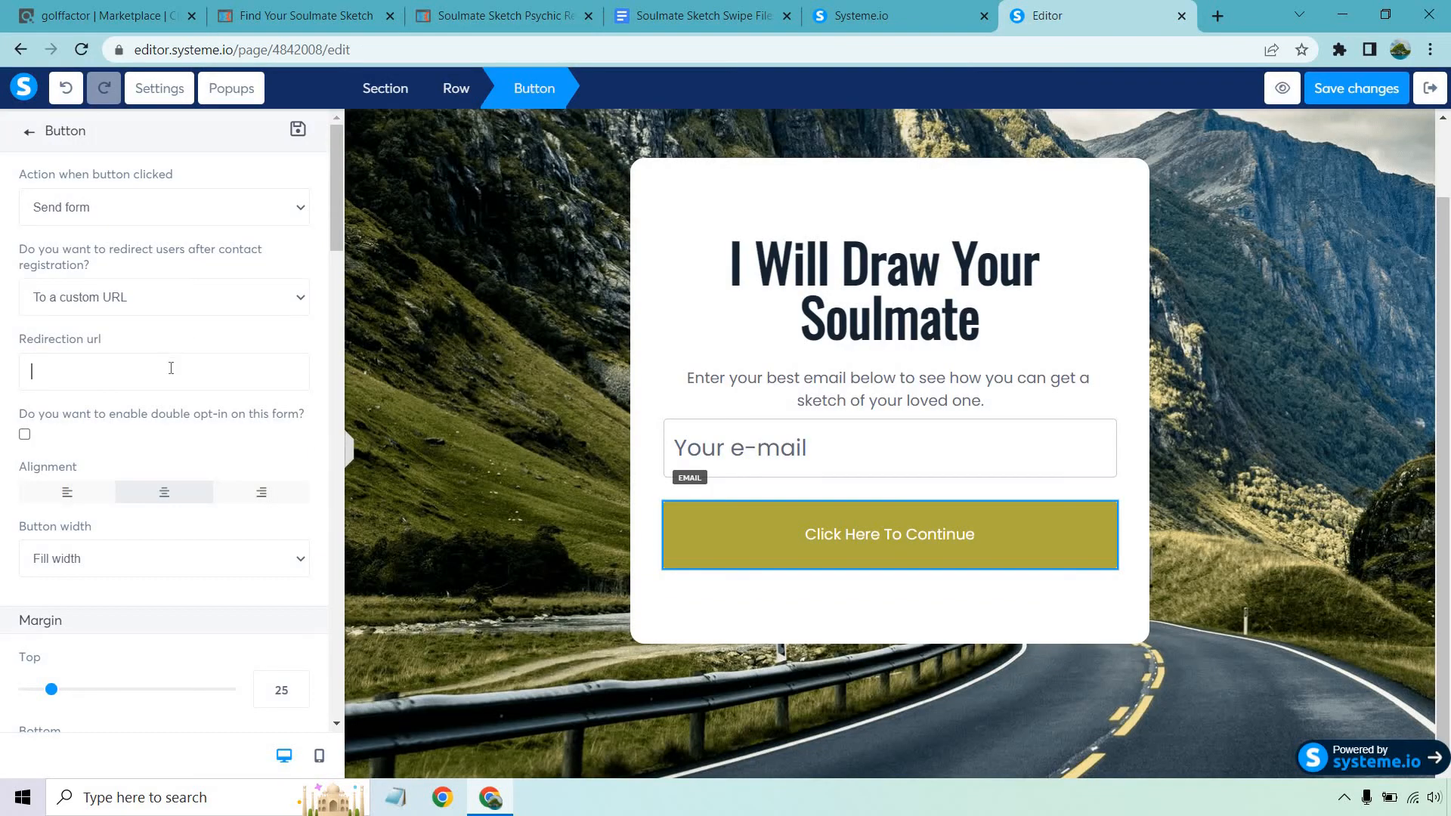
pyautogui.write('https://114404zjv1f81k1f0i-lpsugwg.hop.clickbank.net')
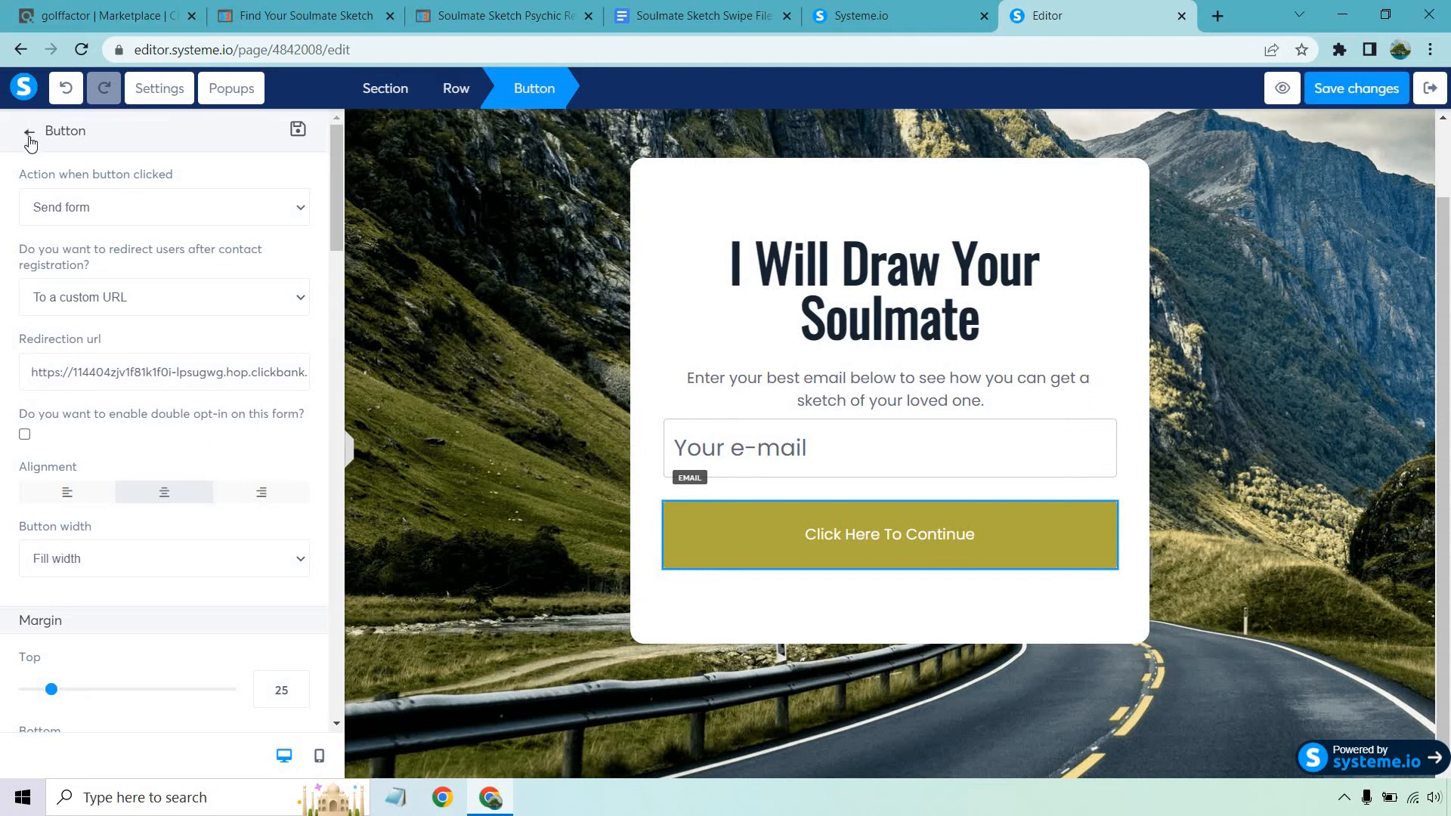
# Replace the section's mountain photo background with a light grey background colour.
pyautogui.click(28, 136)
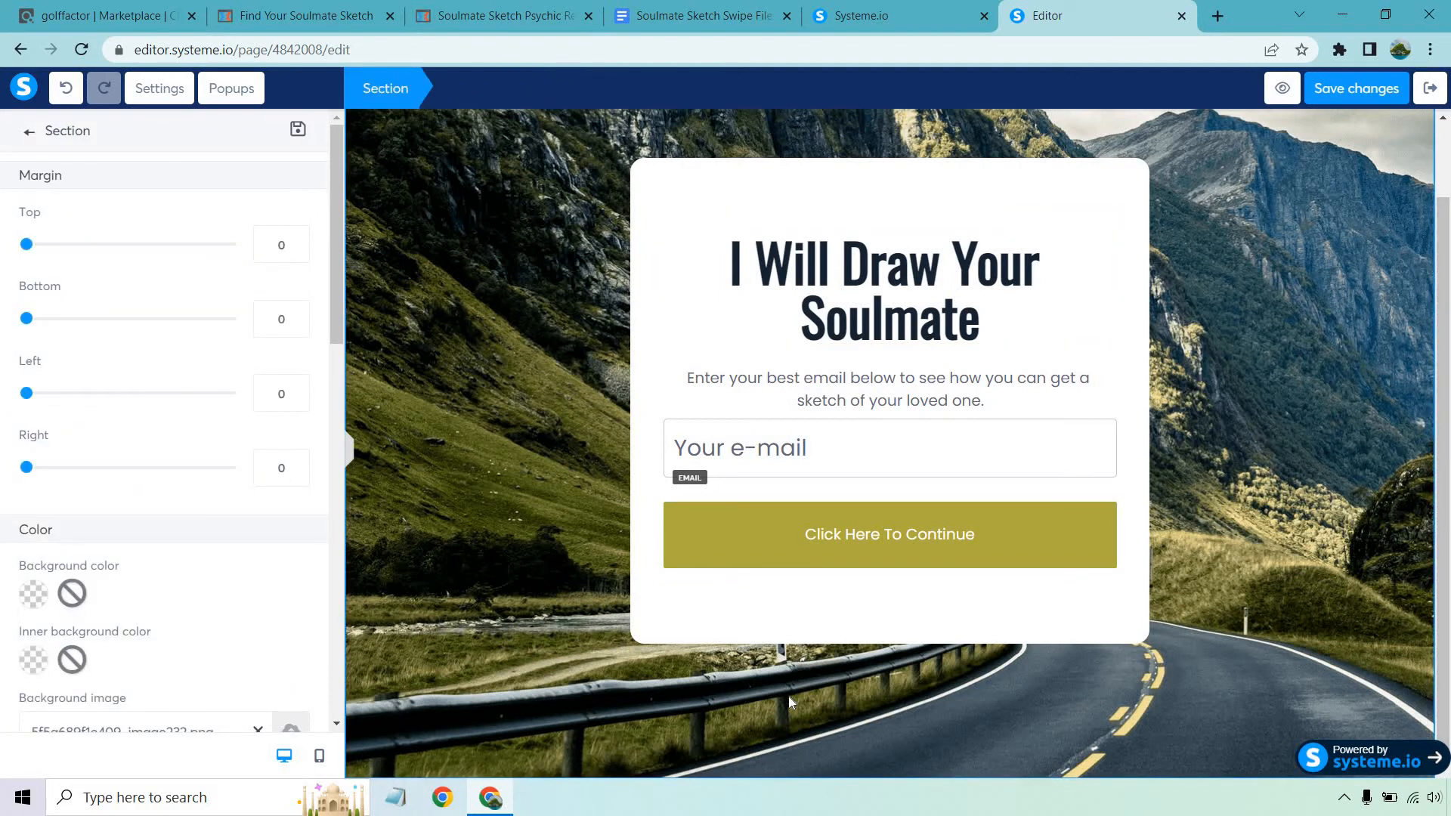
pyautogui.moveTo(903, 688)
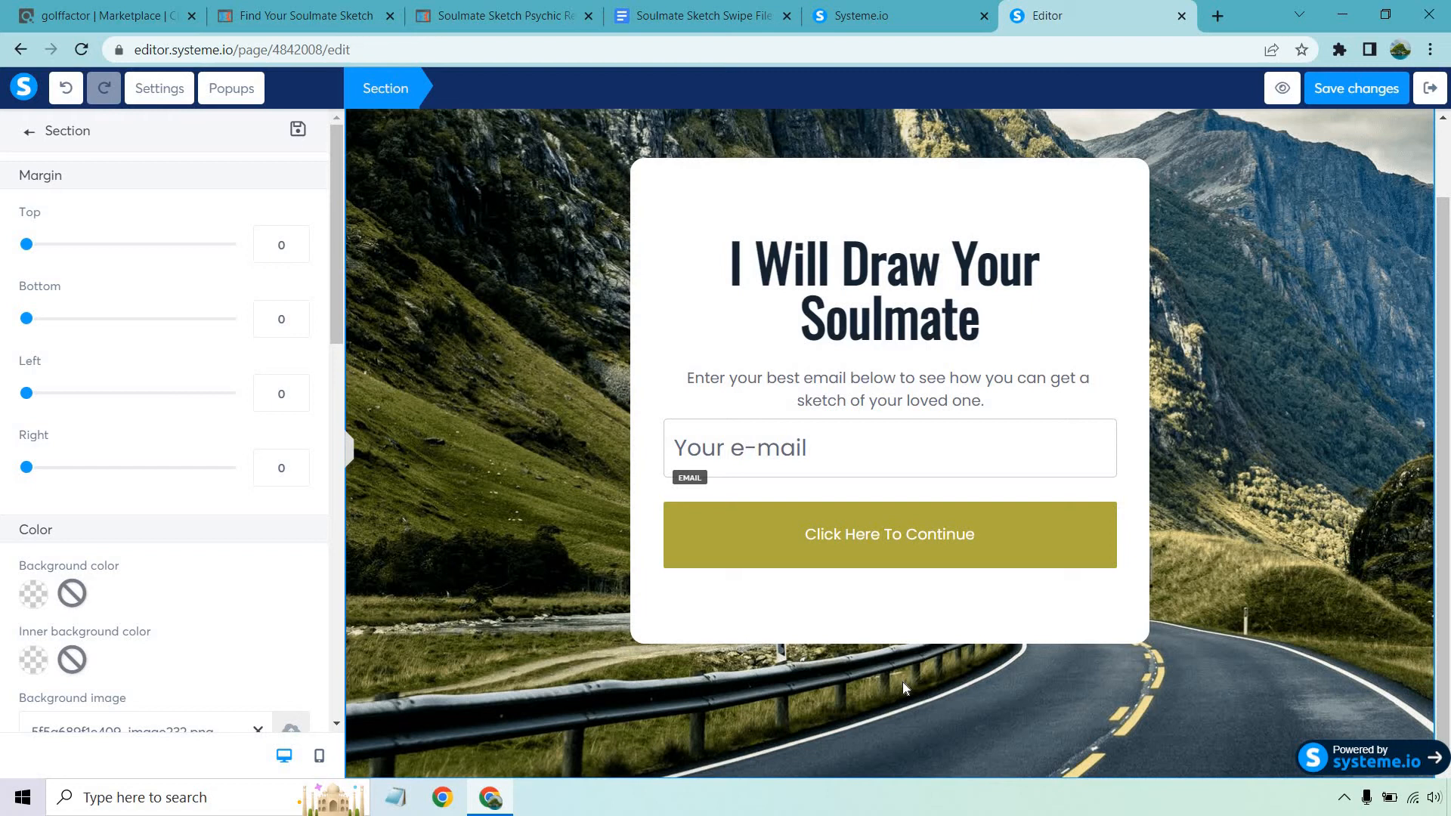
pyautogui.moveTo(1323, 532)
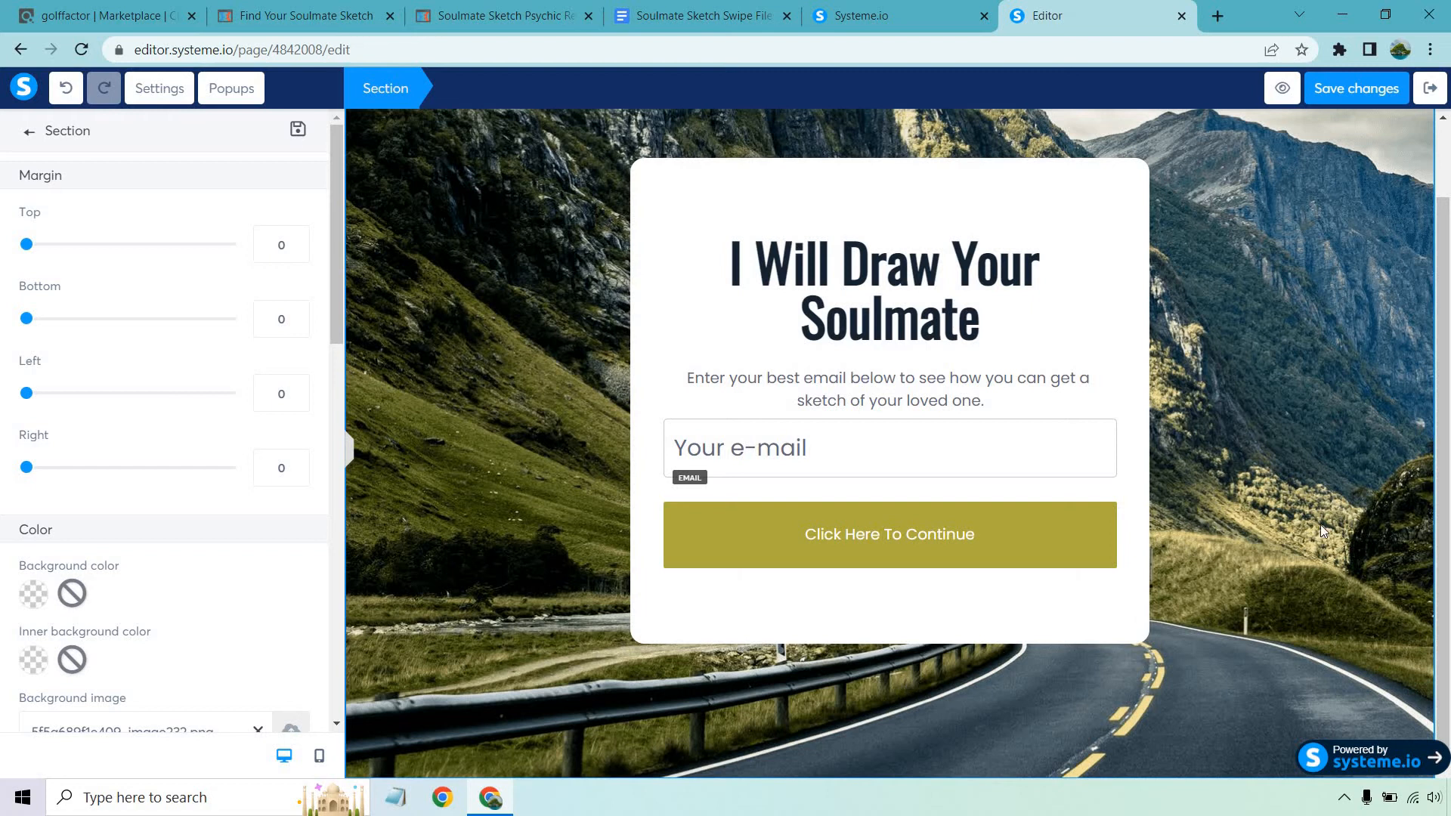
pyautogui.moveTo(1312, 544)
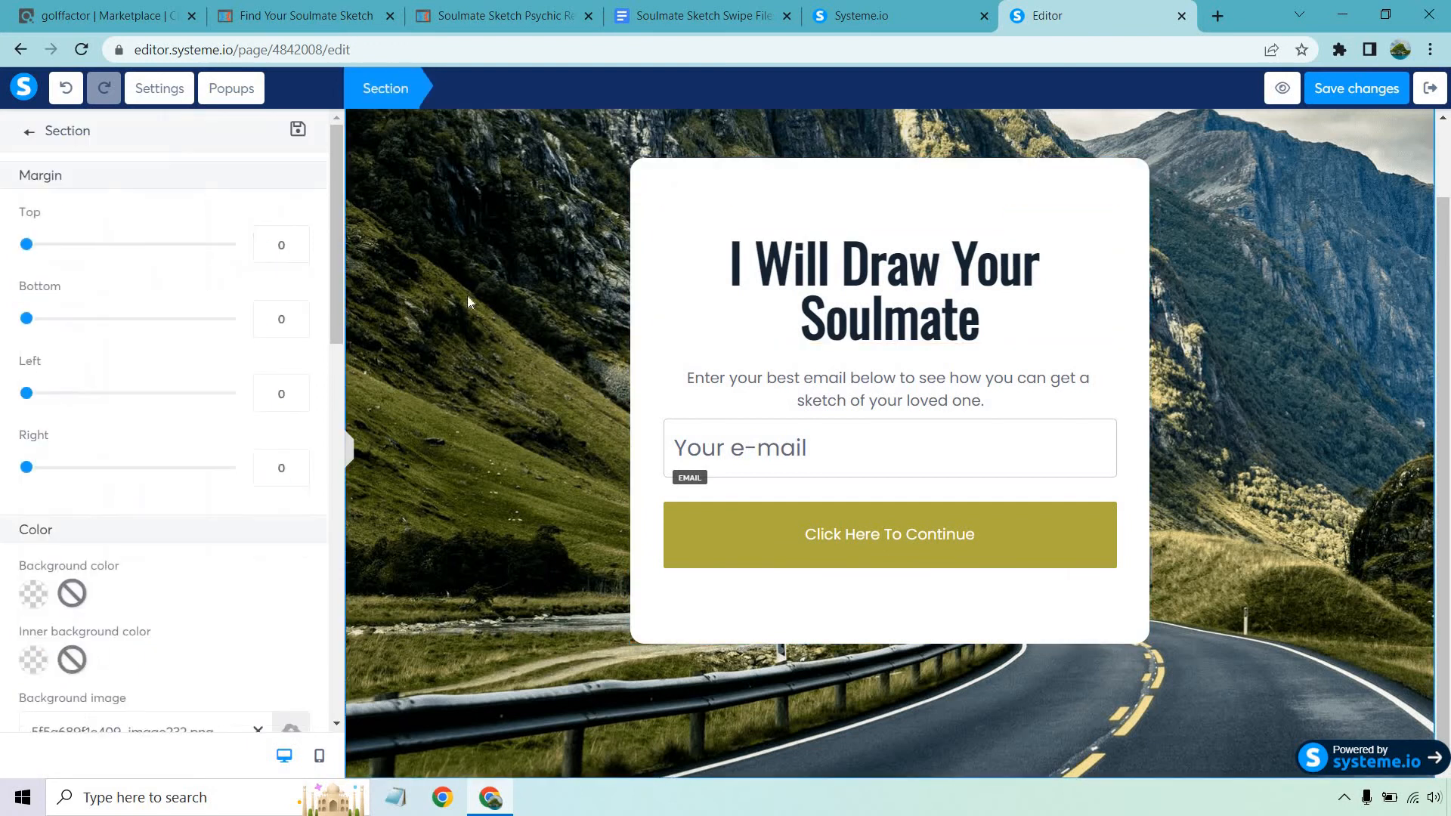
pyautogui.scroll(-3)
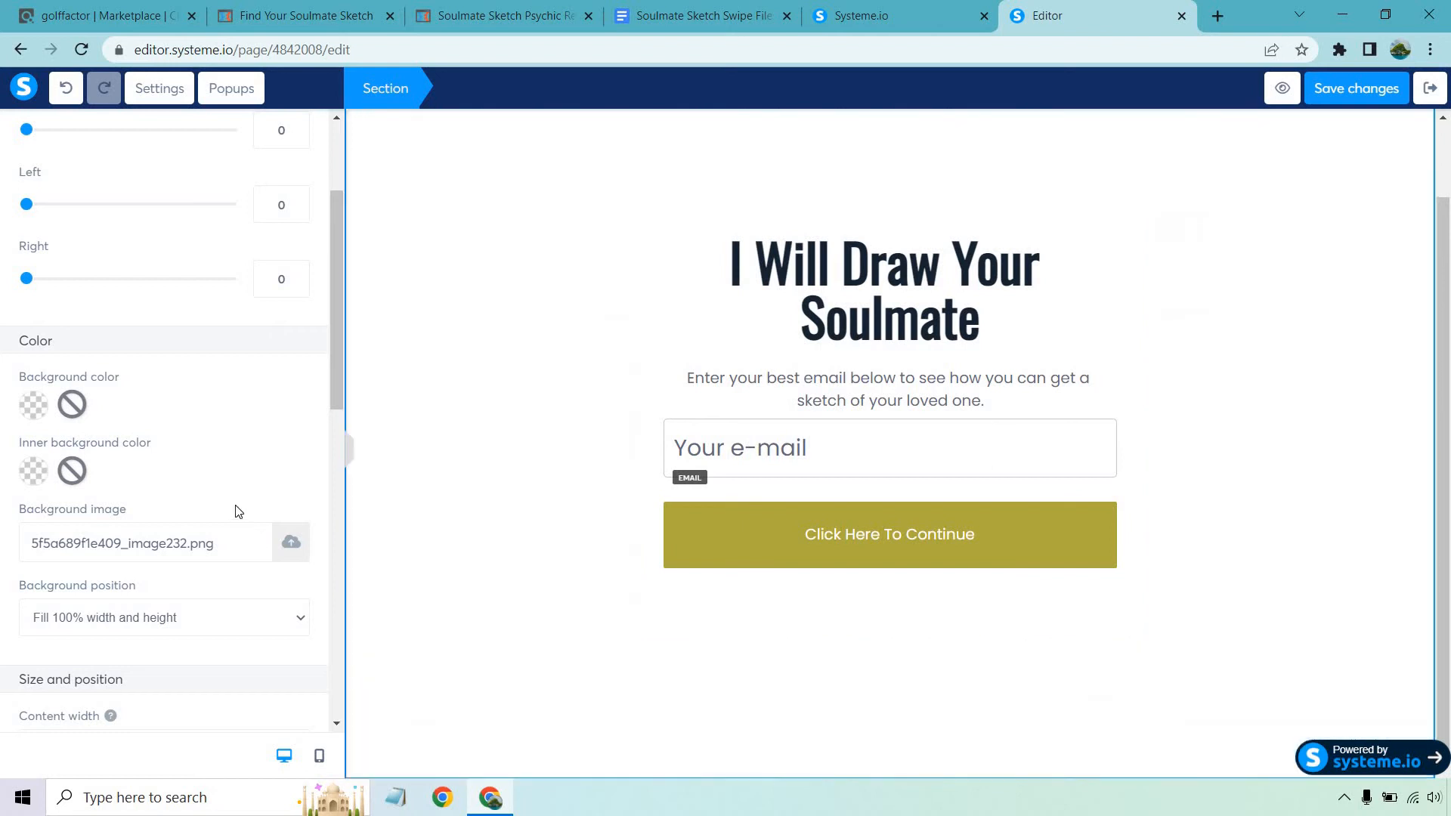
pyautogui.moveTo(1129, 622)
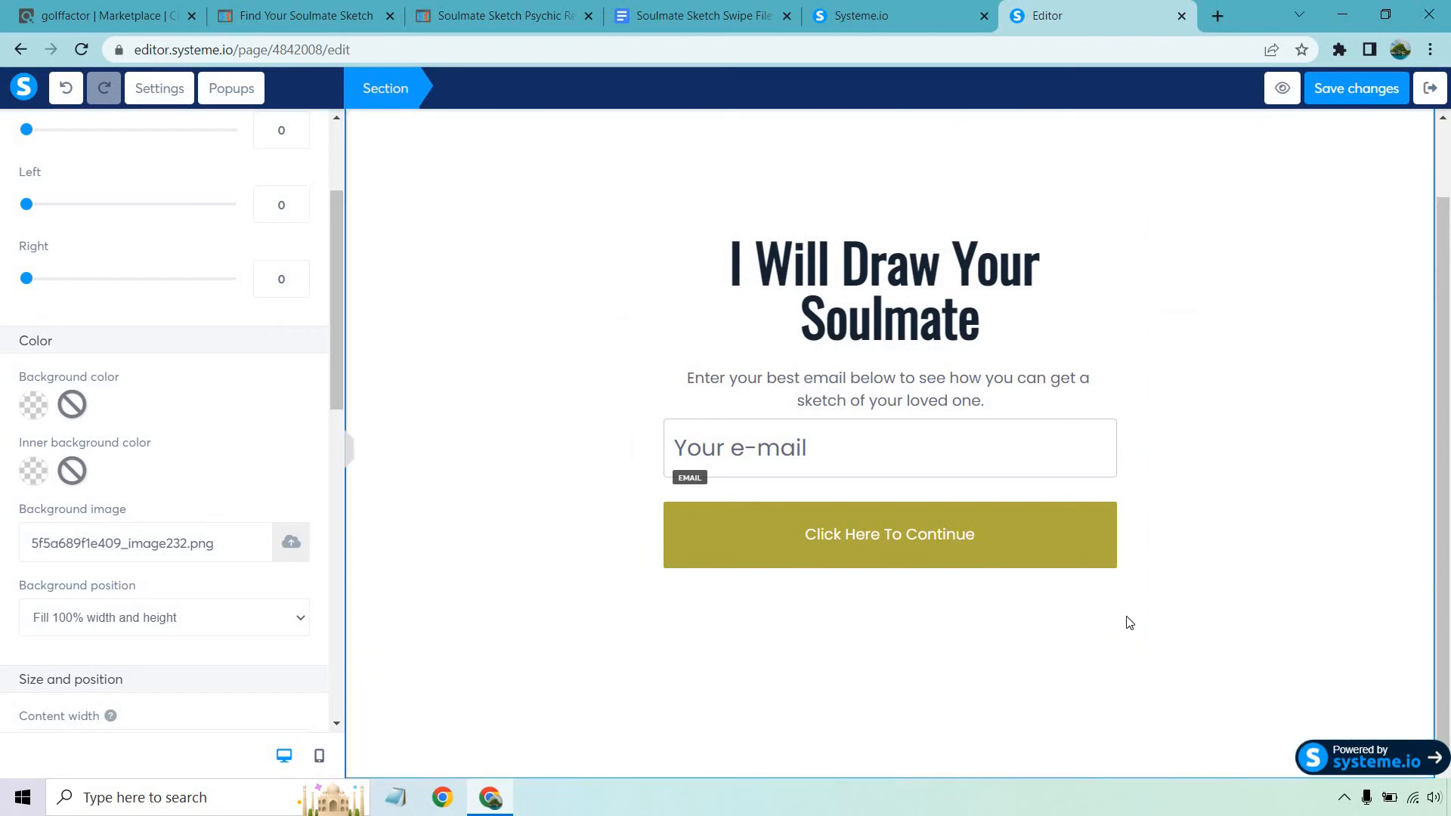
pyautogui.click(33, 404)
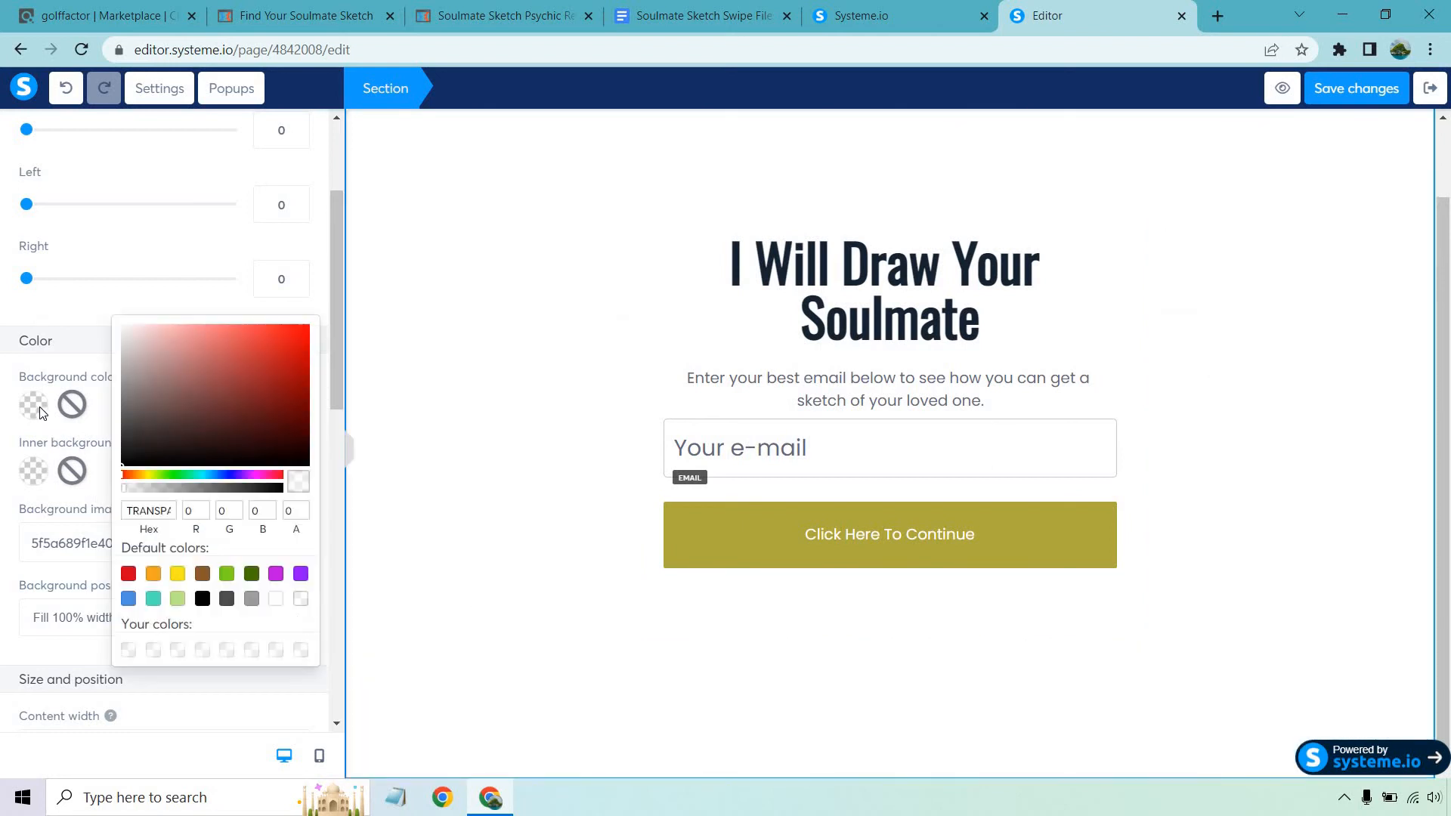
pyautogui.click(125, 350)
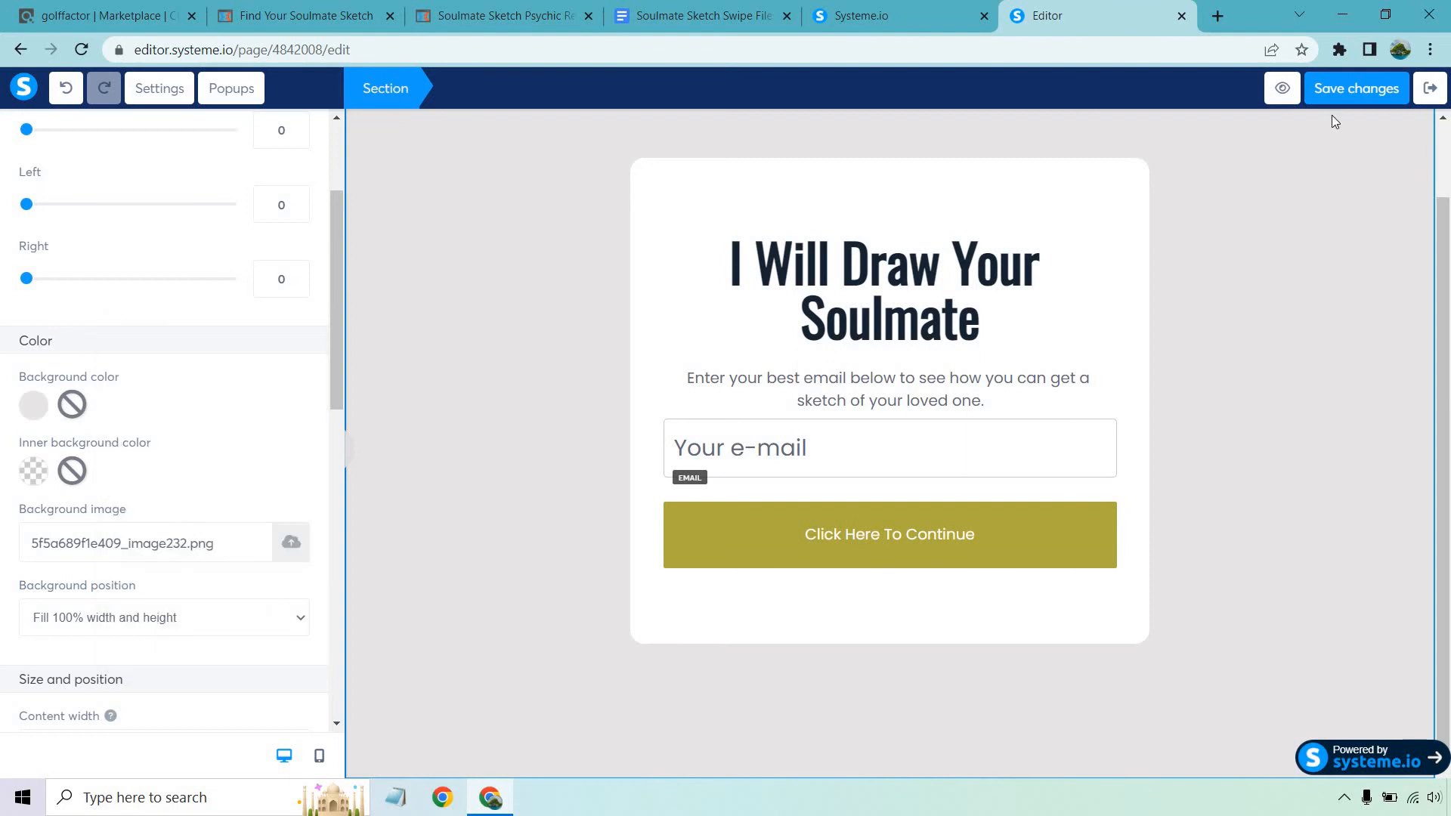
pyautogui.moveTo(1355, 89)
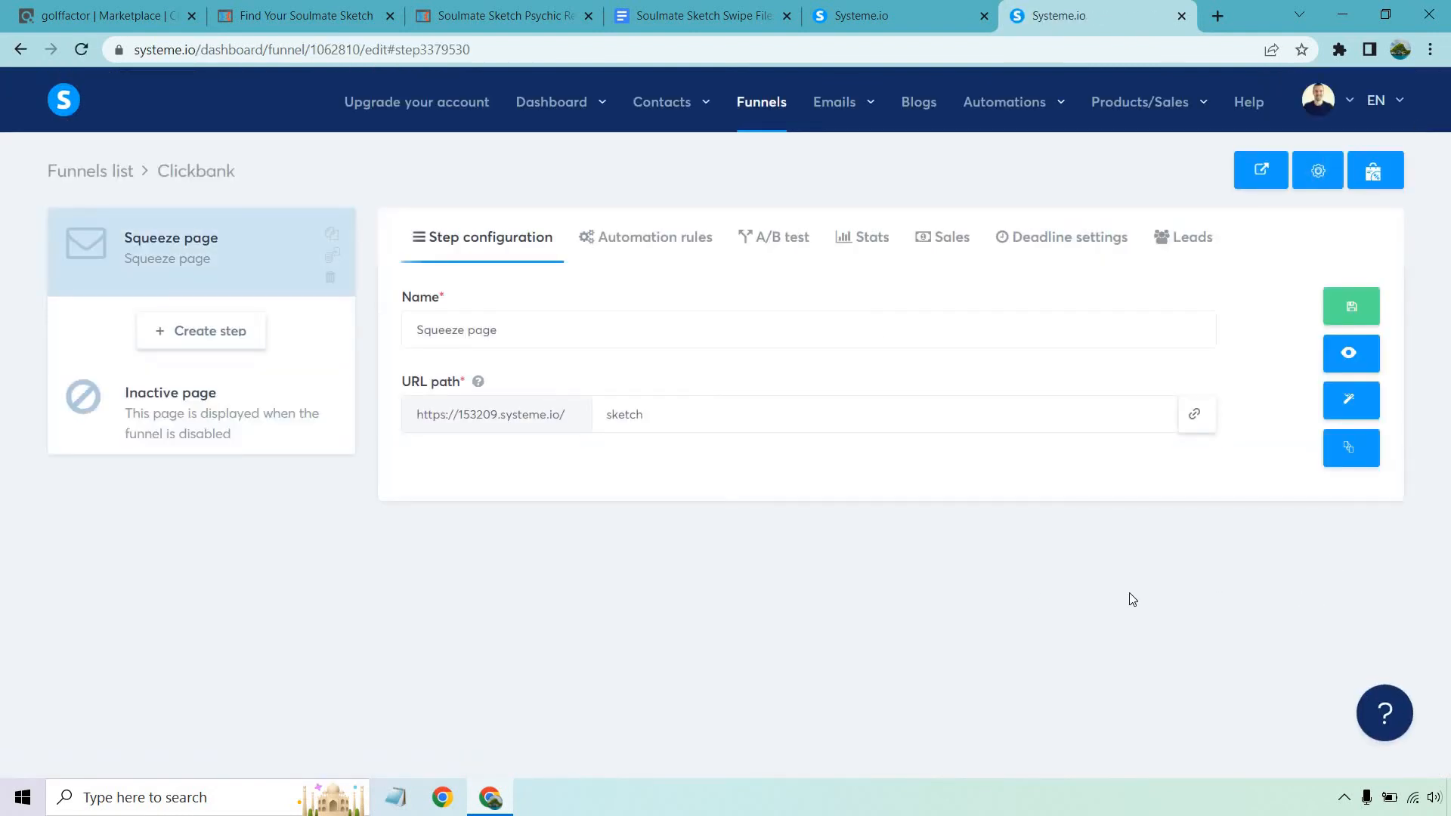
# Add an automation rule: when the funnel step form is subscribed, subscribe to the Clickbank campaign.
pyautogui.click(644, 237)
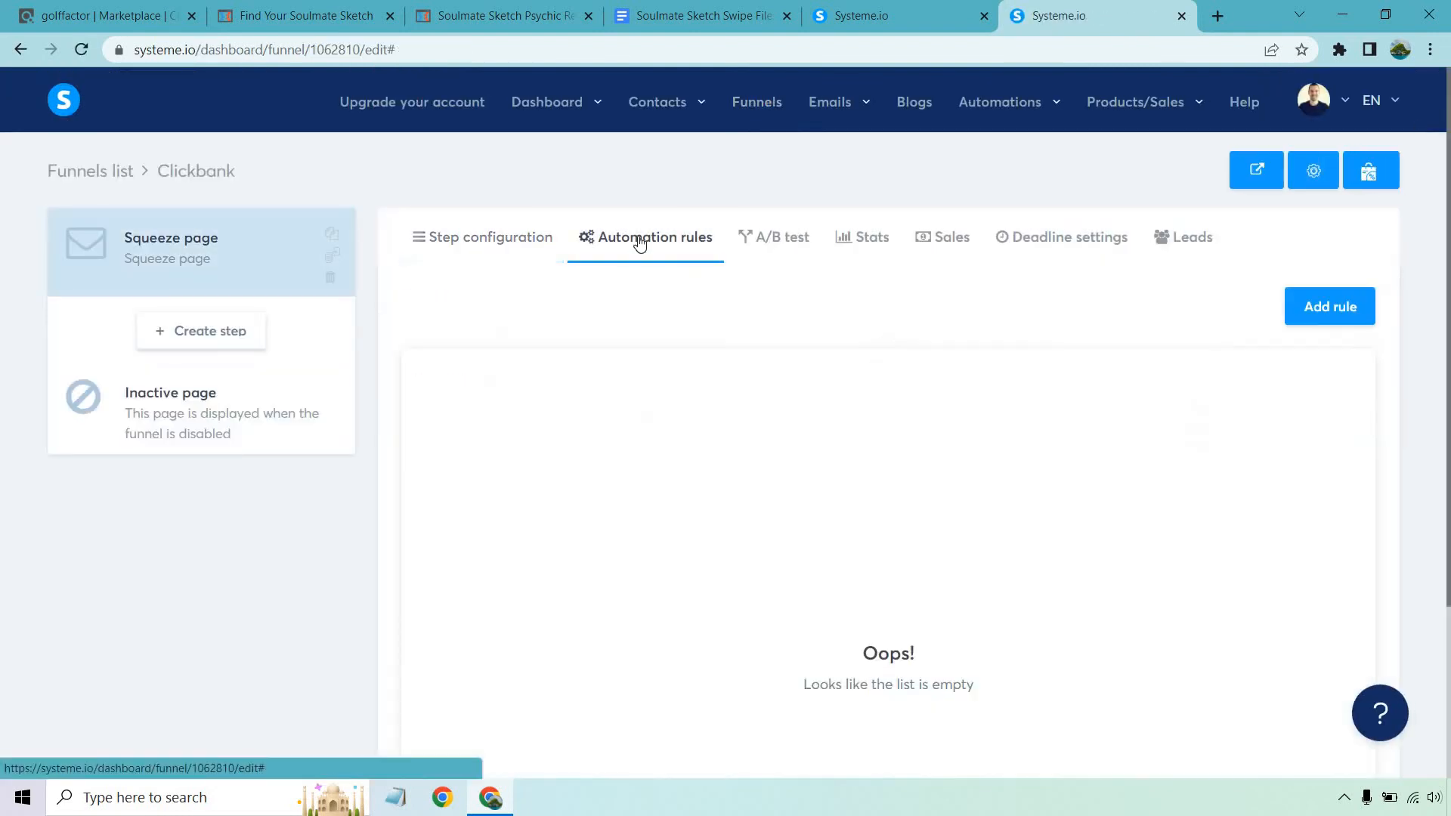
pyautogui.click(1328, 306)
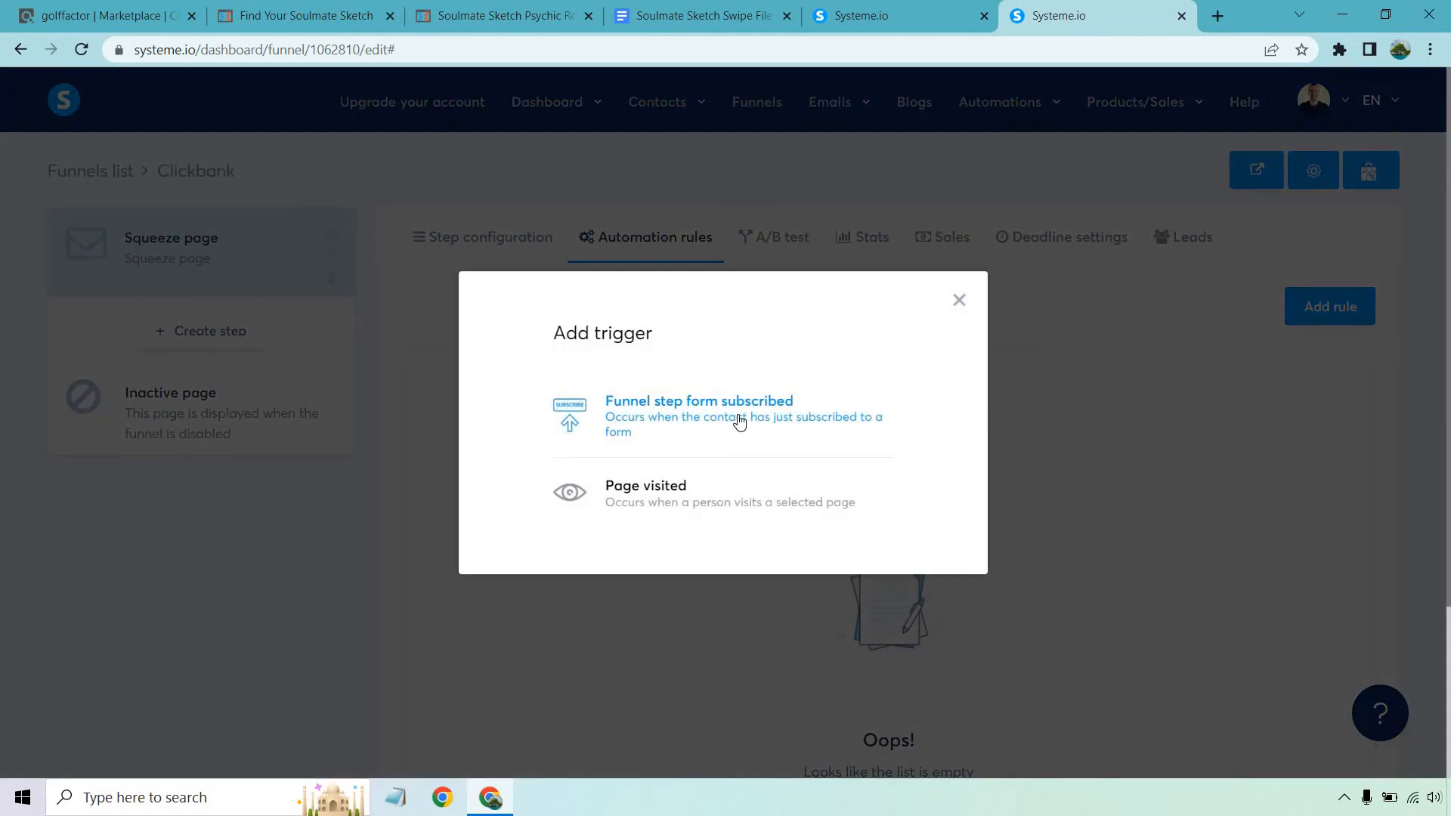
pyautogui.click(698, 416)
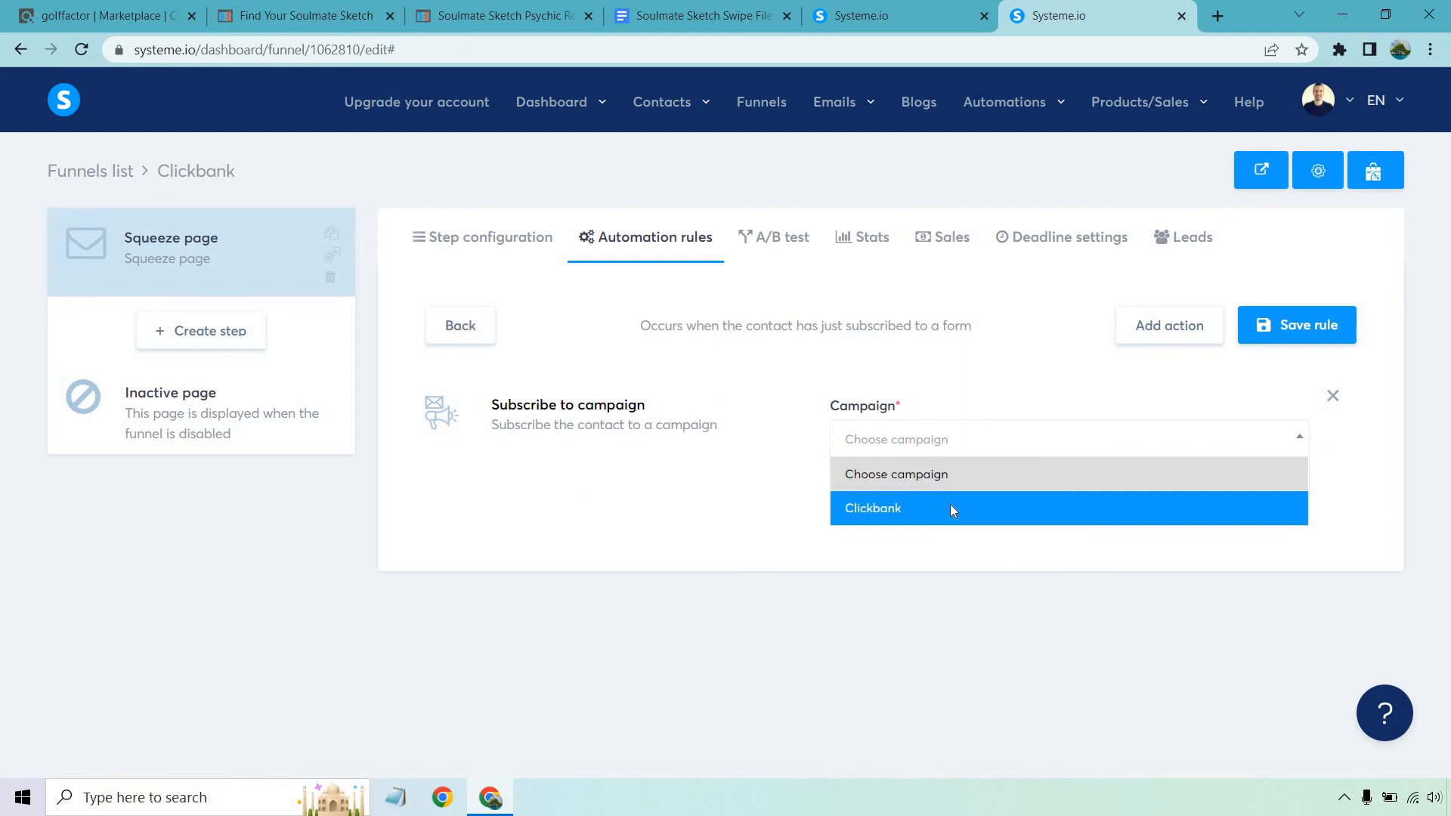
pyautogui.click(1295, 325)
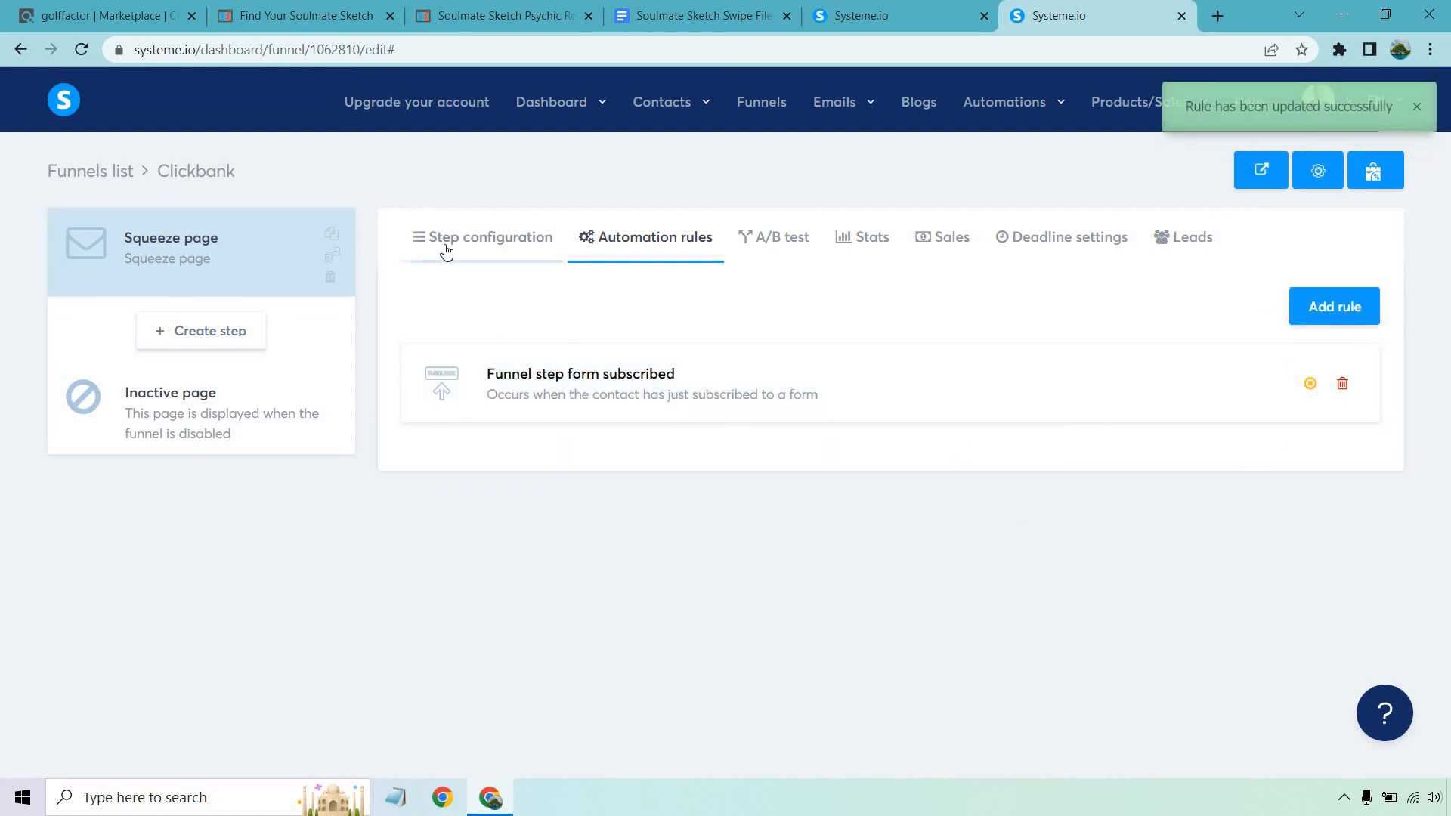
# Copy the squeeze page's public URL and open the live page.
pyautogui.click(490, 236)
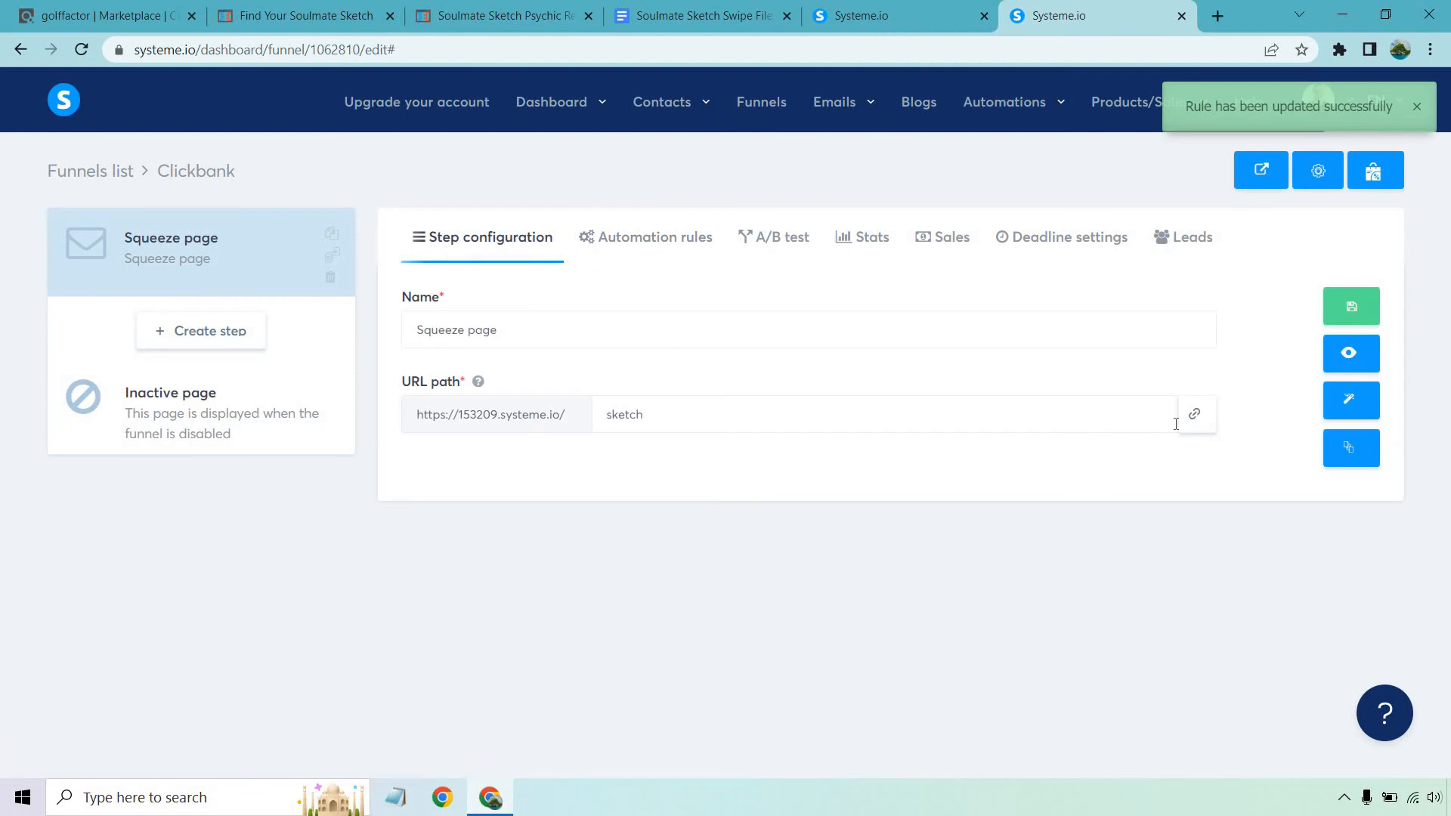
pyautogui.click(1192, 413)
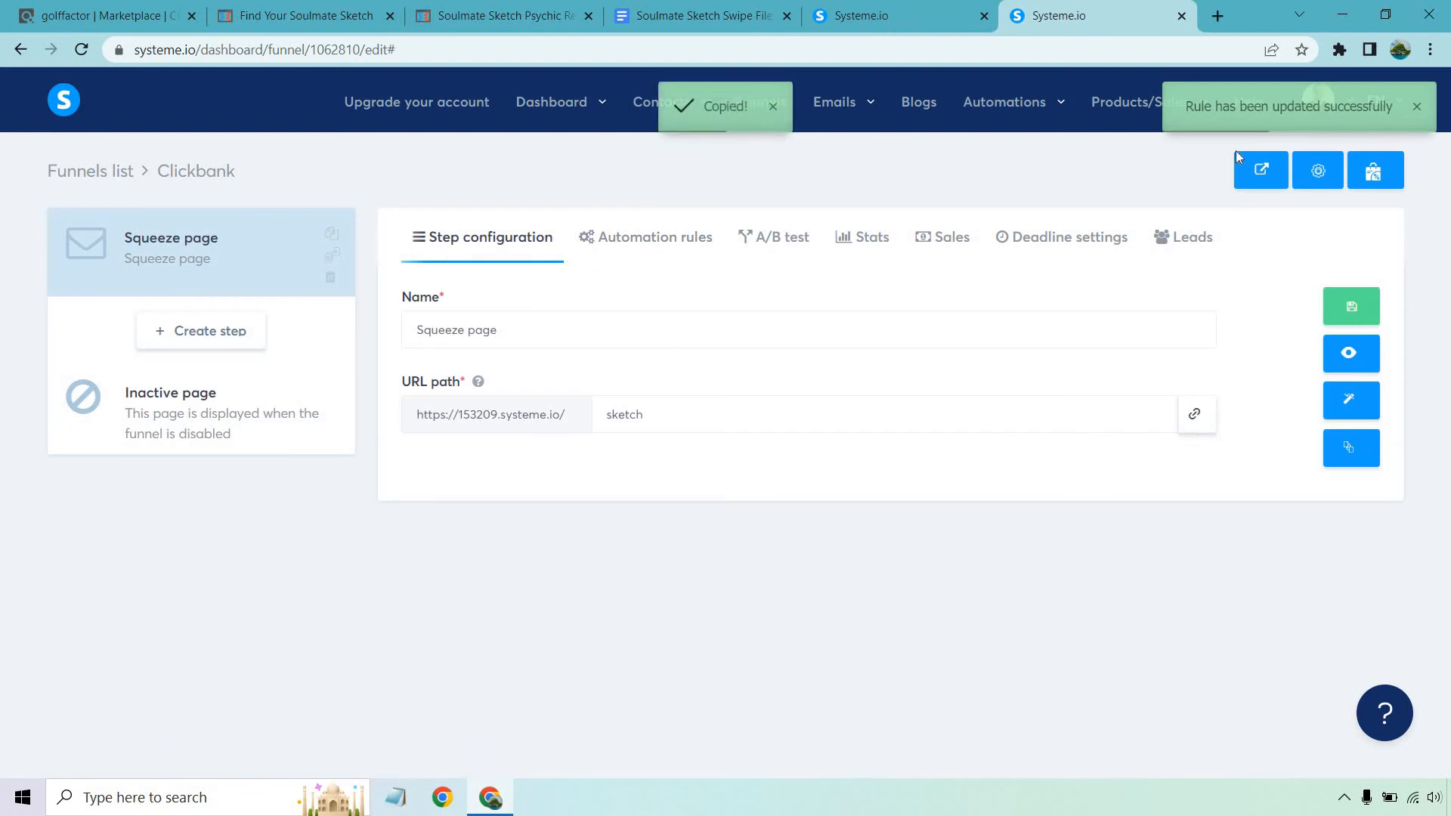
pyautogui.click(1348, 353)
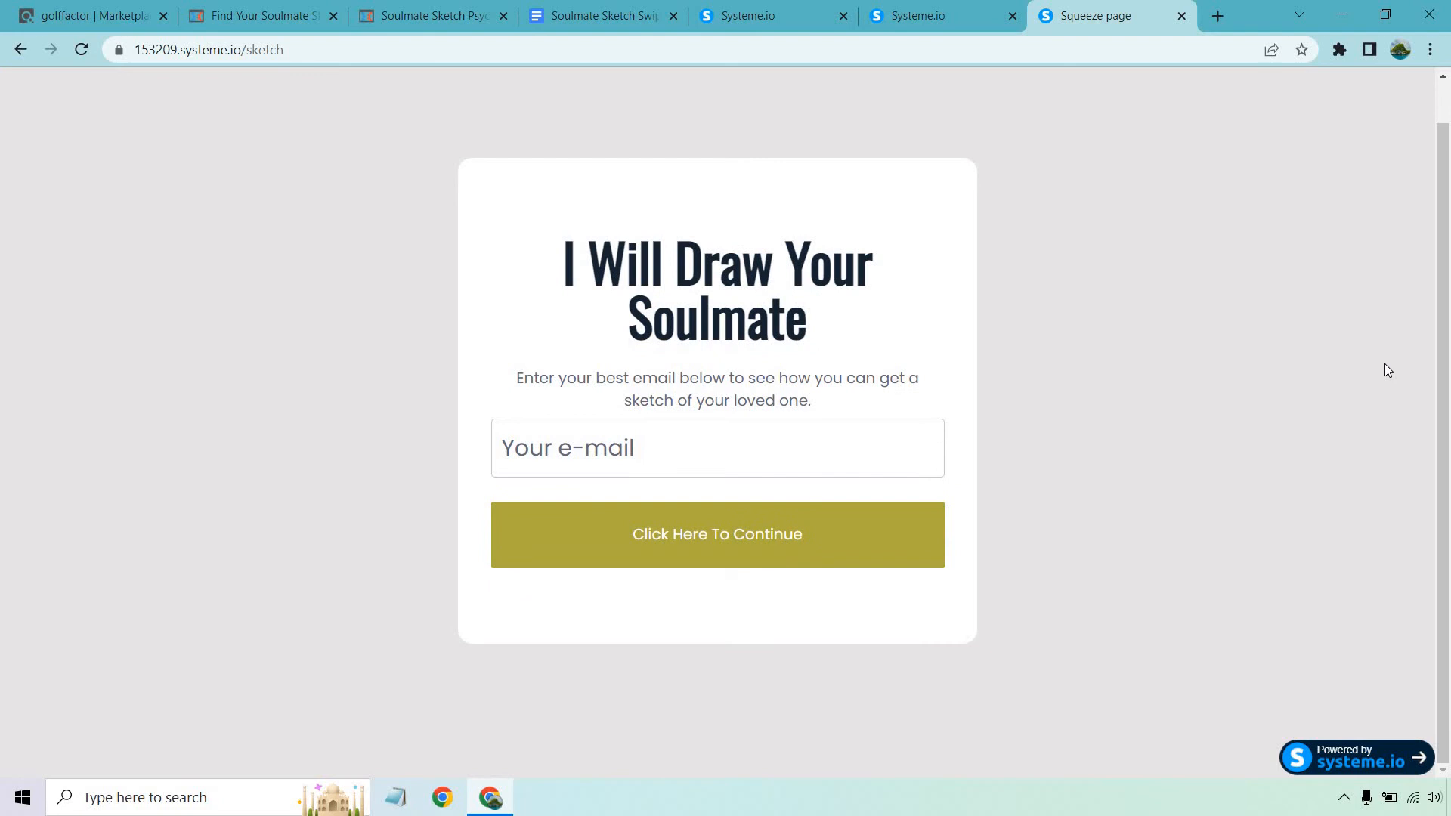
pyautogui.moveTo(916, 422)
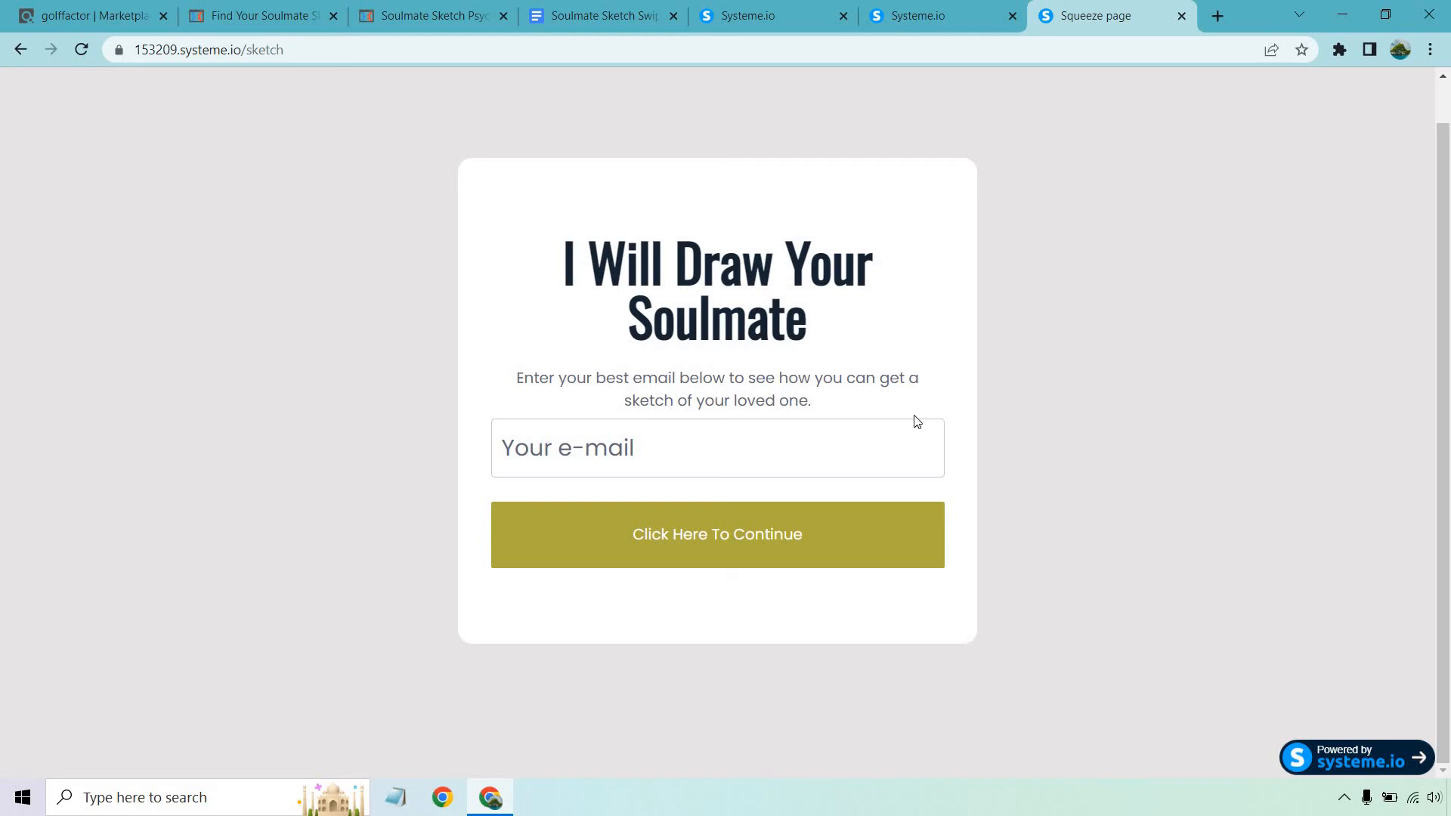
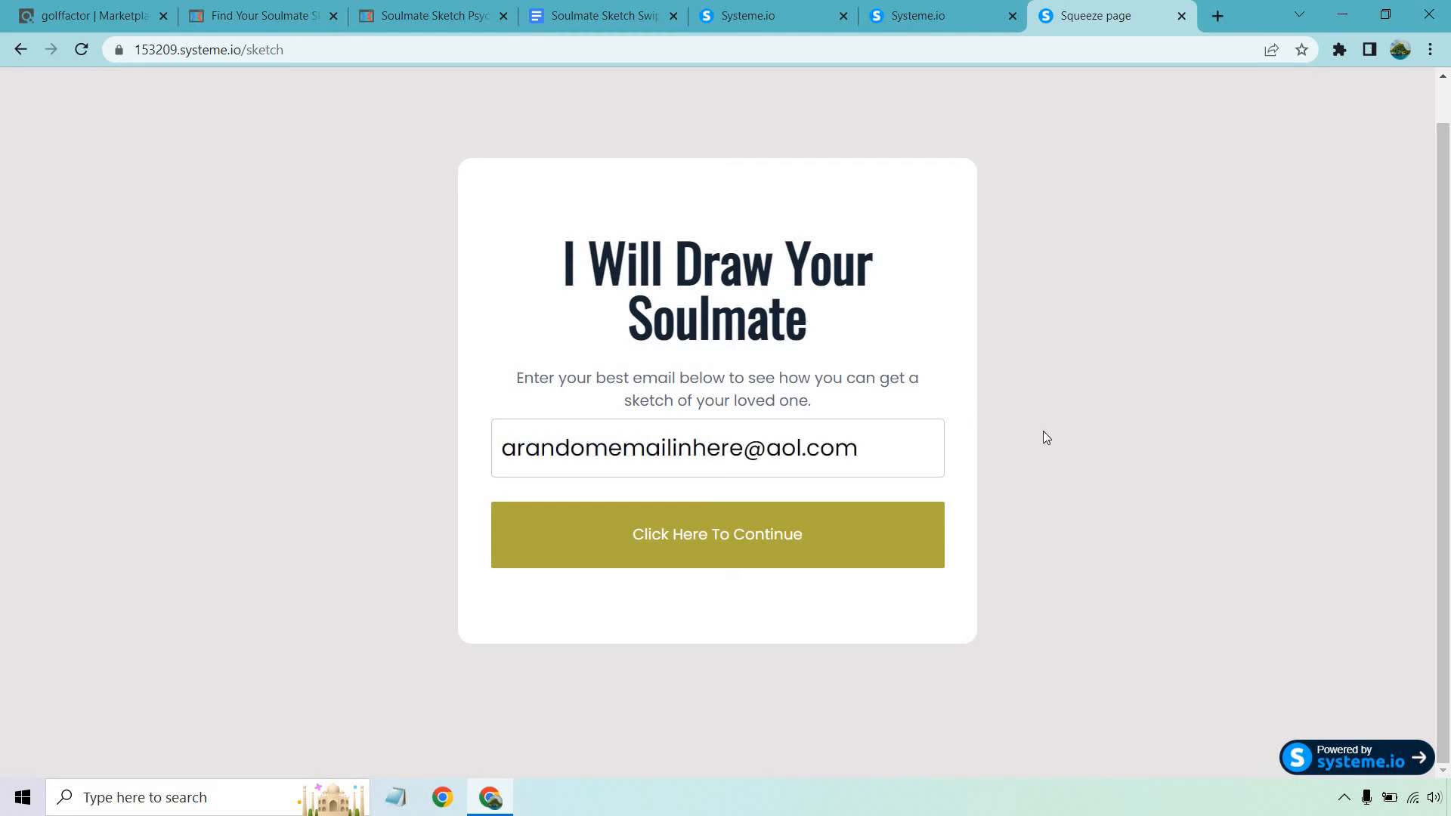
pyautogui.moveTo(1080, 430)
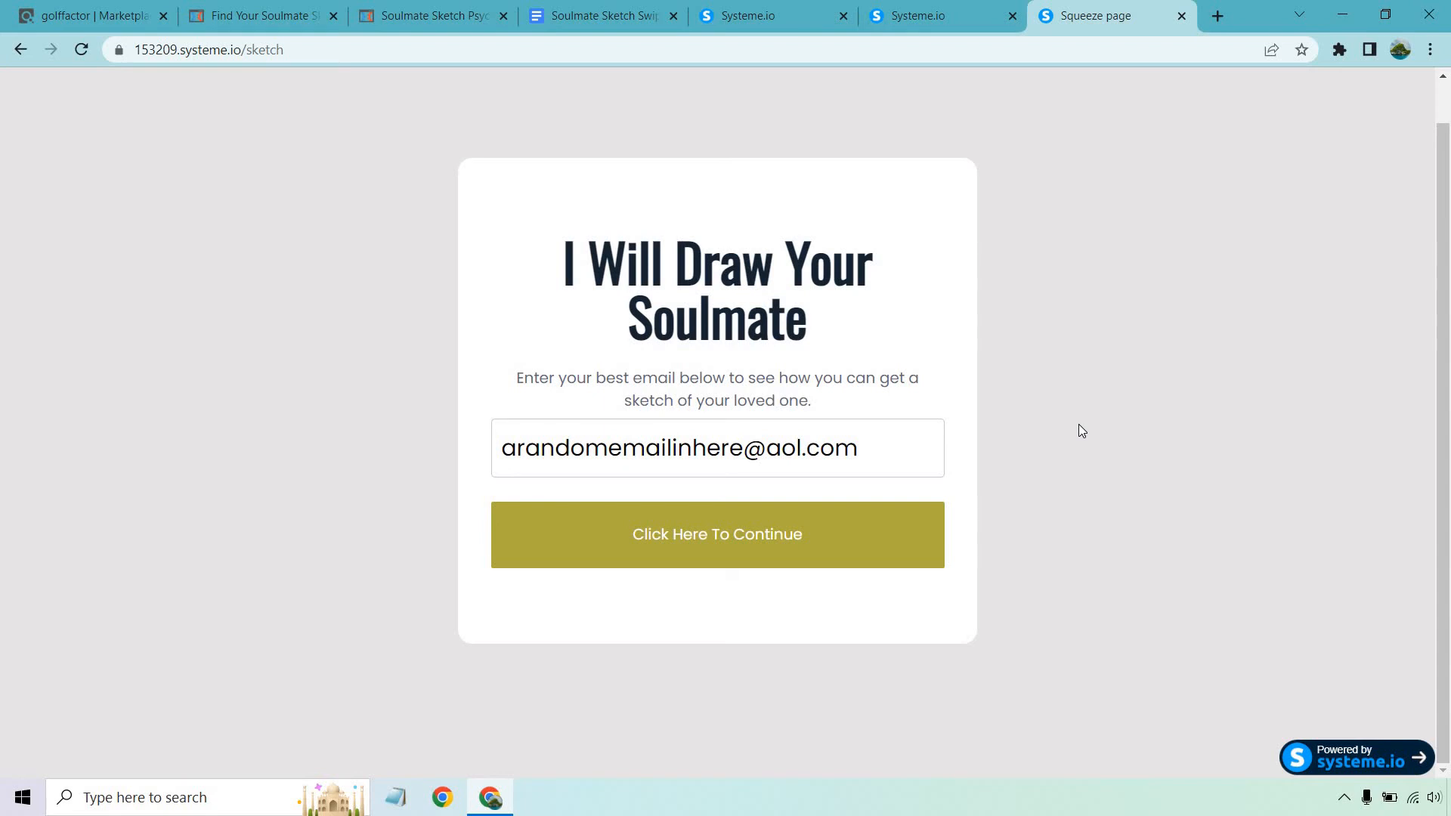
pyautogui.moveTo(1137, 407)
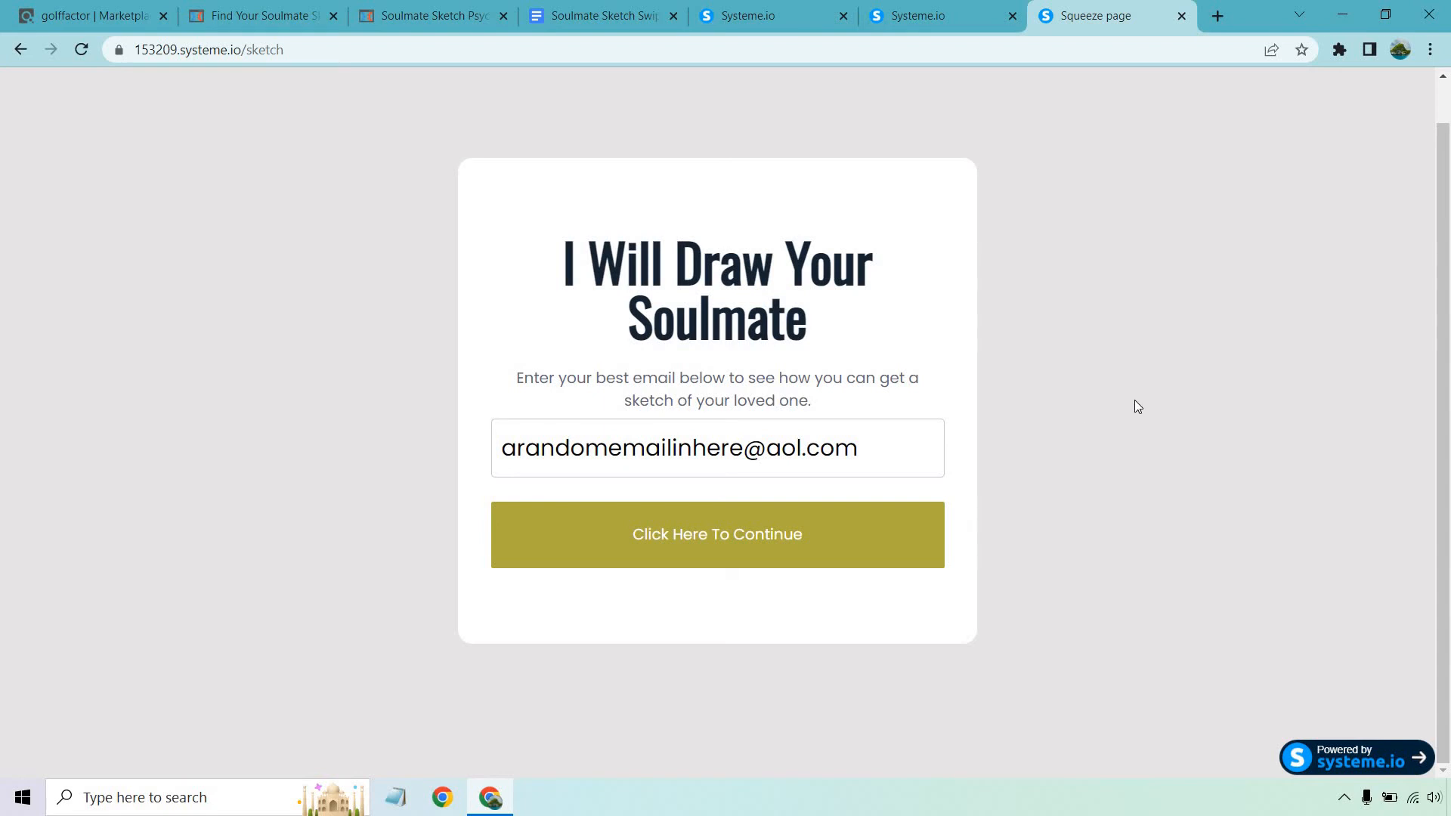
pyautogui.click(716, 534)
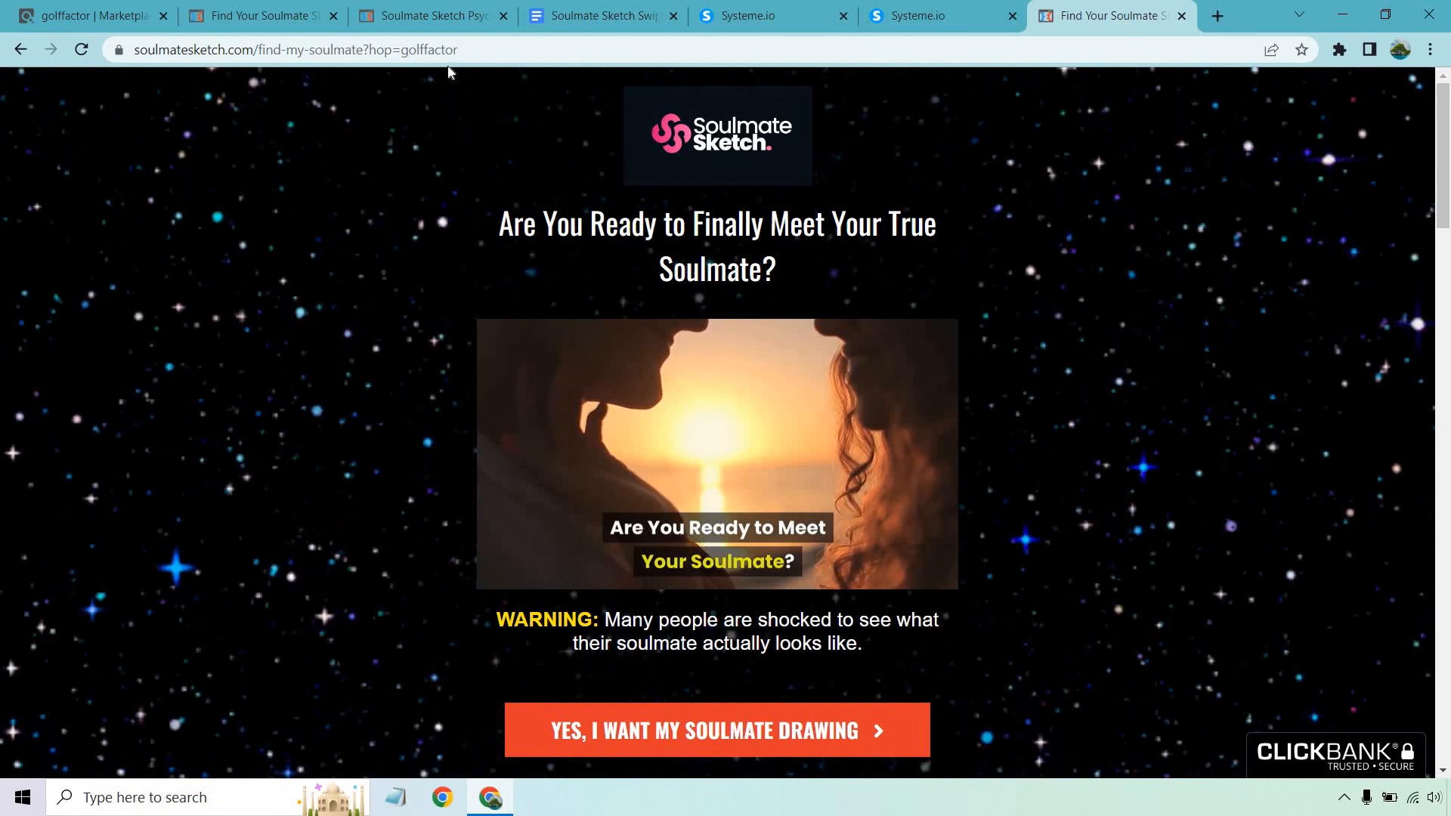
# Return to the Soulmate Sketch Swipe Files doc and jump to EMAIL # 1.
pyautogui.click(599, 15)
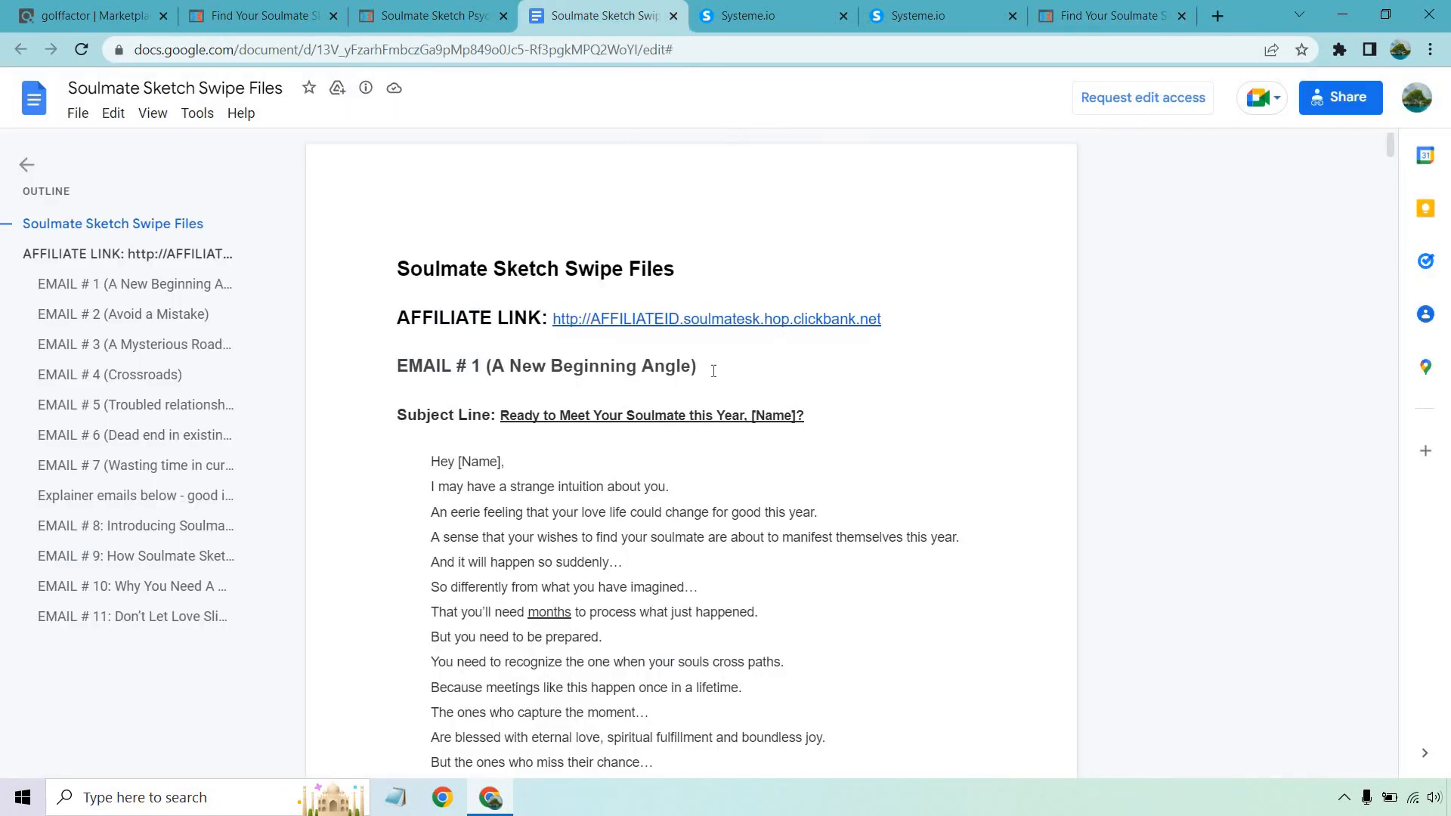
pyautogui.scroll(-3)
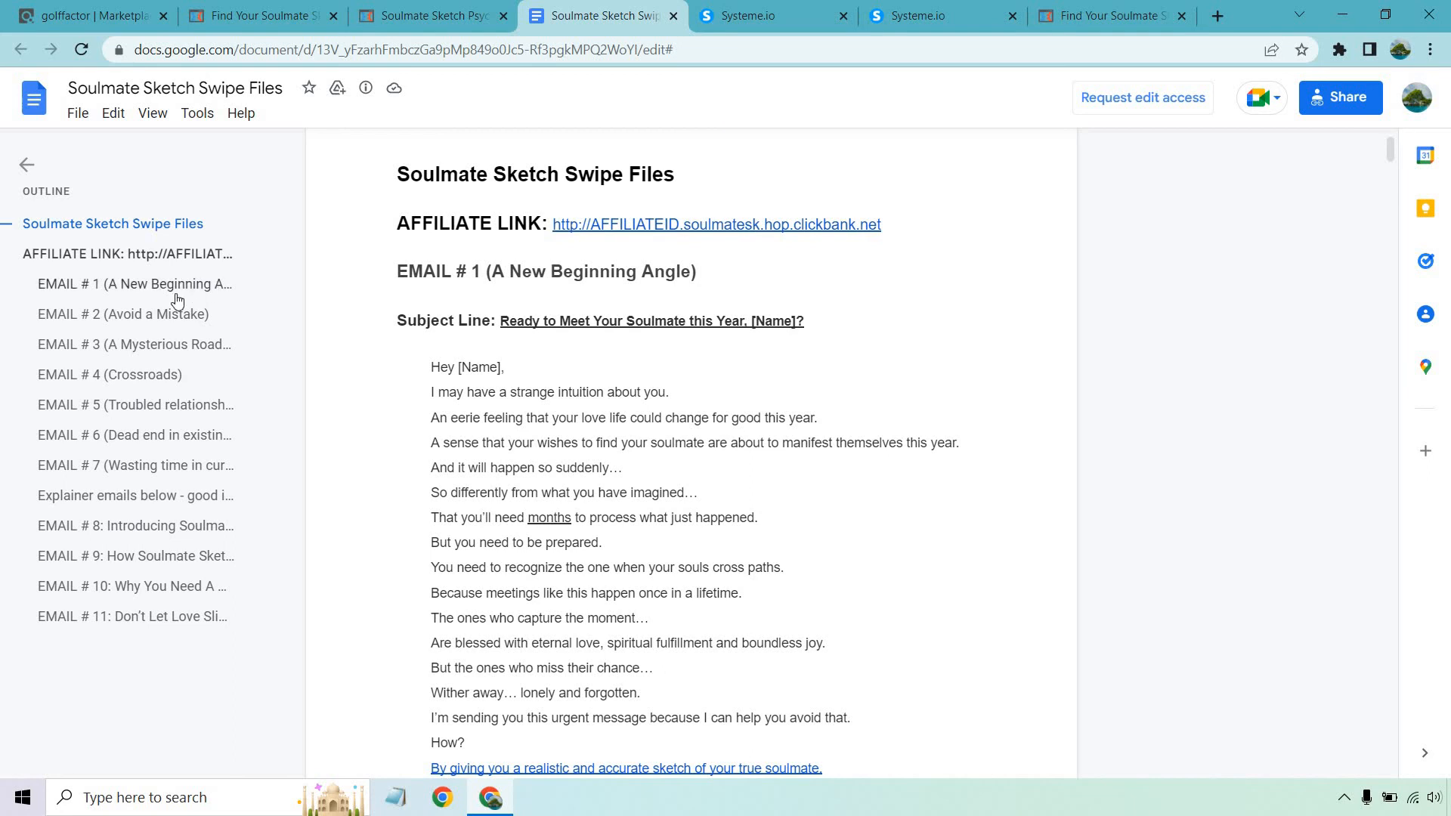
pyautogui.click(123, 314)
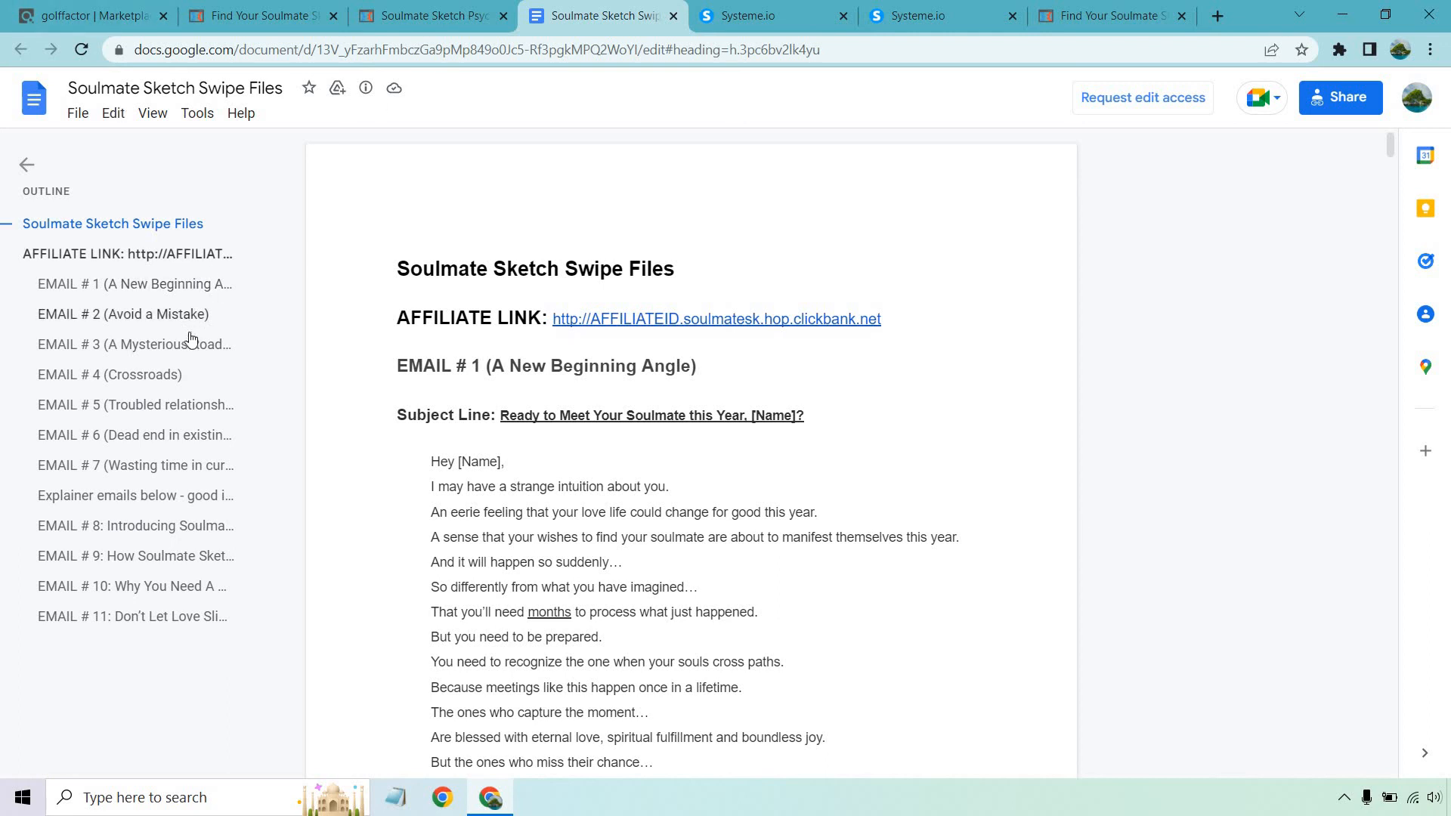
pyautogui.moveTo(135, 345)
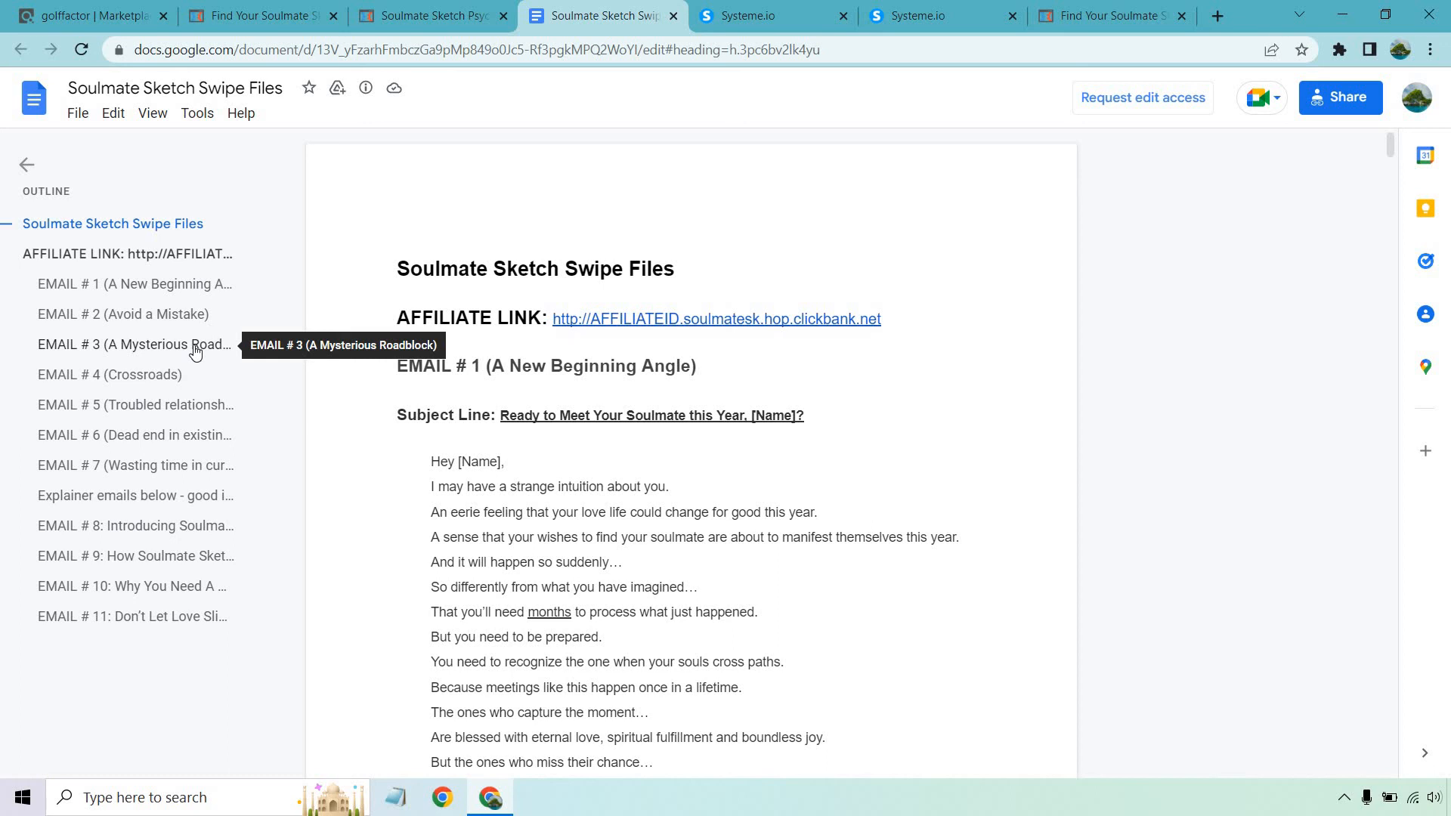
pyautogui.moveTo(878, 420)
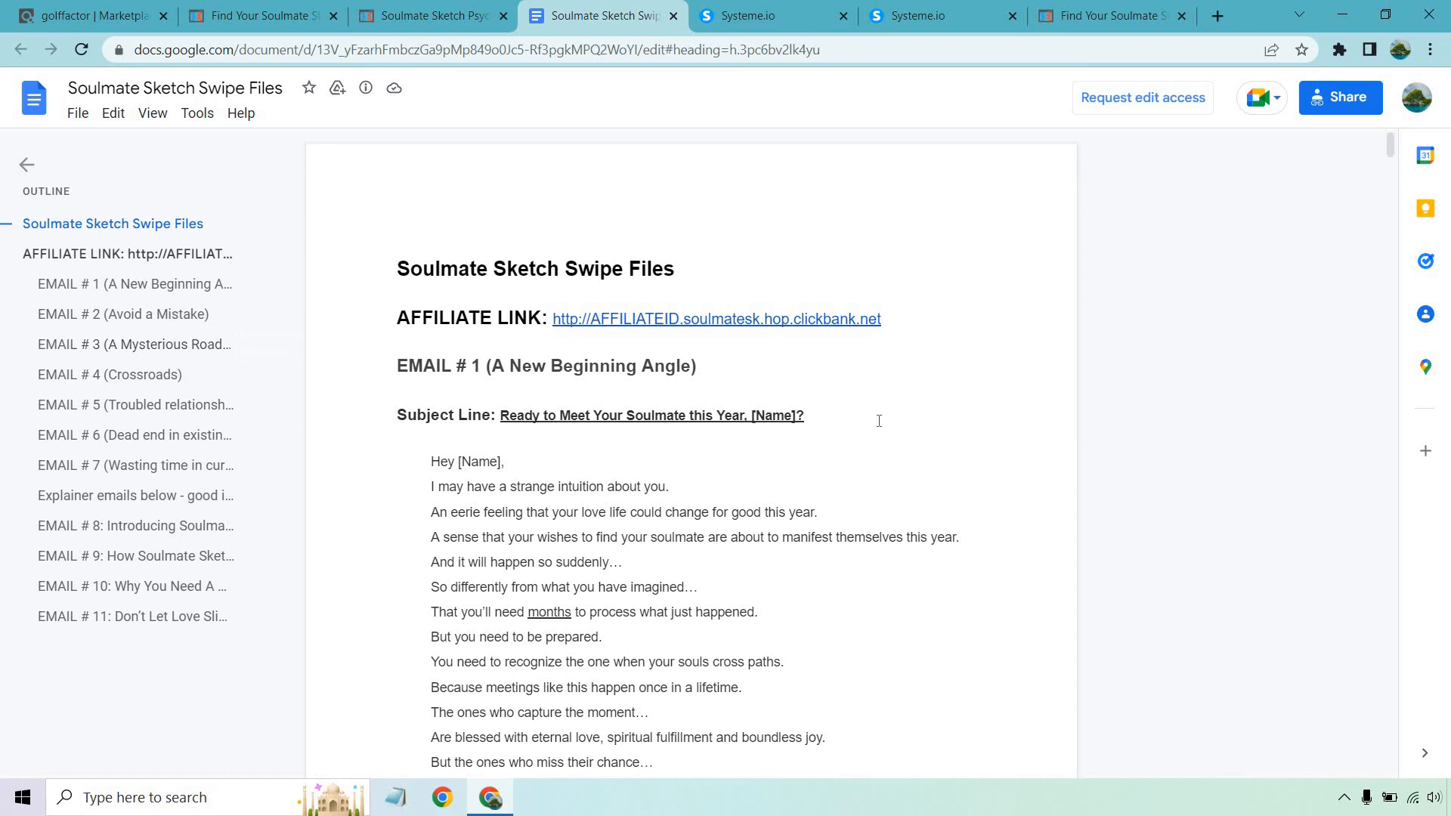